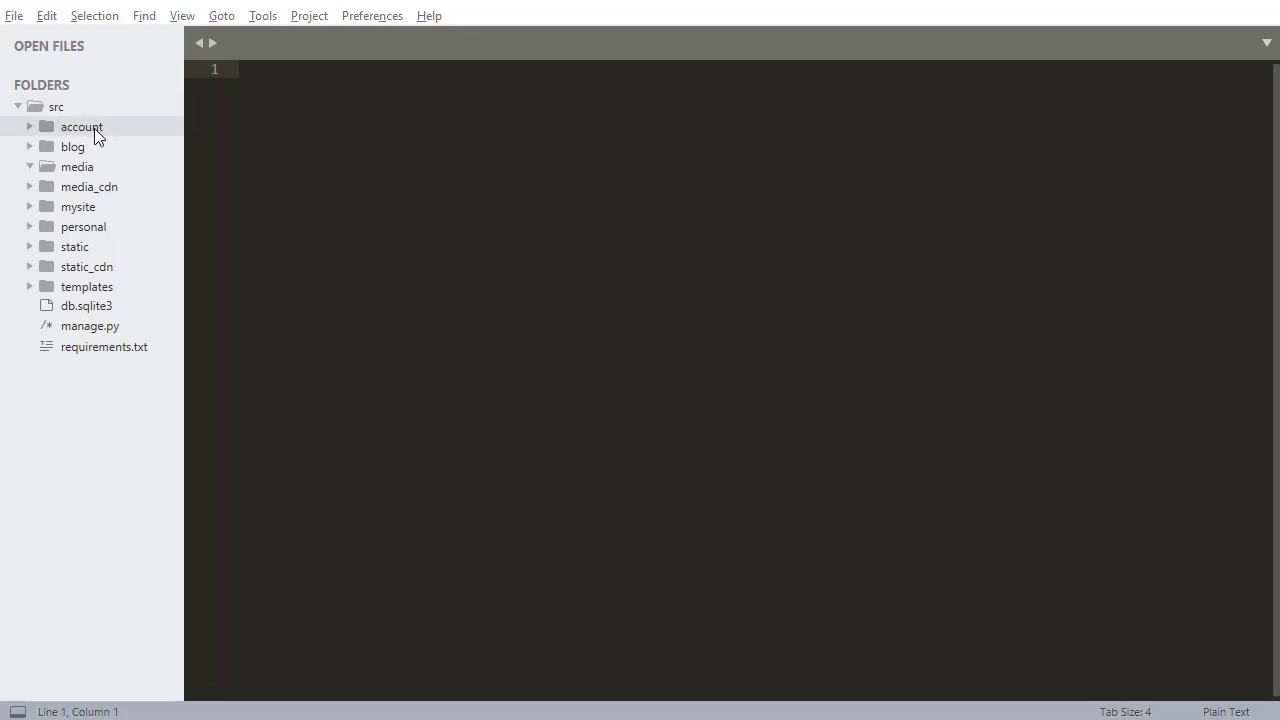
Step: Save the new empty file as forms.py in the blog app folder
left_click(72, 146)
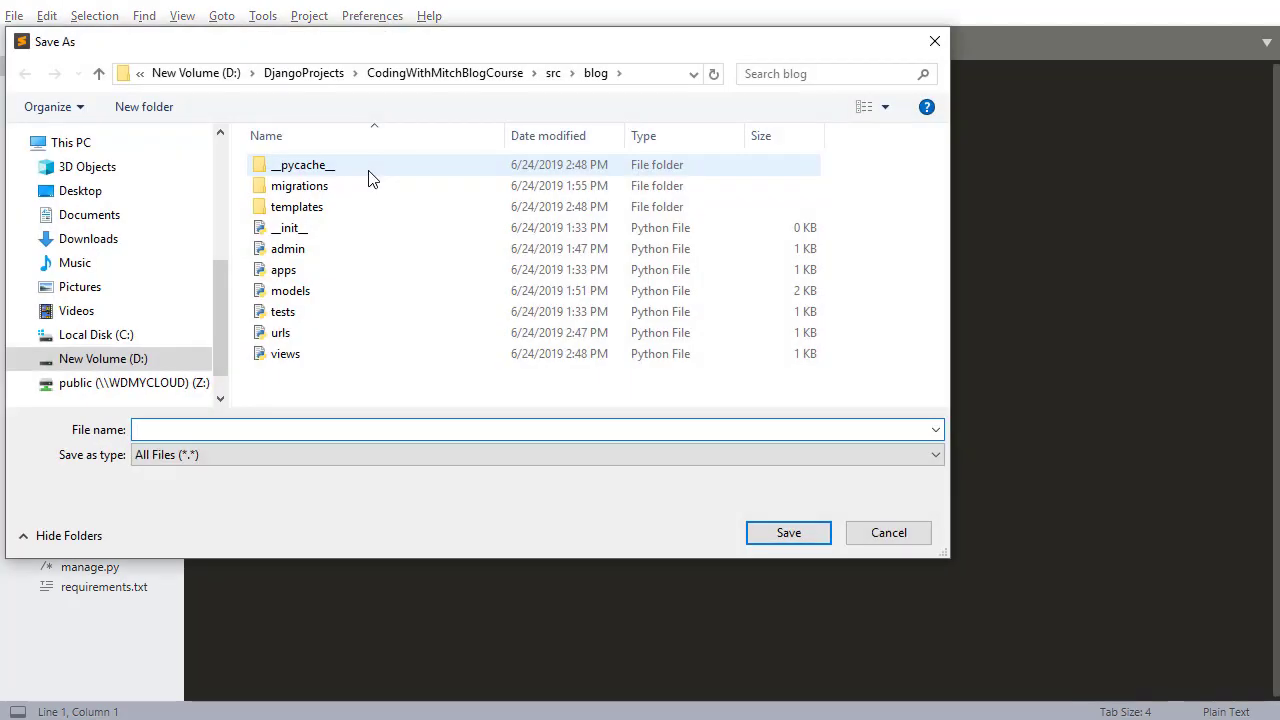
type("forms.")
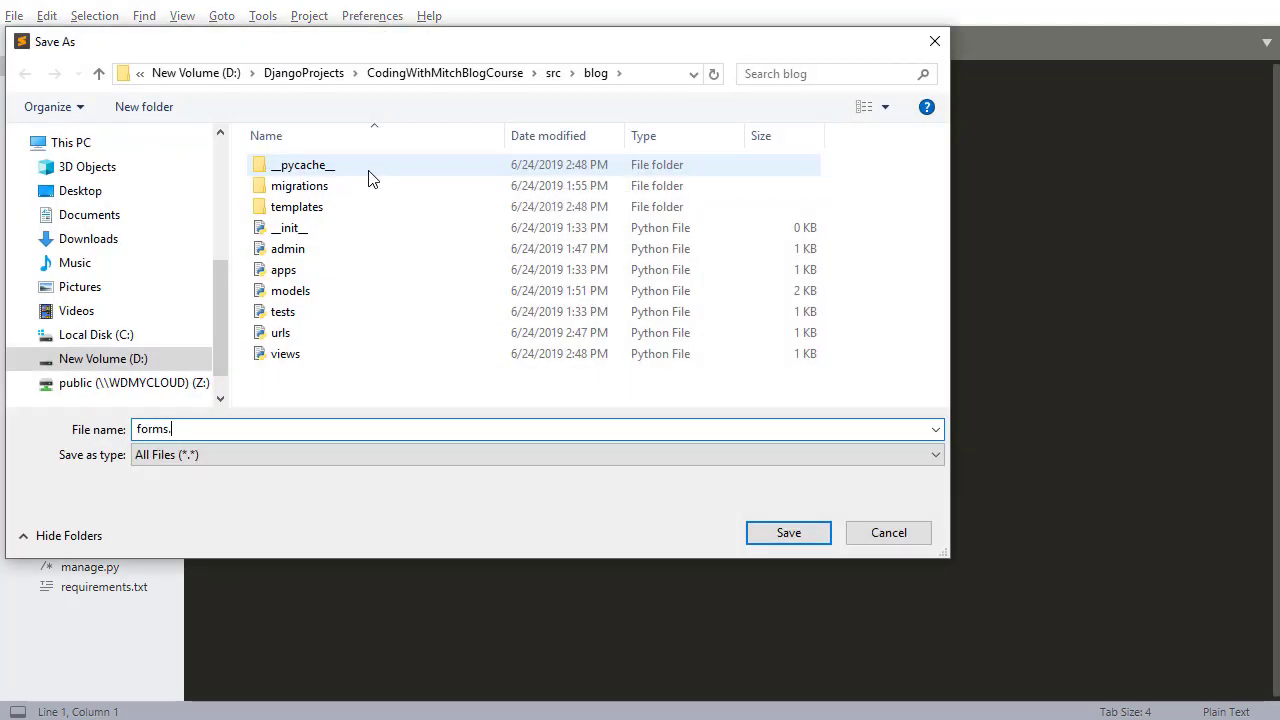
left_click(788, 532)
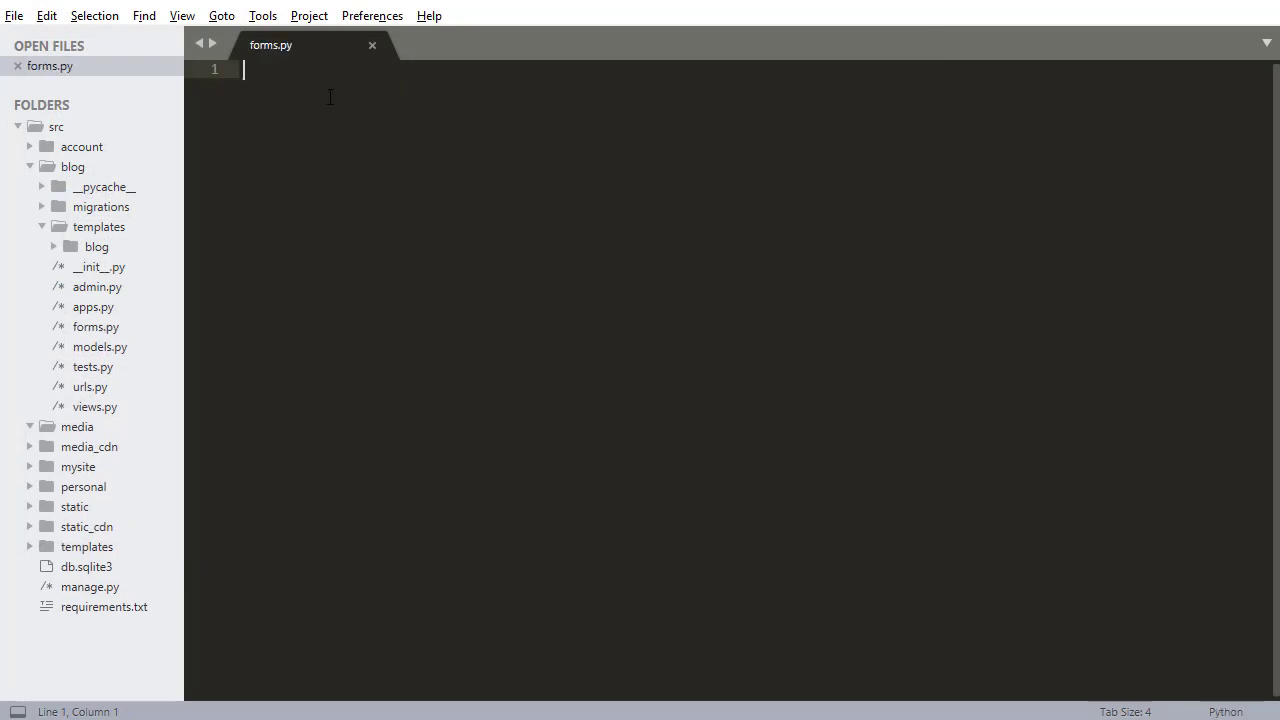
Step: Import forms and BlogPost and declare class CreateBlogPostForm(forms.ModelForm)
type("from django import forms")
type("from blog.mod")
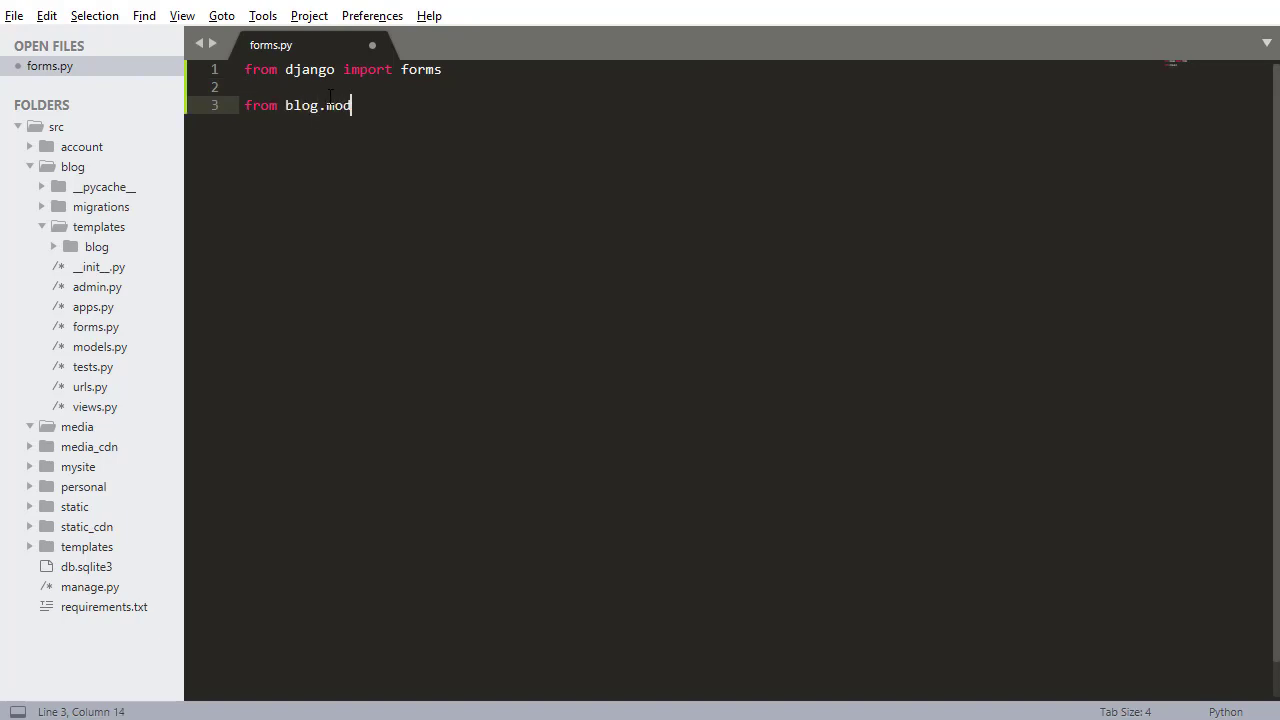
type("els imports B")
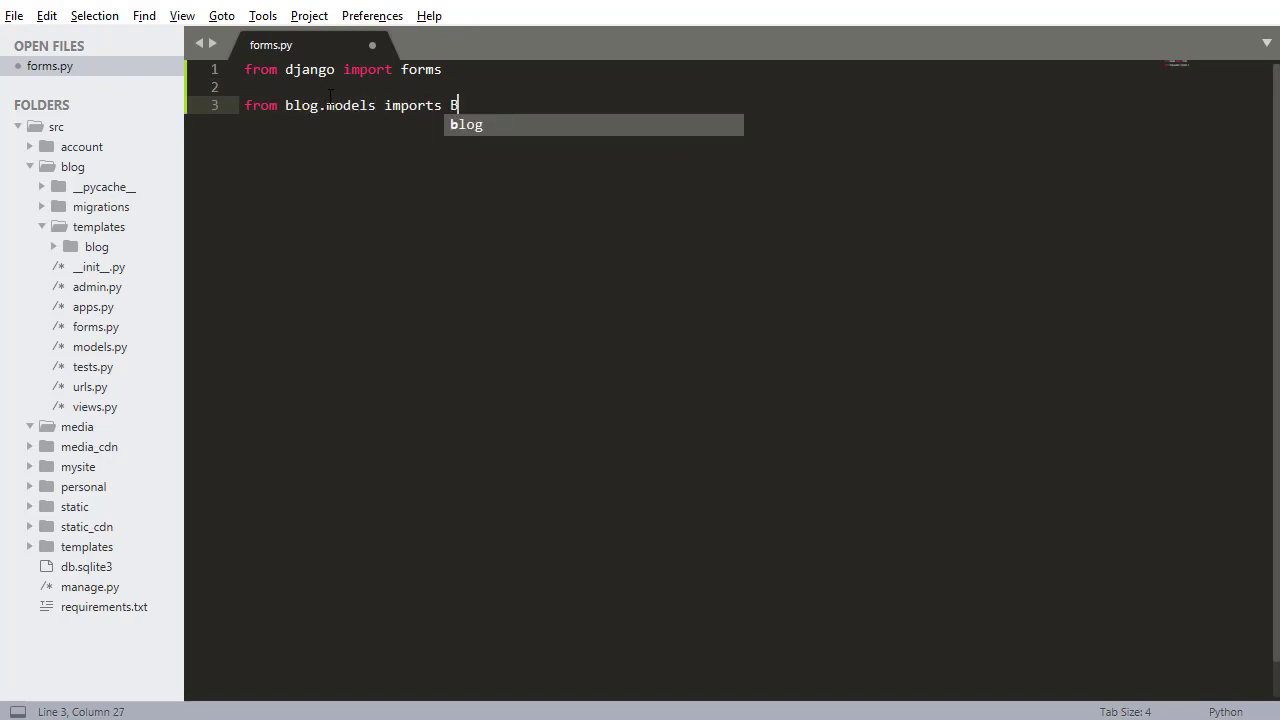
type("BlogPost")
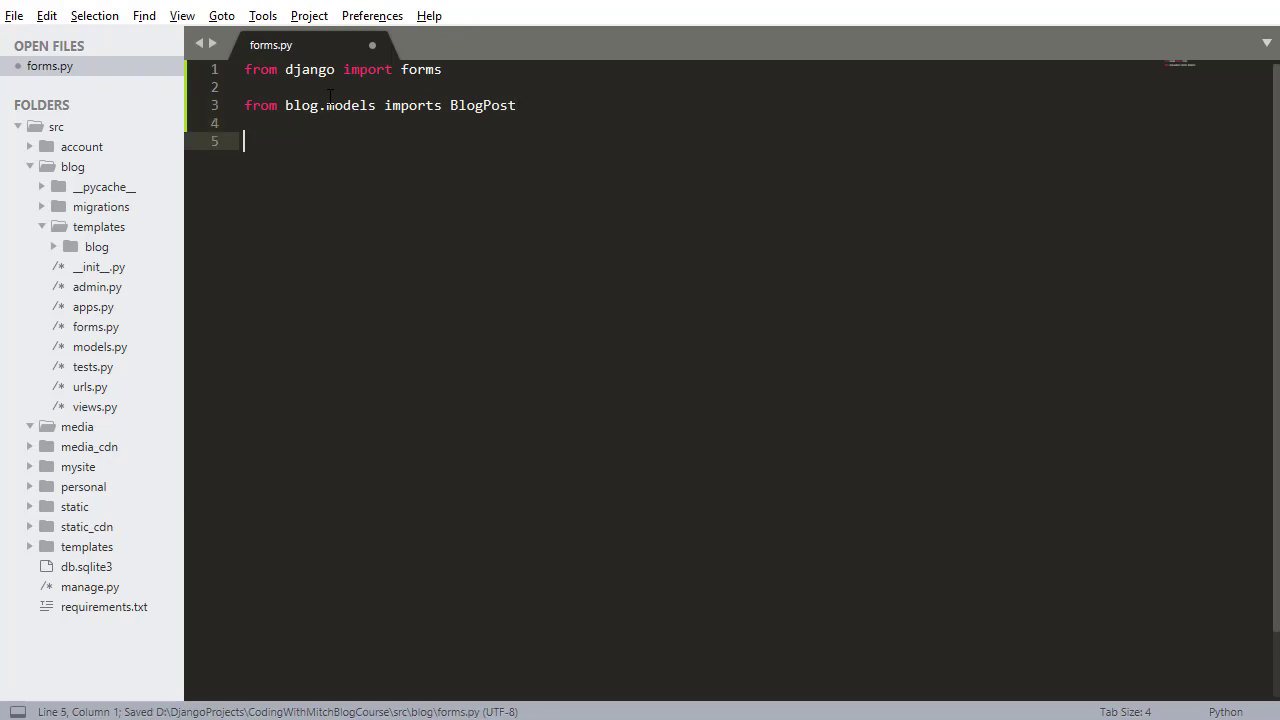
type("creat")
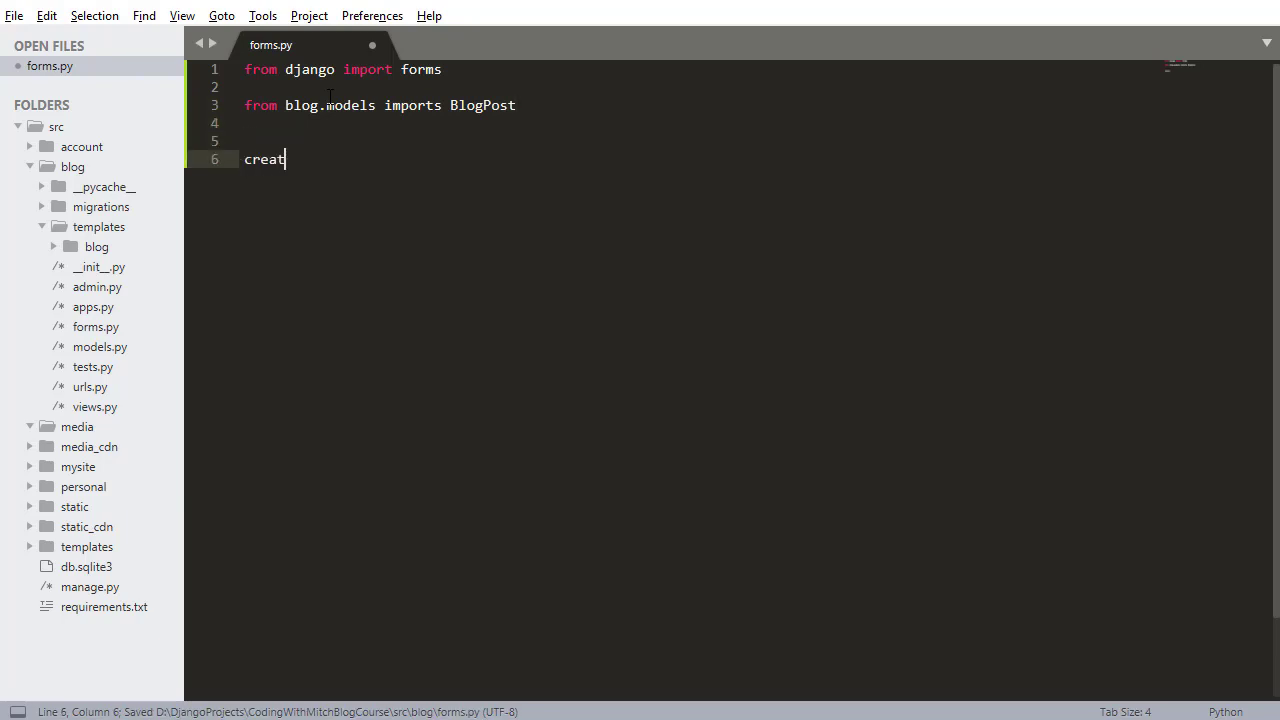
type("class")
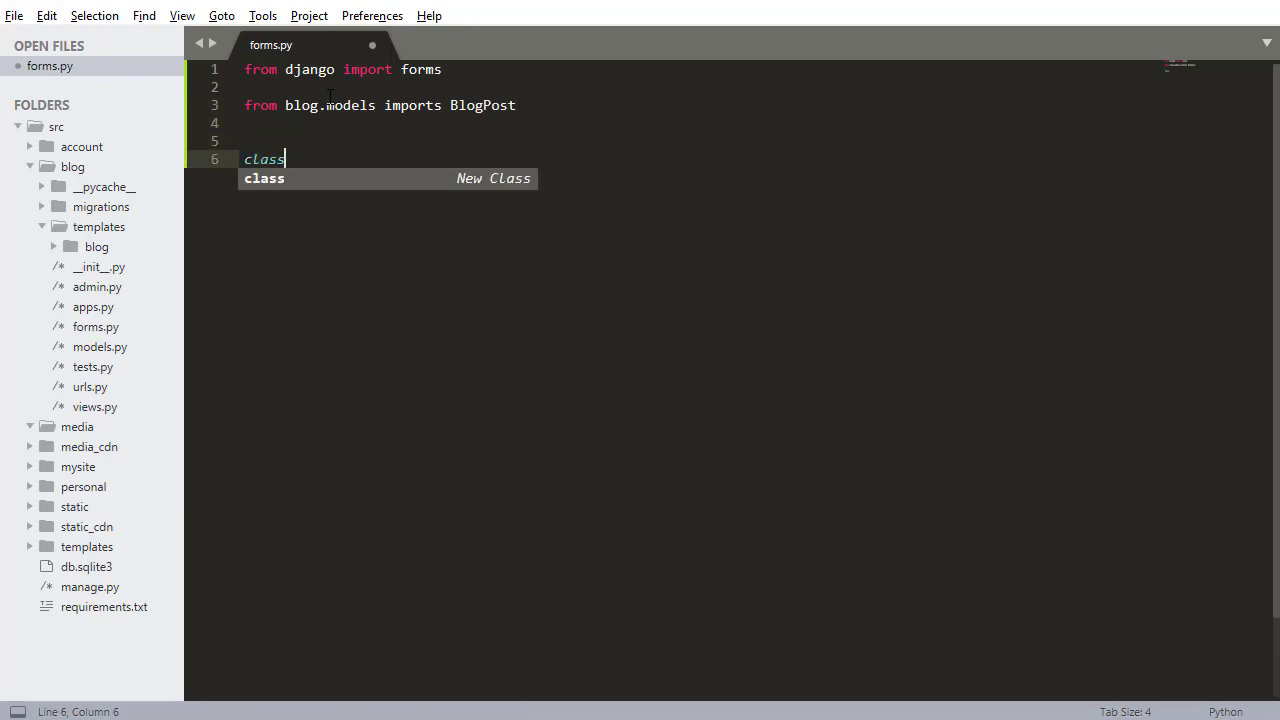
type("CreateBlogPo")
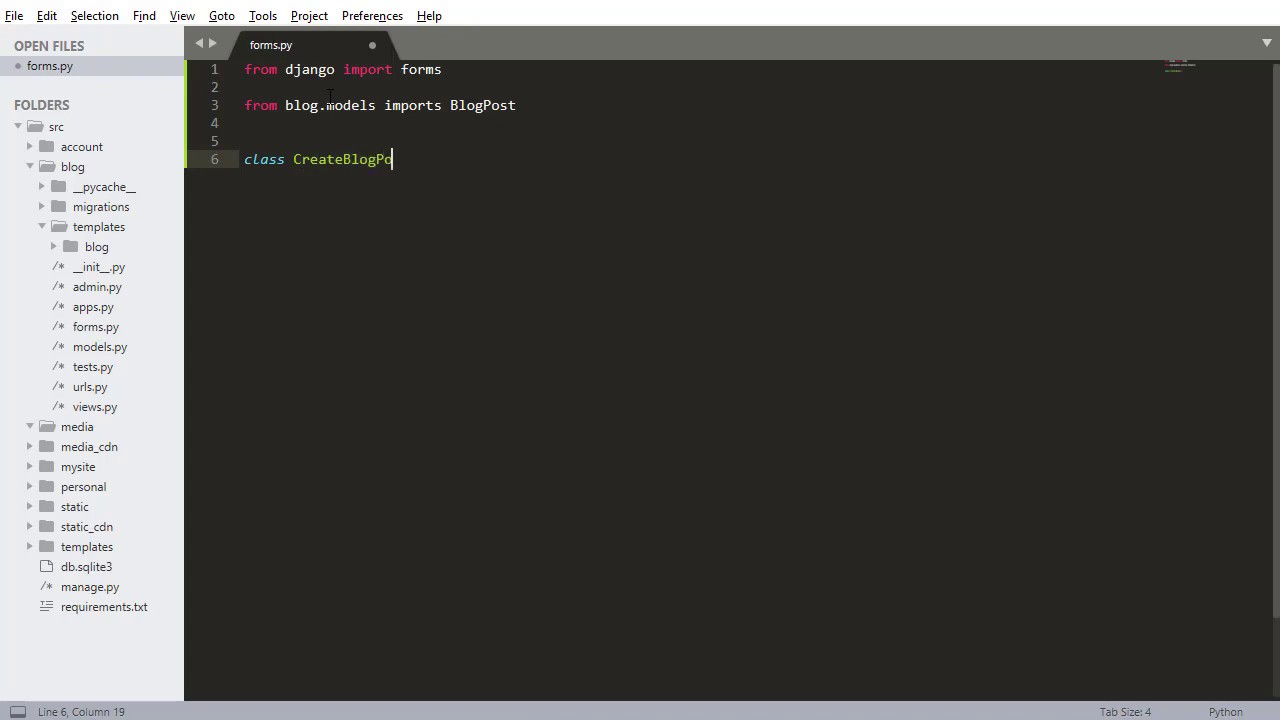
type("stForm()")
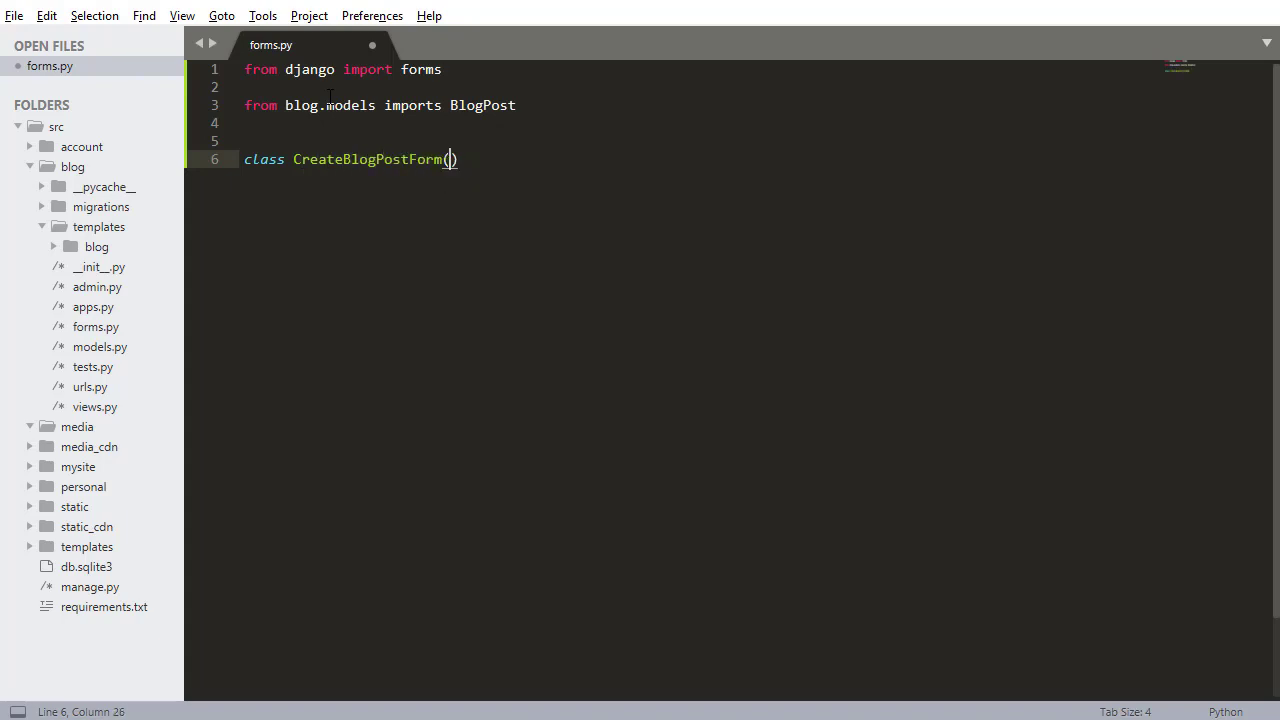
type("forms.ModelForm")
type("c")
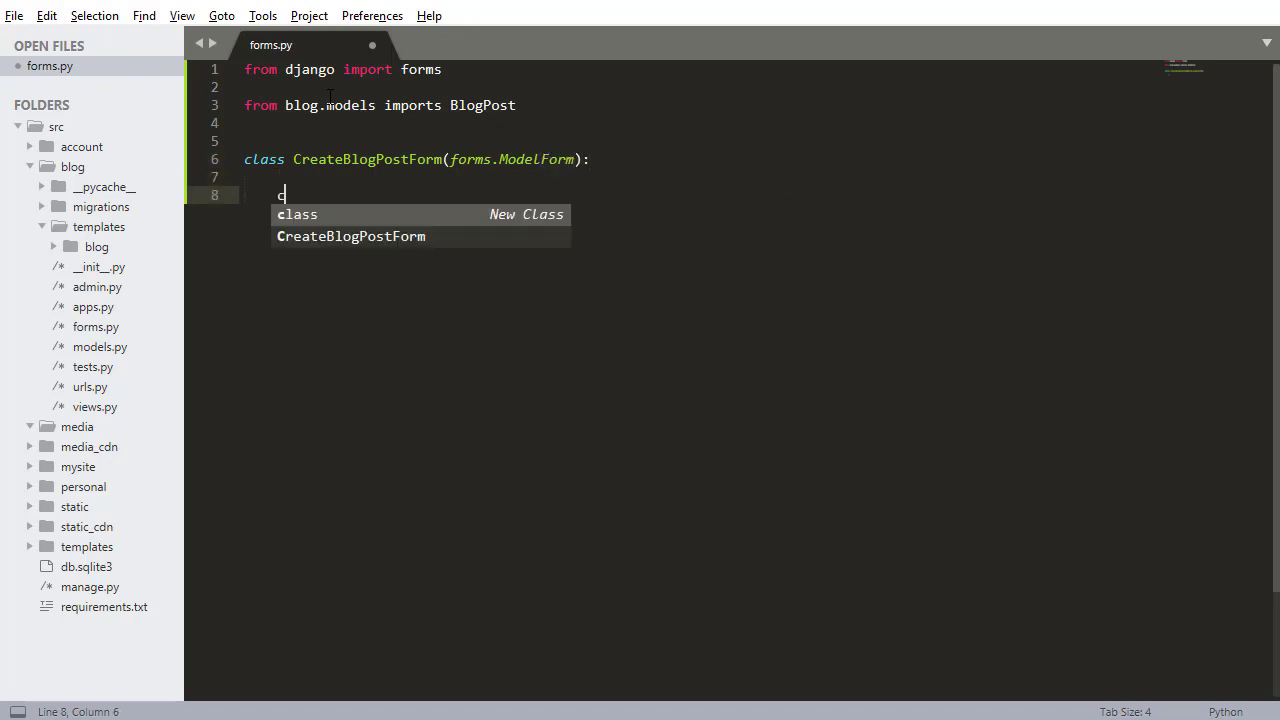
Step: Add a Meta with model = BlogPost and fields ['title', 'body', 'image']
type("lass Meta:")
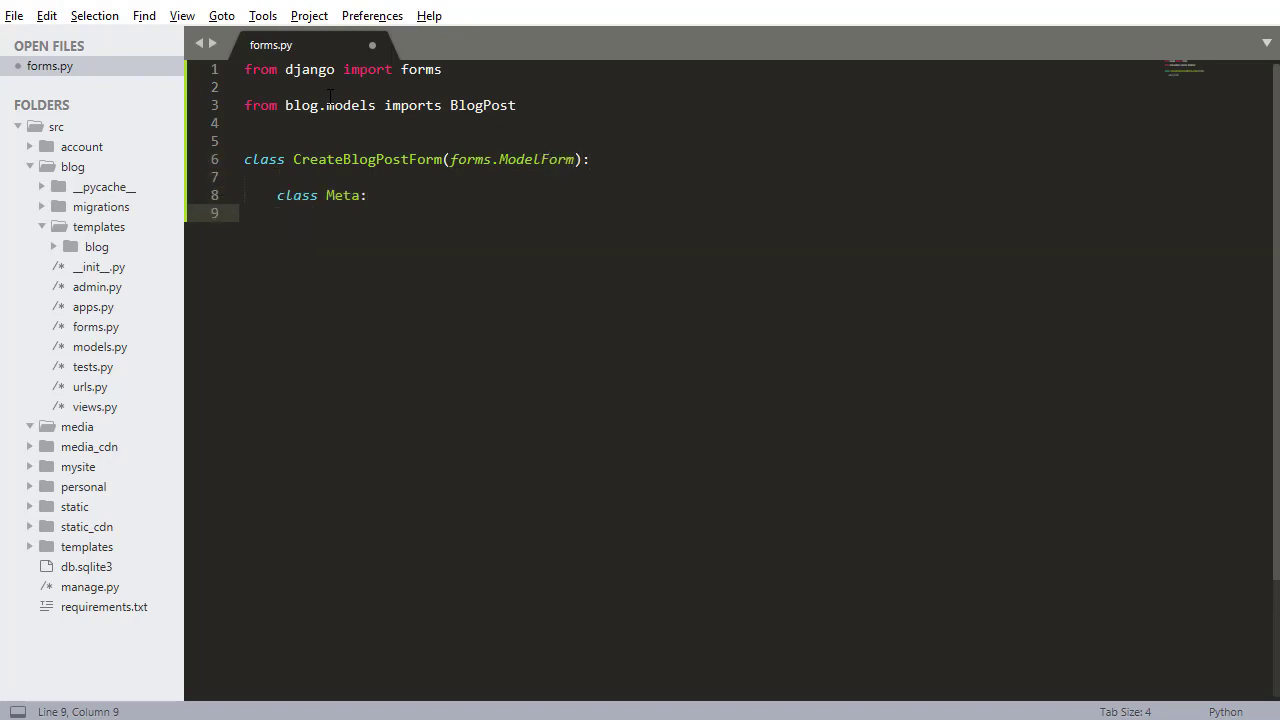
type("model =")
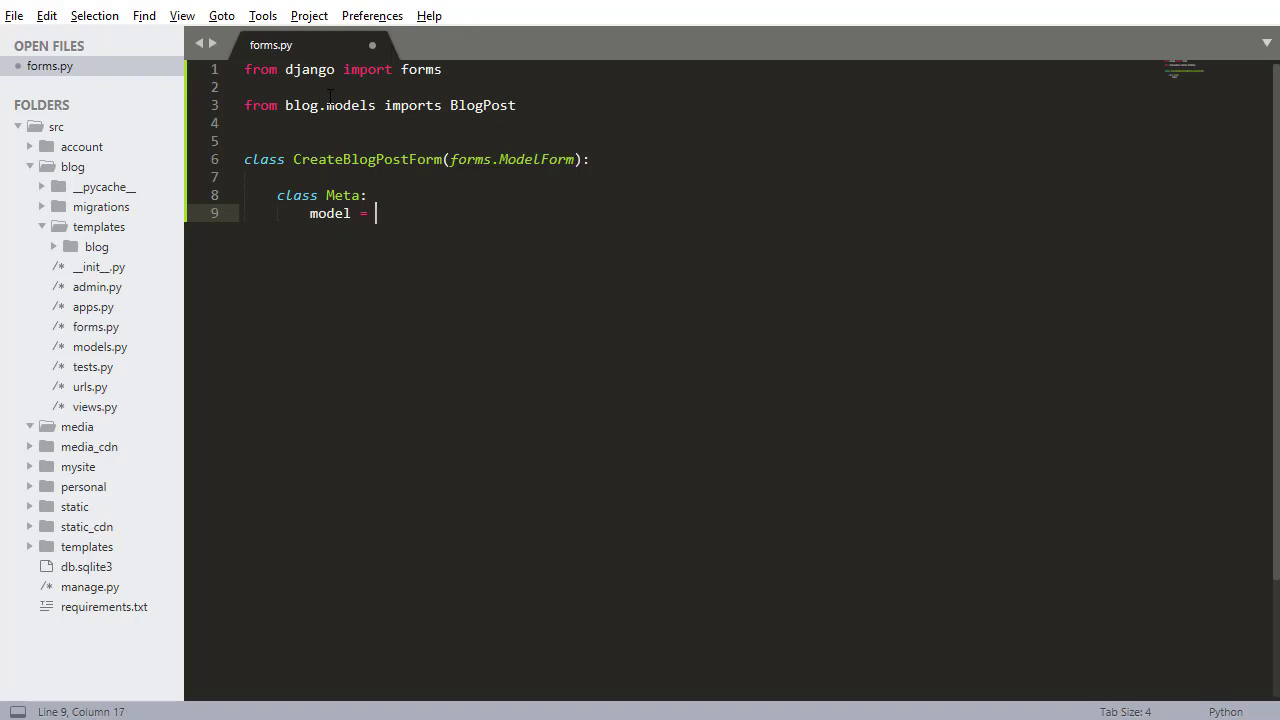
type("BlogPost")
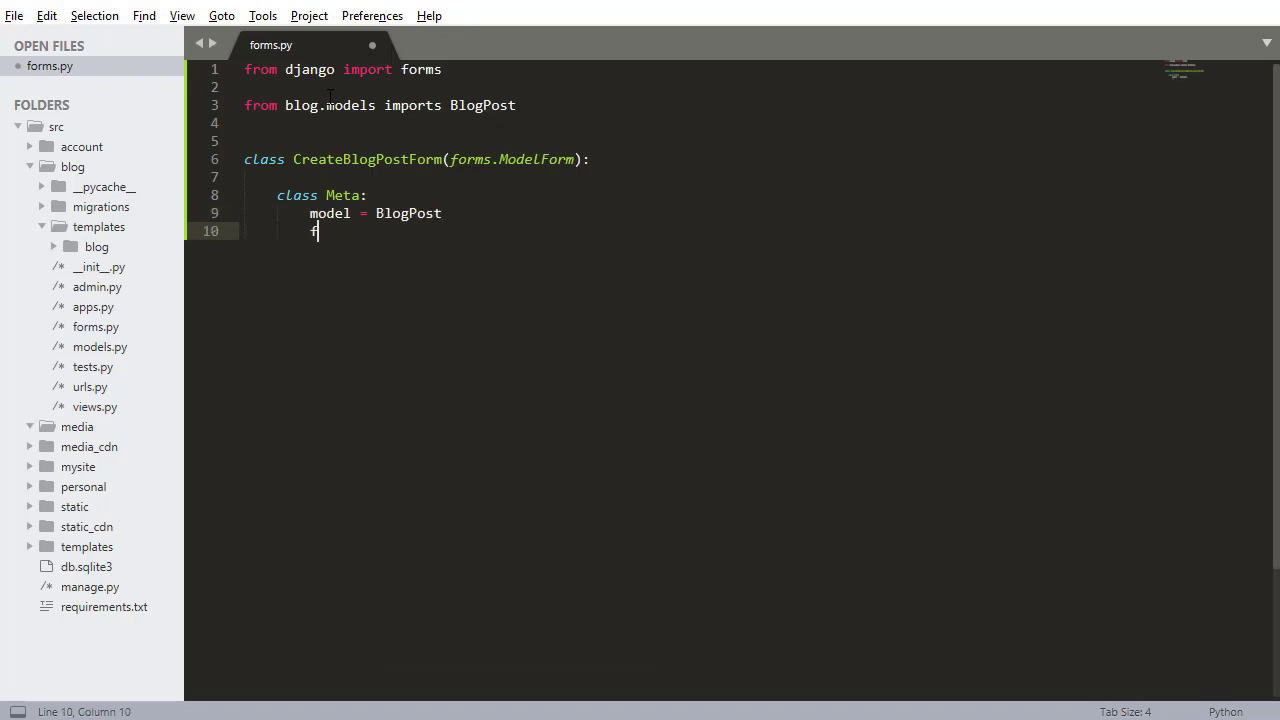
type("ields = 0")
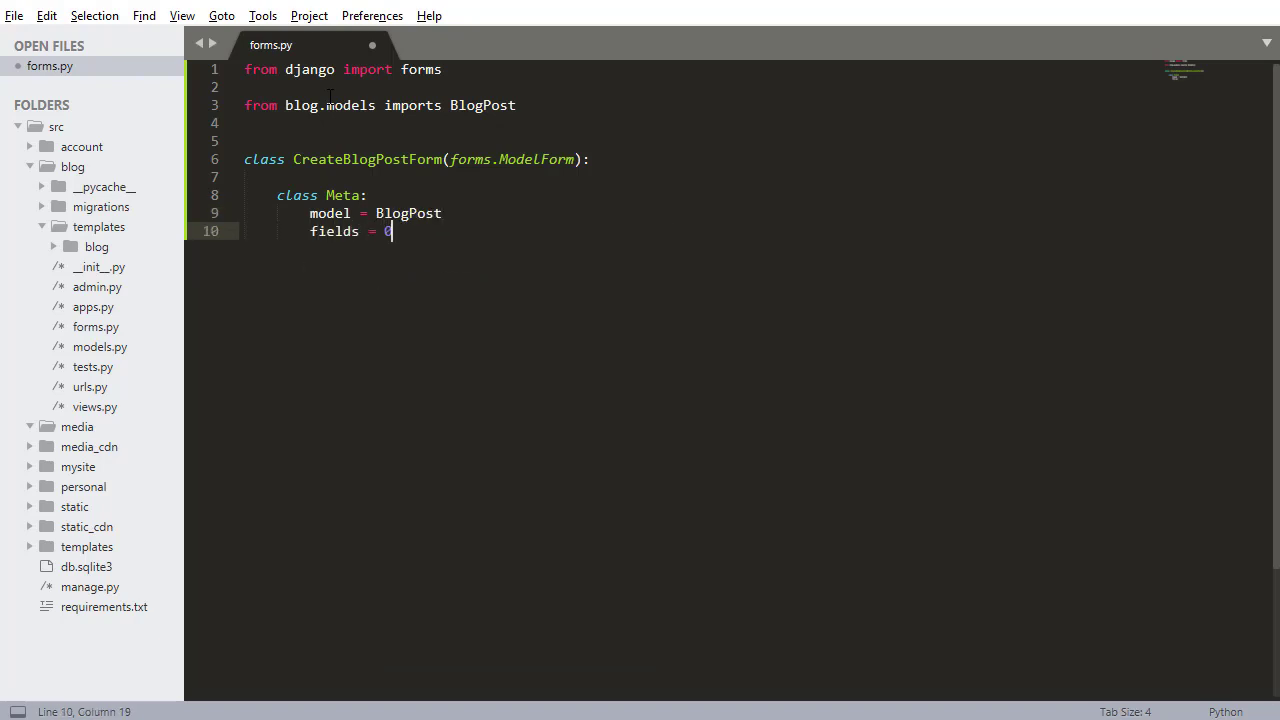
type("[")
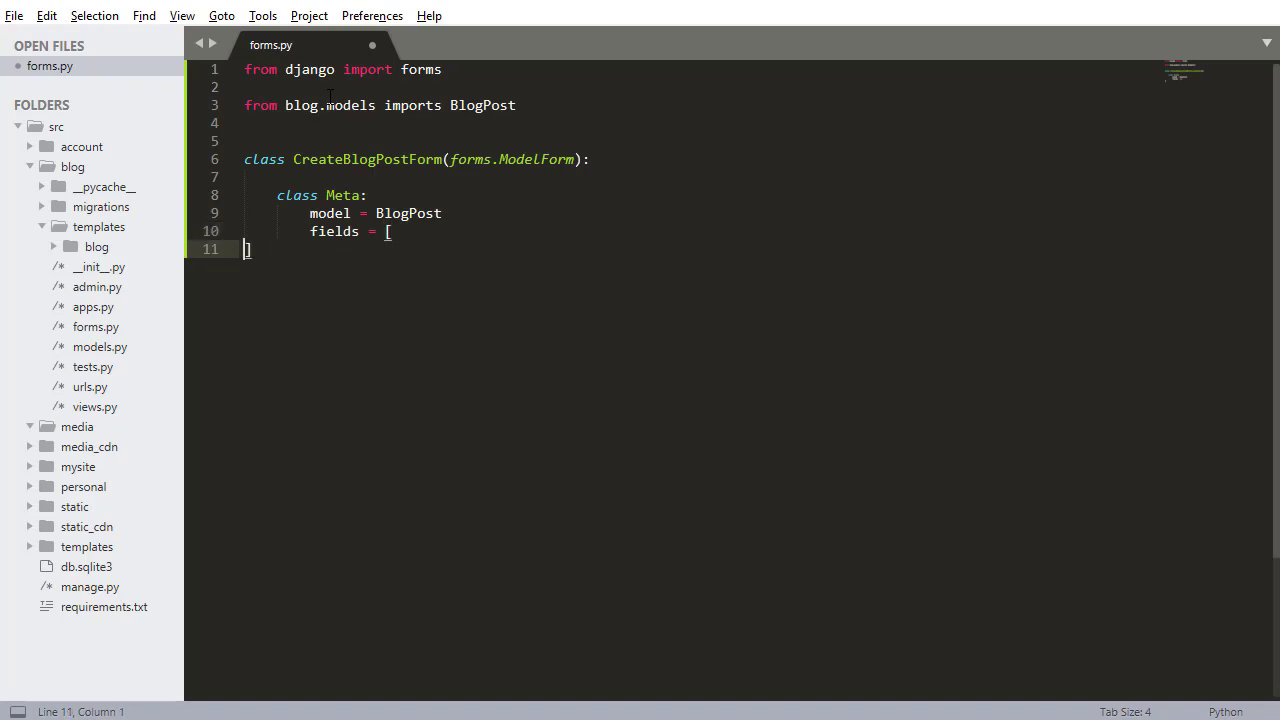
type("'title']")
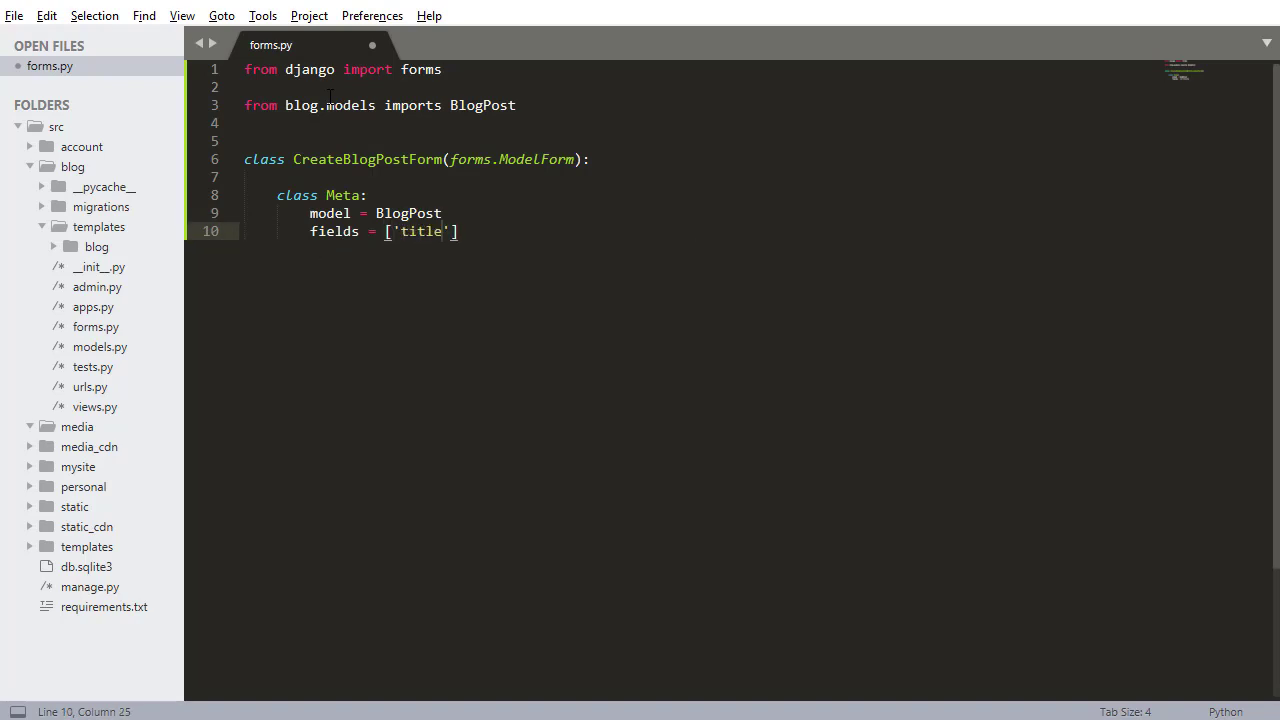
type(", 'b'")
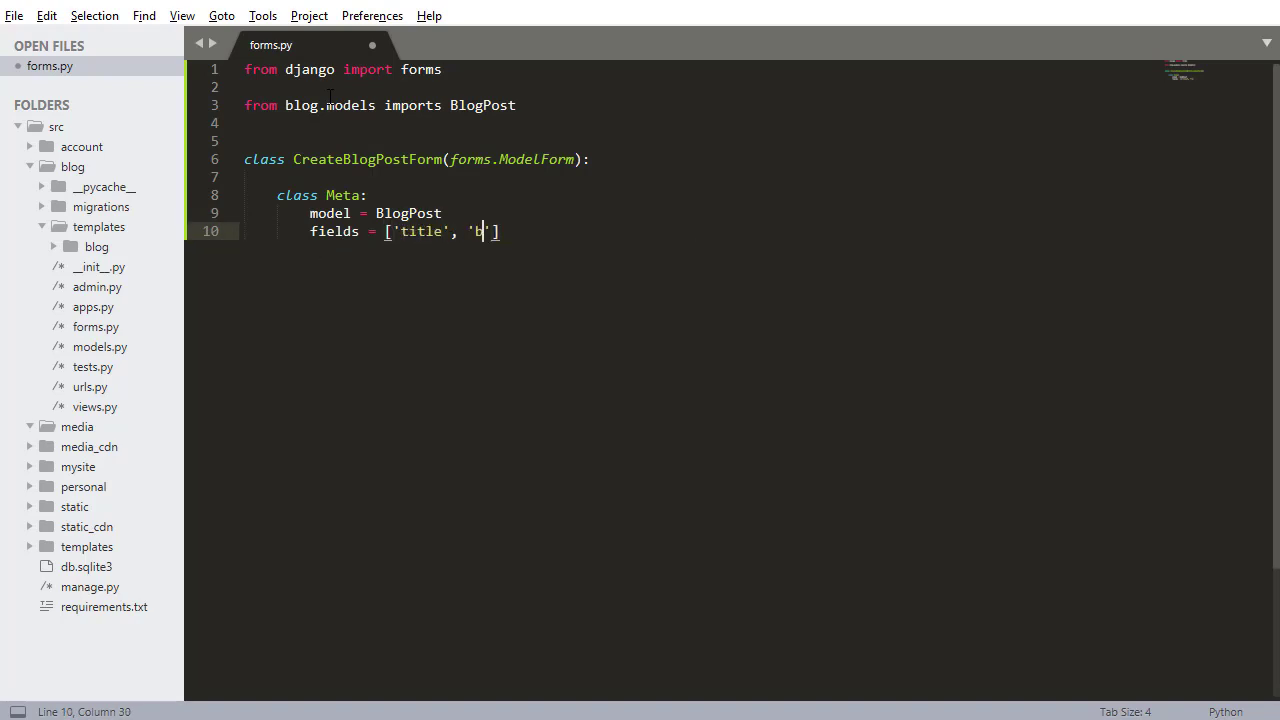
type("ody',")
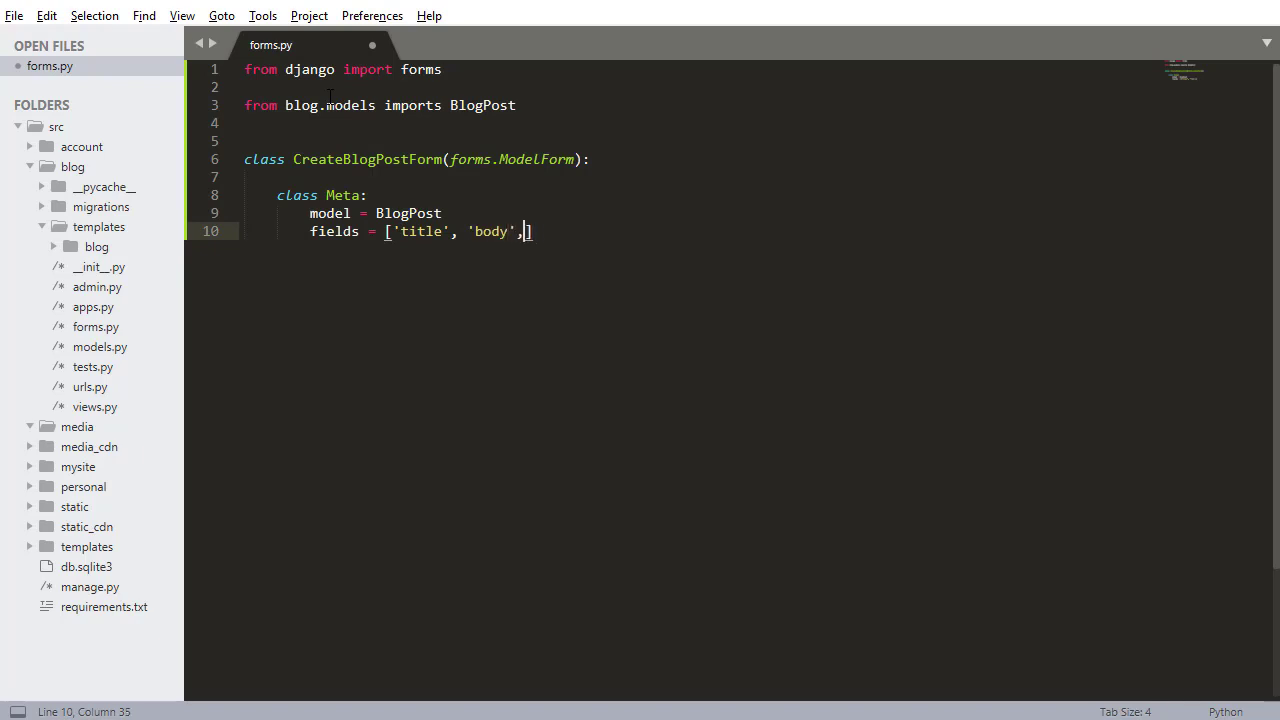
type("'image'")
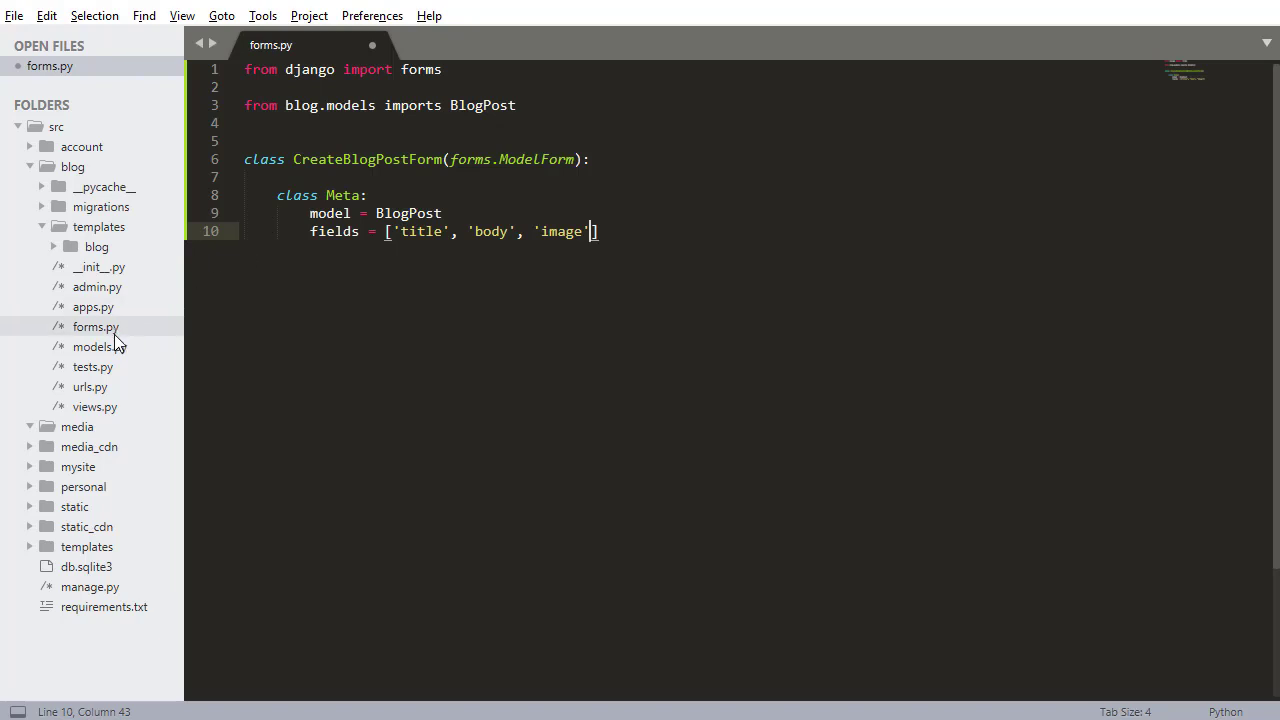
Step: Check BlogPost's title, body and image fields in models.py, then save forms.py
left_click(100, 346)
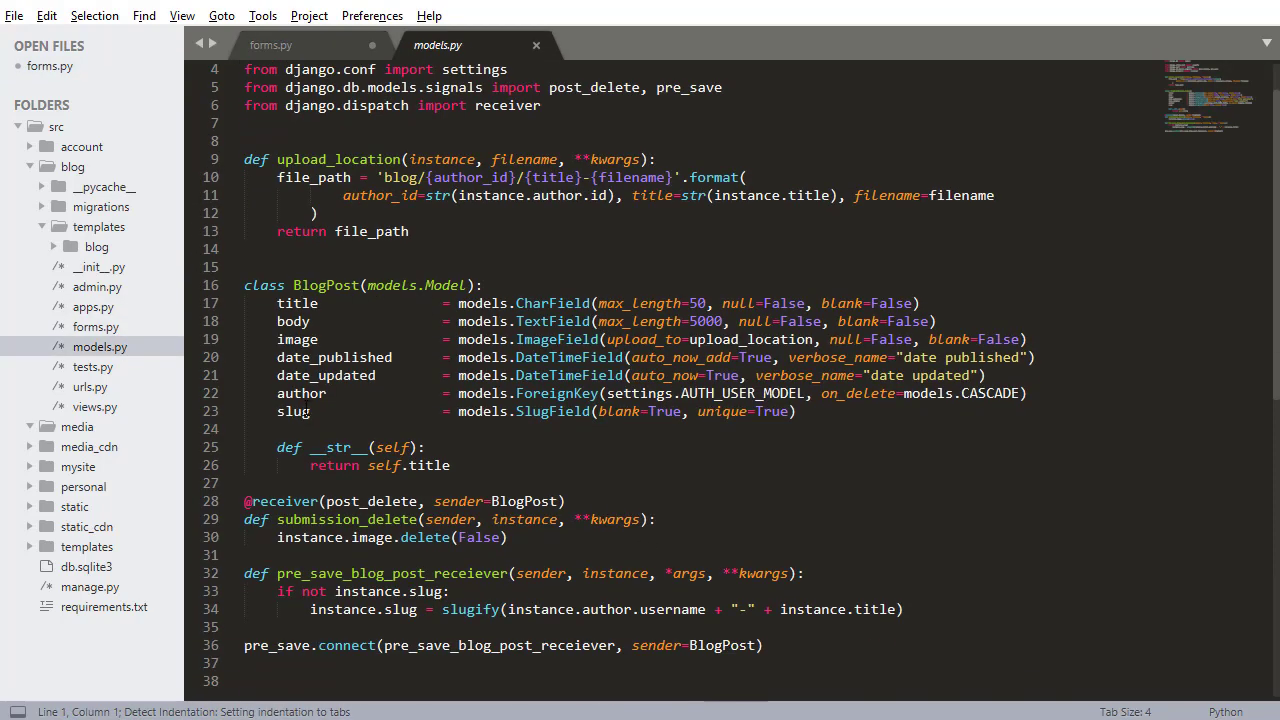
left_click_drag(276, 304, 320, 340)
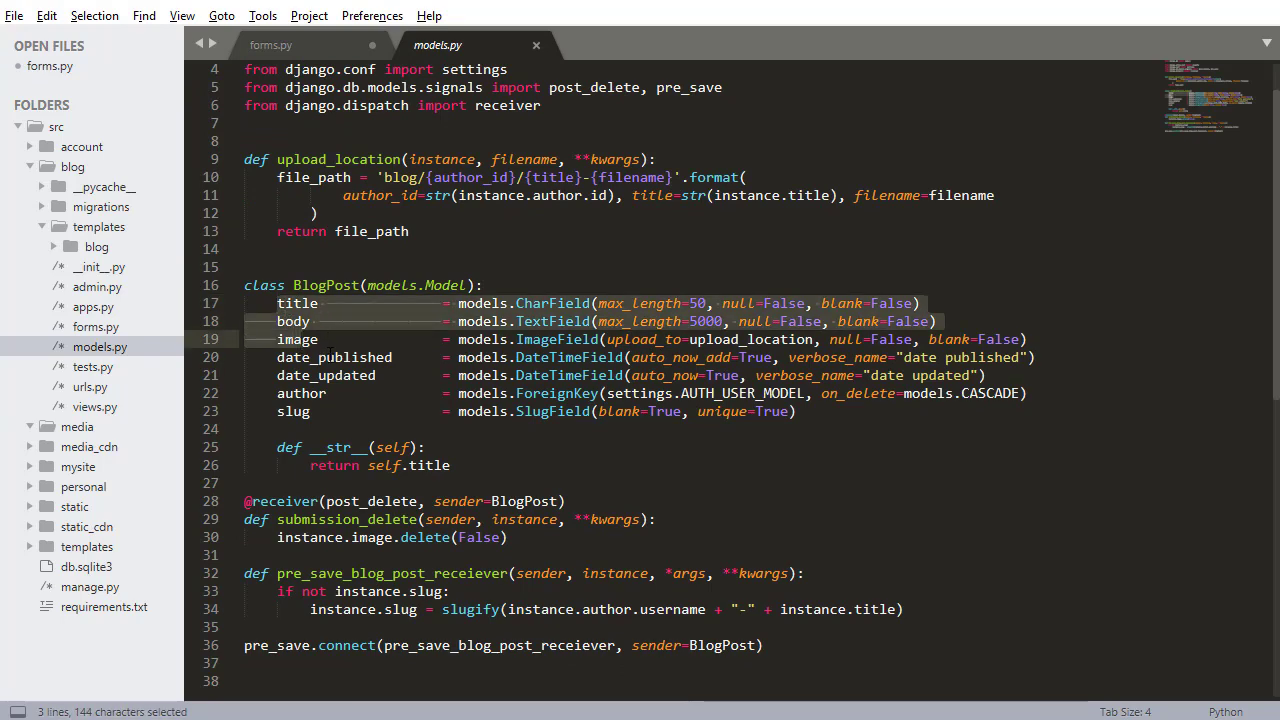
left_click(410, 284)
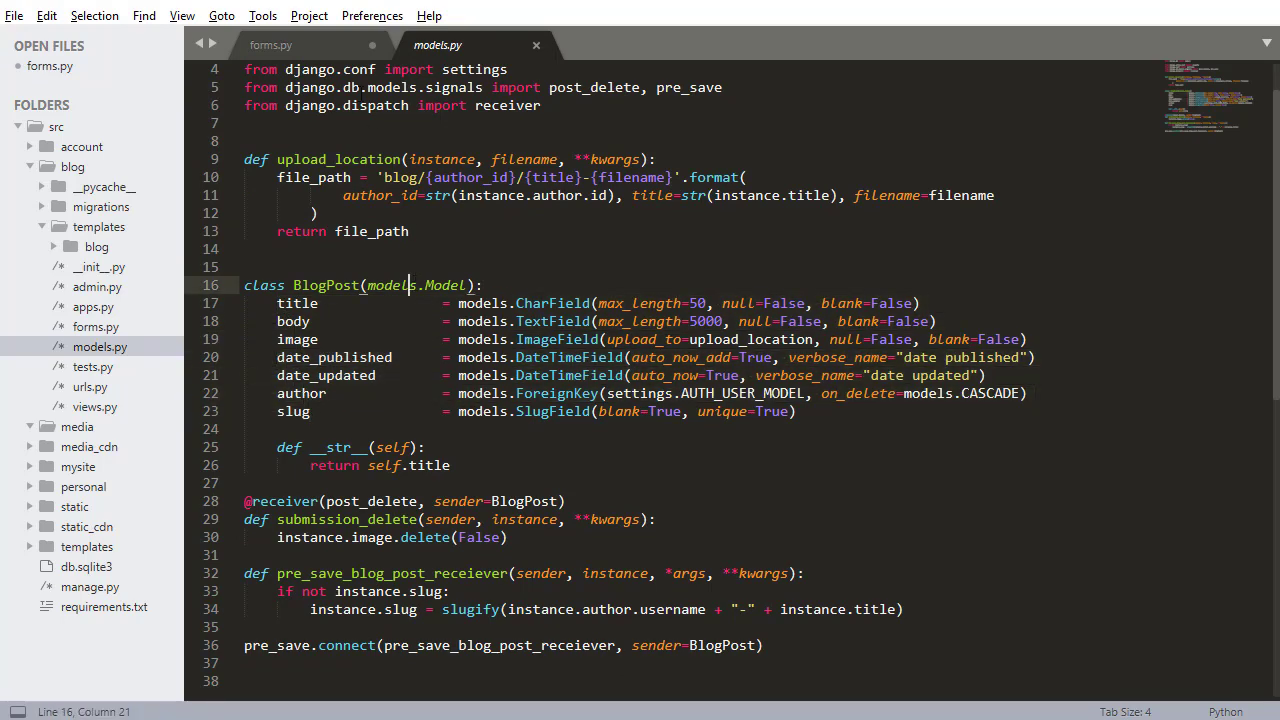
left_click(270, 44)
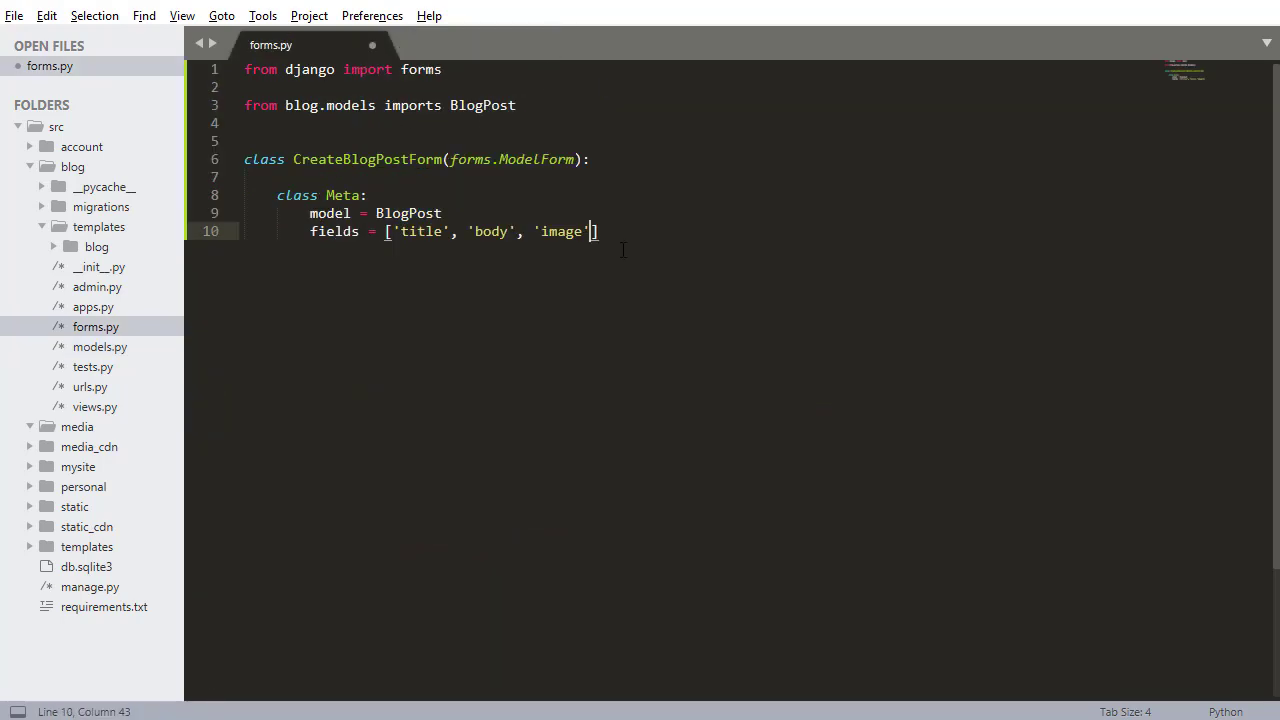
key("ctrl+s")
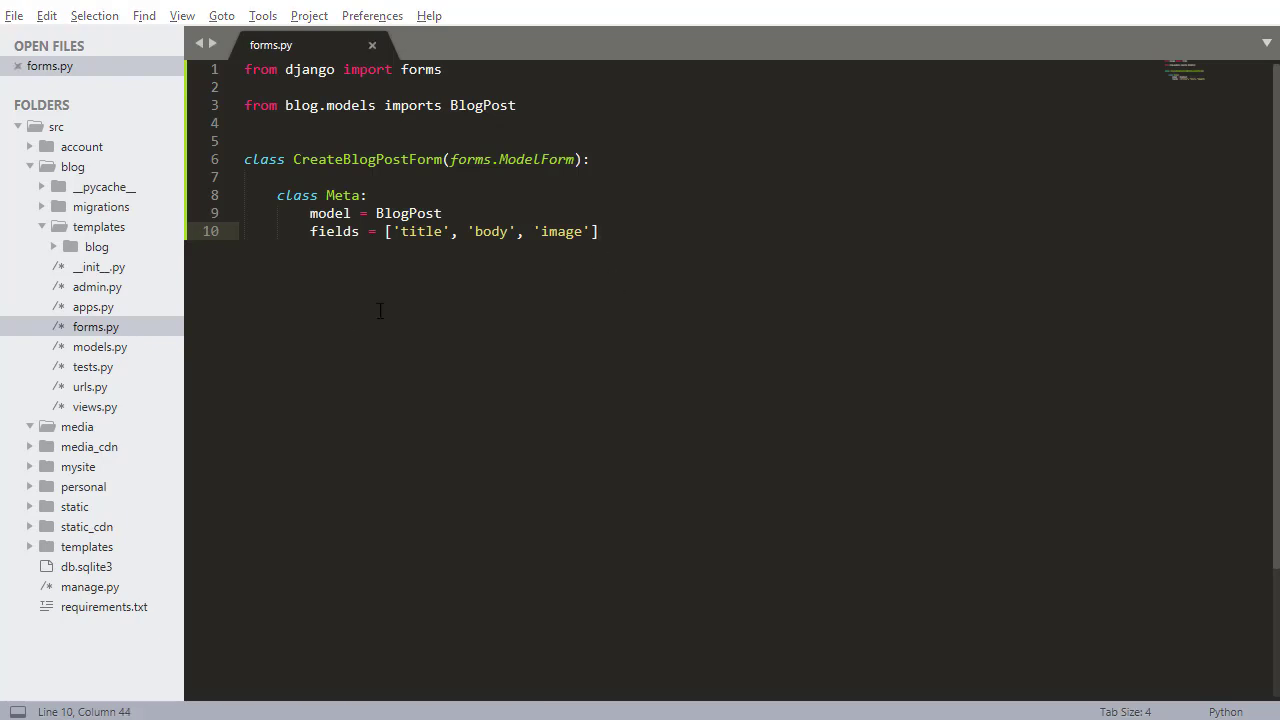
left_click(94, 406)
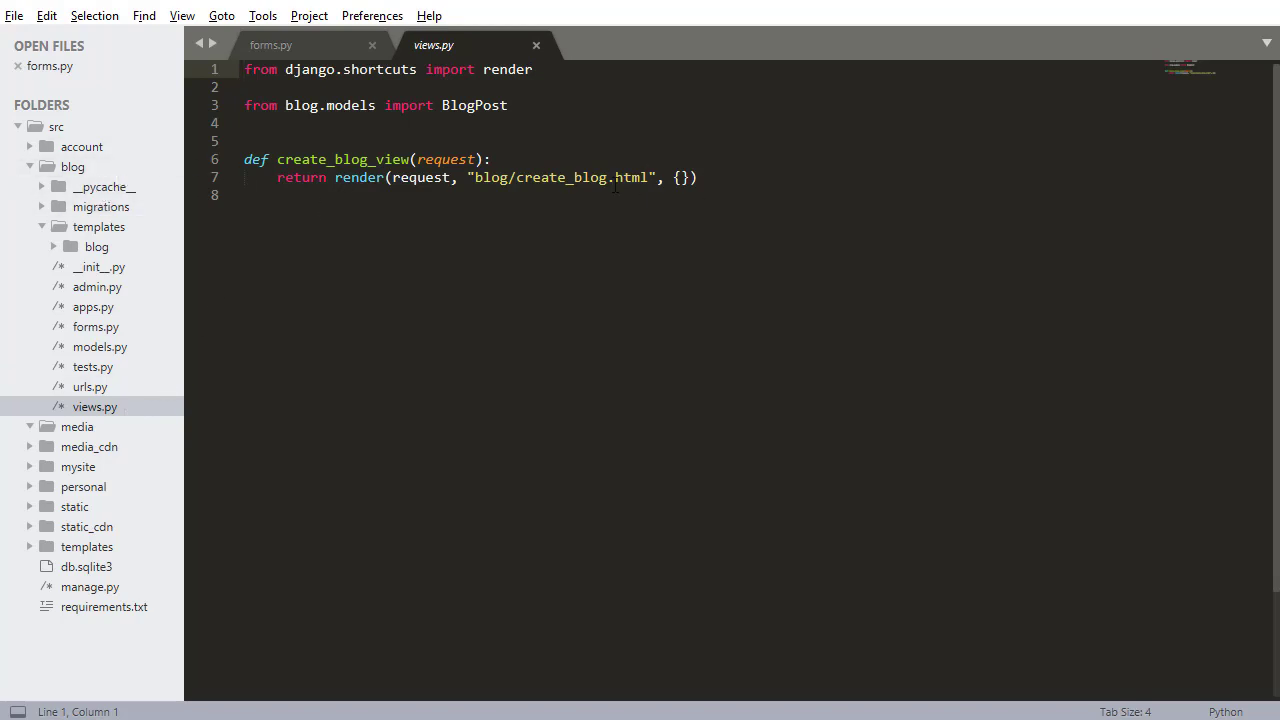
Step: Add context = {}, user = request.user and redirect to 'must_authenticate' when not authenticated
key("enter")
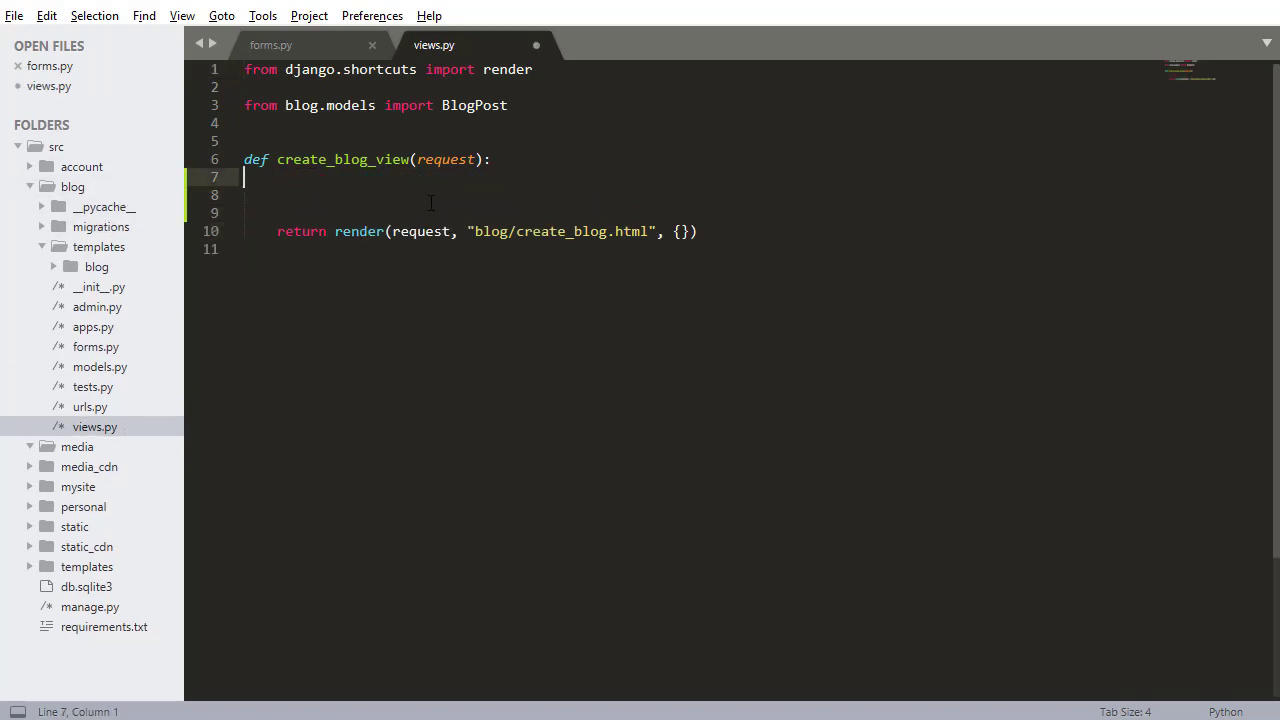
type("c")
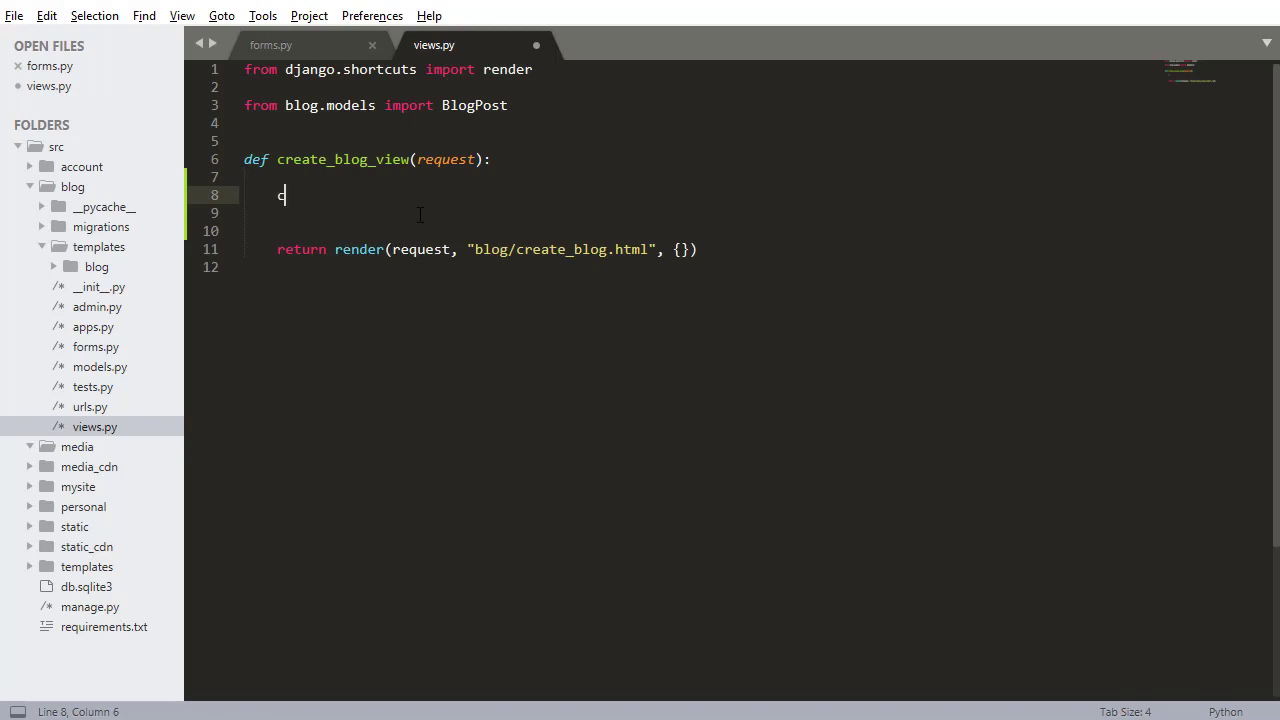
type("ontext = {}")
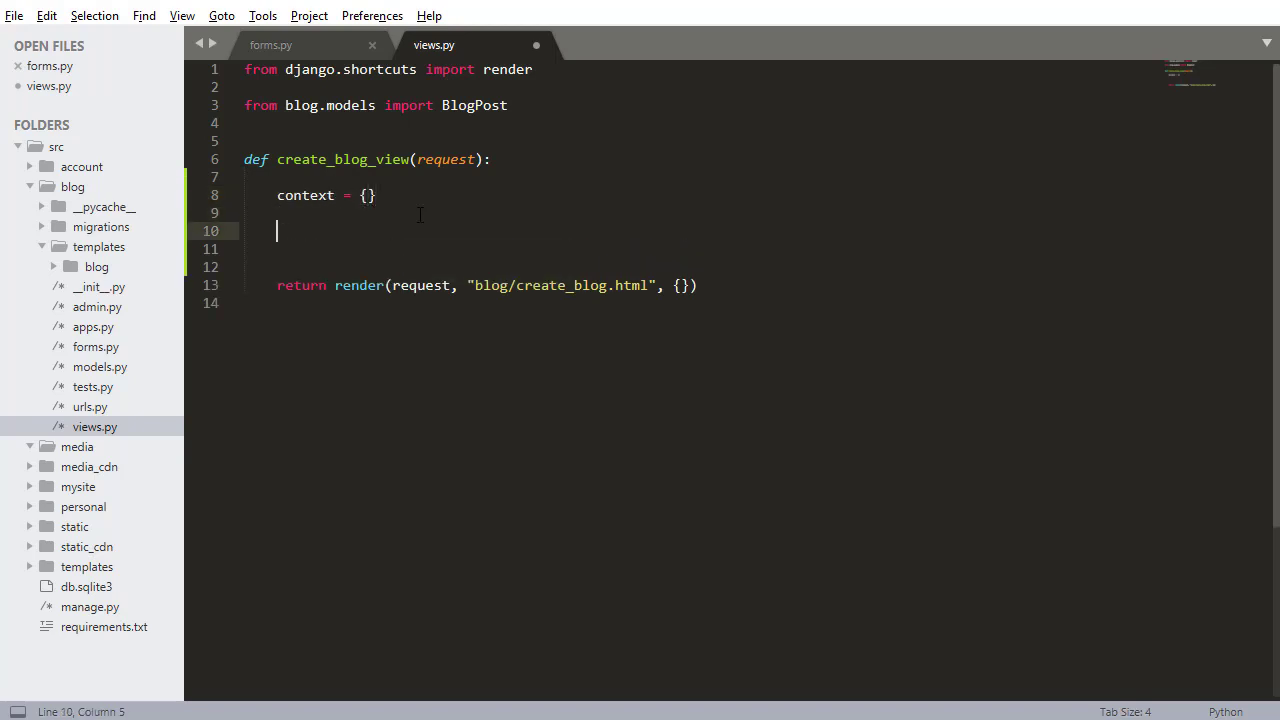
type("user =")
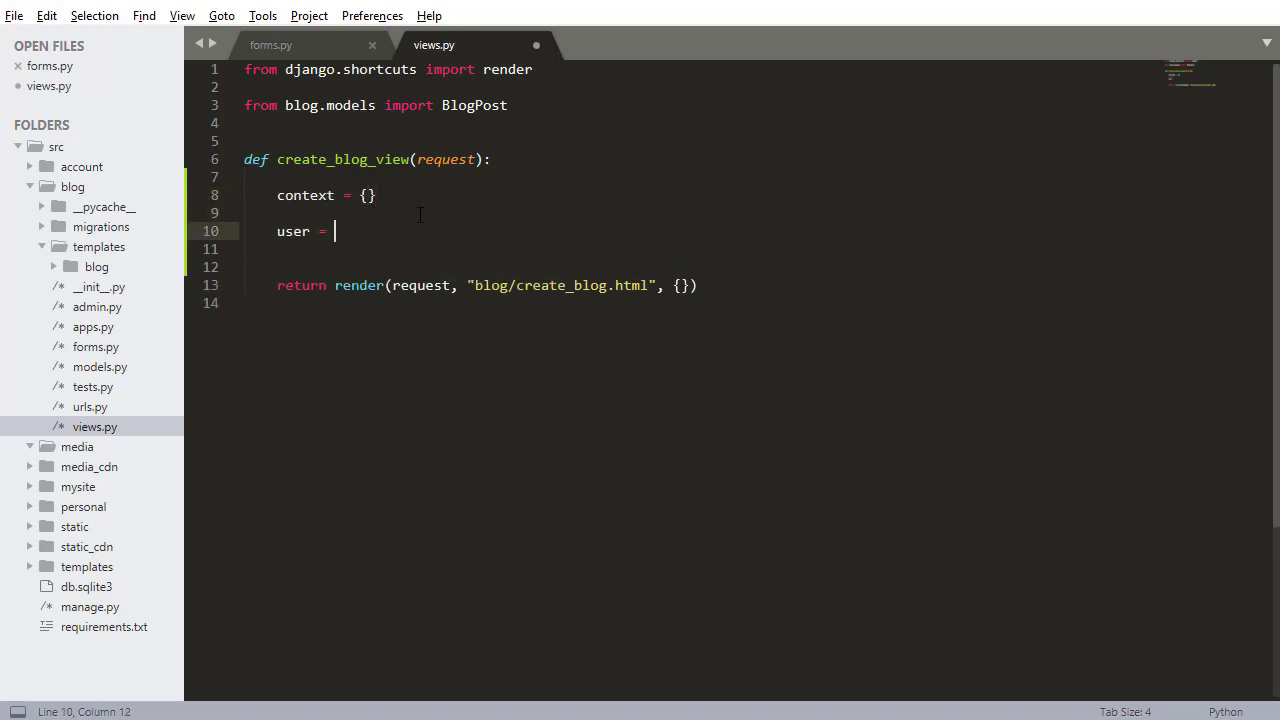
type("request.user")
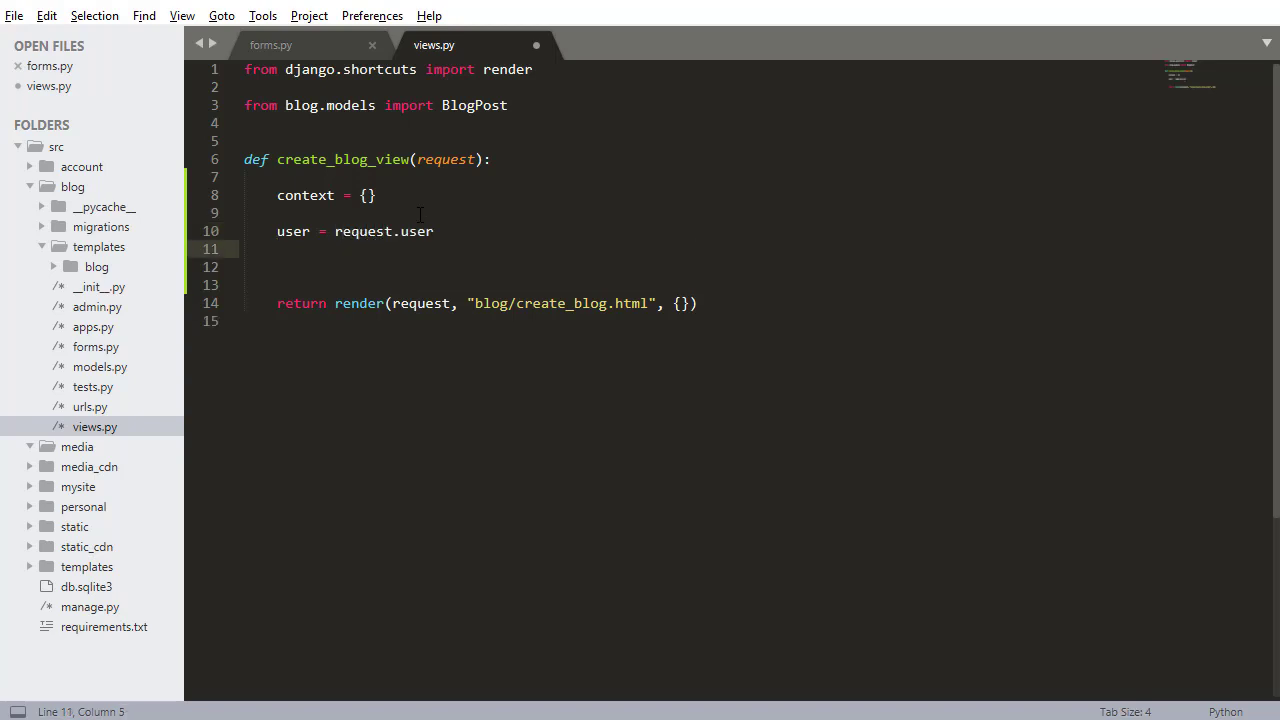
type("if")
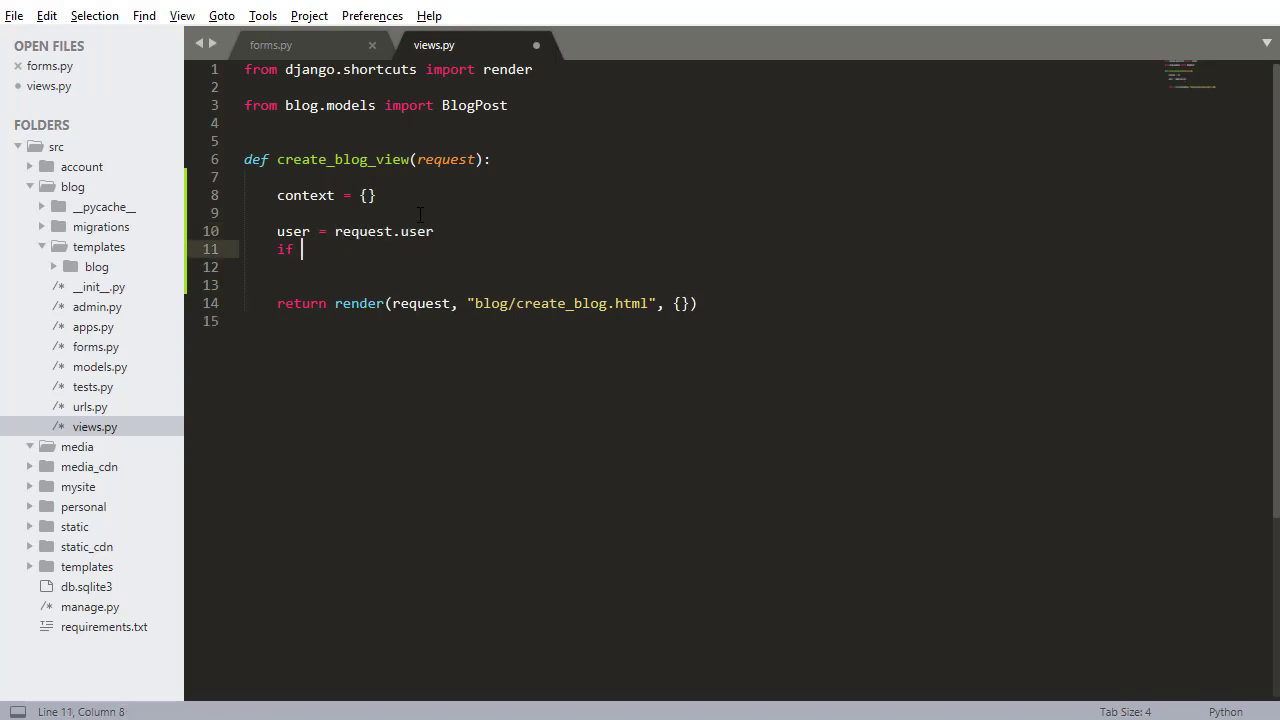
type("not user.is_")
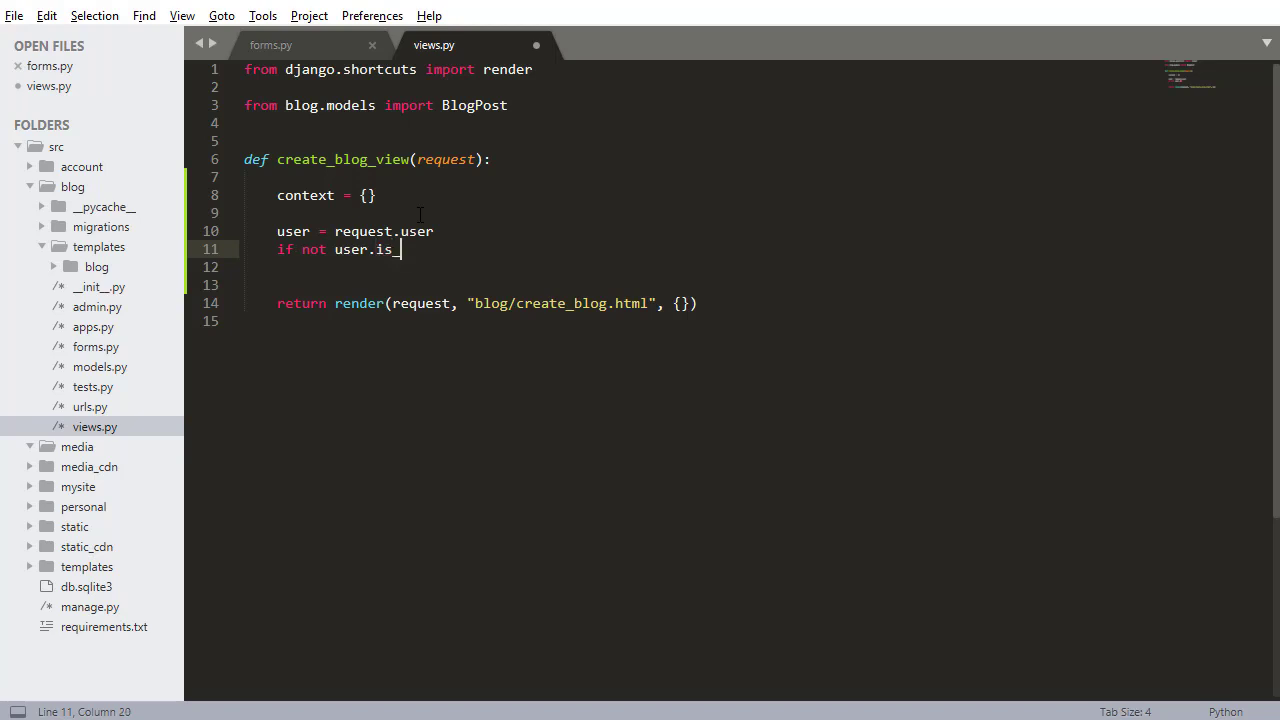
type("authenticated")
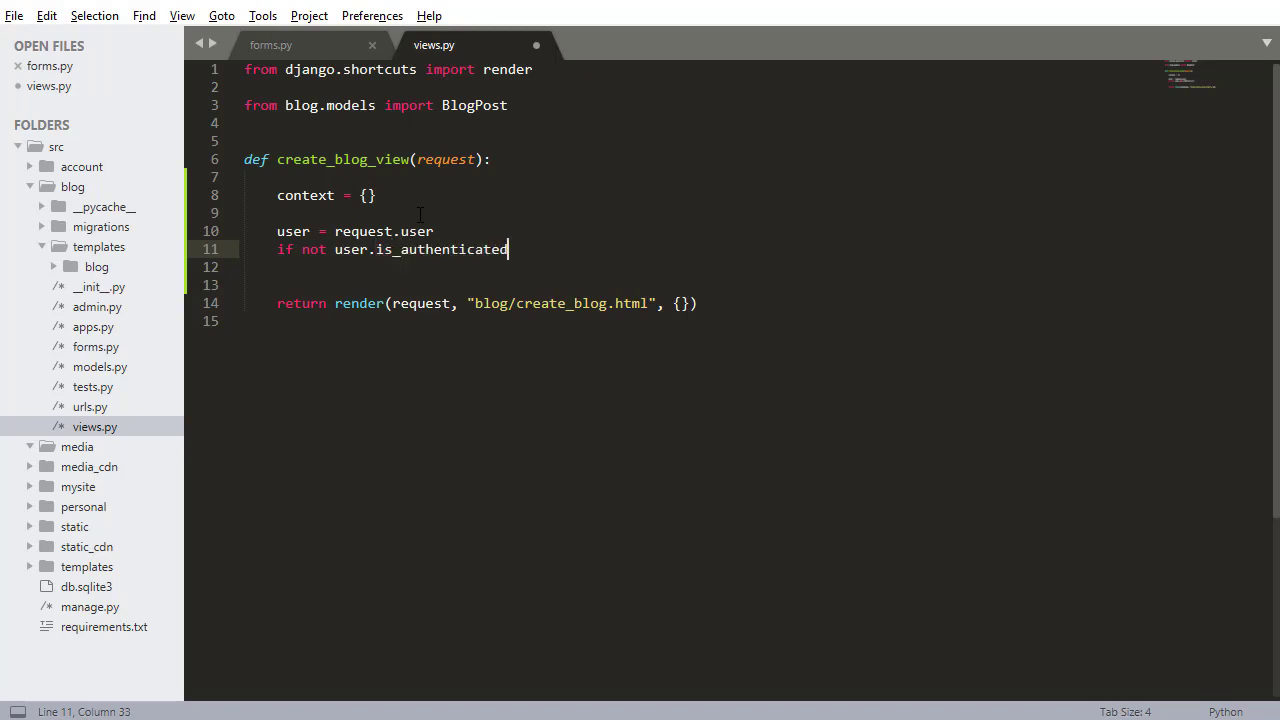
type(":")
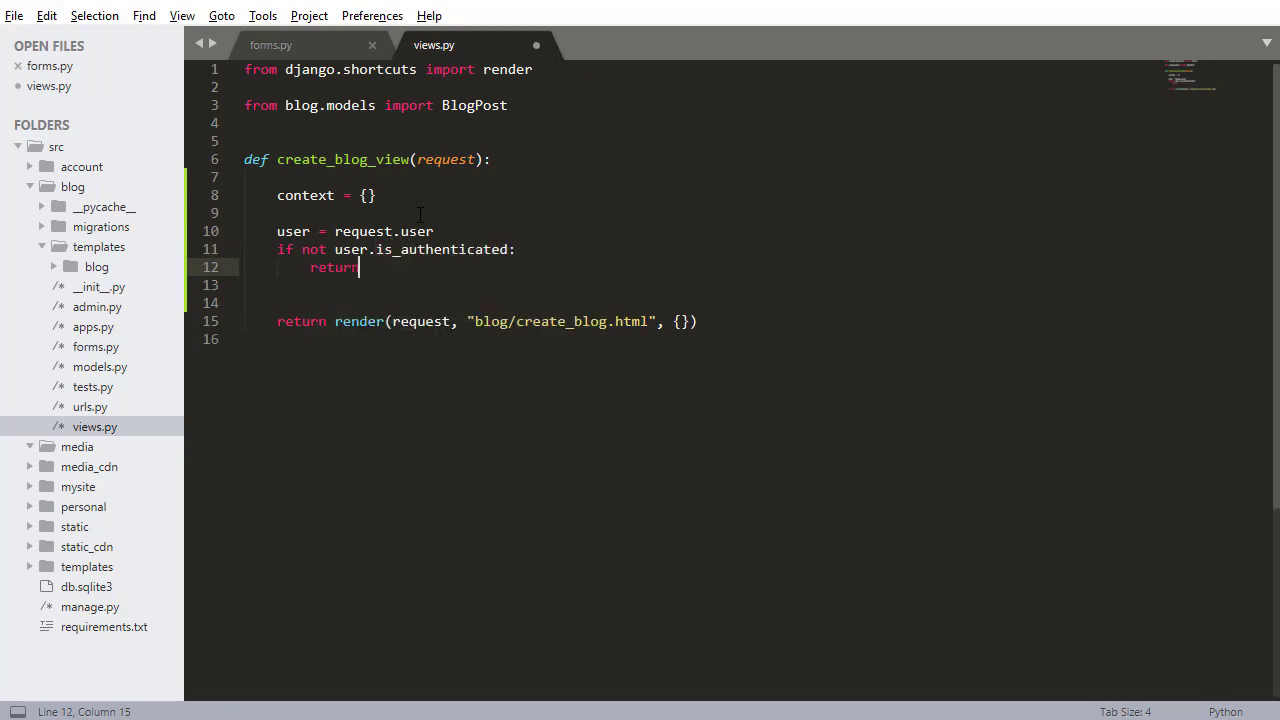
type("redirect()")
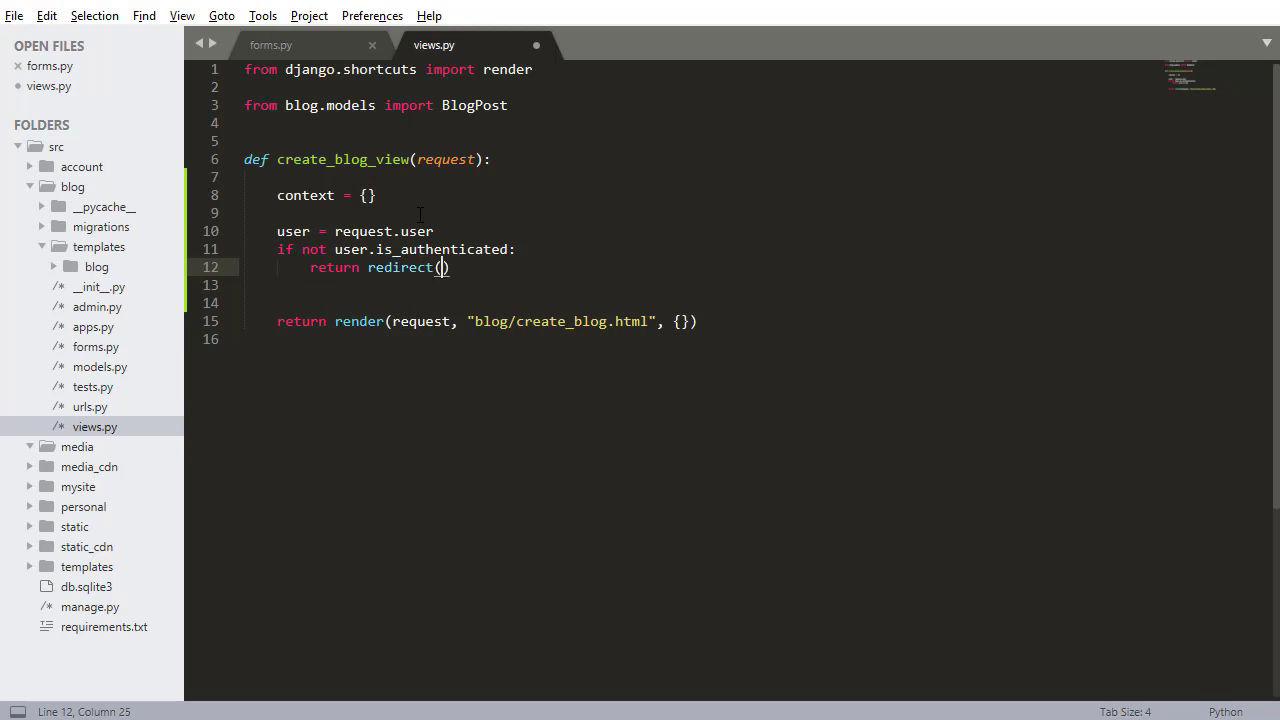
type("'must_authenti")
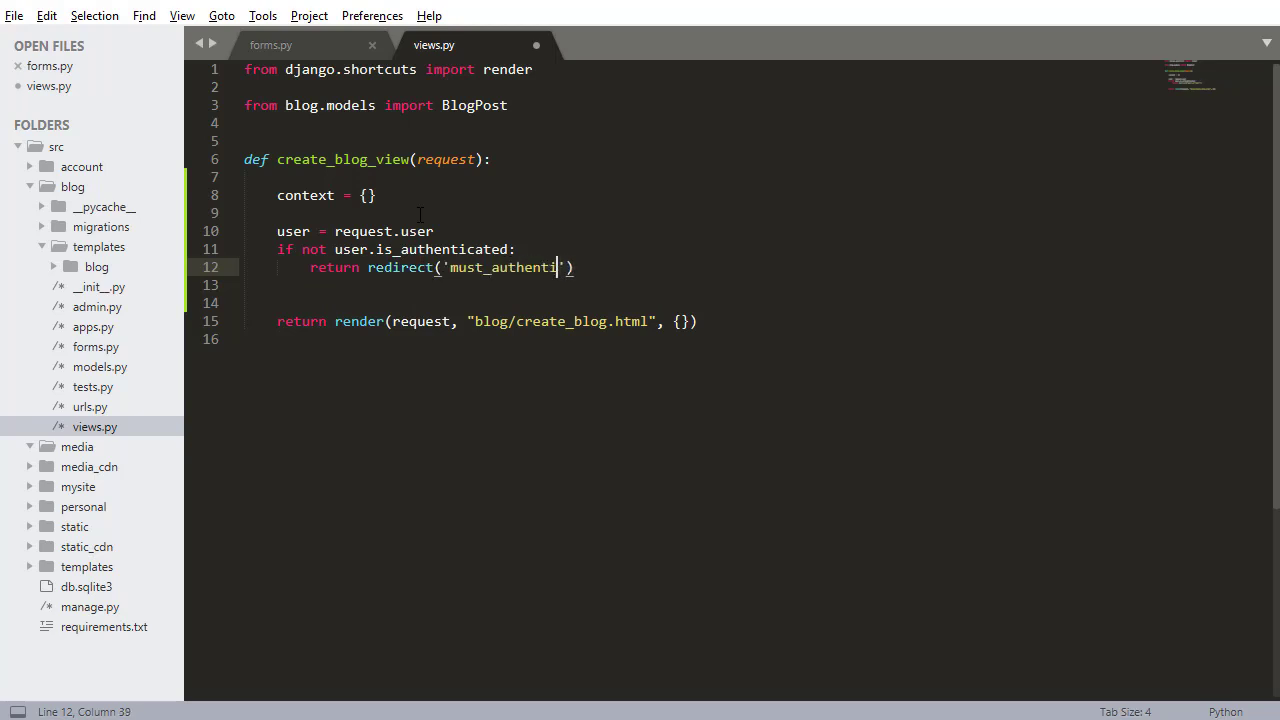
type("cate")
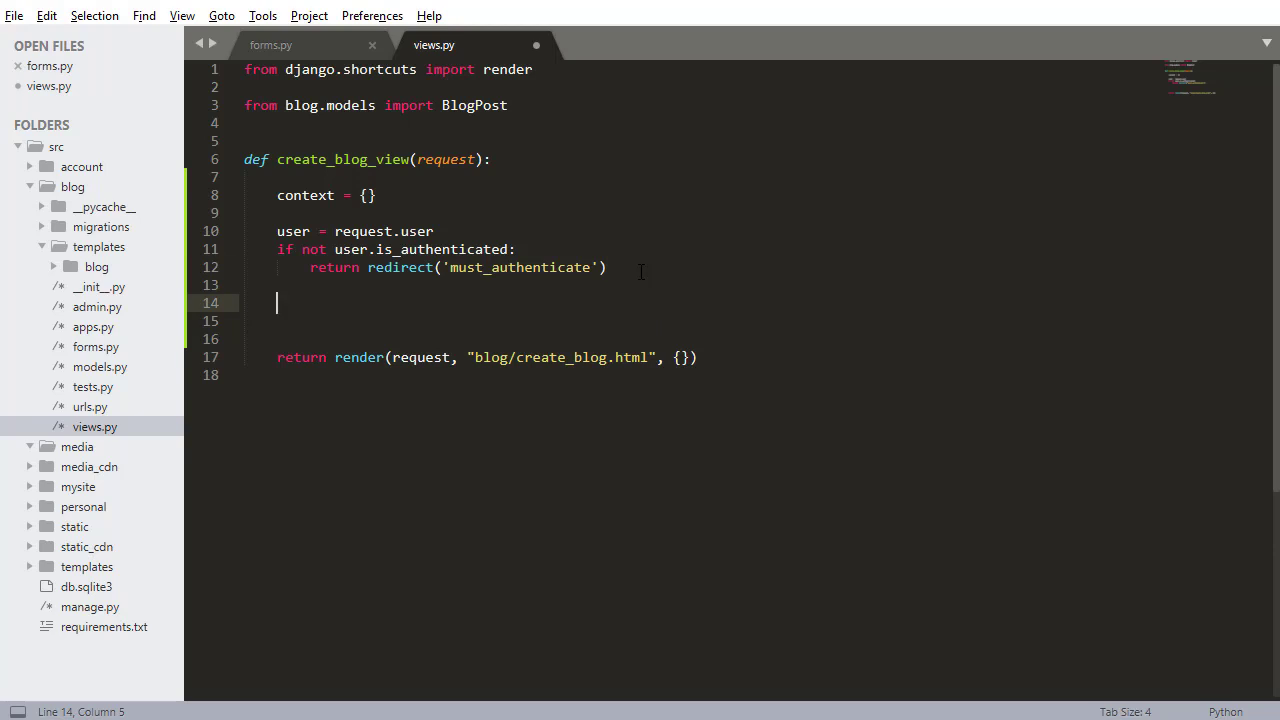
type("f")
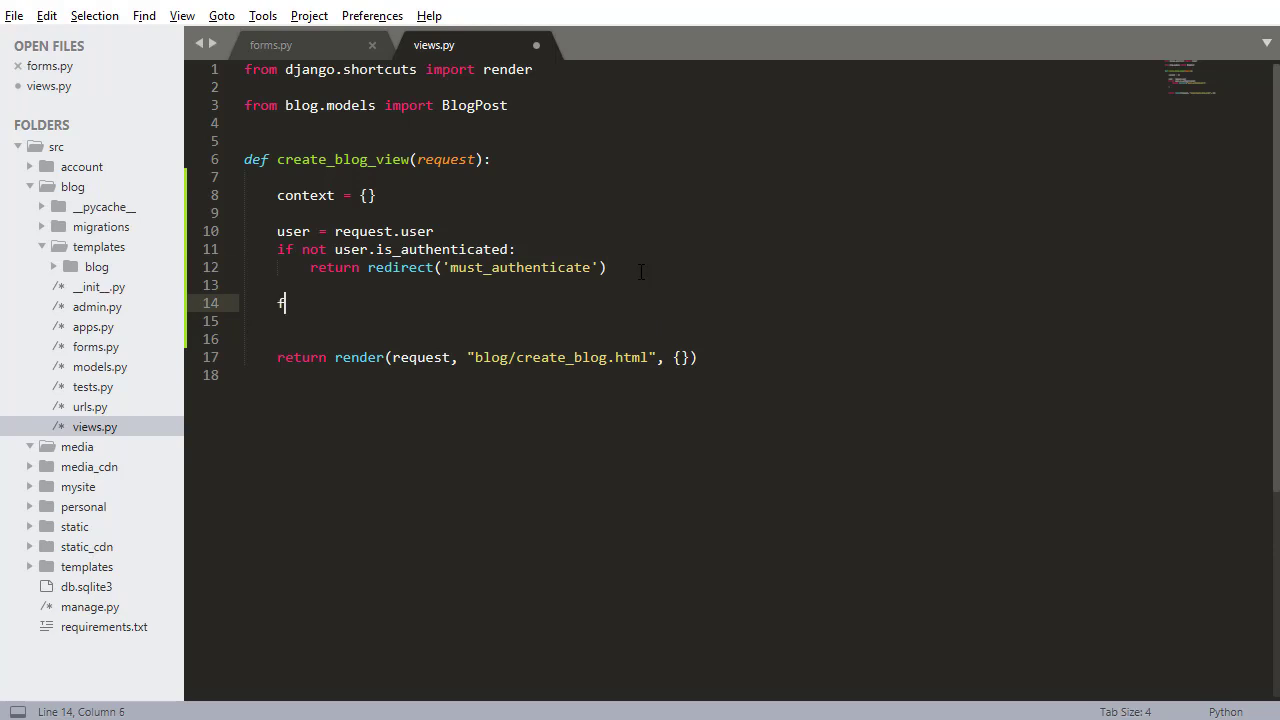
type("orm =")
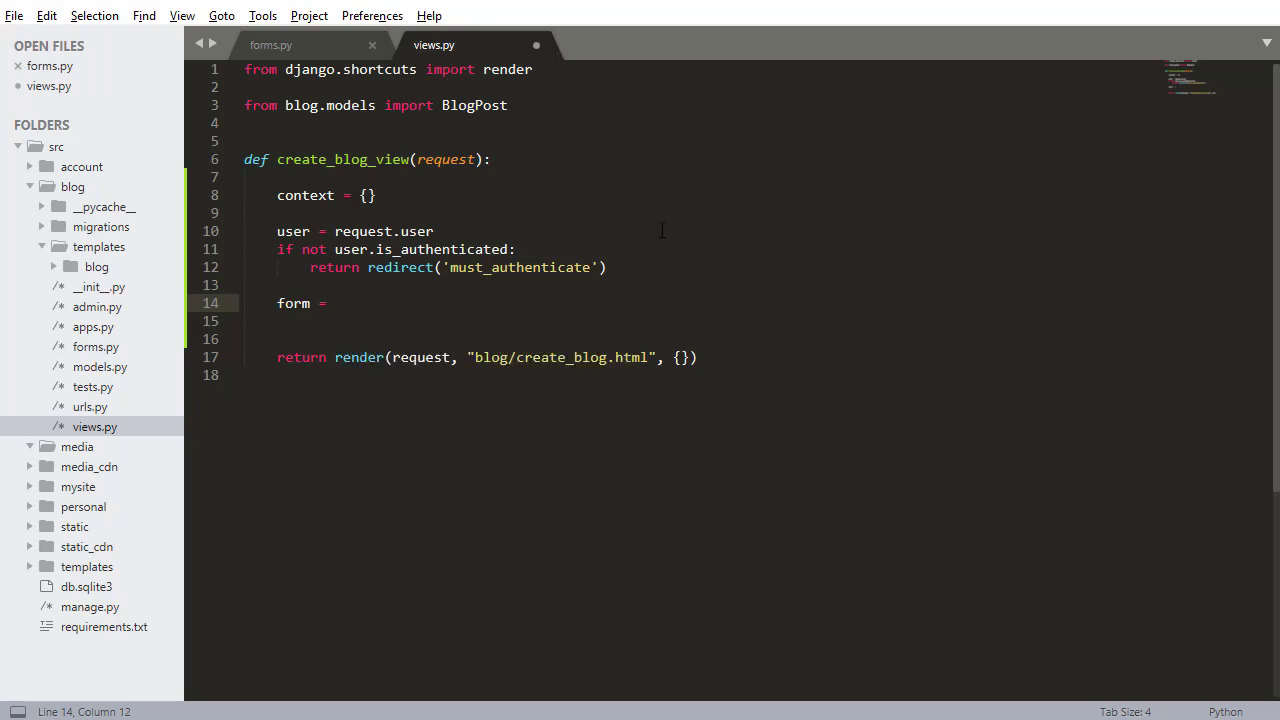
Step: Import CreateBlogPostForm from blog.forms and Account from account.models
key("enter")
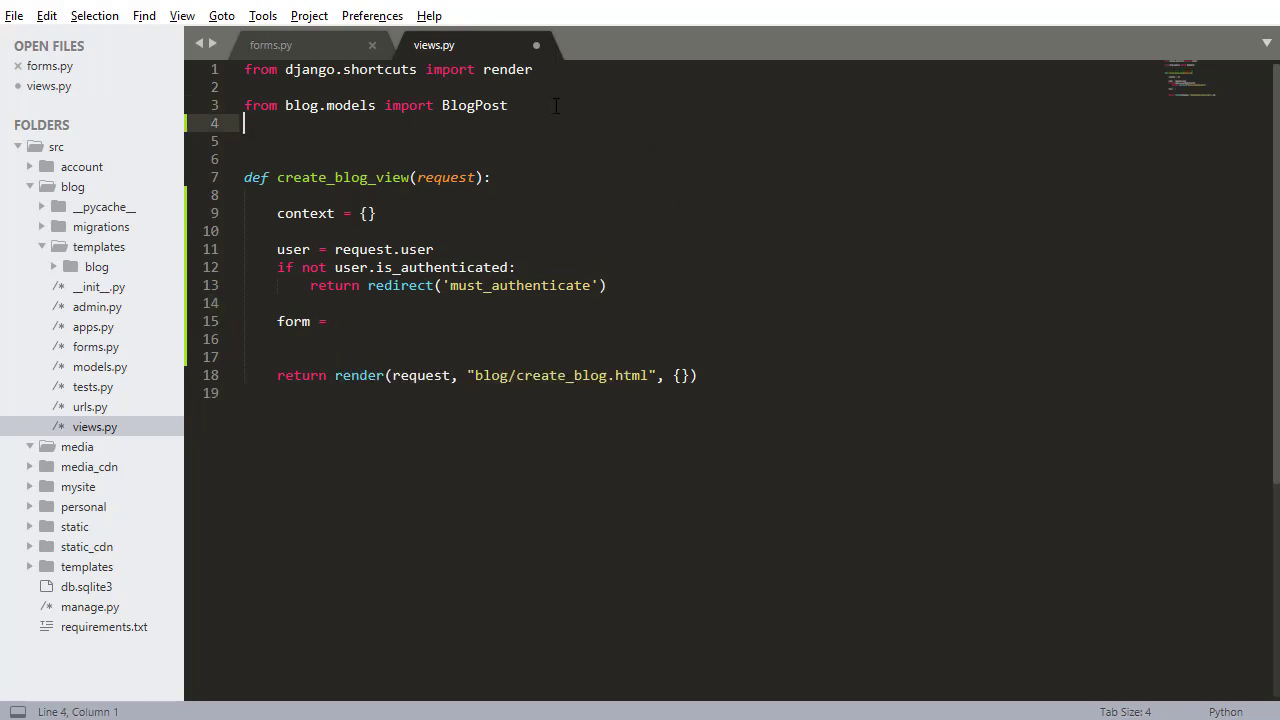
type("from blog")
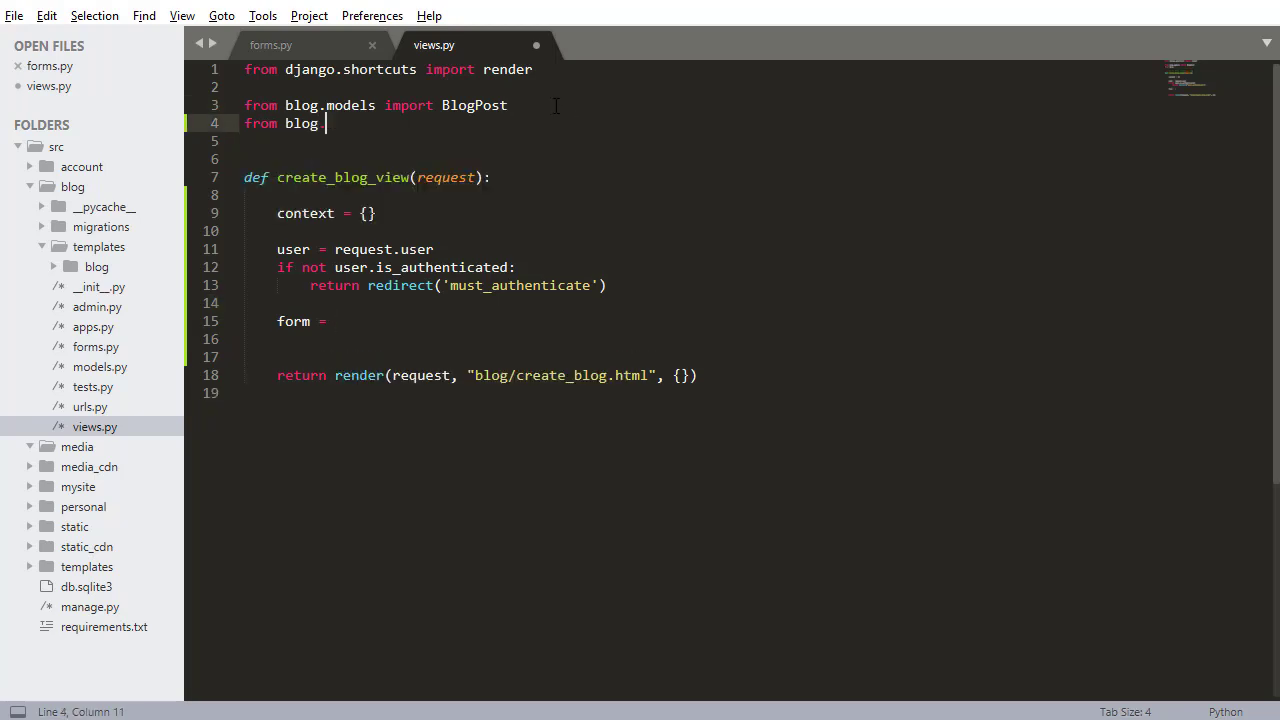
type(".forms import CreateBlogPostForm")
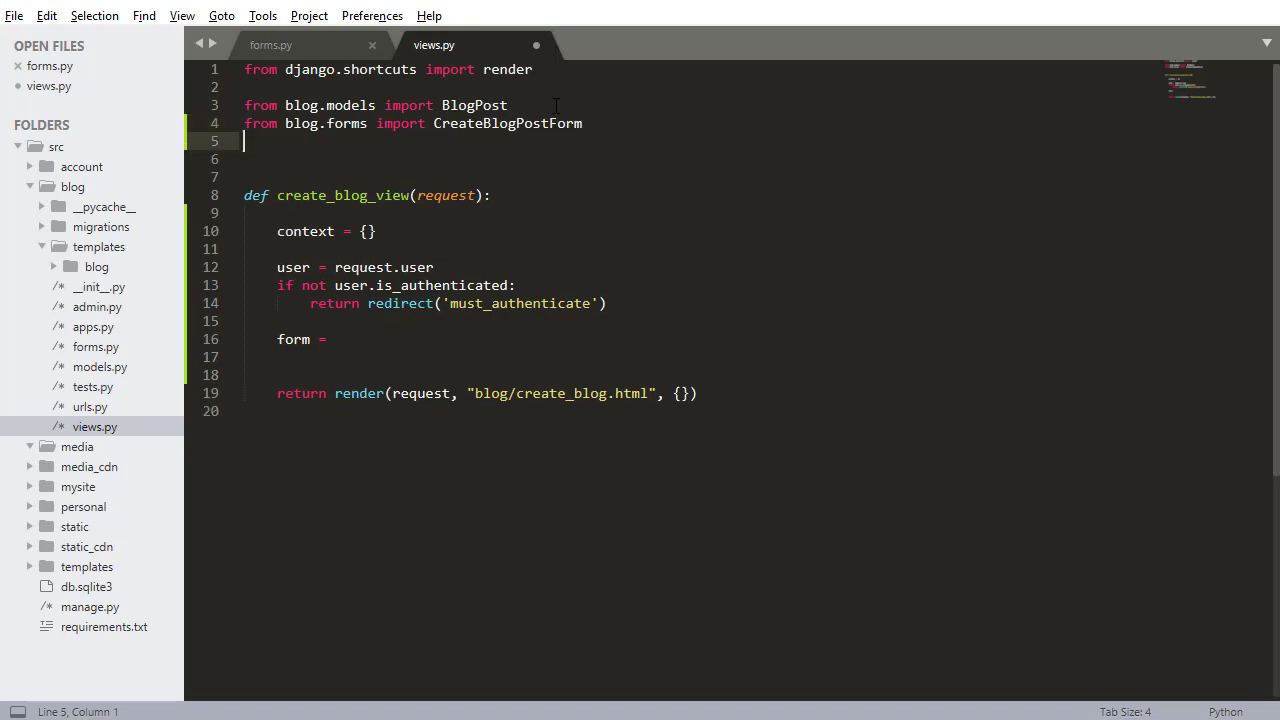
type("from account.m")
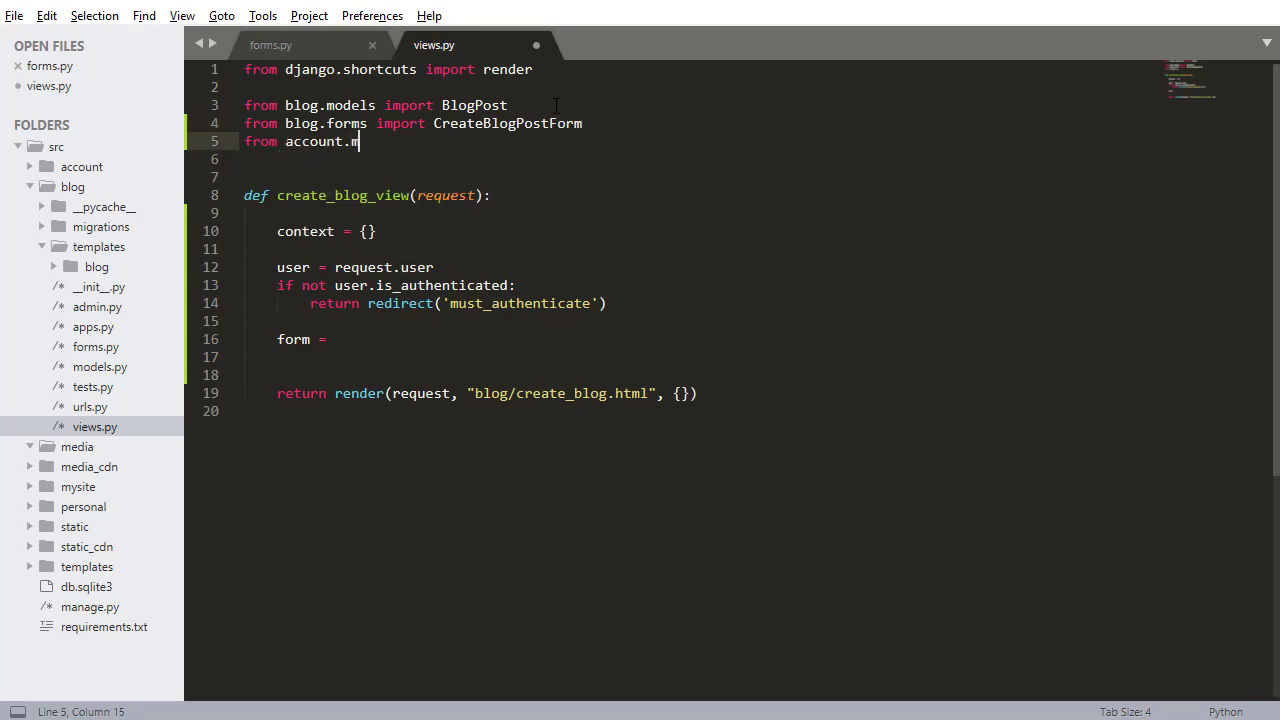
type("odels import Account")
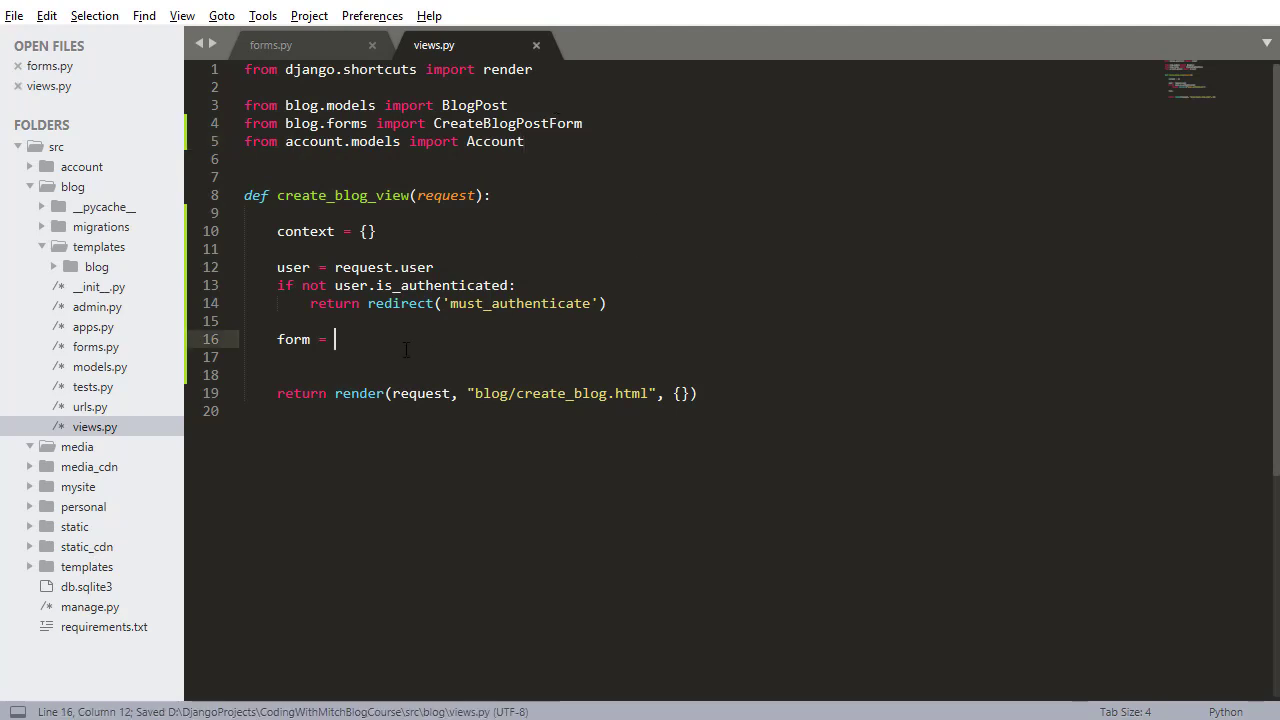
Step: Write form = CreateBlogPostForm(request.POST or None, request.FILES or None) and start if form.is_valid()
type("CreateBlogPostForm")
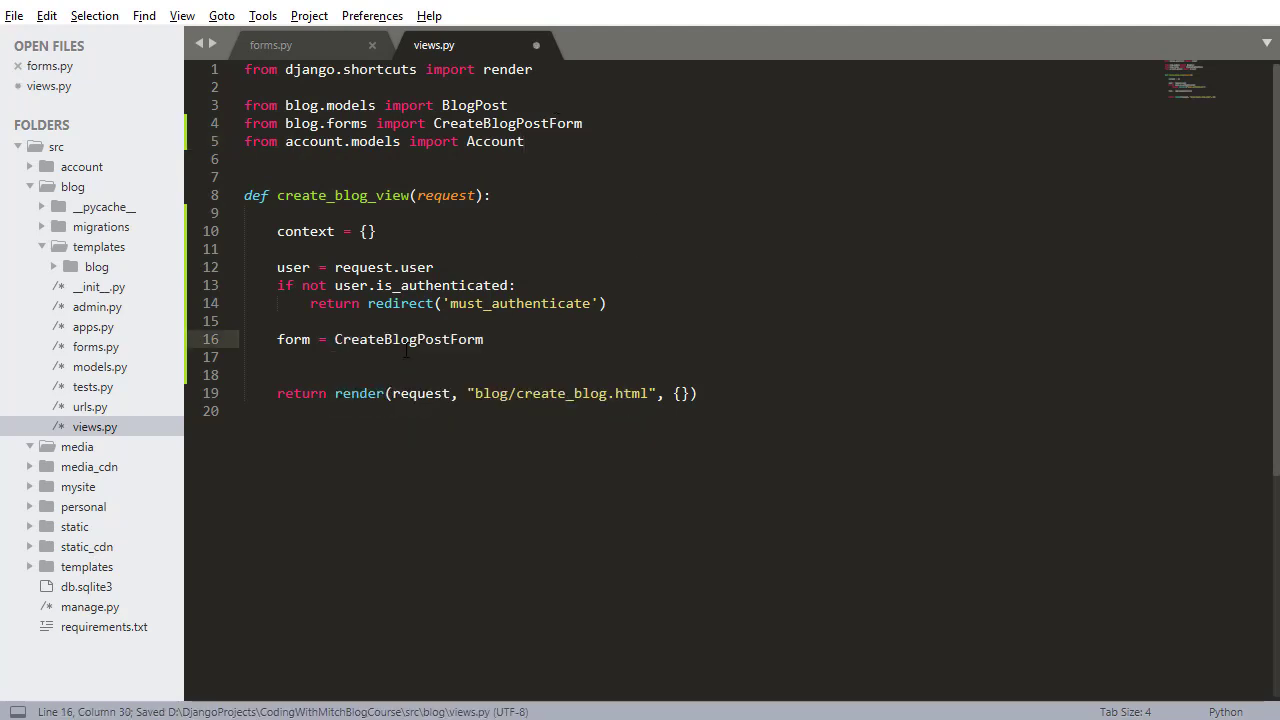
type("(request.POST or")
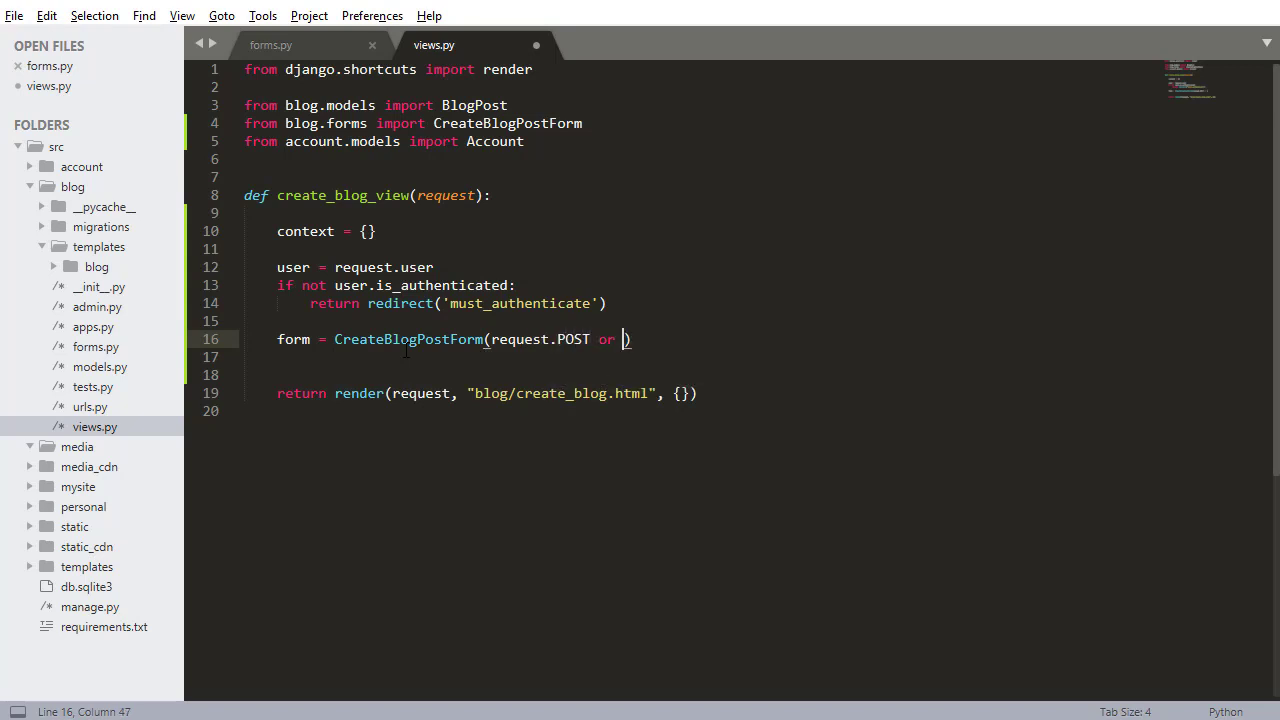
type("None, request.FIle")
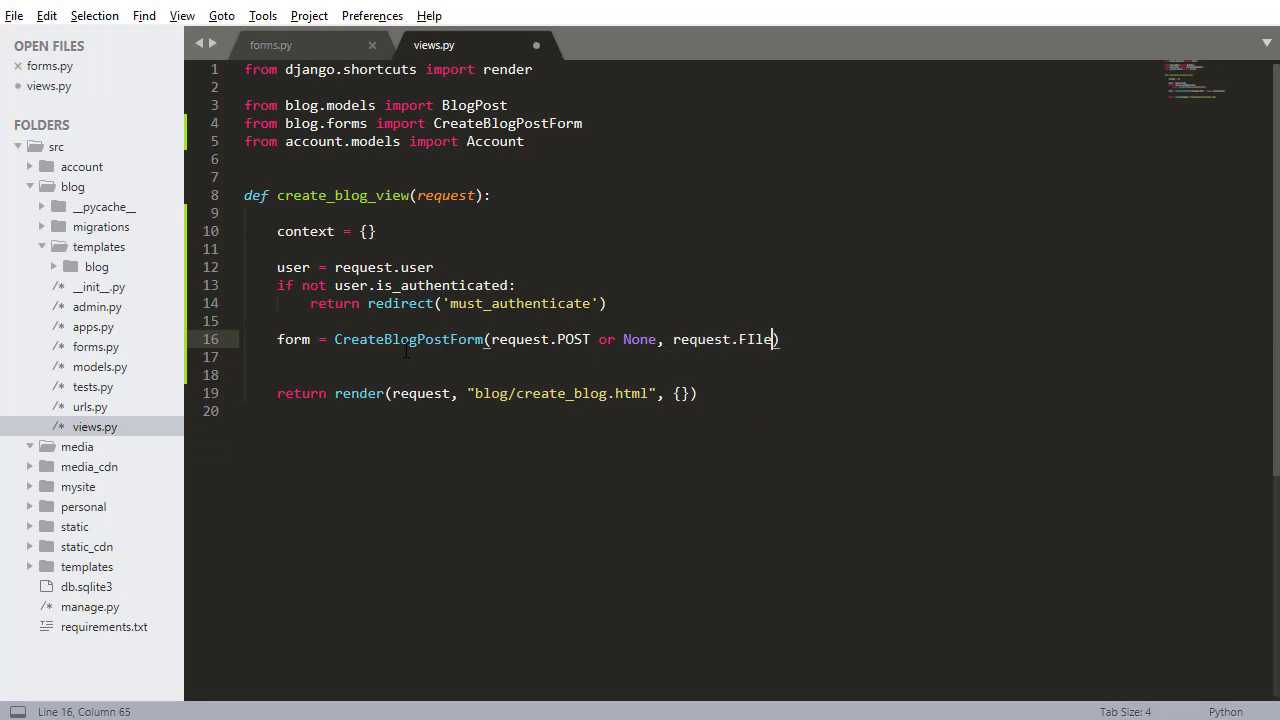
type("S,")
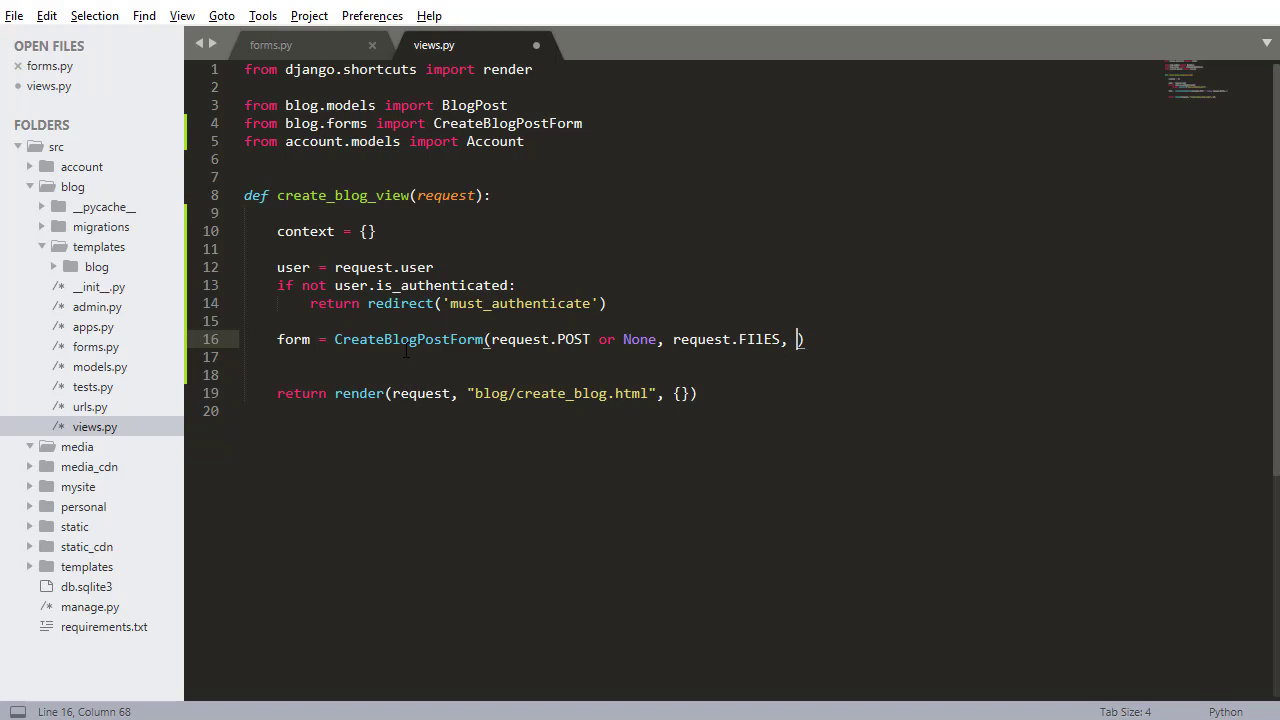
key("backspace")
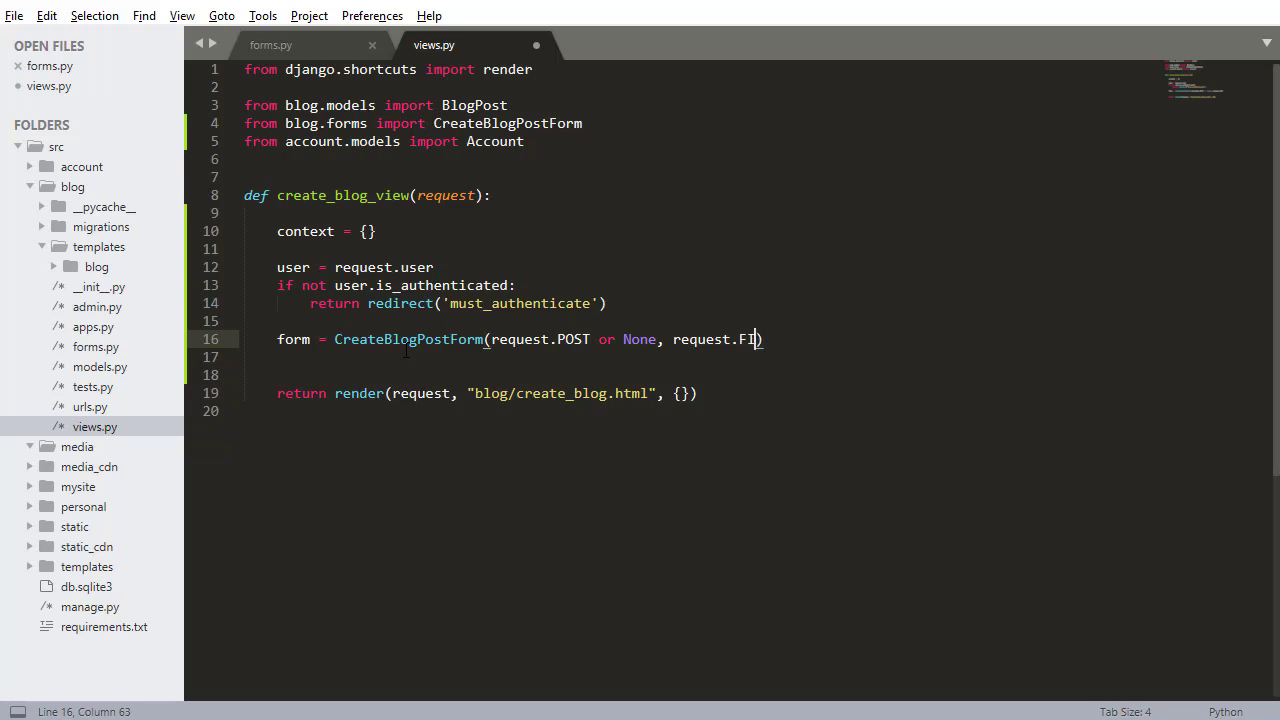
type("LES,")
left_click(702, 356)
type("if form")
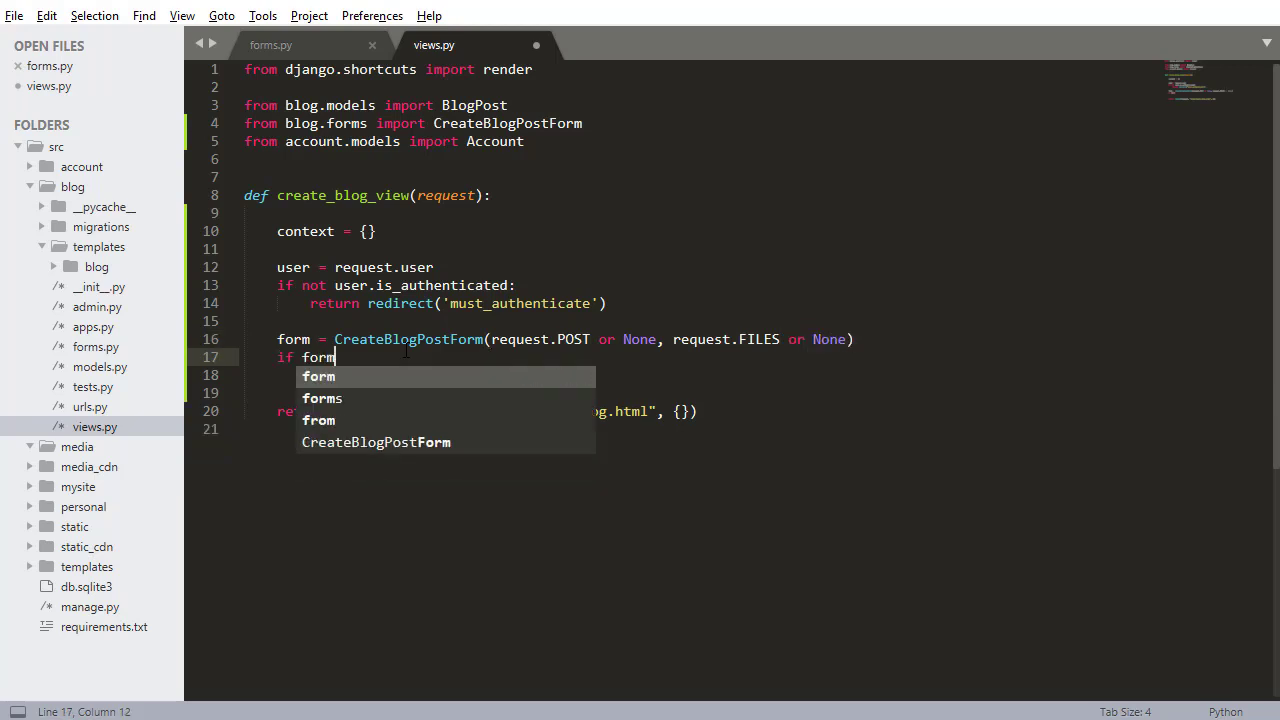
type(".is_val")
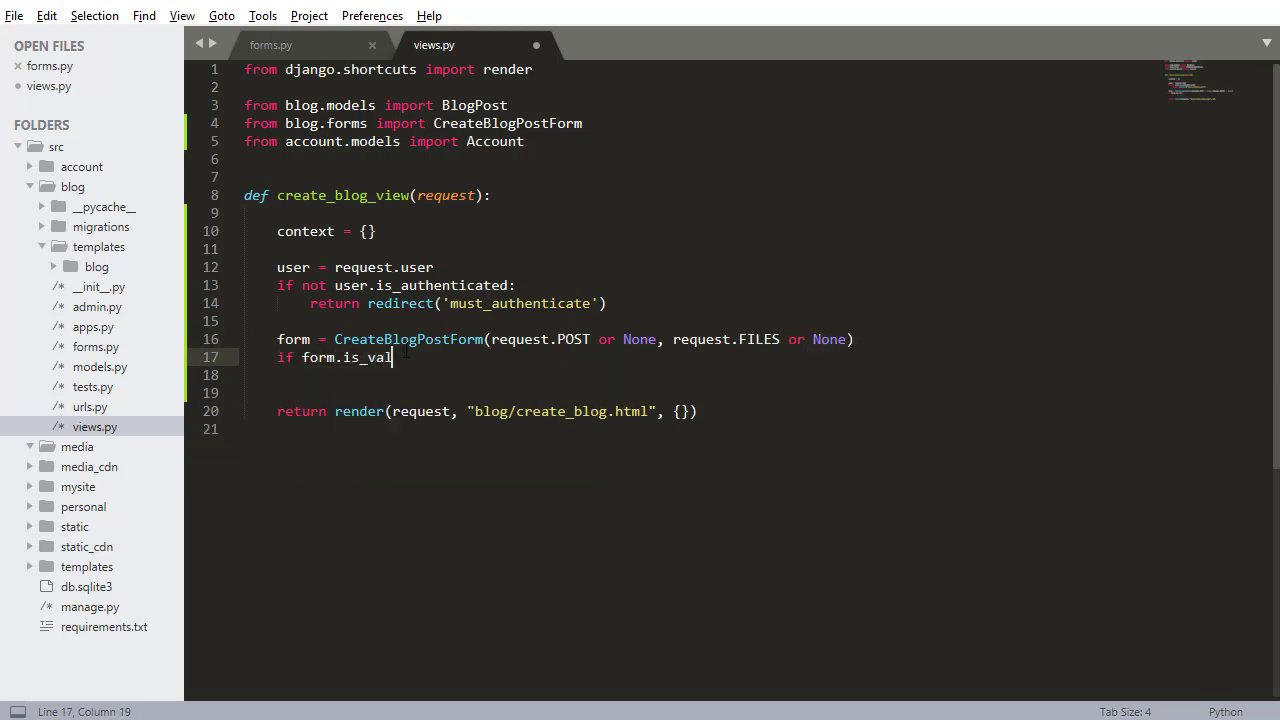
type("id():")
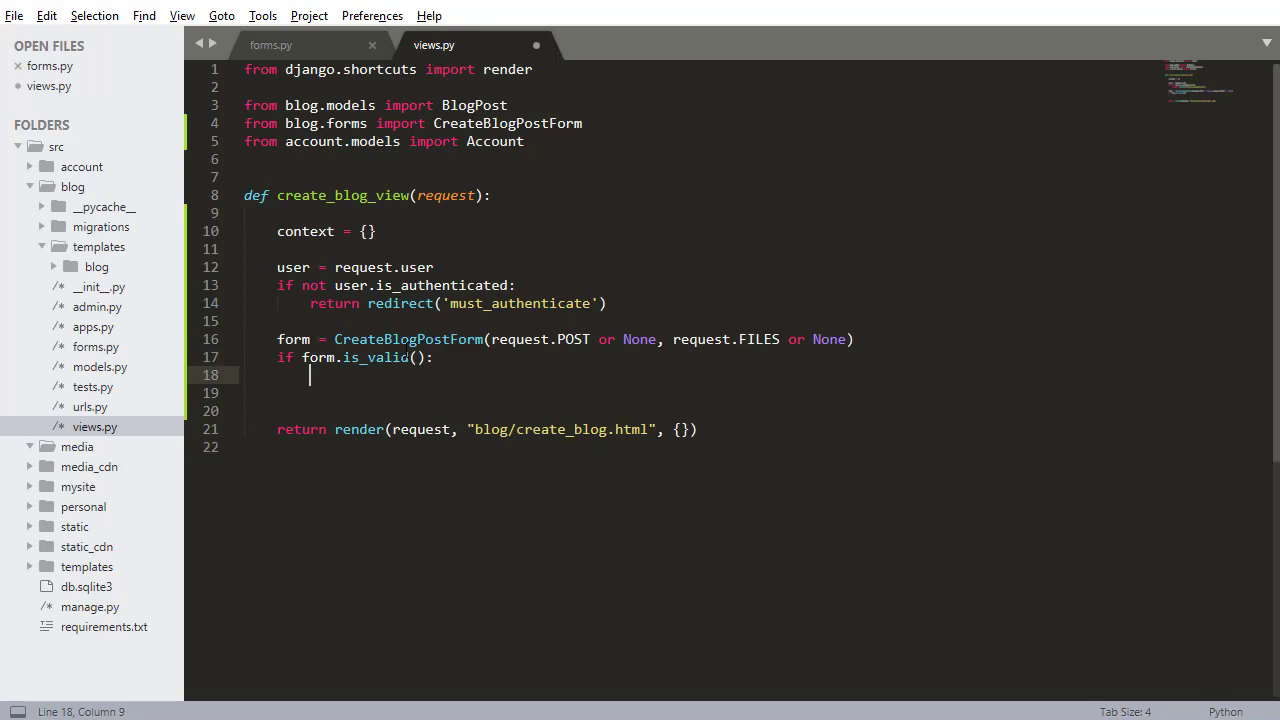
type("obj =")
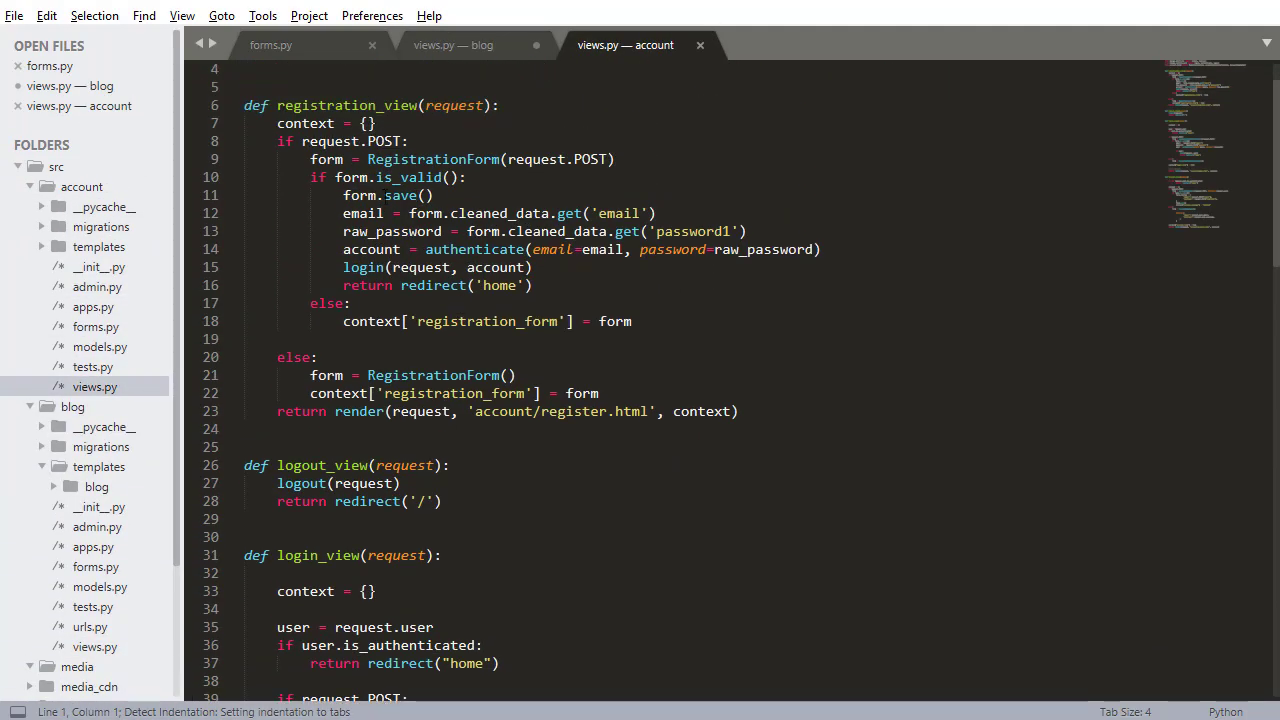
Step: Set obj = form.save(commit=False) and look up author via Account.objects.filter(email=...).first()
left_click(452, 44)
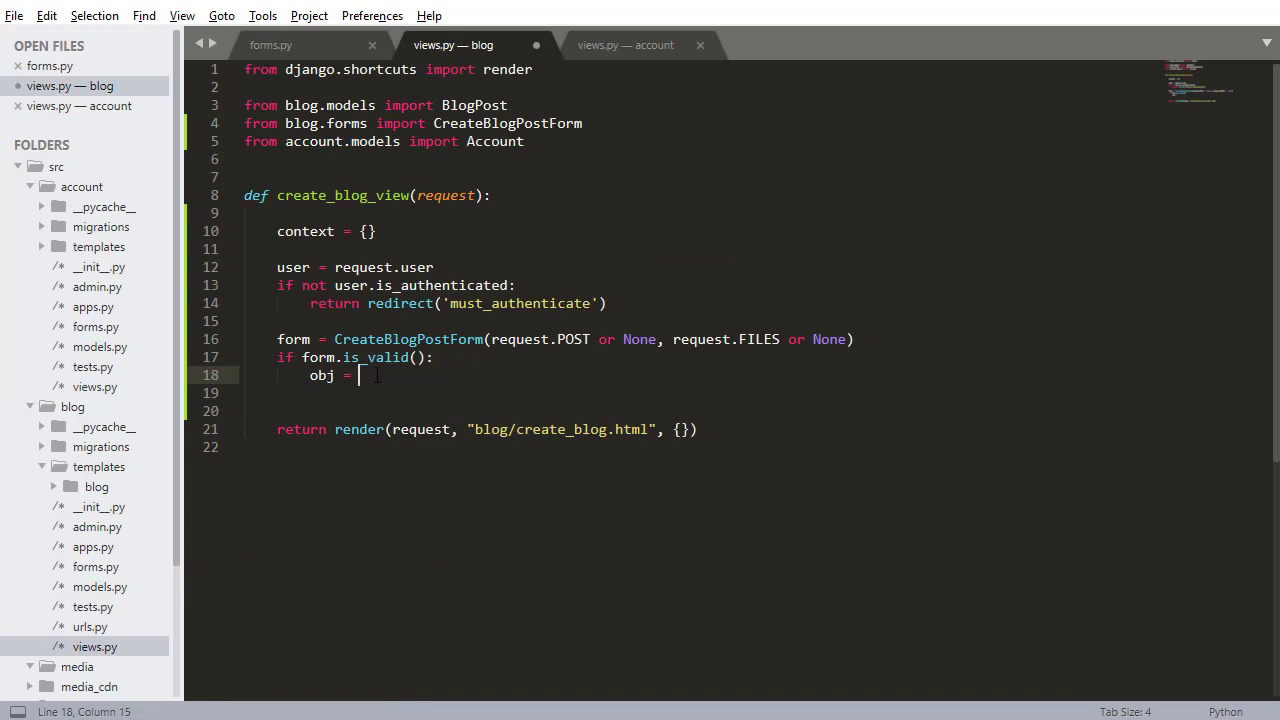
type("form")
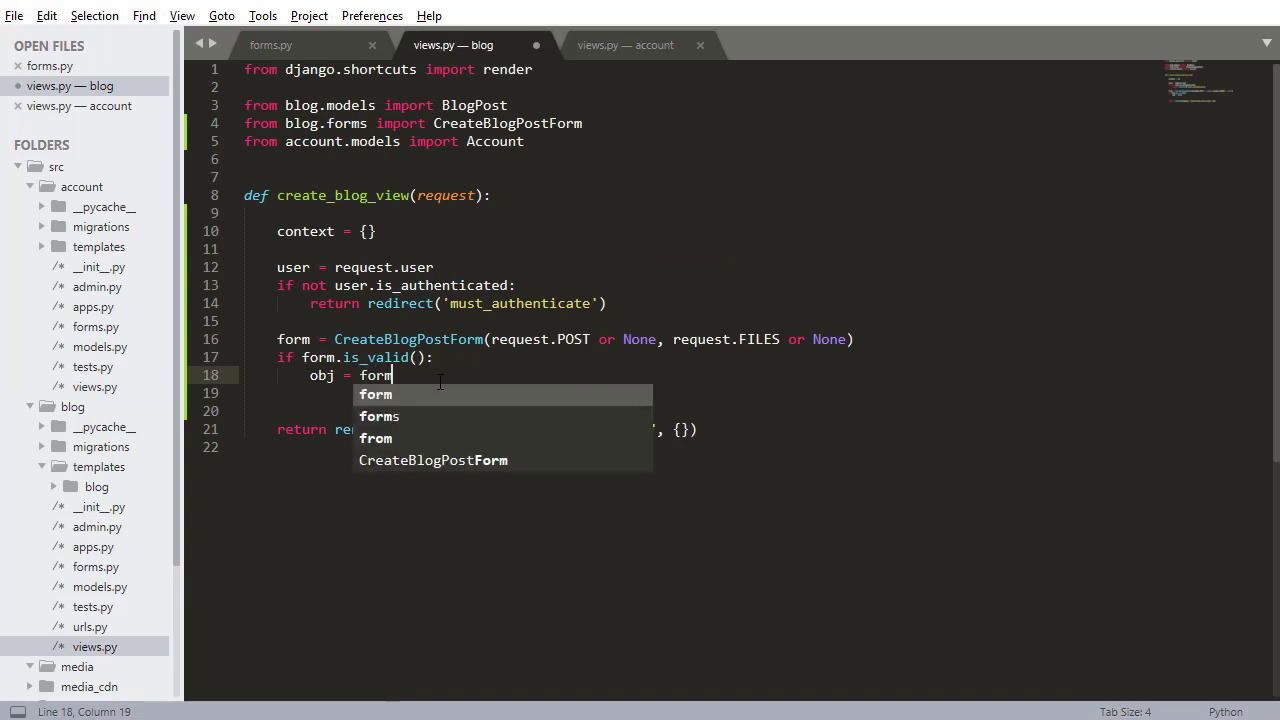
type(".save()")
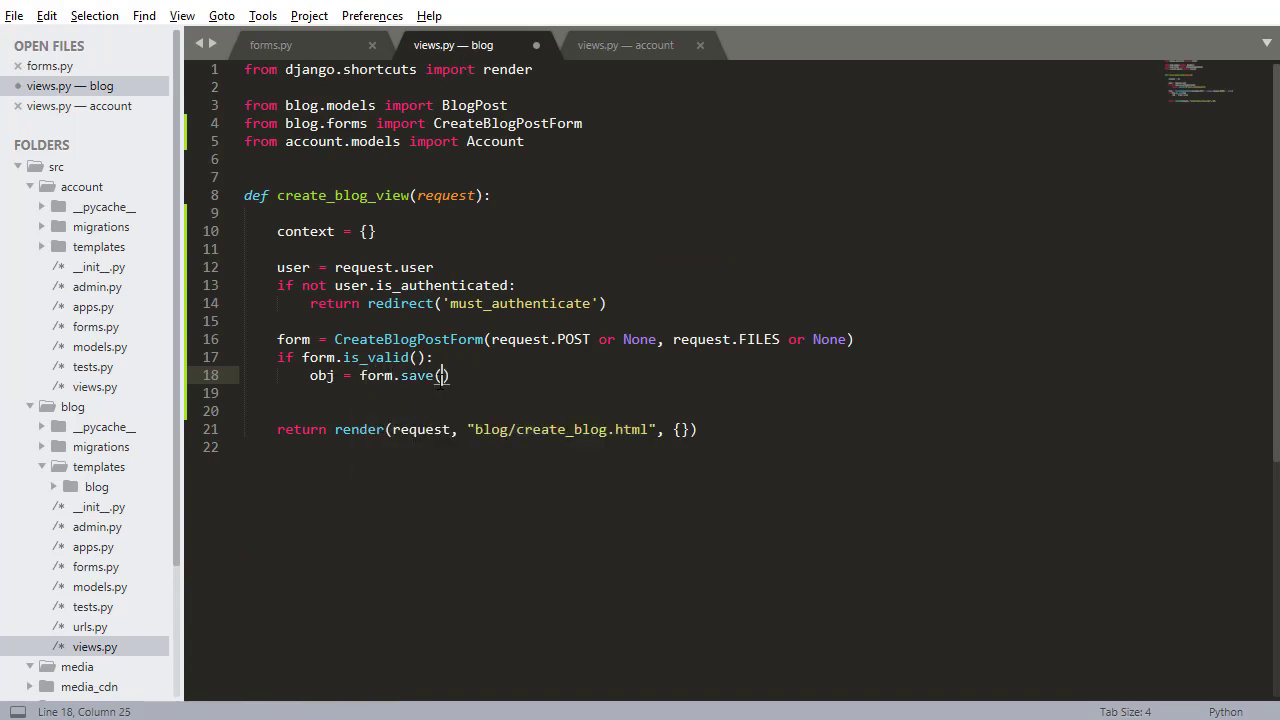
type("commit=False")
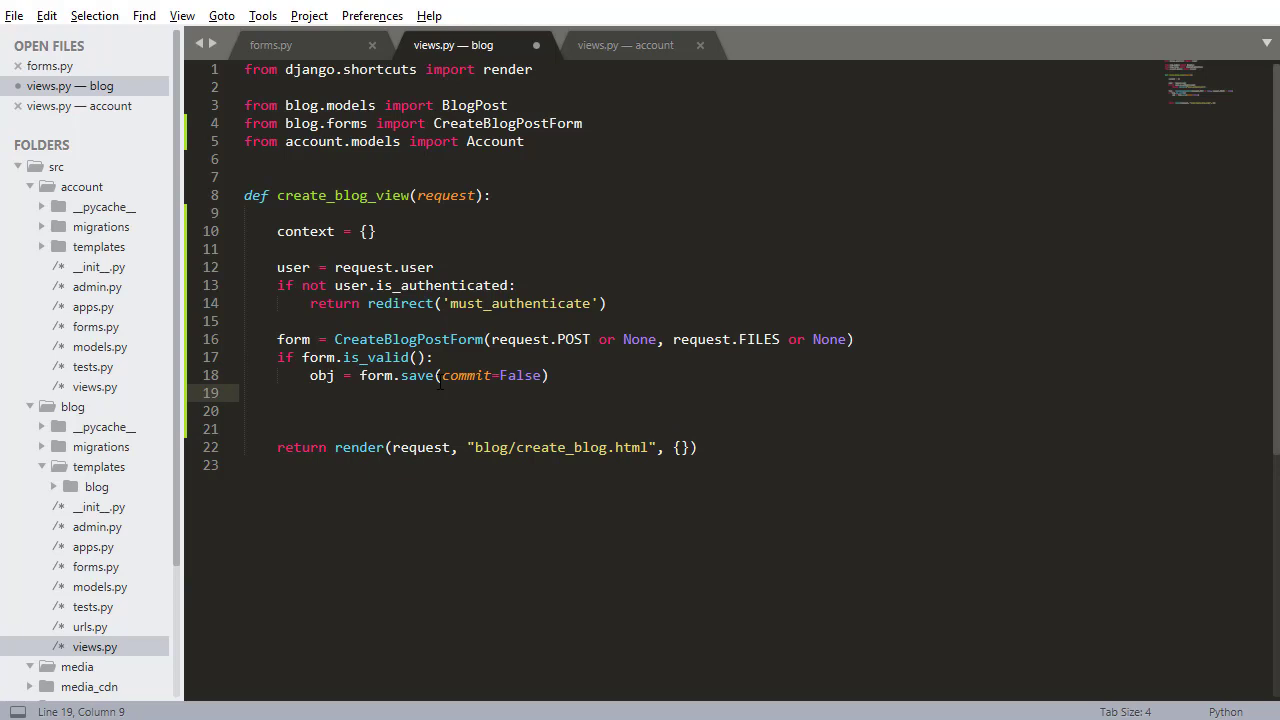
type("author =")
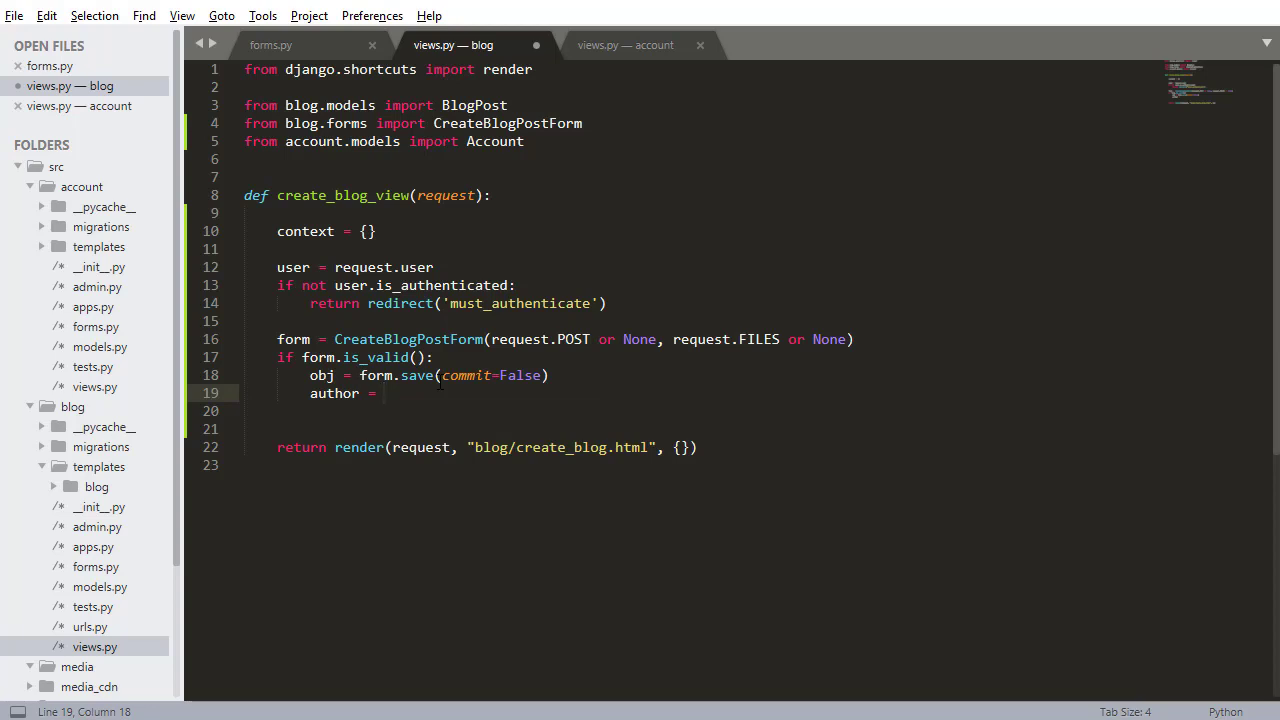
type("Account")
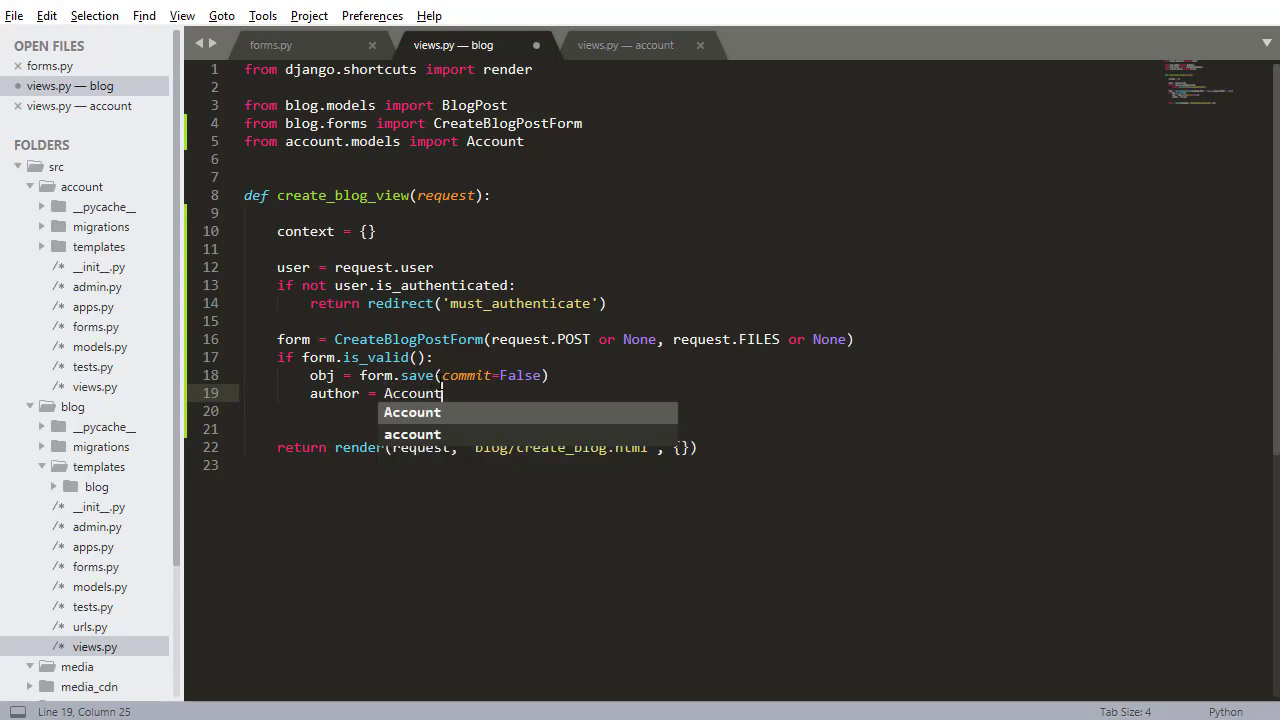
type(".objects")
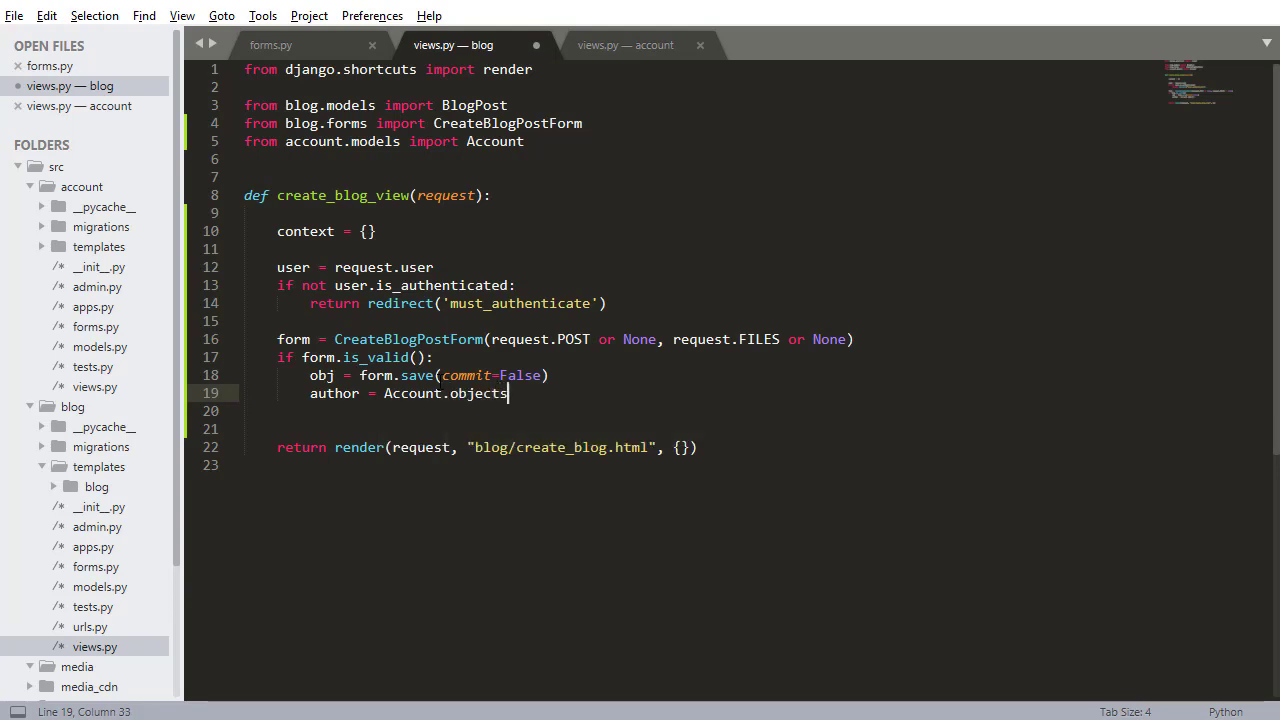
type(".filter(email=user")
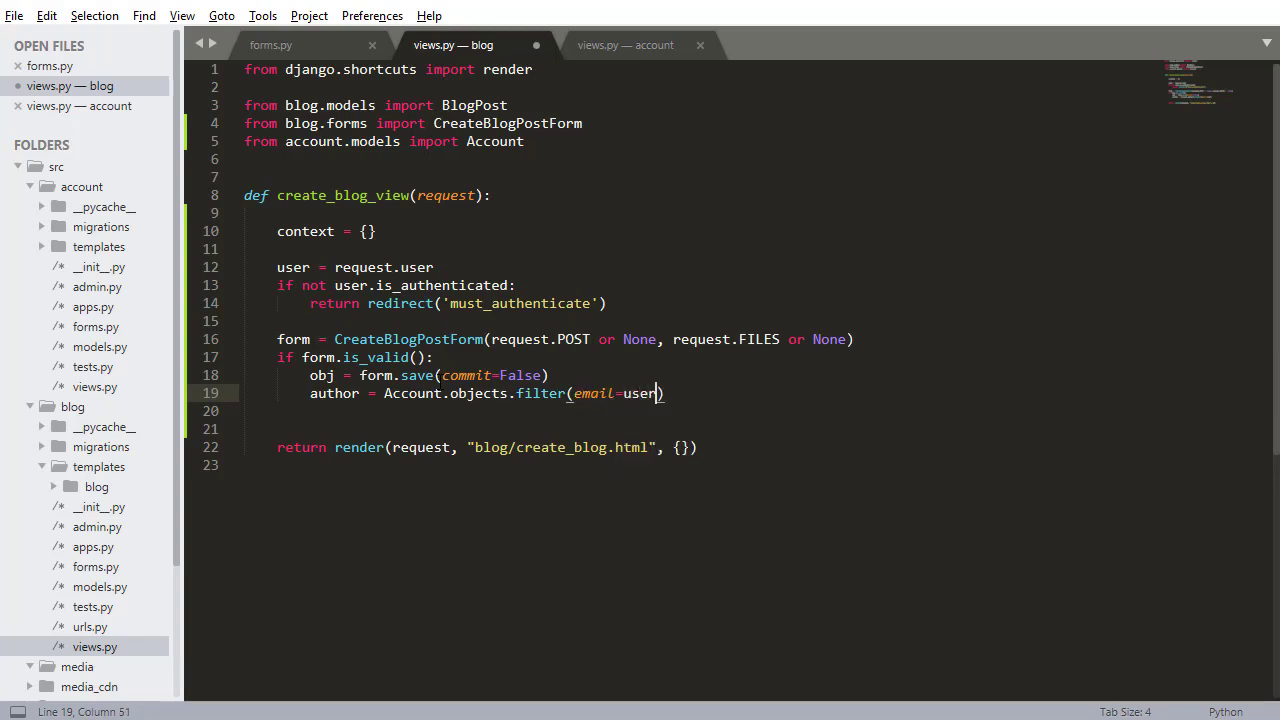
type(".email")
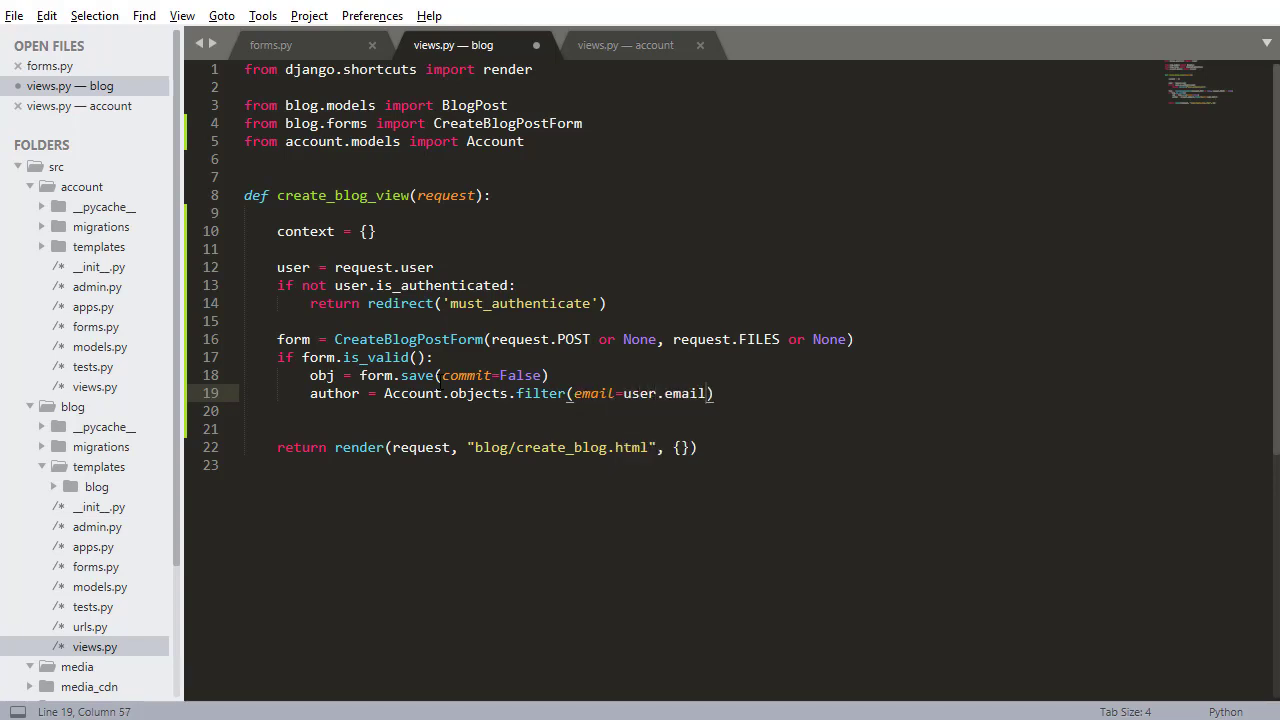
type(".first()")
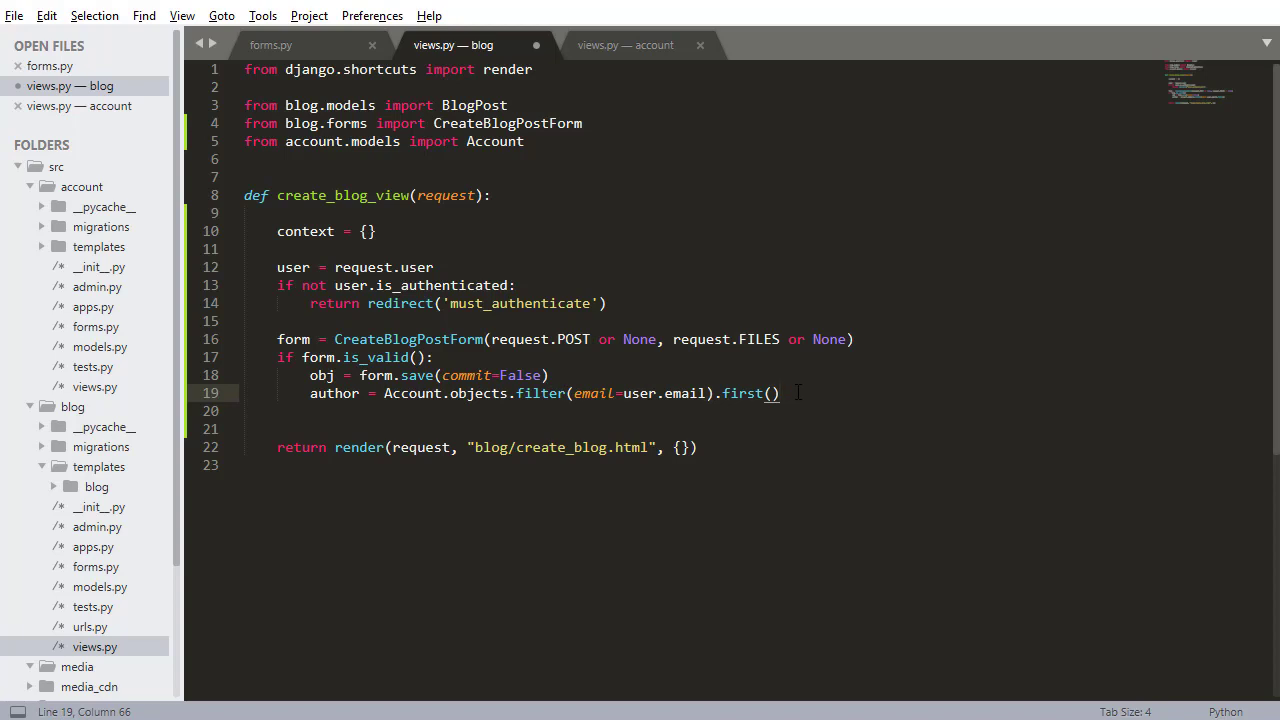
Step: Assign obj.author = author, call obj.save(), reset form = CreateBlogPostForm() and save the file
key("enter")
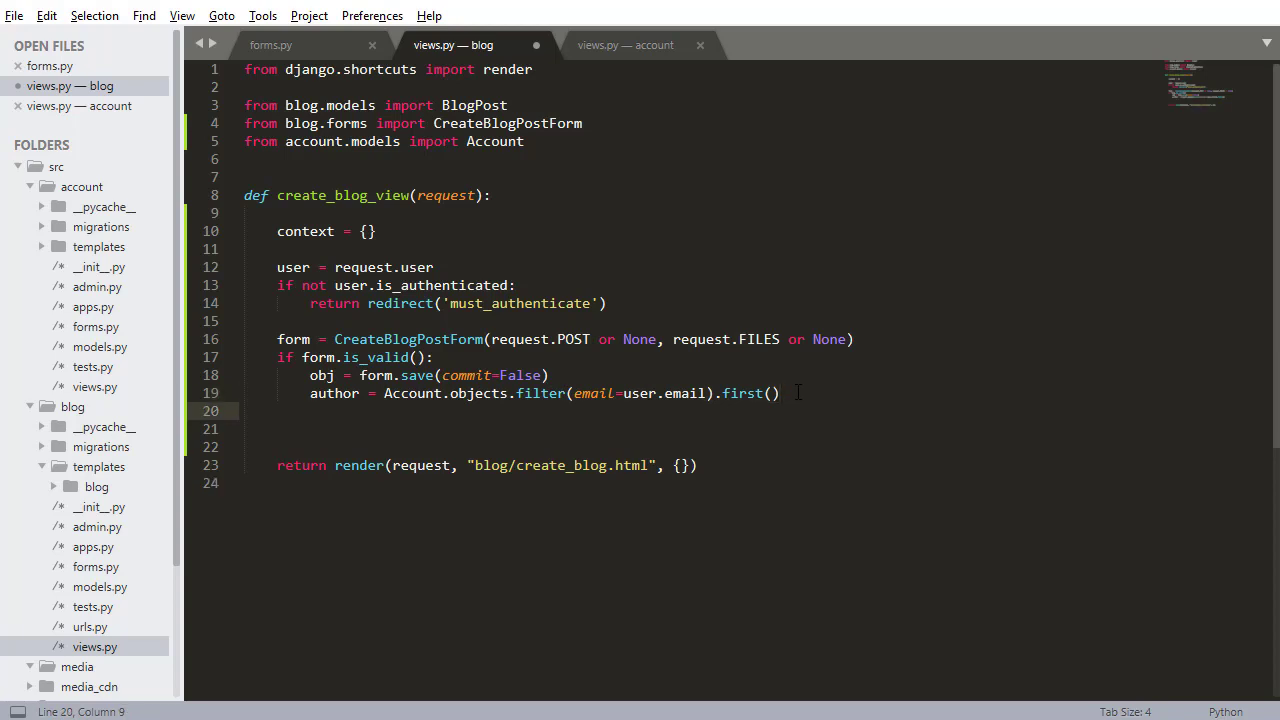
type("obj.author =")
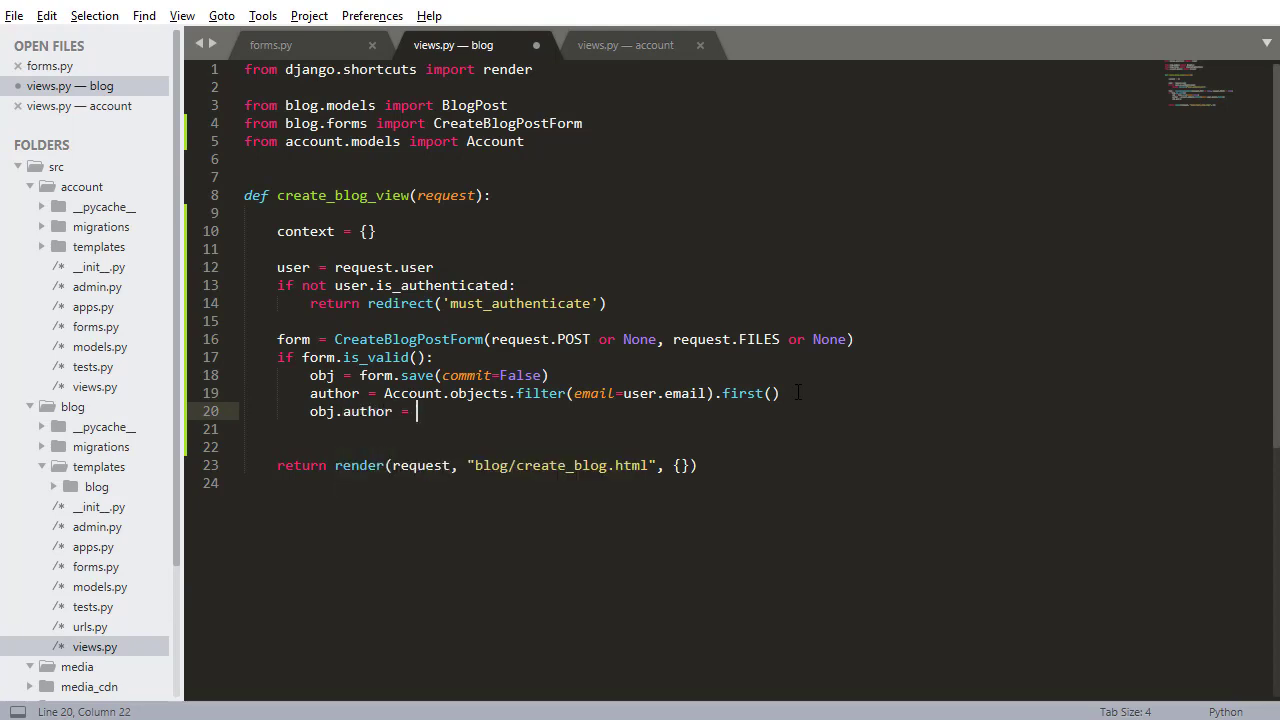
type("author")
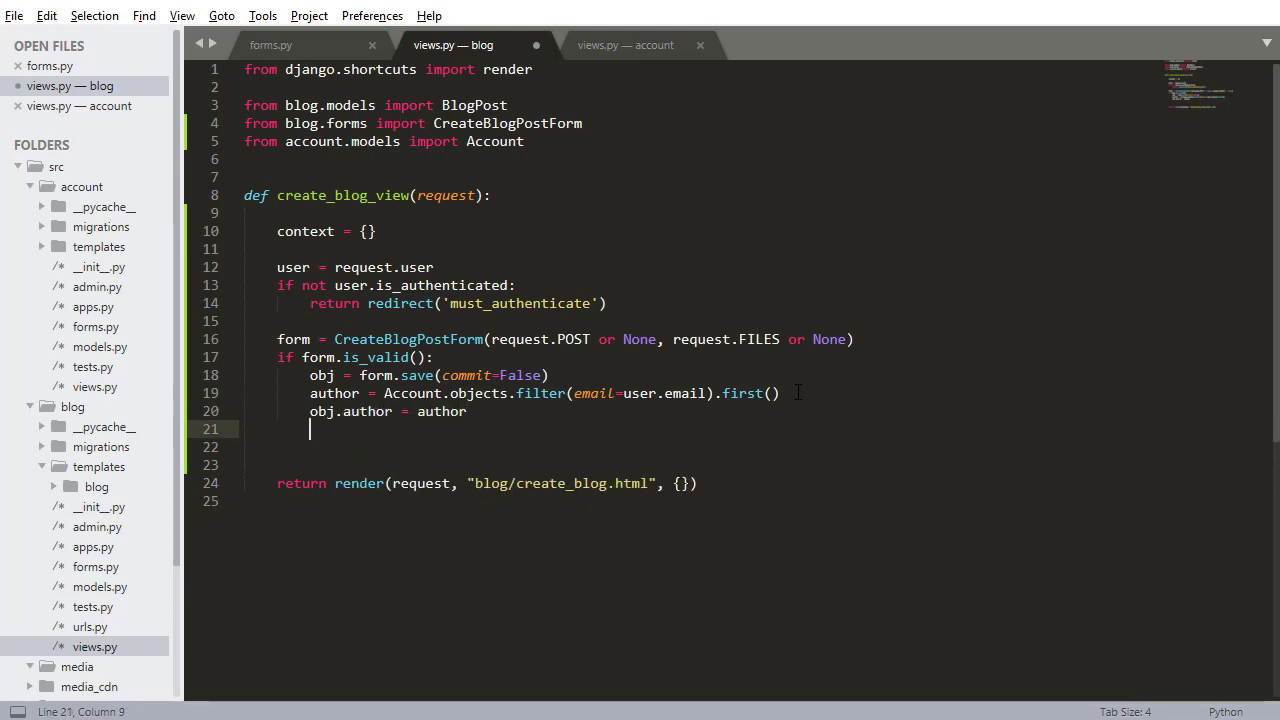
type("obj.save()")
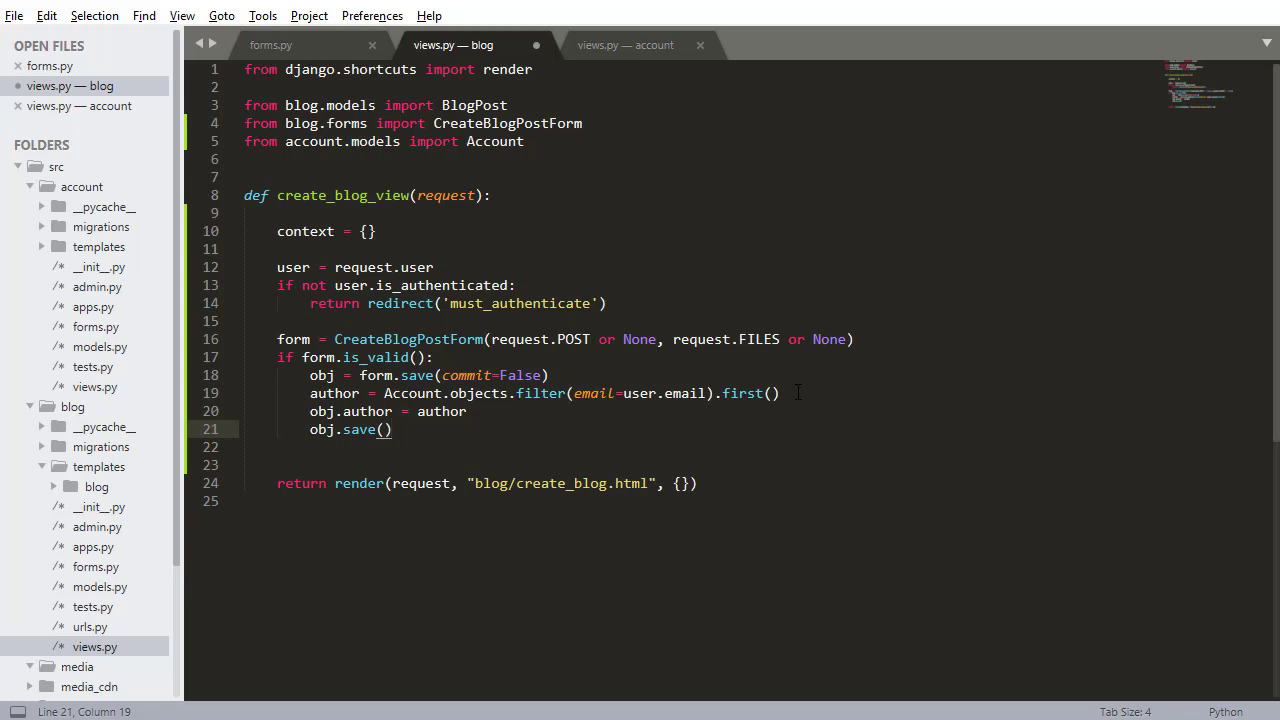
type("form = C")
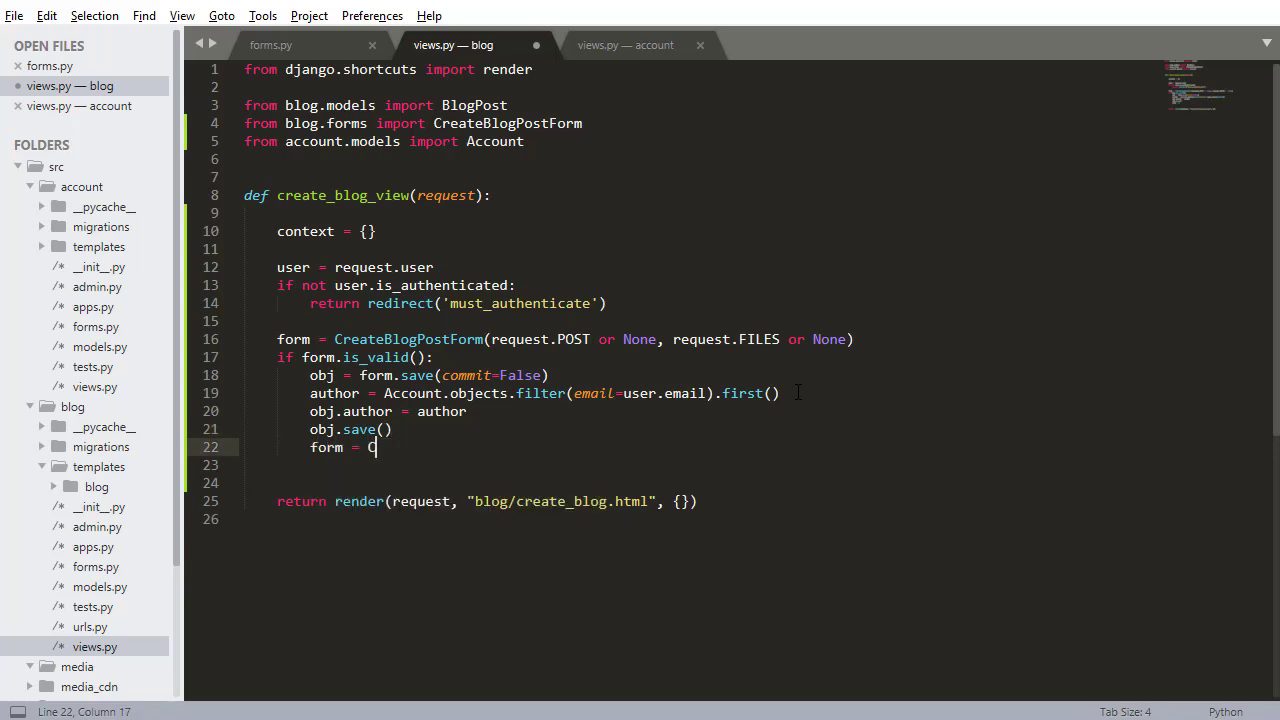
type("reateBlogPostForm()")
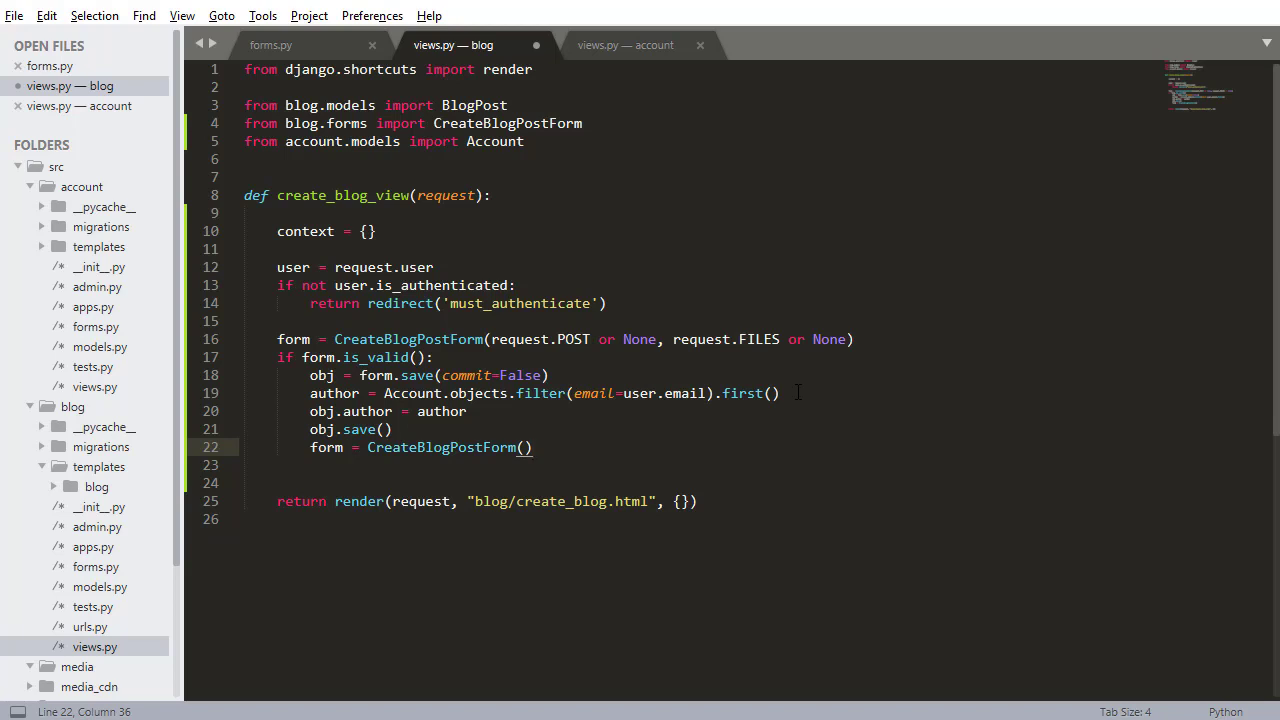
key("ctrl+s")
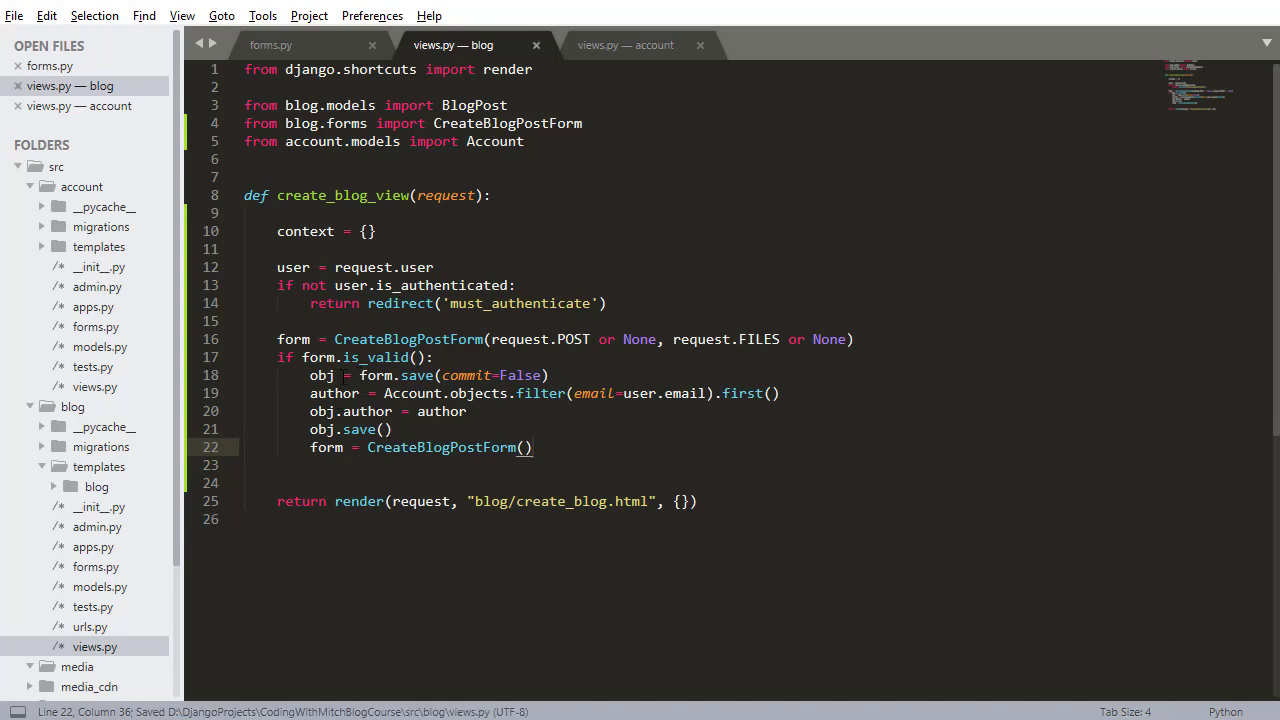
Step: Review the account views tab, open blog/models.py and return to blog views.py
left_click(624, 44)
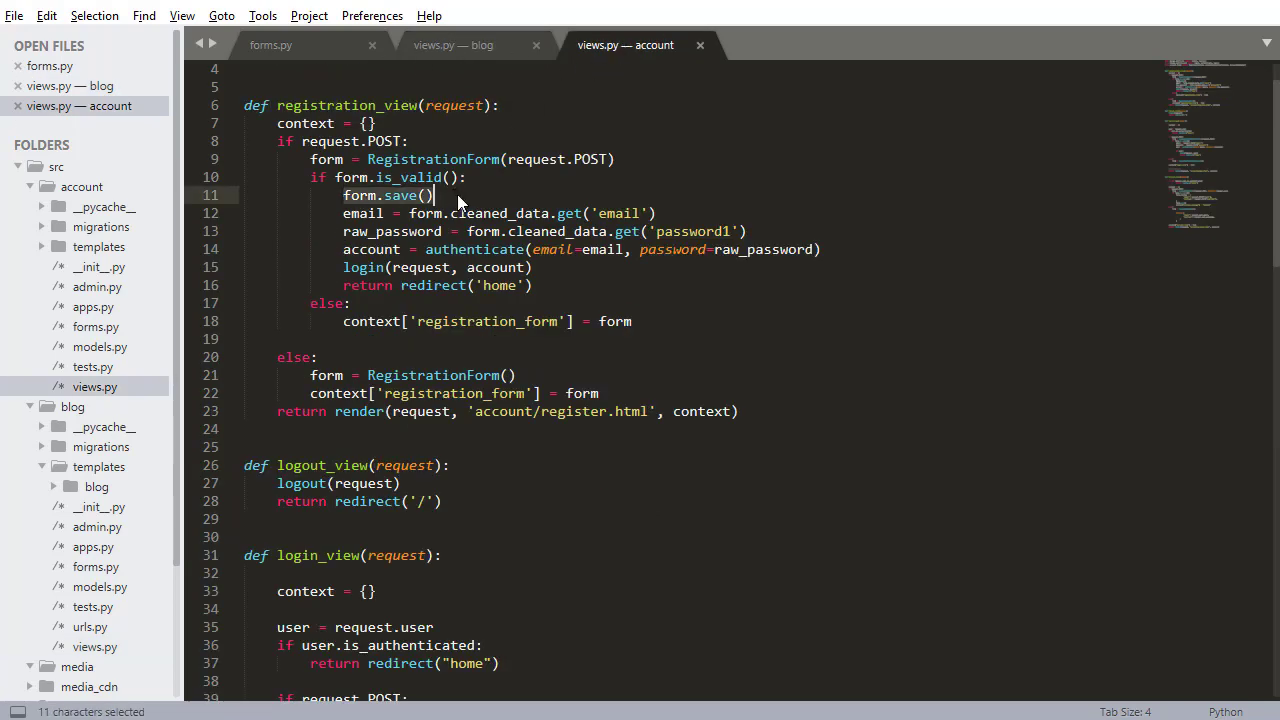
mouse_move(550, 72)
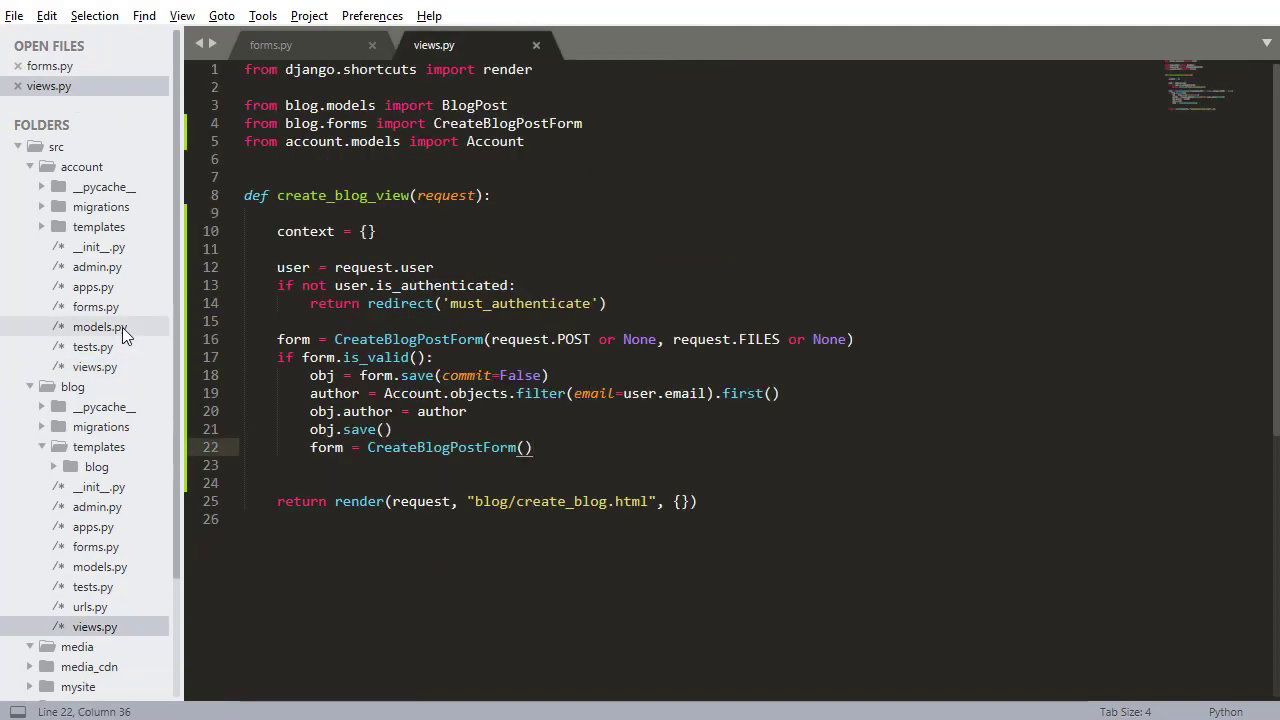
left_click(100, 326)
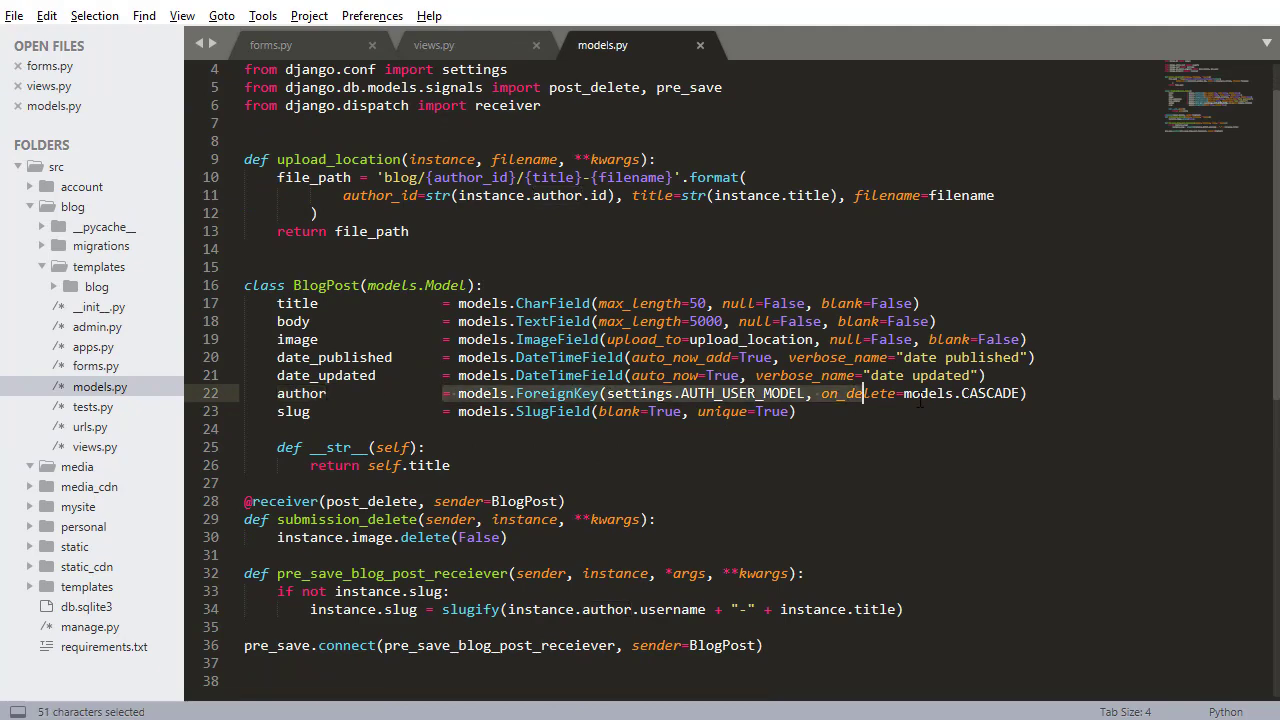
left_click(434, 44)
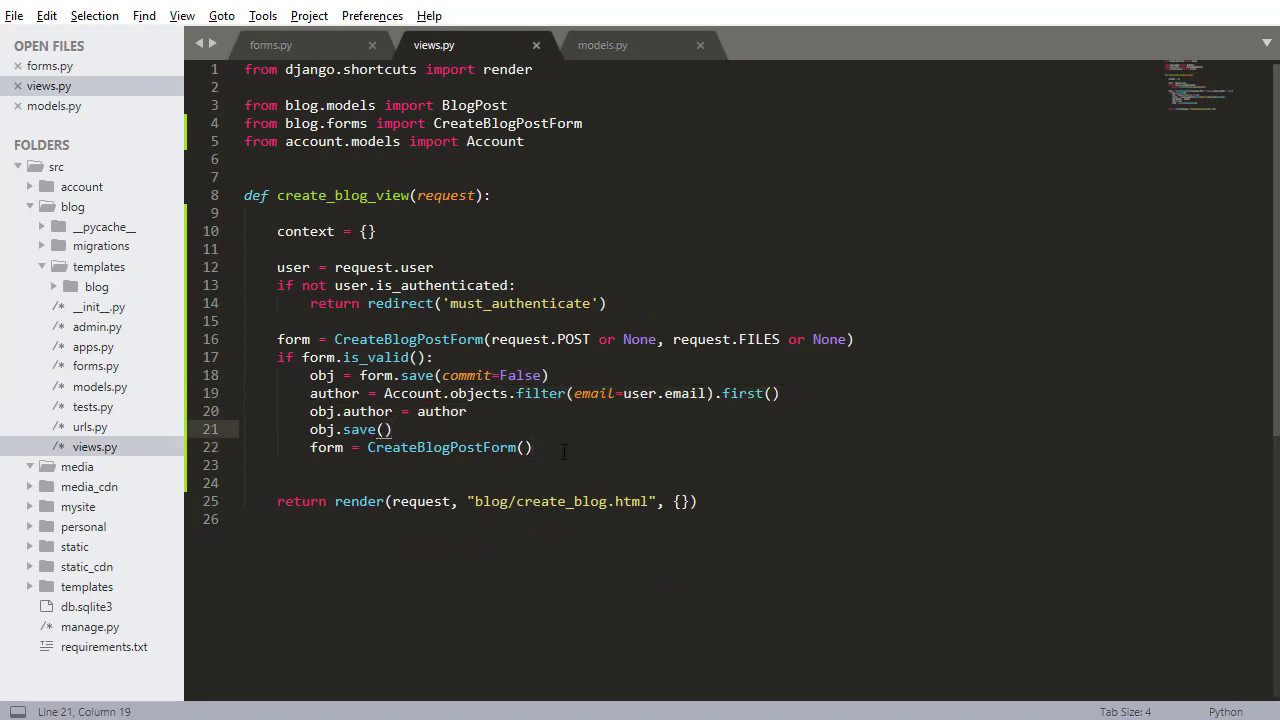
Step: Add context['form'] = form and pass context to the render call
key("enter")
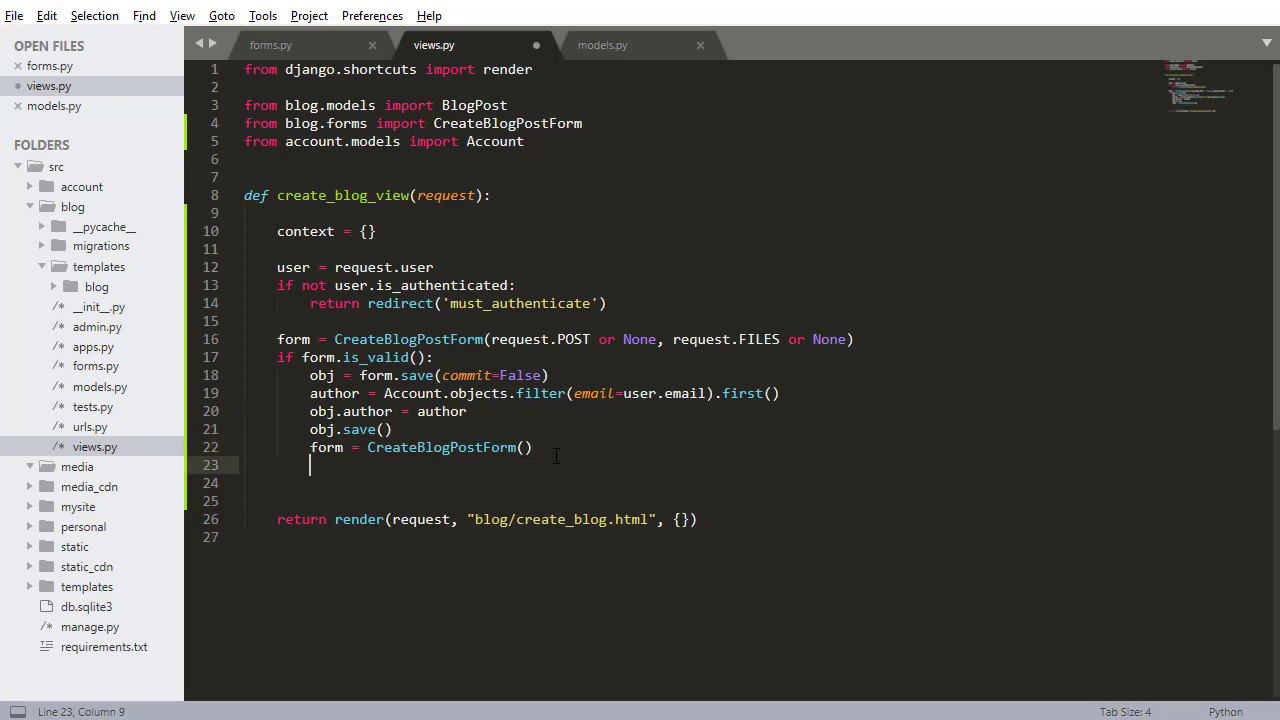
key("enter")
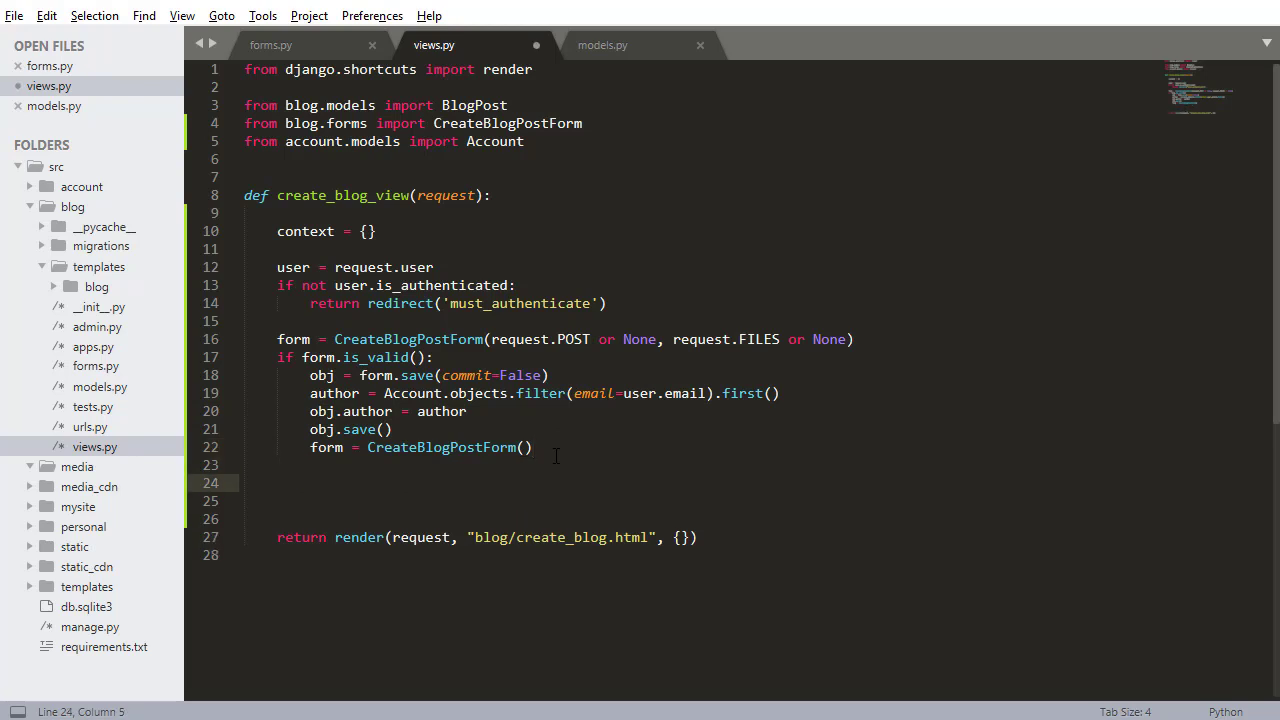
type("context['form'] =")
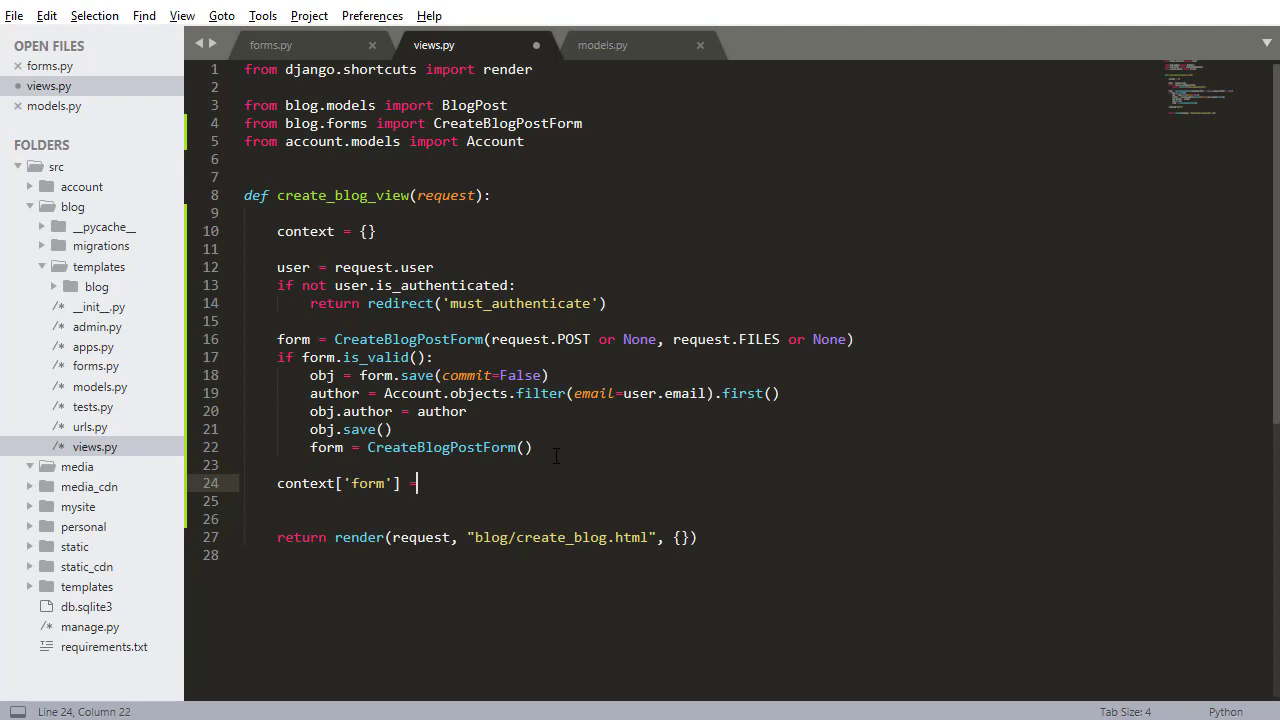
type("form")
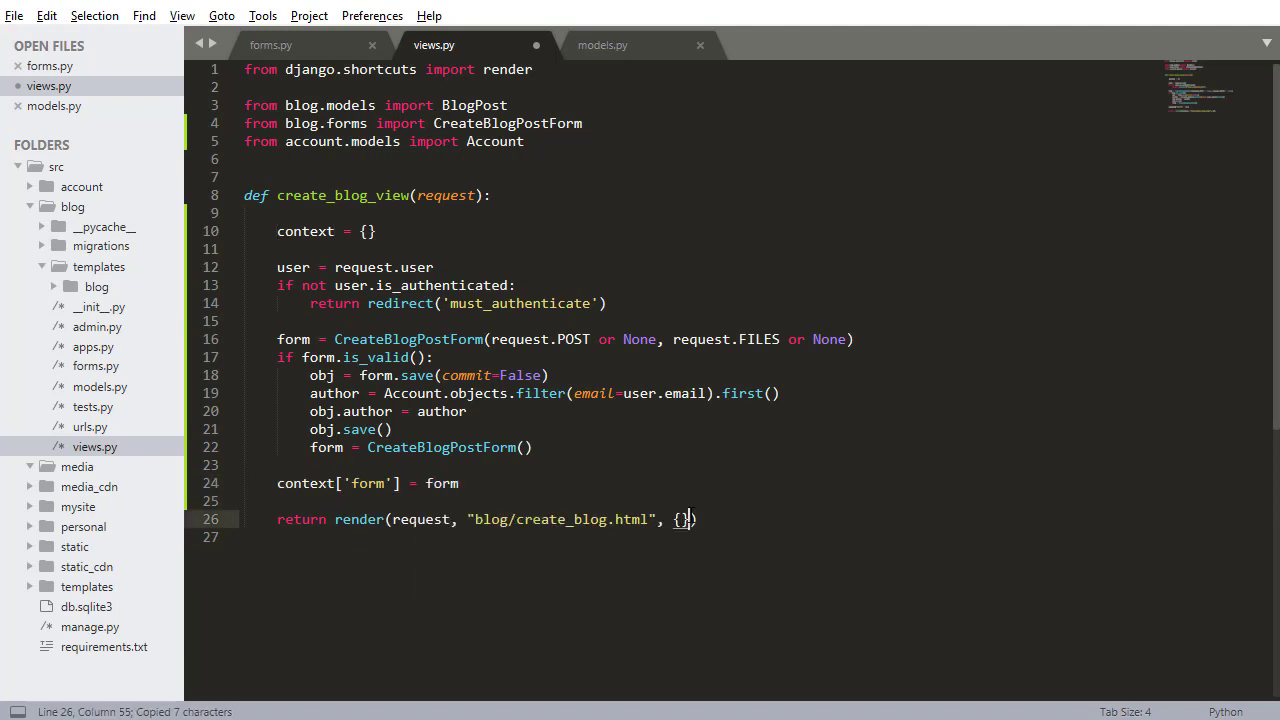
type("context")
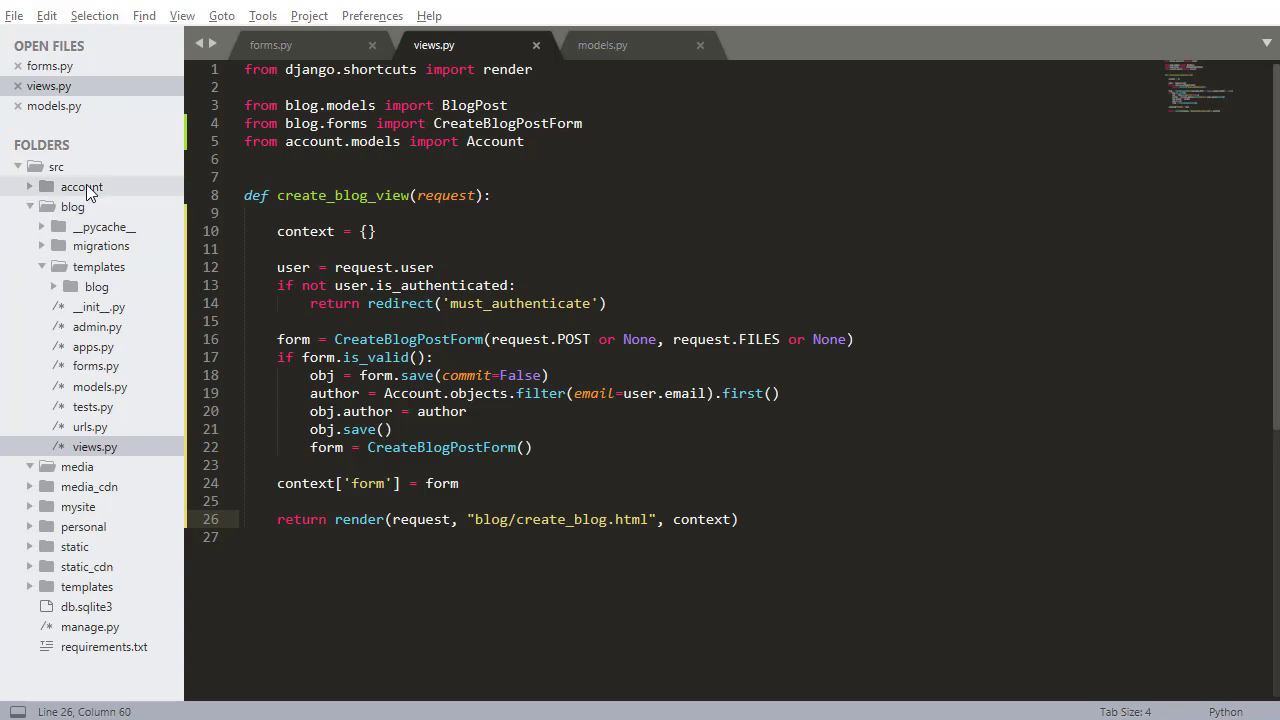
Step: Create must_authenticate.html in the account app's templates/account folder
left_click(80, 188)
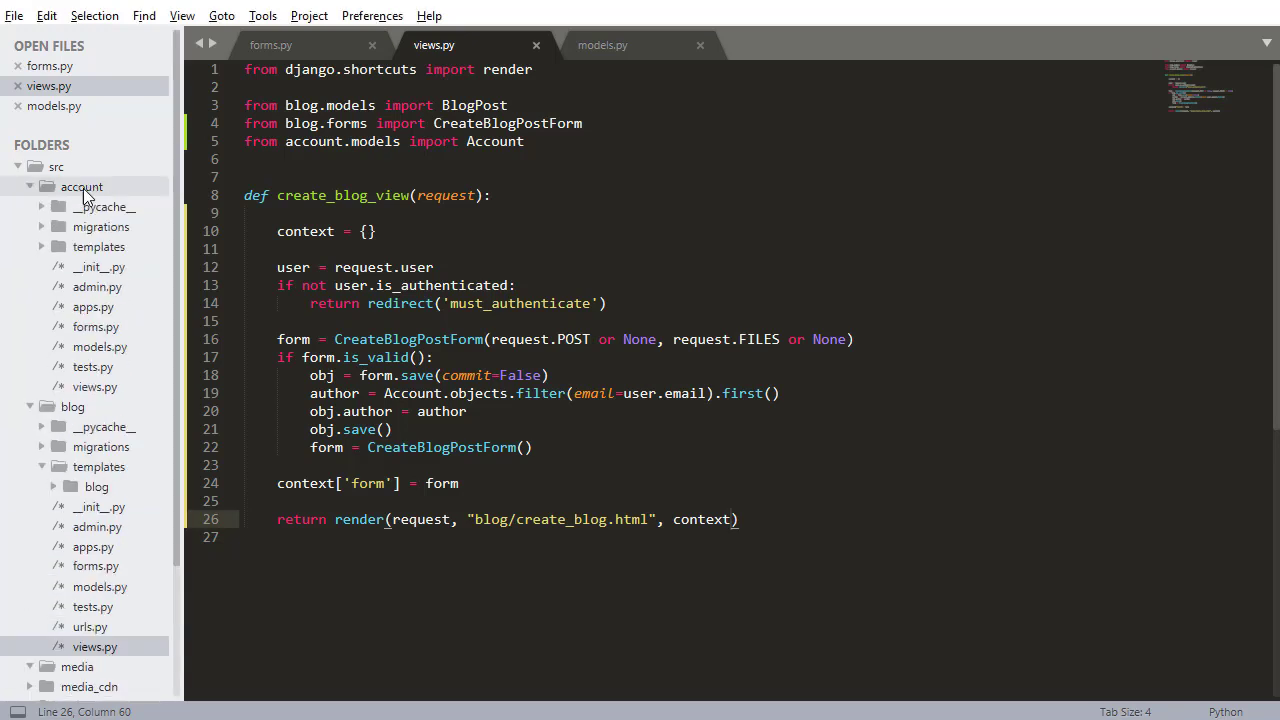
left_click(98, 246)
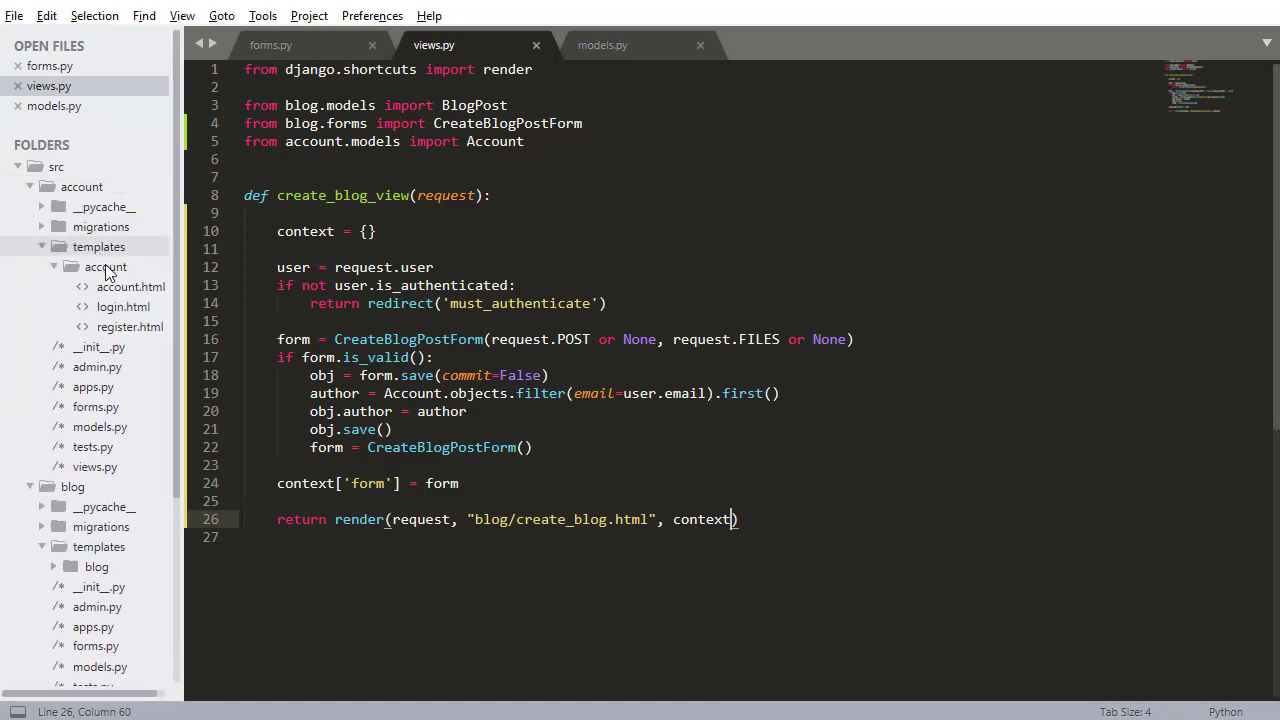
right_click(104, 268)
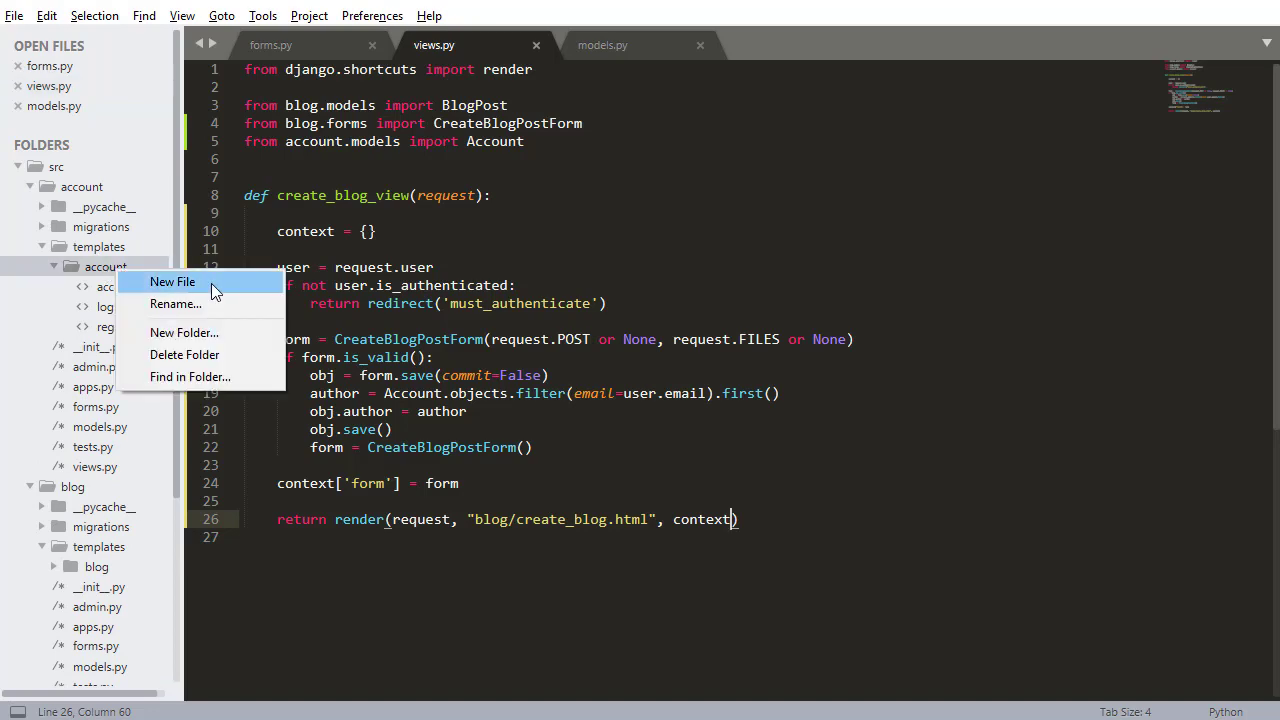
mouse_move(218, 332)
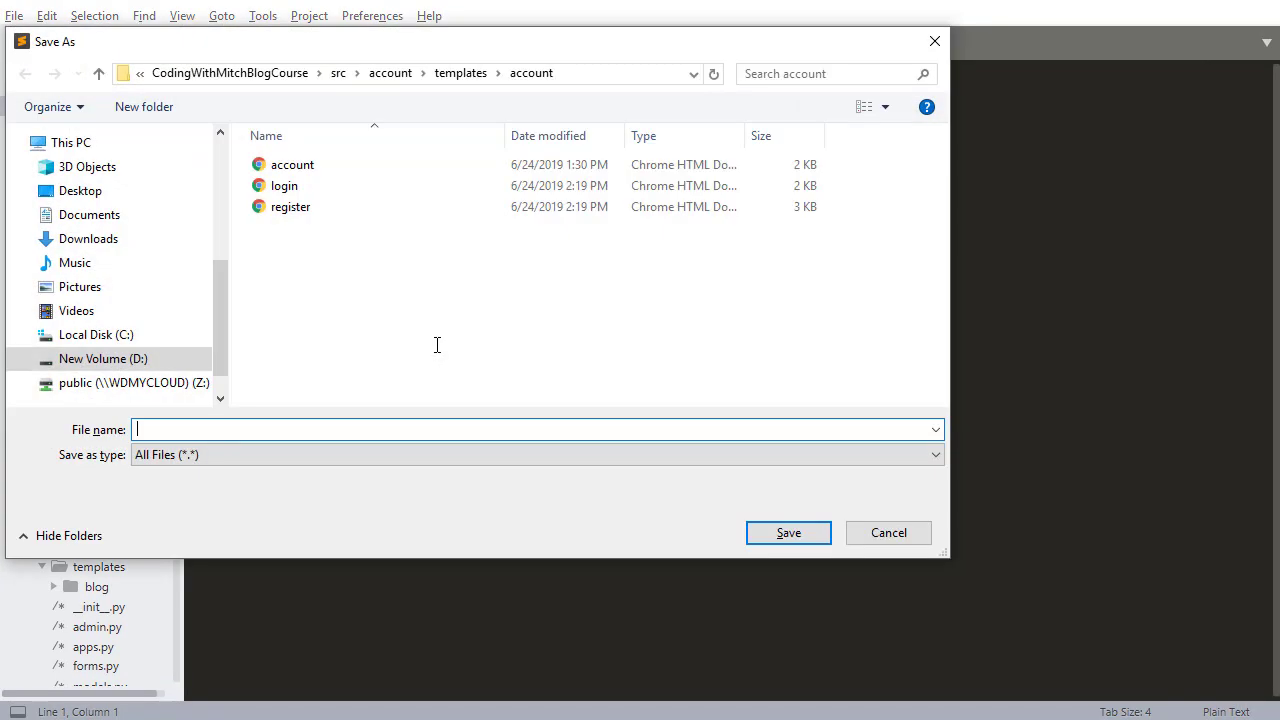
type("must_auth")
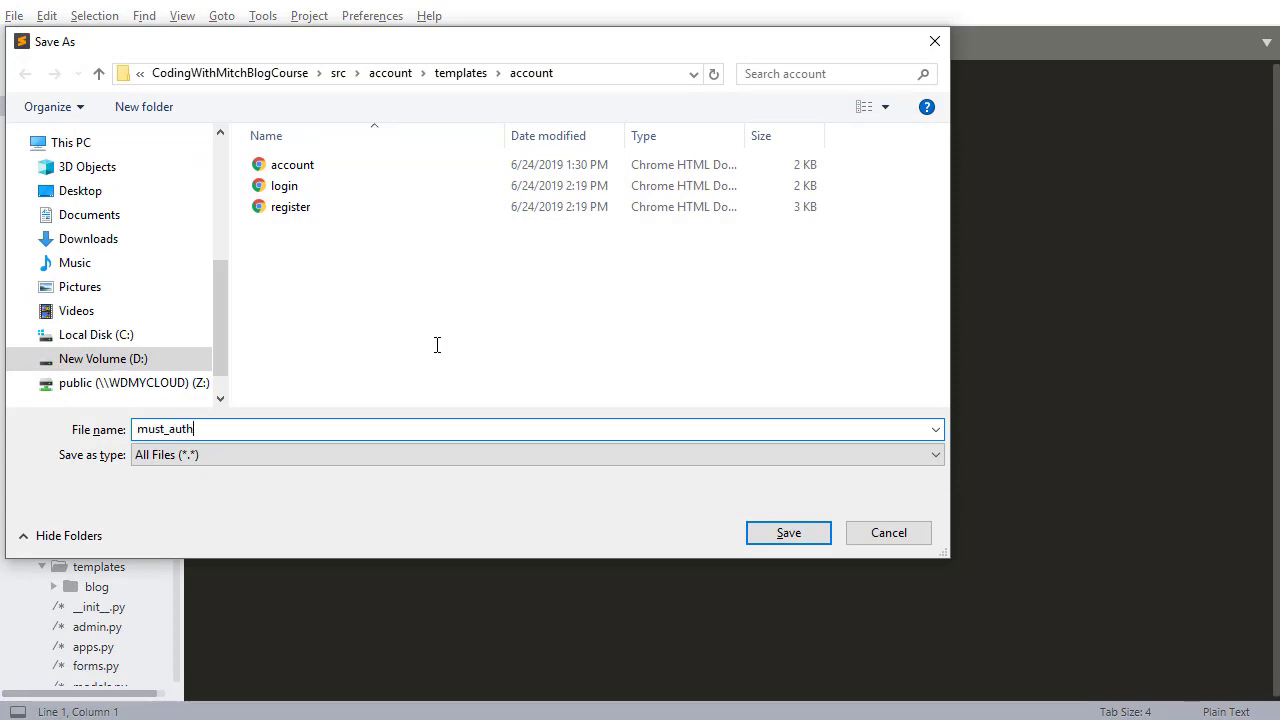
left_click(788, 532)
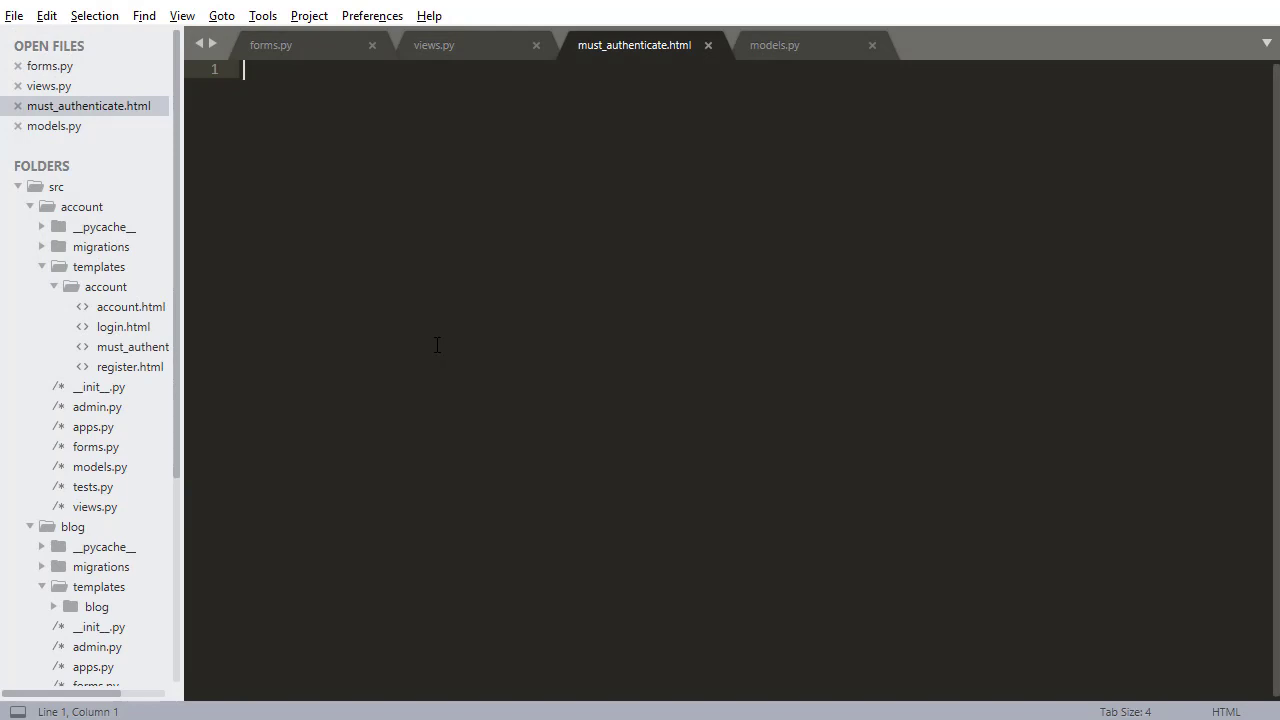
Step: Add container and d-flex flex-column divs with an m-auto 'Must authenticate to view this page.' paragraph
left_click(124, 326)
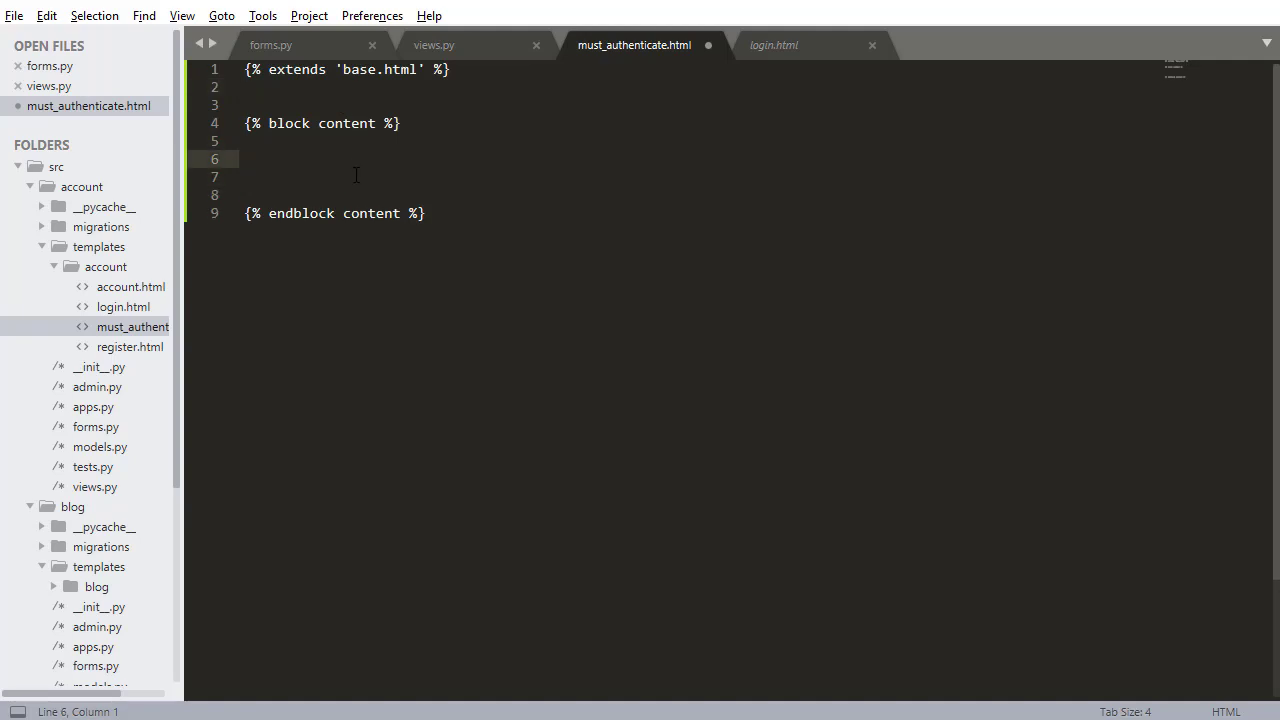
type("<div>")
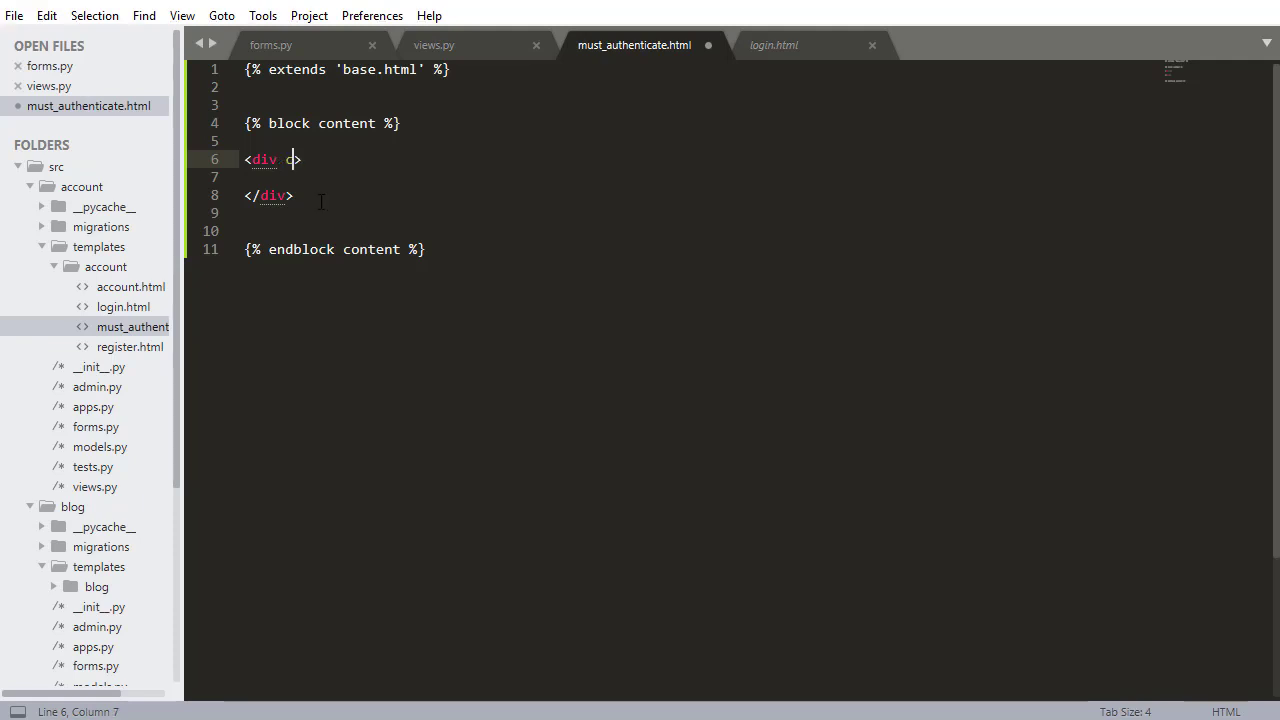
type("class=\"container\"")
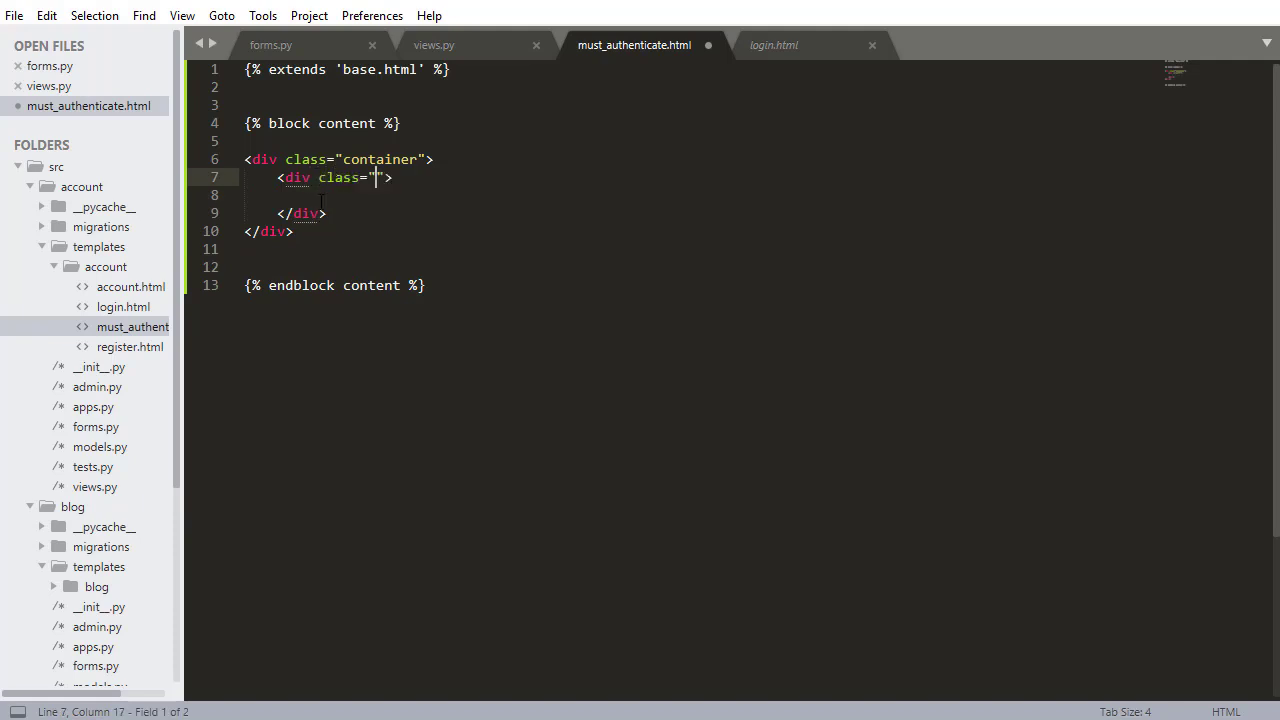
type("d-flex flex")
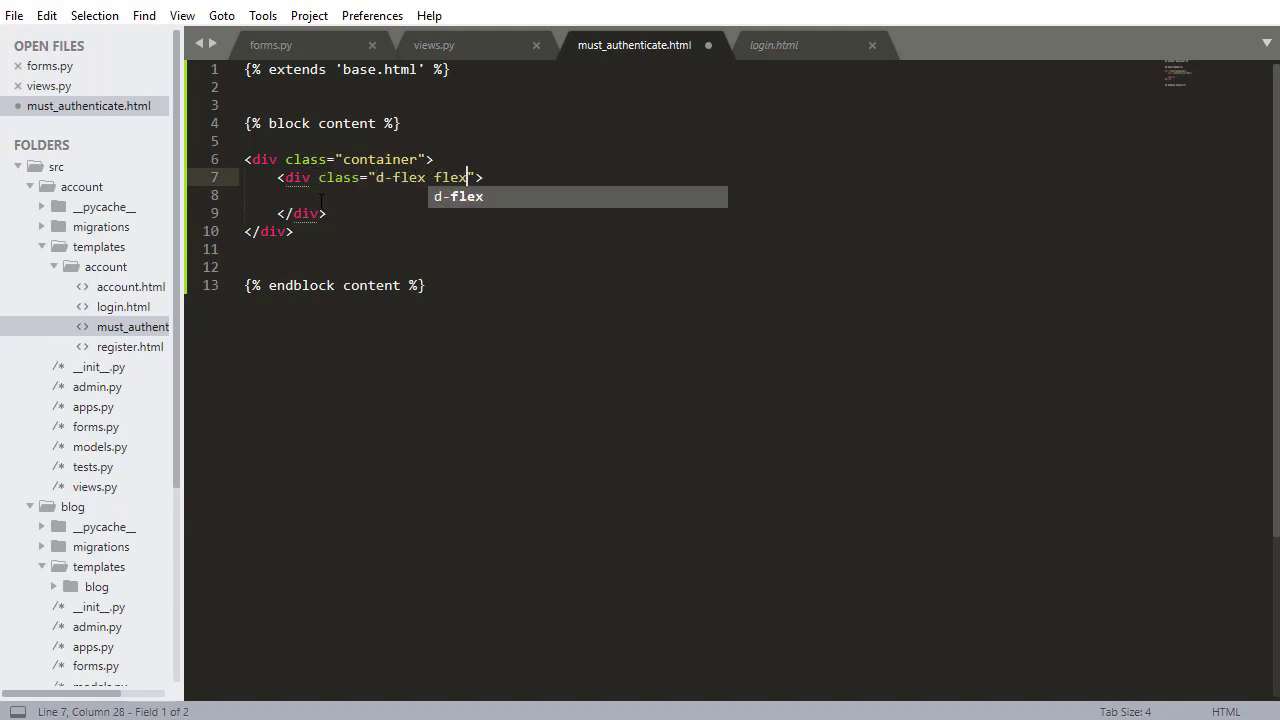
type("-column")
left_click(700, 196)
type("<p ></p>")
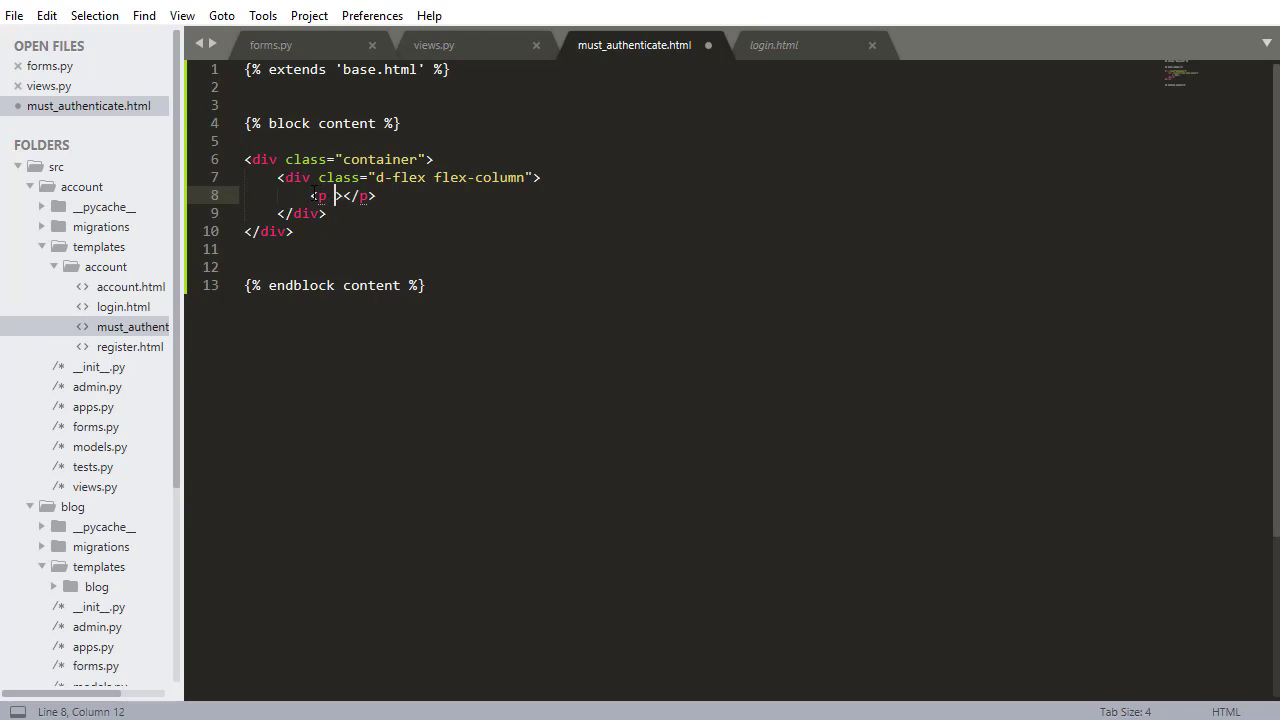
type("class=\"m-auto")
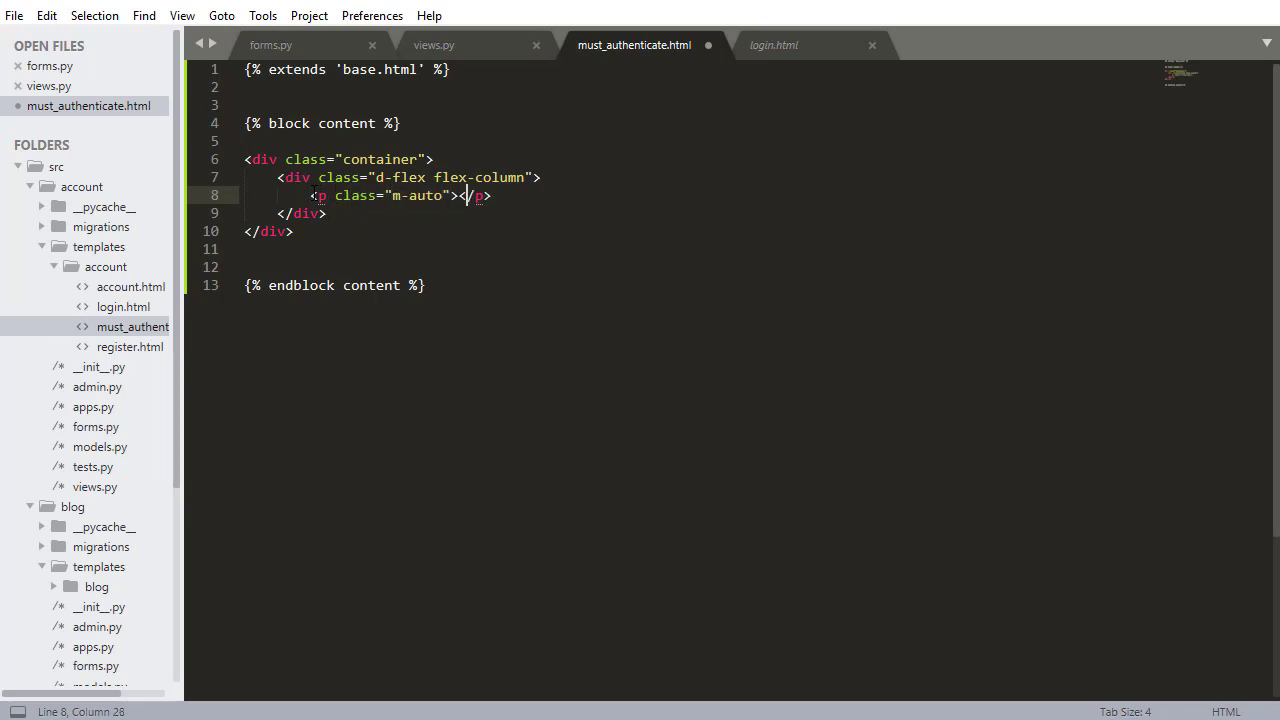
type("Must authenticate to view this")
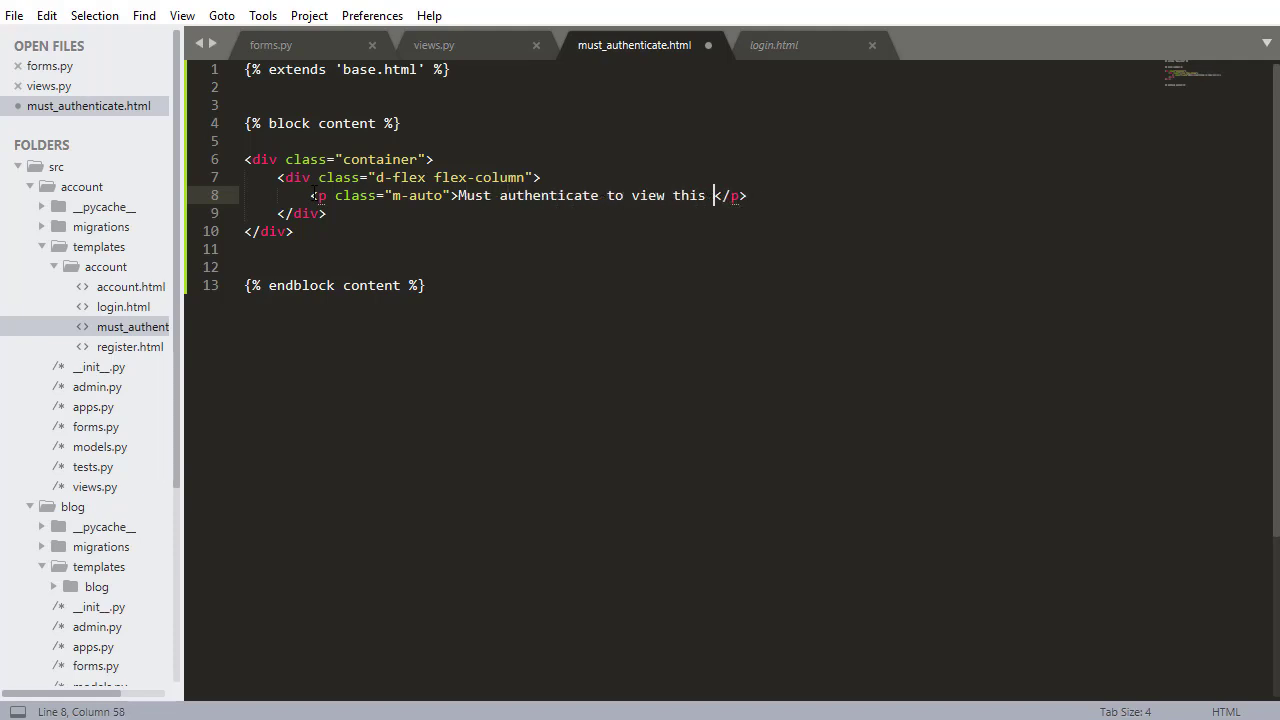
type("page.")
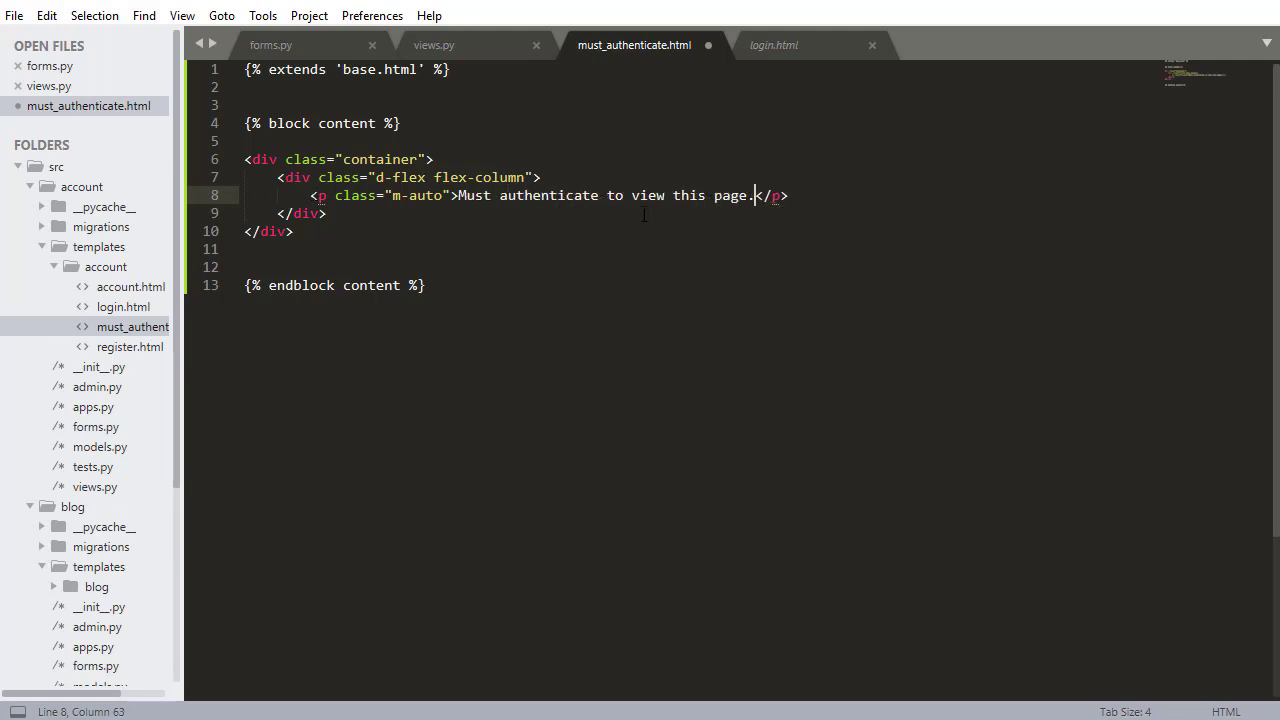
mouse_move(712, 222)
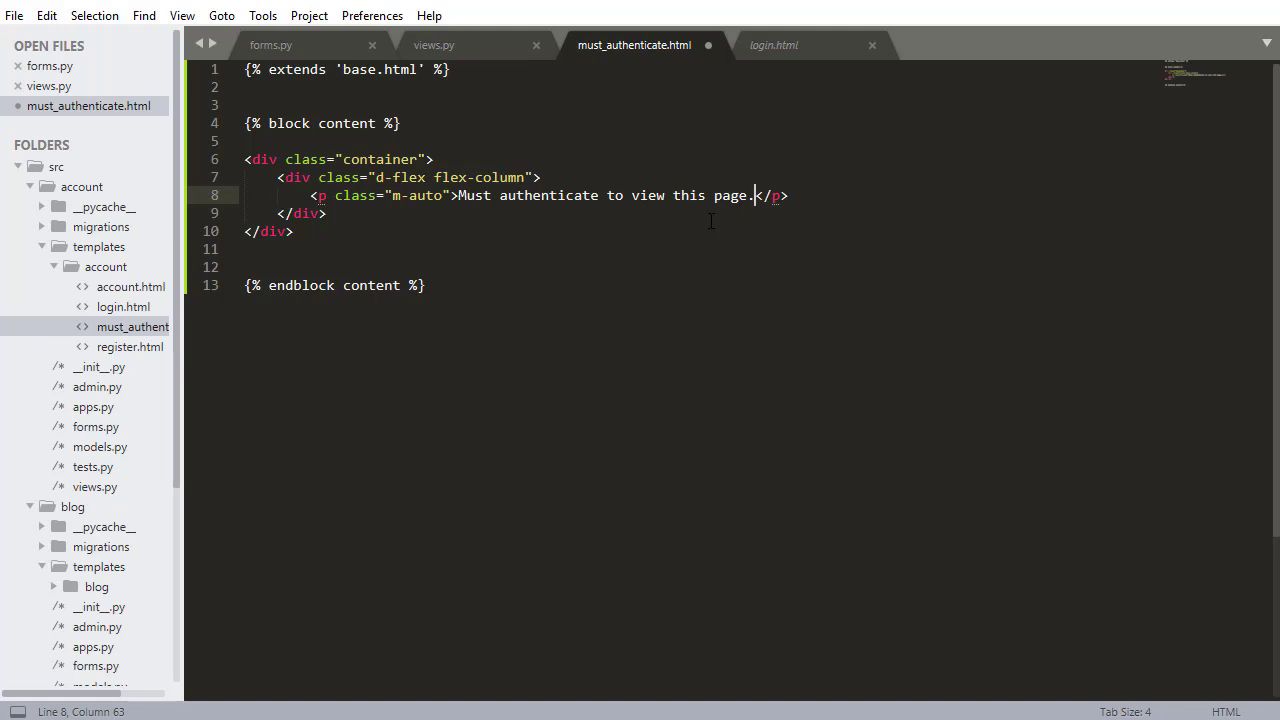
mouse_move(634, 44)
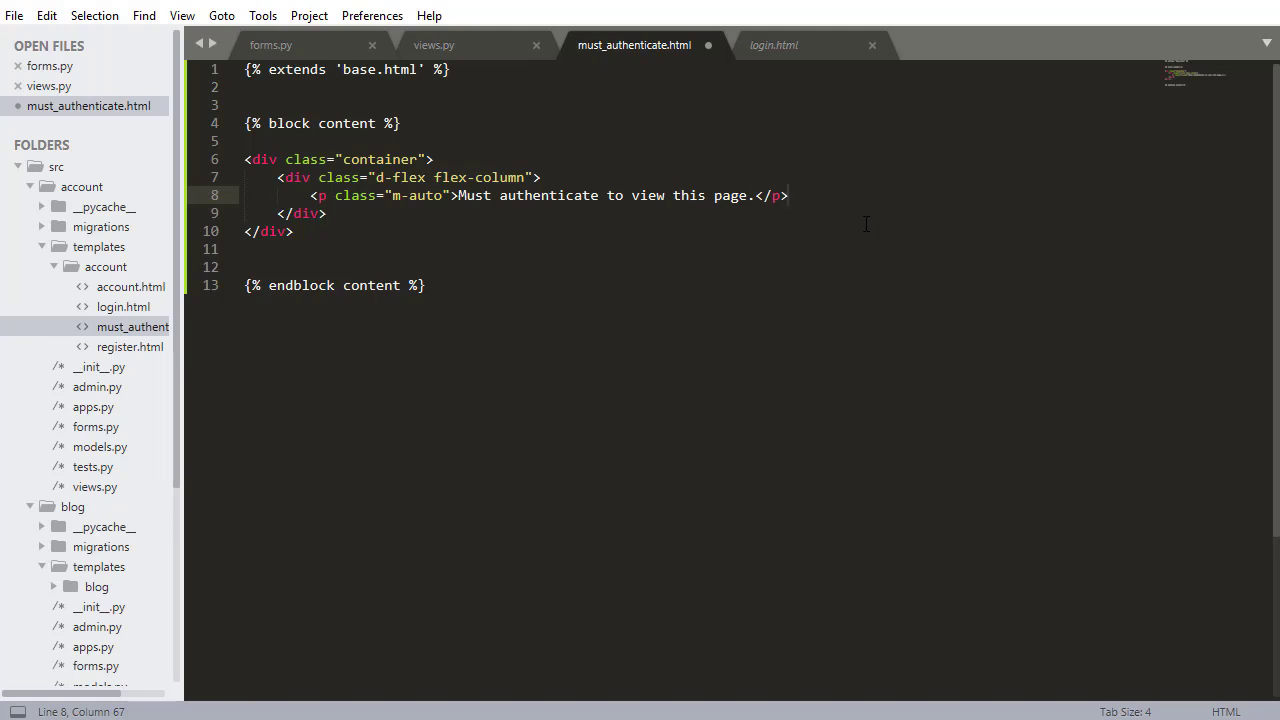
Step: Add a second paragraph linking Register to {% url 'register' %} and Login to {% url 'login' %}
left_click(788, 196)
type("<p class=\"m-auto\">")
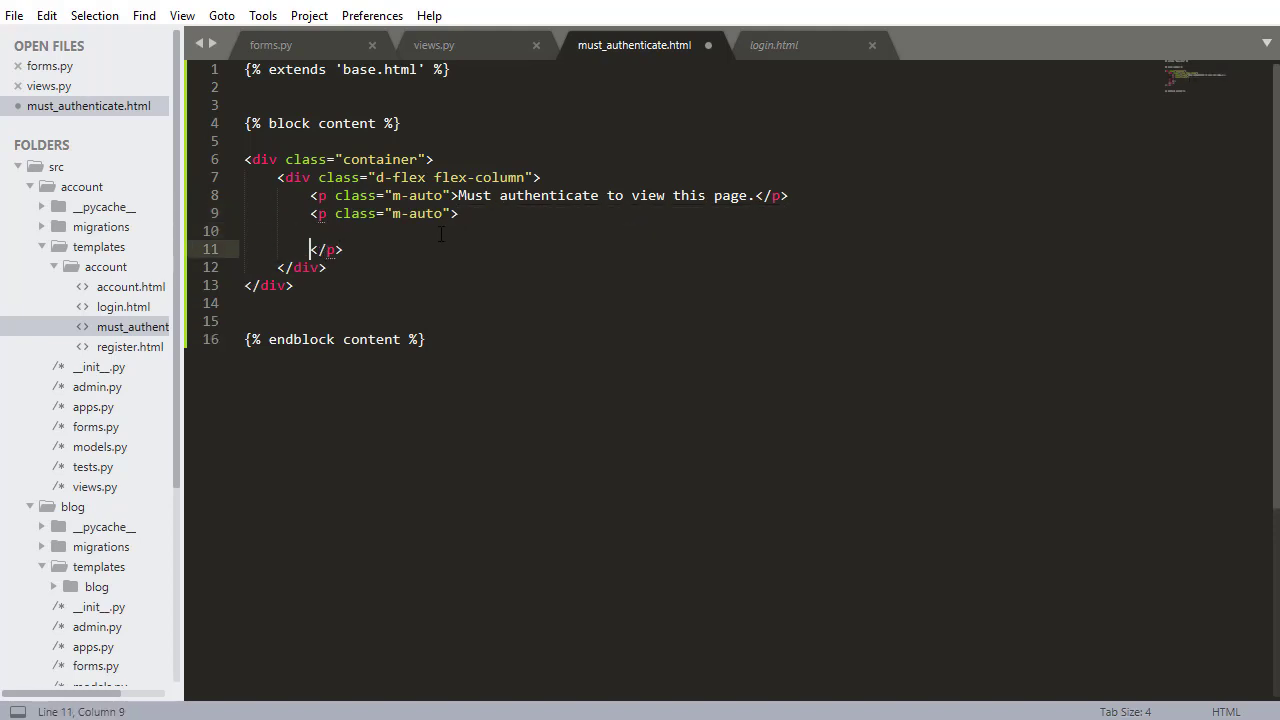
type("\\")
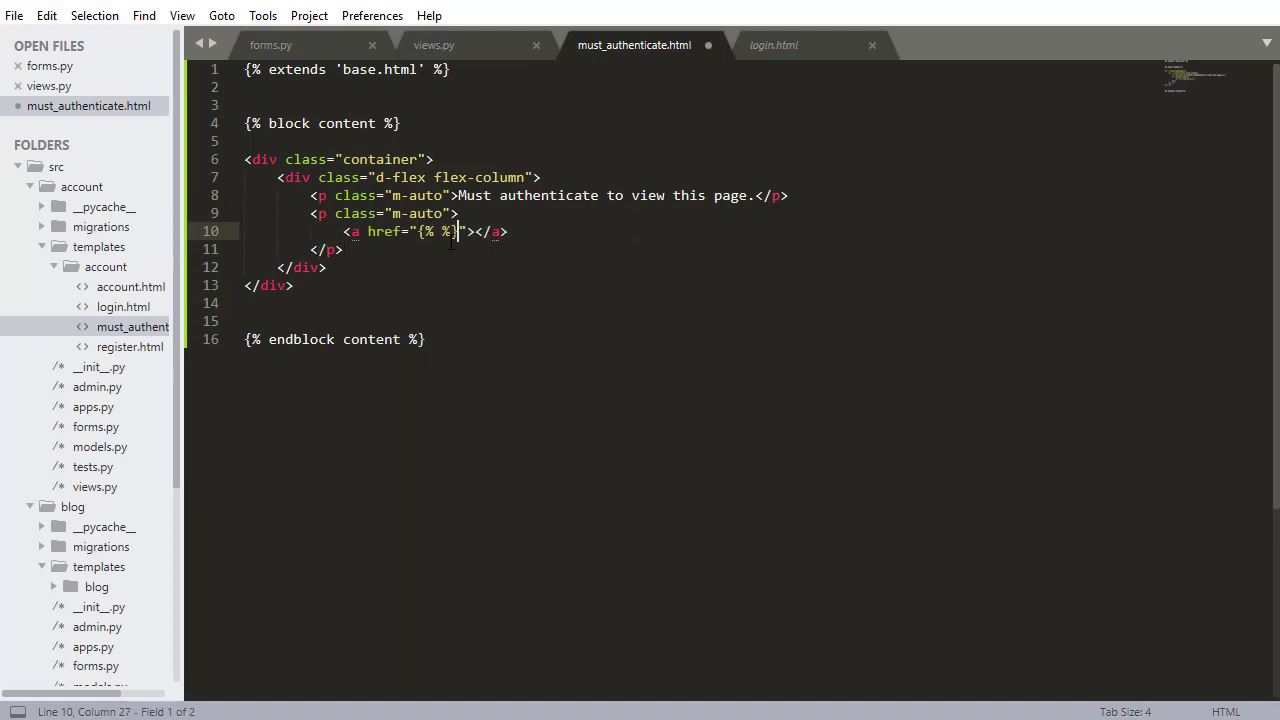
type("url 'register")
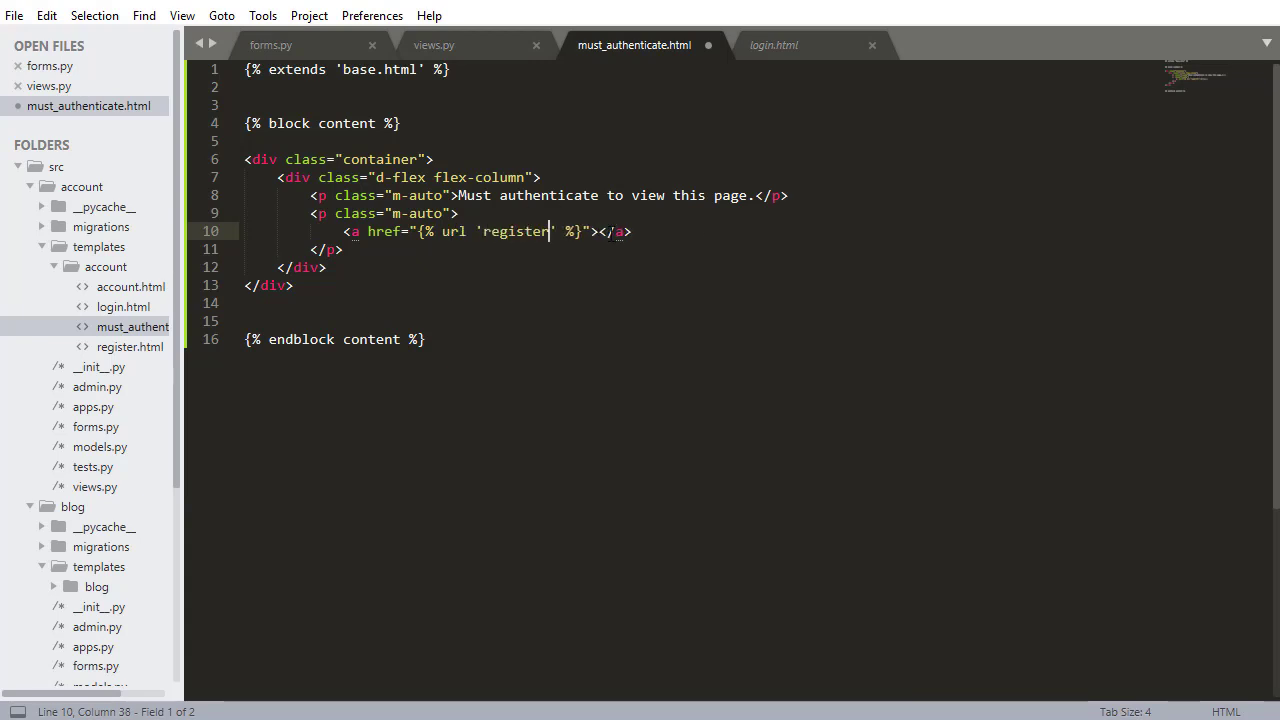
type("Register")
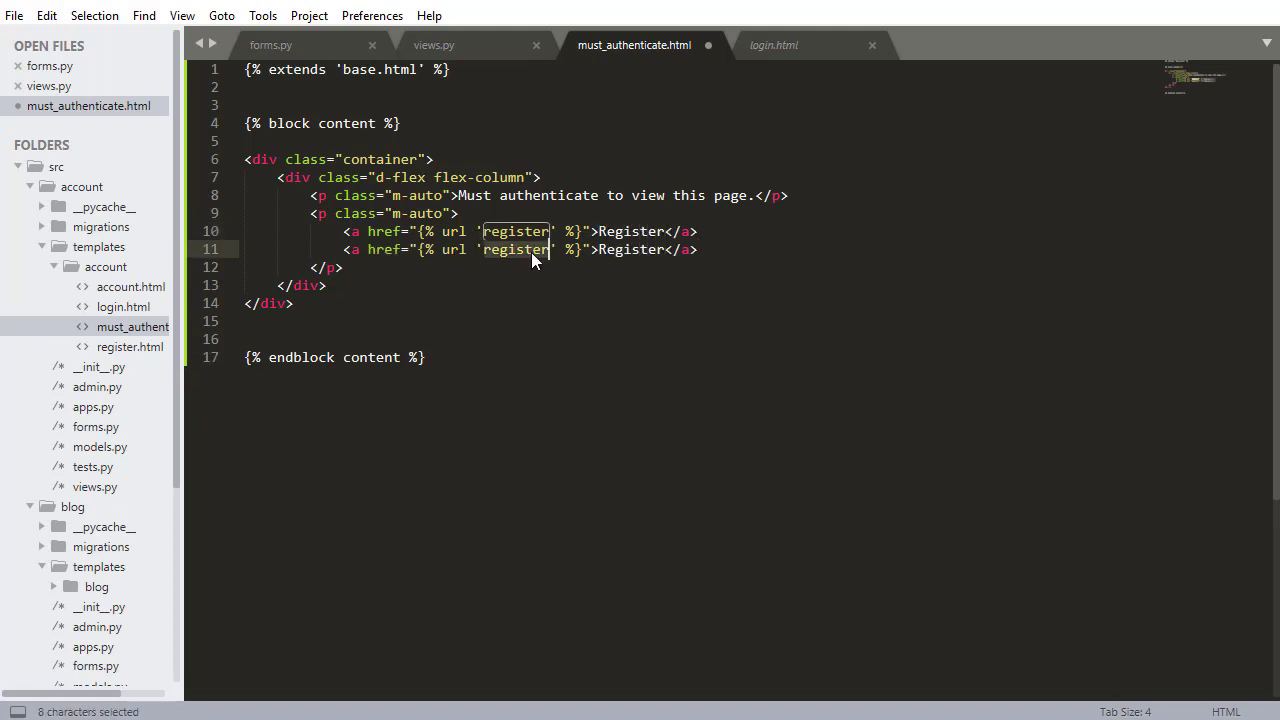
type("login")
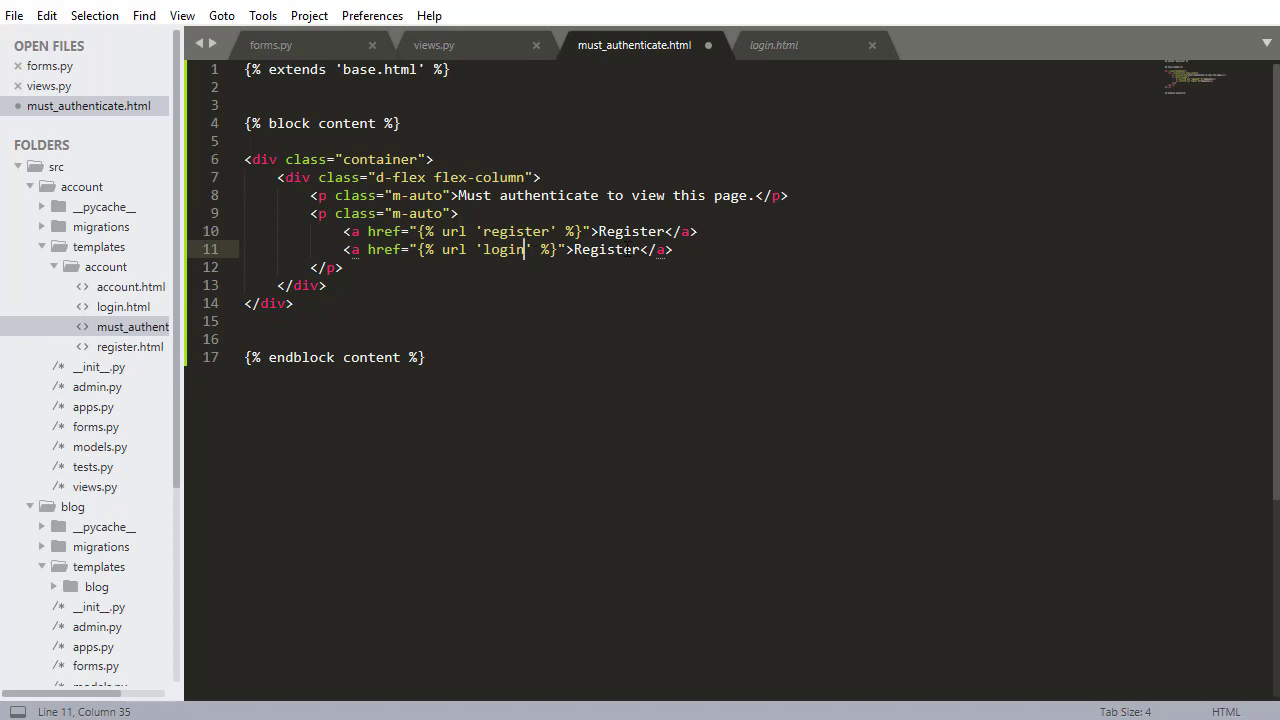
type("Login")
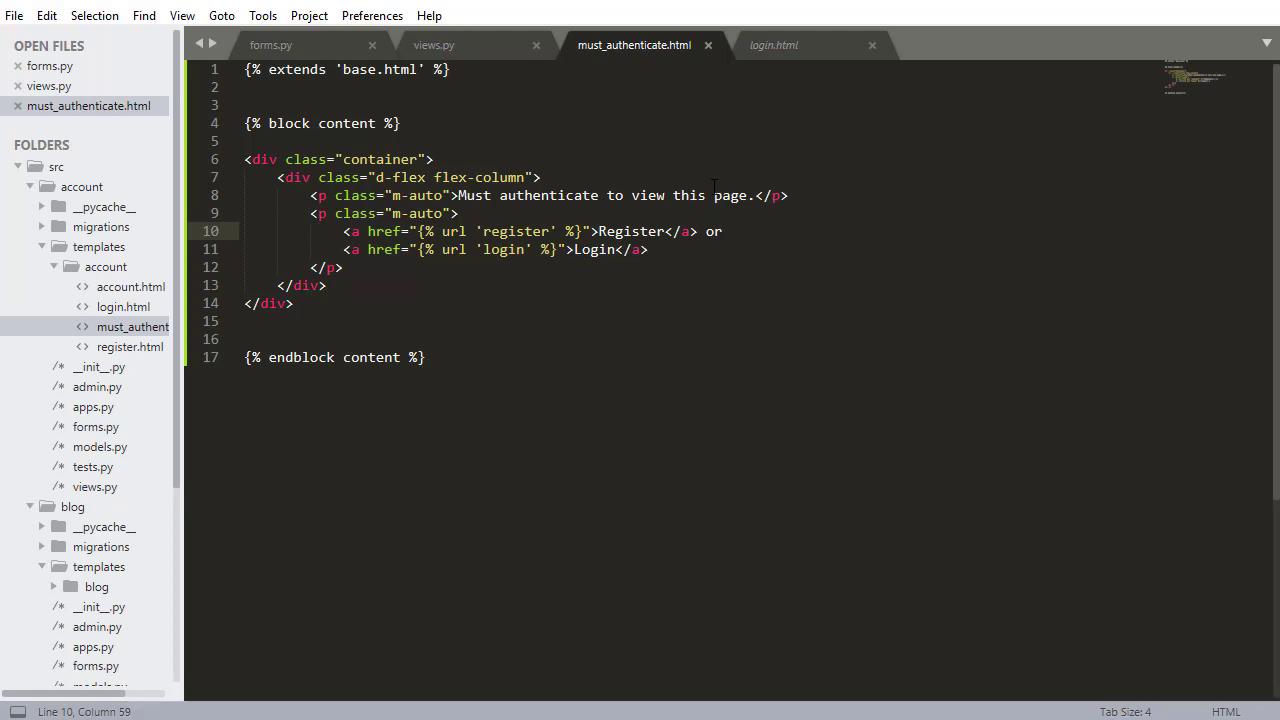
left_click(432, 44)
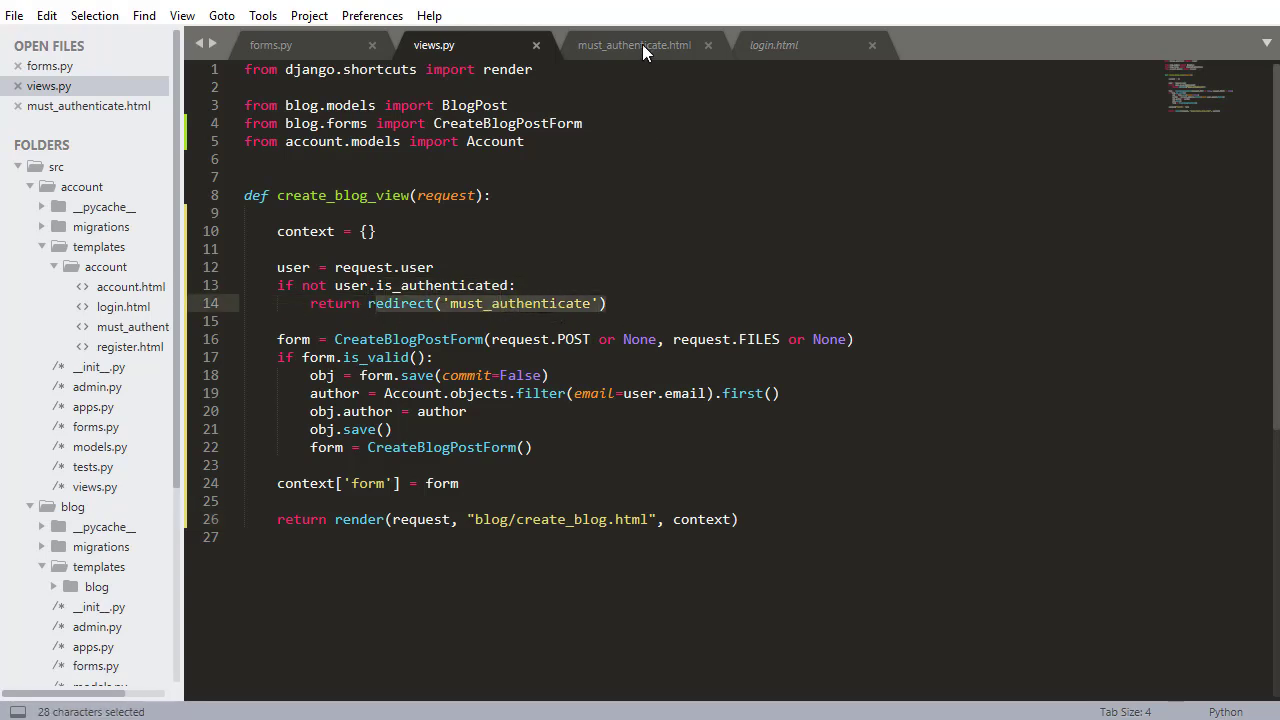
left_click(632, 44)
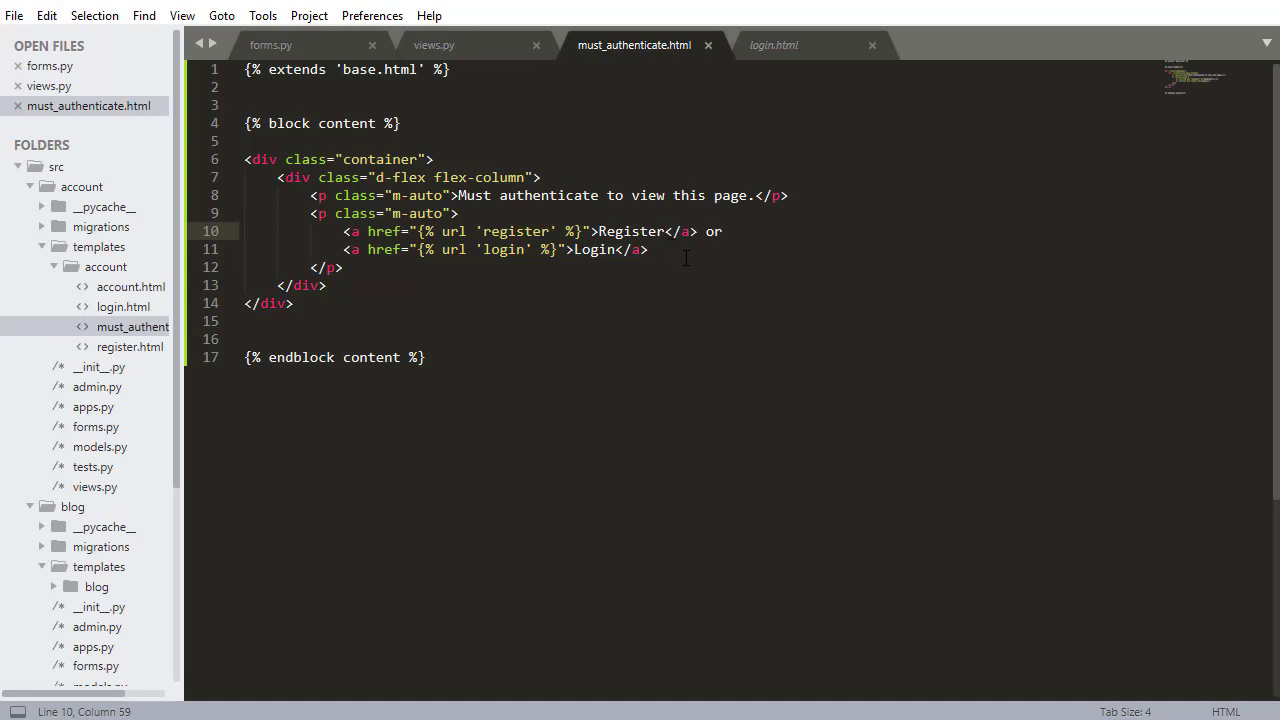
mouse_move(96, 488)
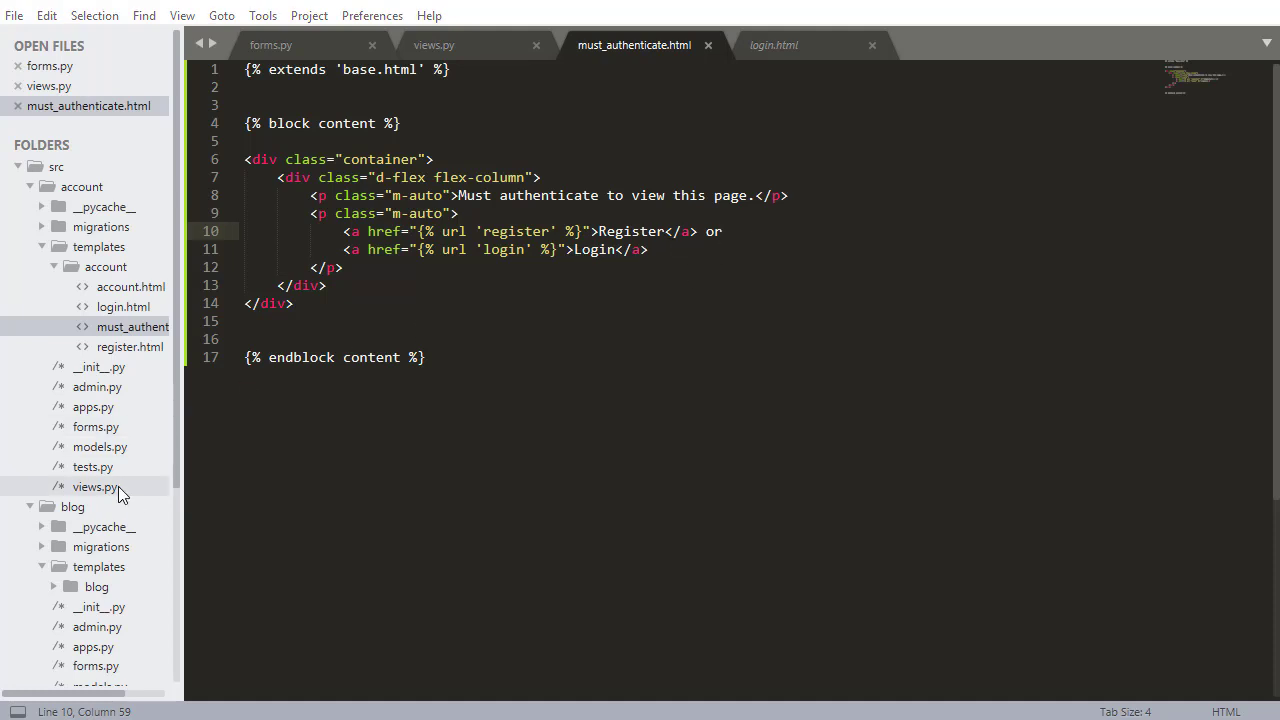
Step: Write must_authenticate_view(request) returning render of 'account/must_authenticate.html' with {} and save
left_click(94, 506)
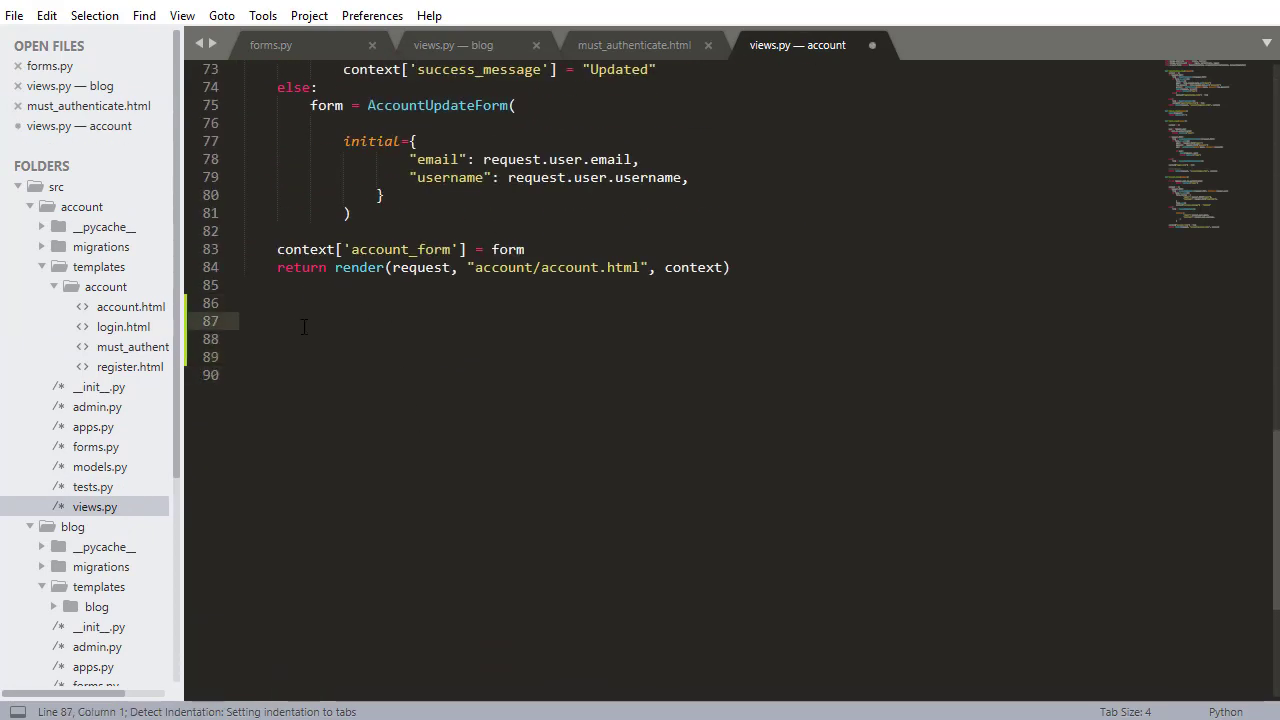
type("def")
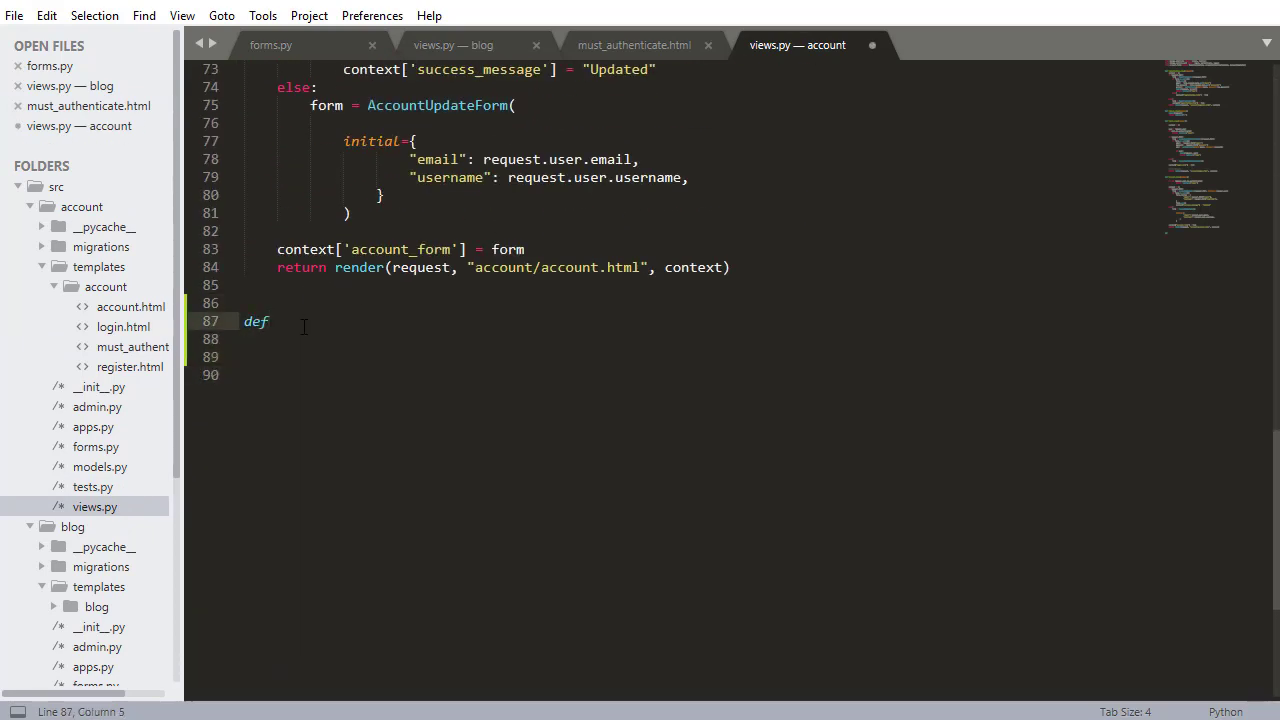
type("must_auth")
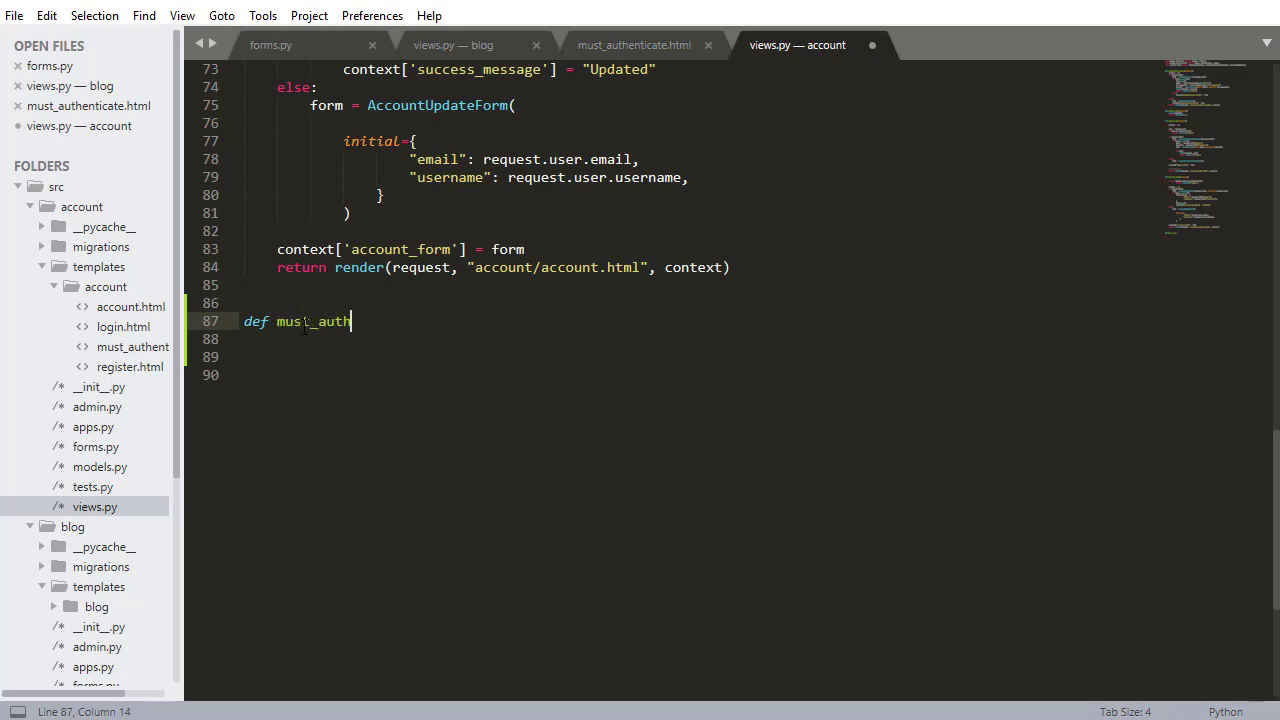
type("enticate_v")
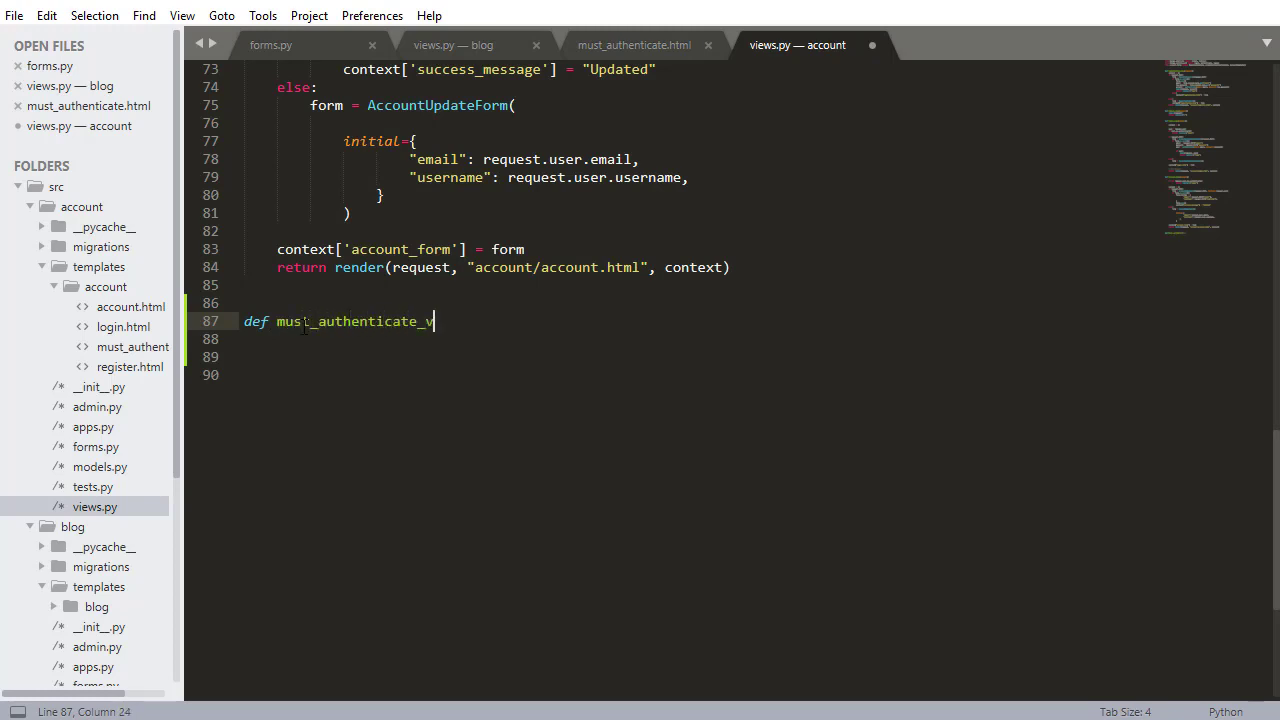
type("iew(request):")
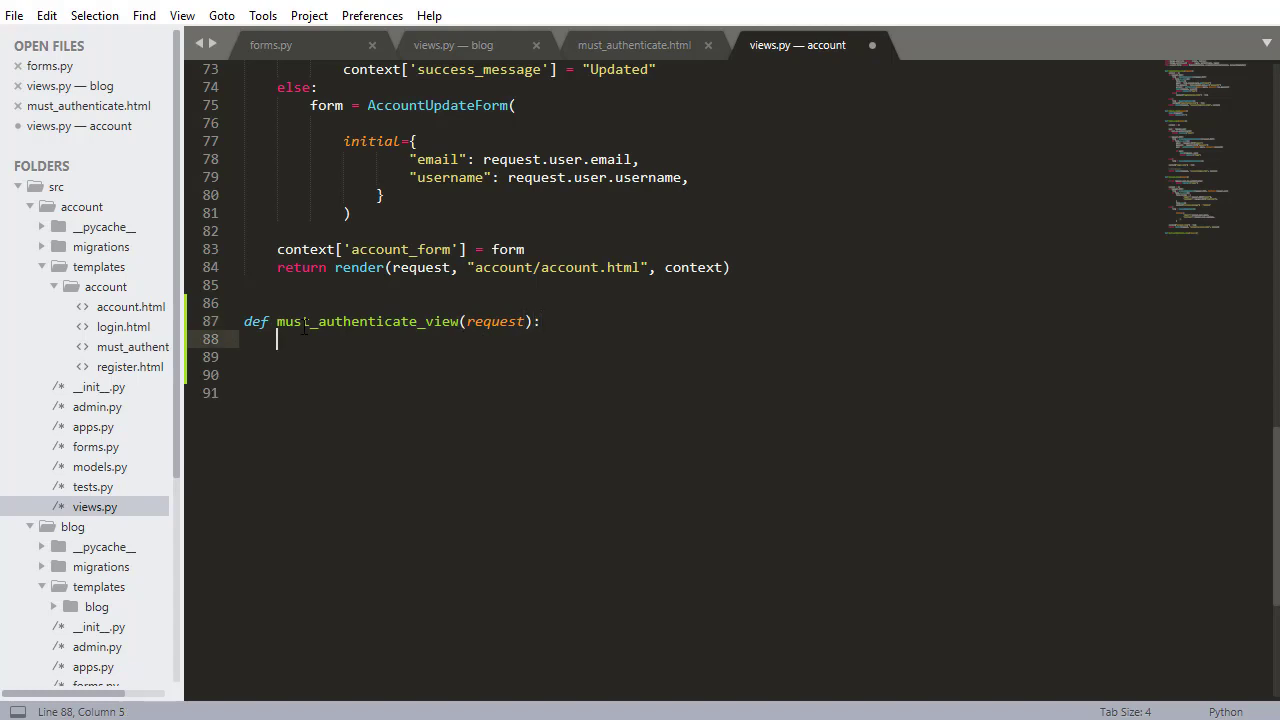
type("return return")
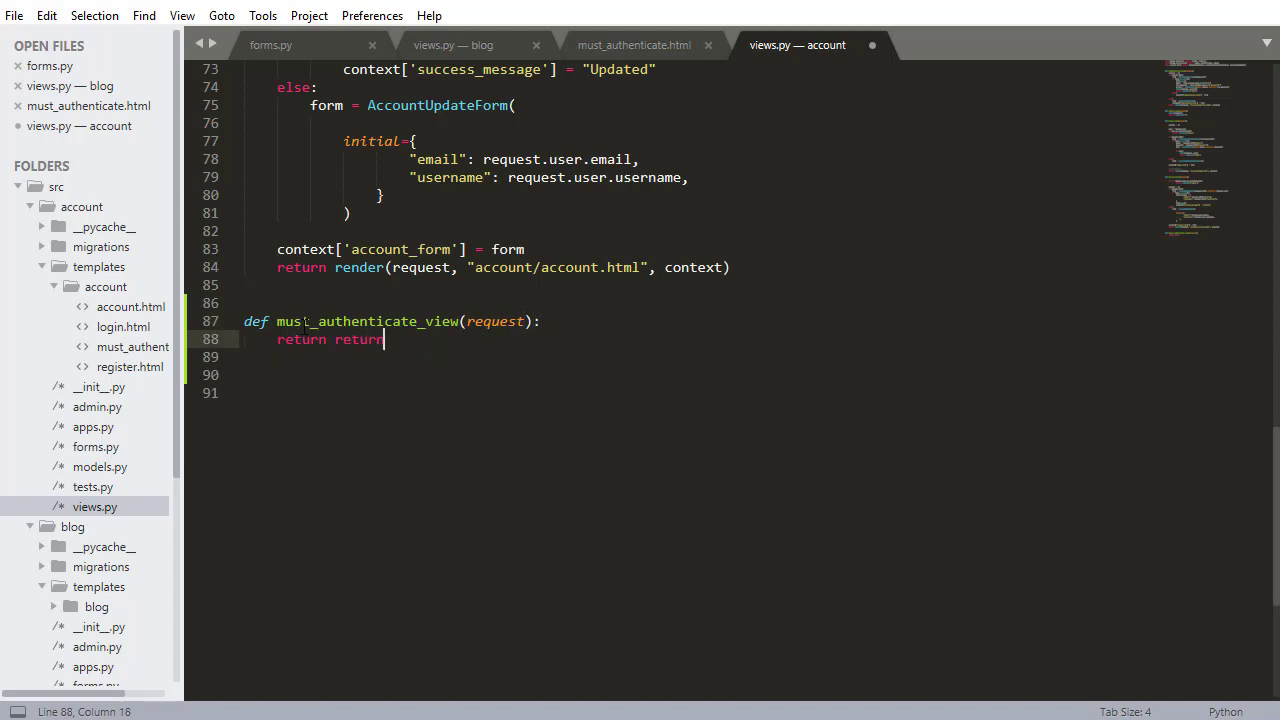
type("render(request,")
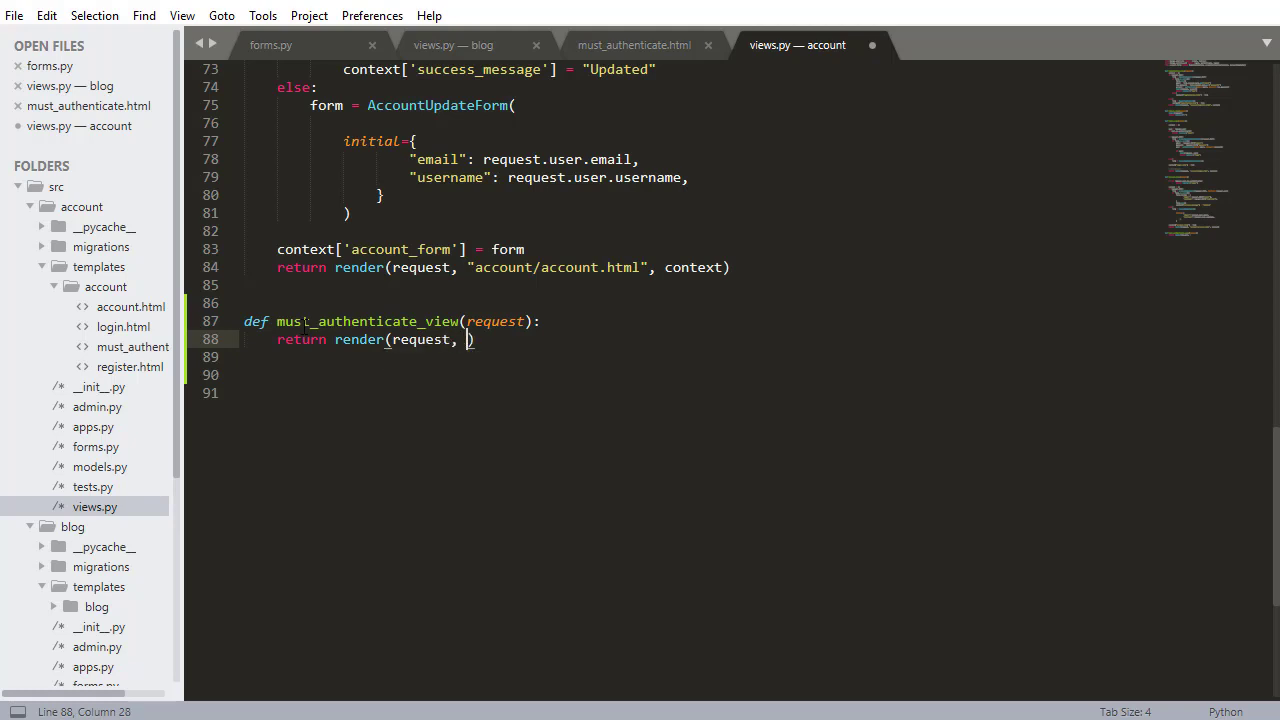
type("'account/must_a")
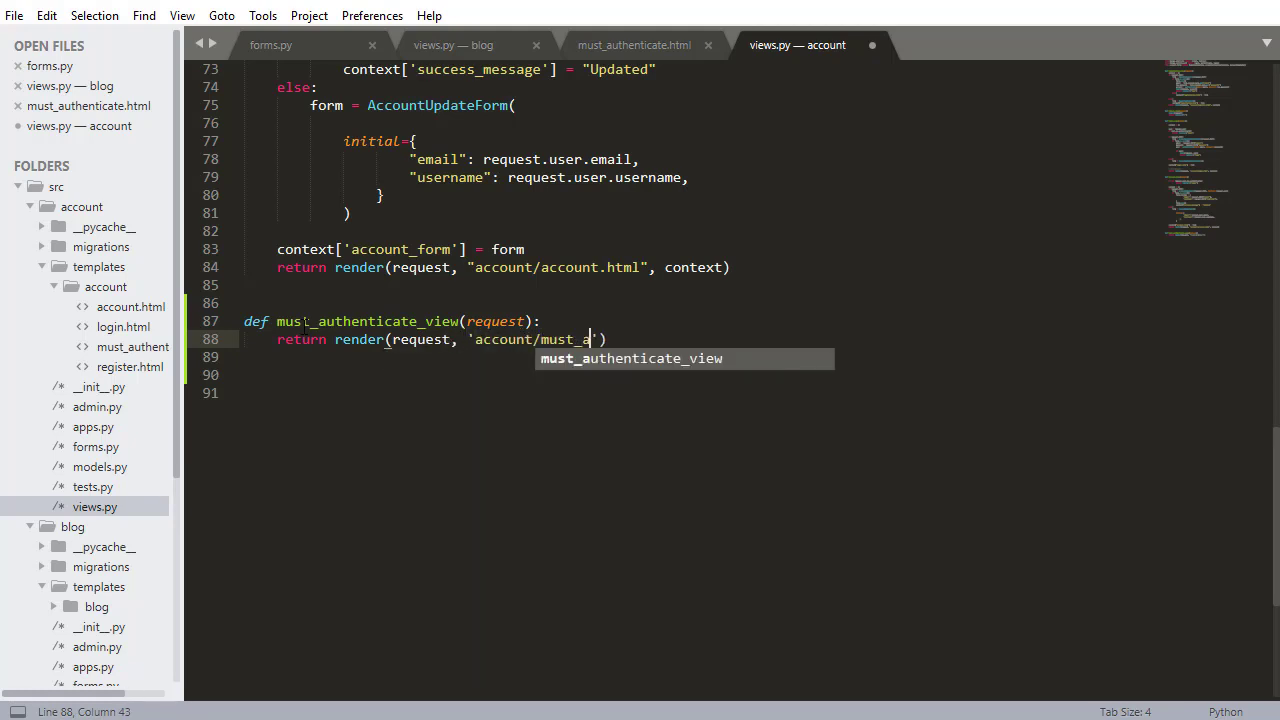
type("uthenticate.html")
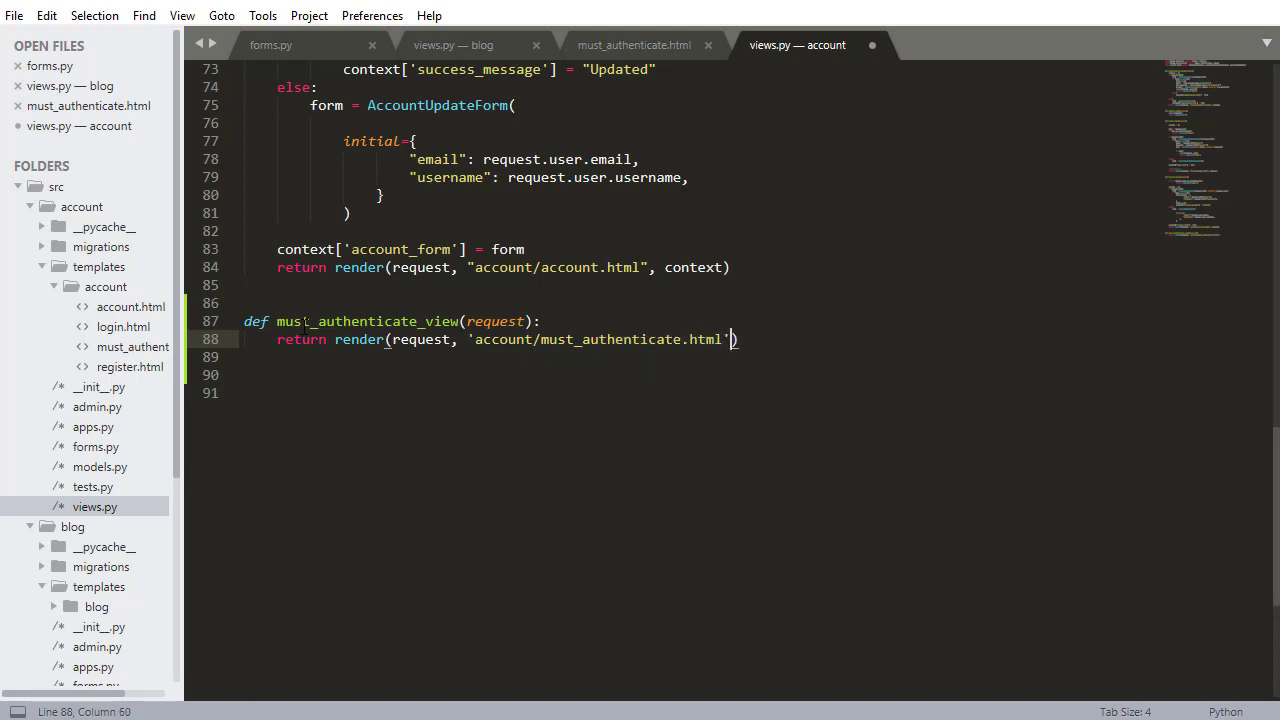
type(", {}")
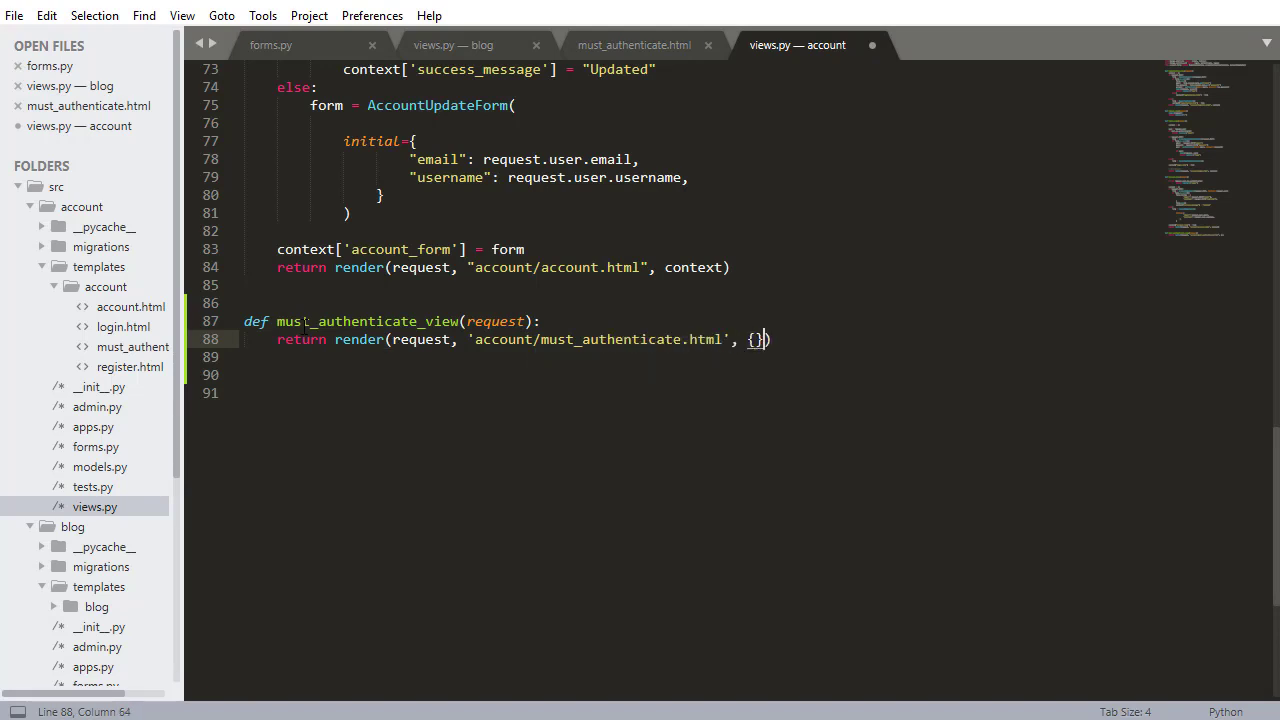
key("ctrl+s")
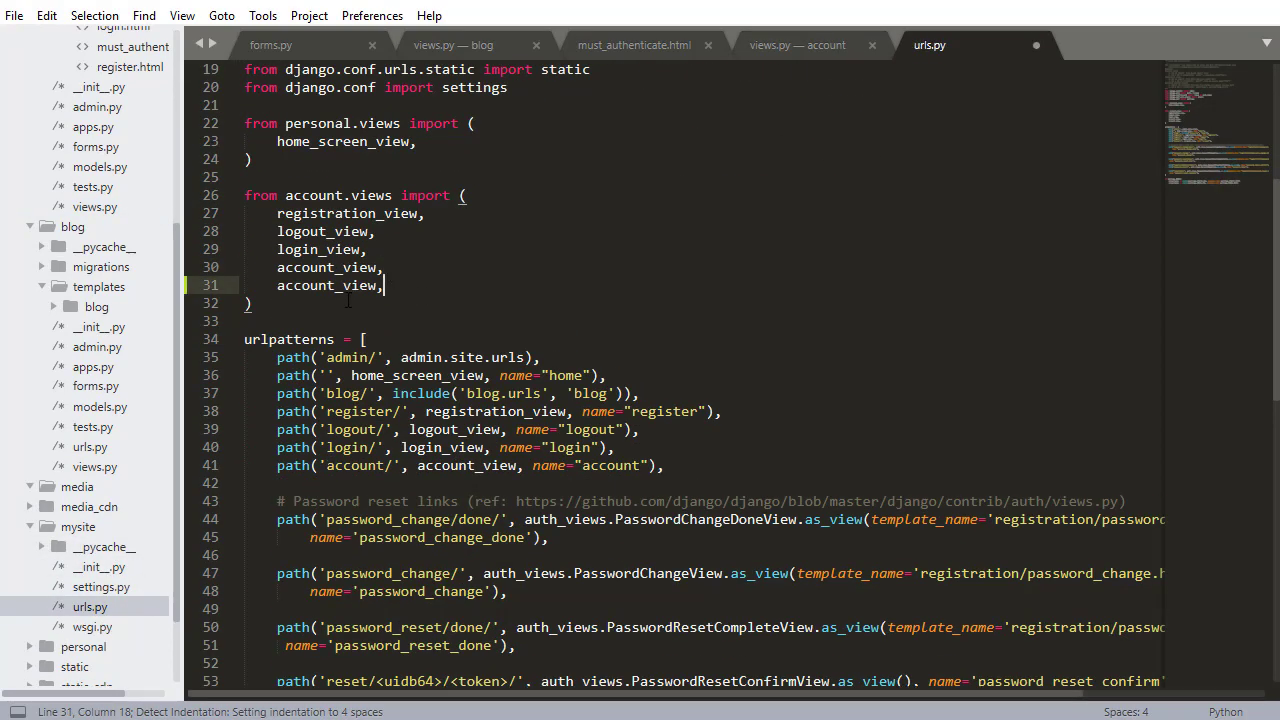
Step: Import must_authenticate_view and route 'must_authenticate/' to it named must_authenticate, checking the blog view's redirect name
type("must_authenticate")
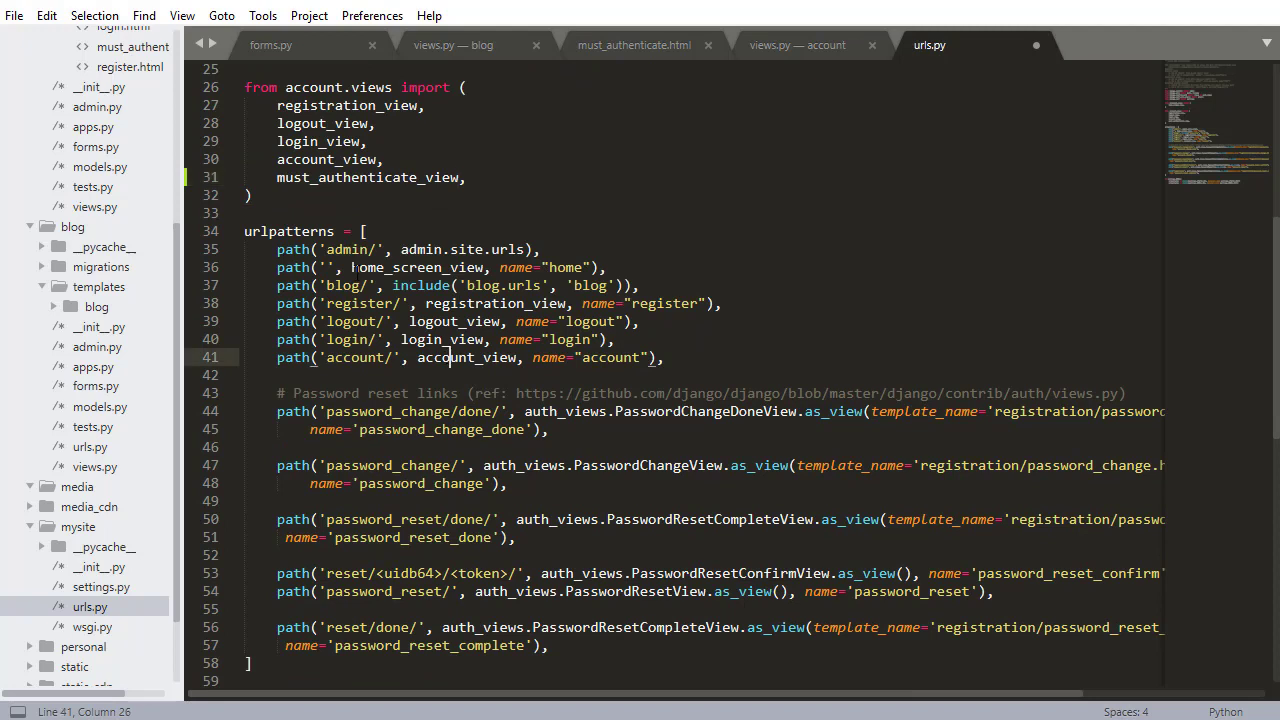
mouse_move(464, 356)
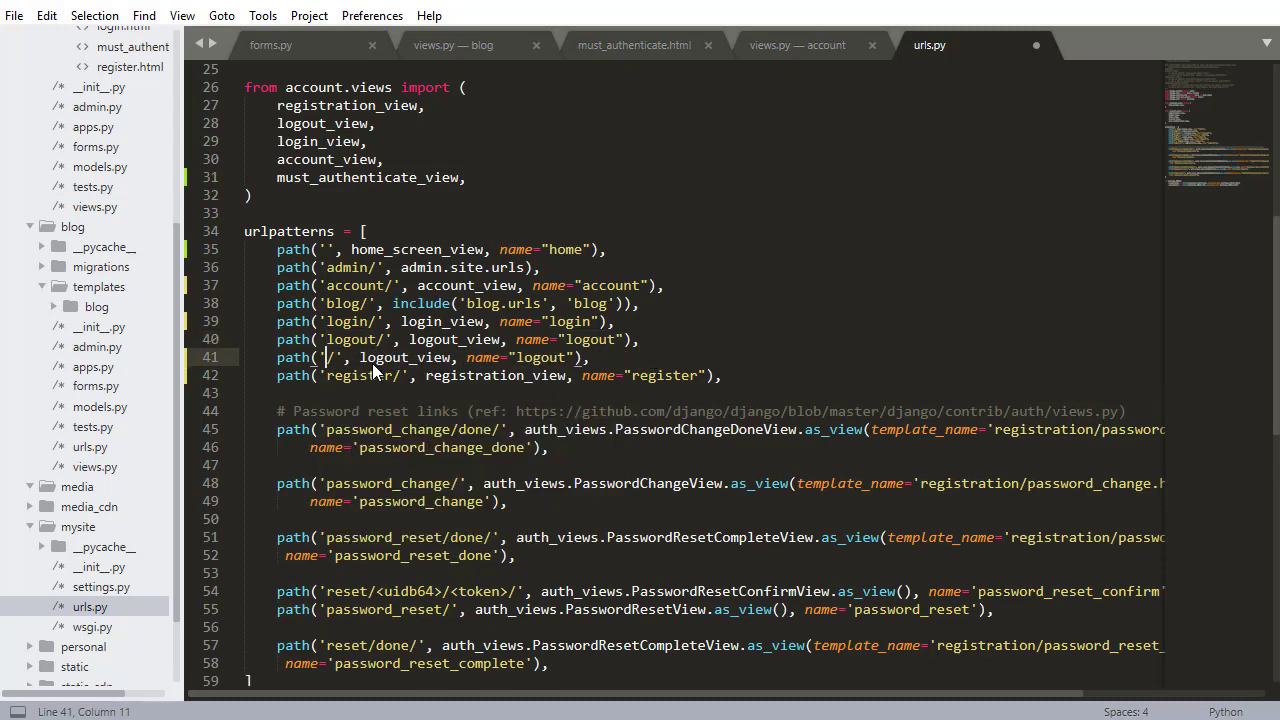
type("must_authenticate")
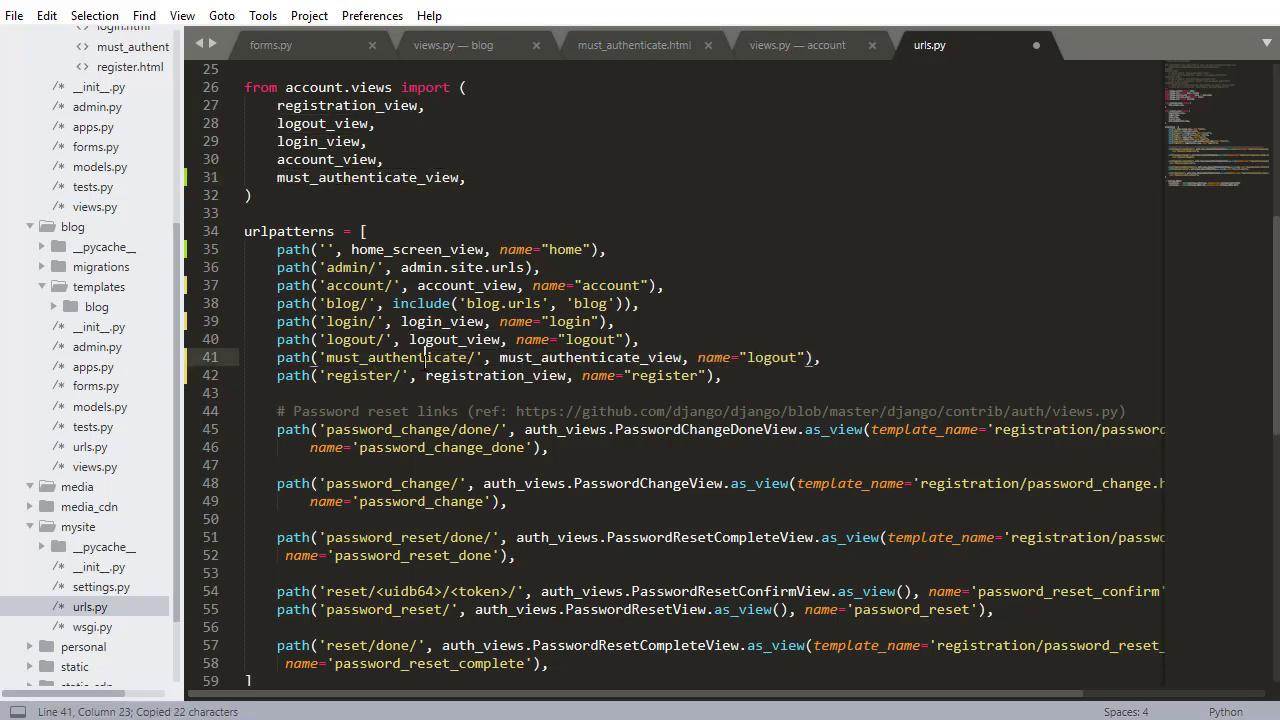
type("must_authenticate")
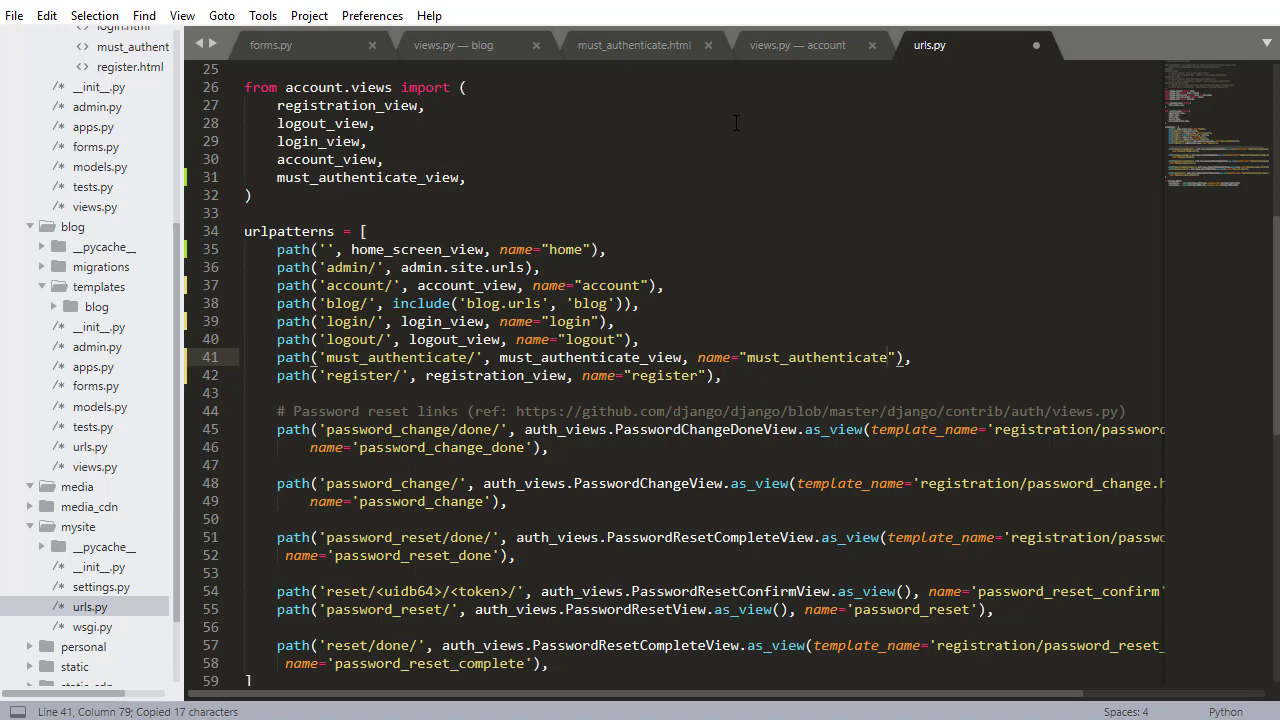
left_click(452, 44)
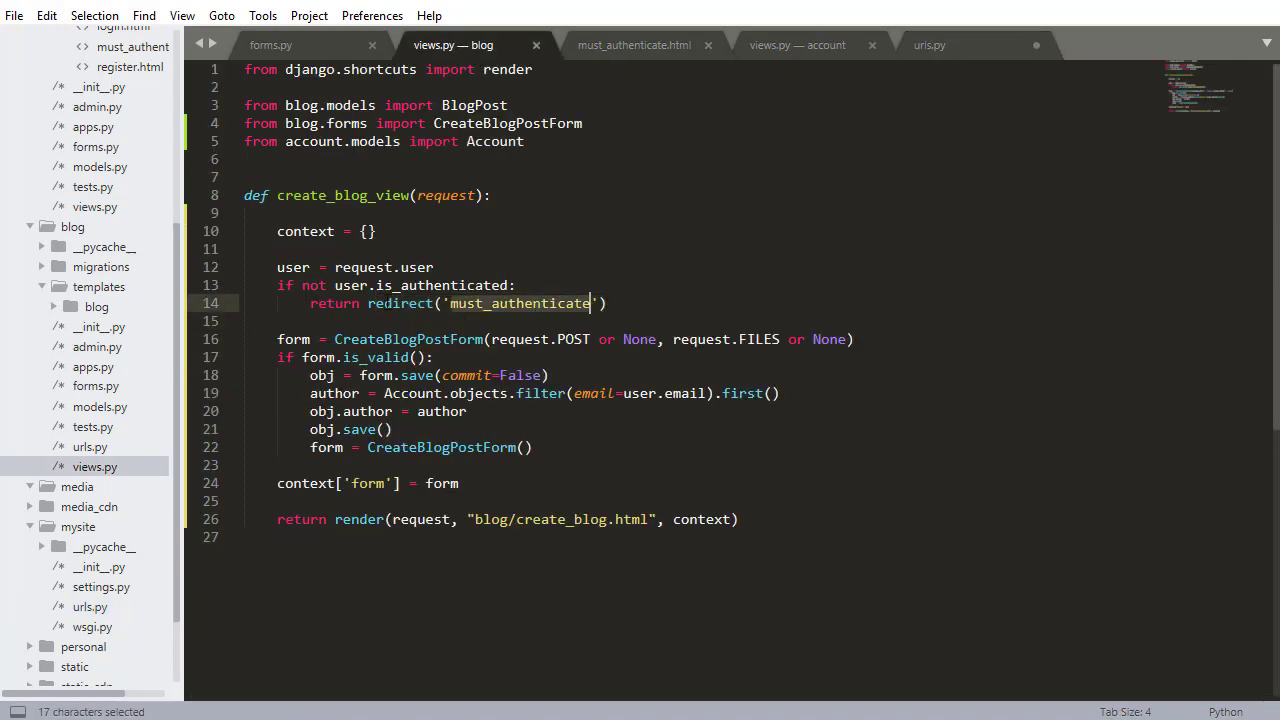
left_click(928, 44)
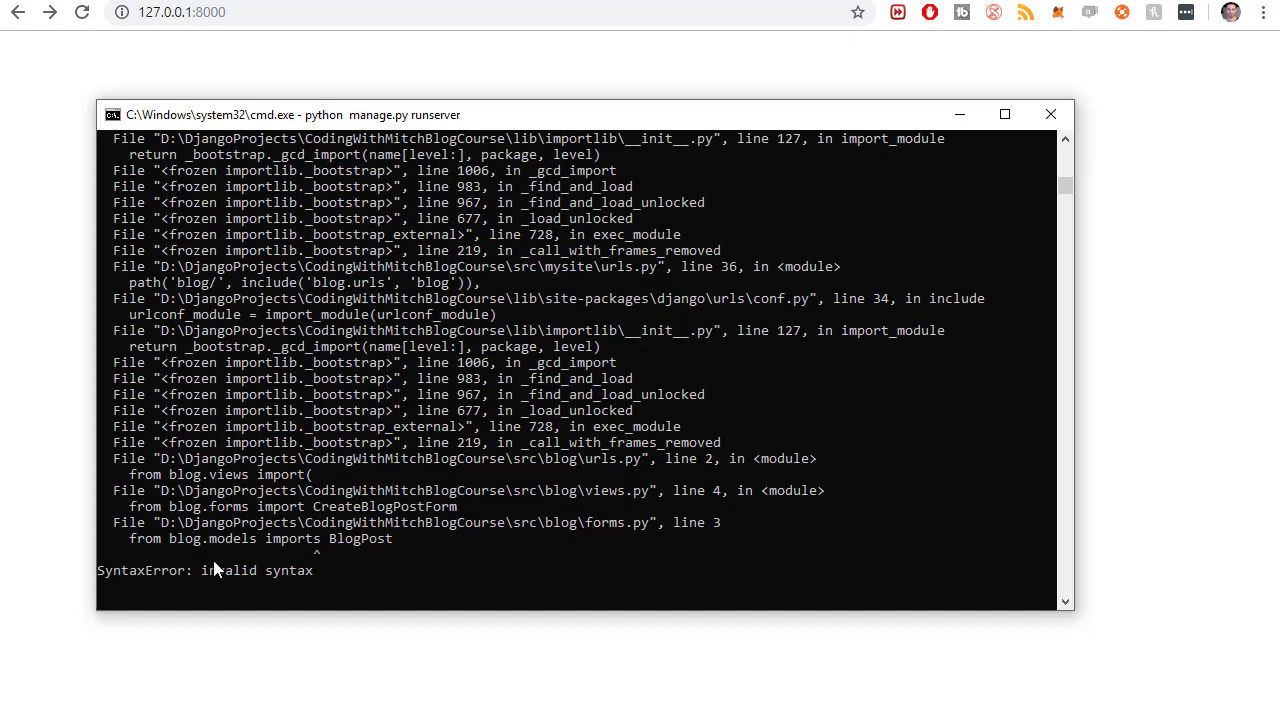
mouse_move(170, 568)
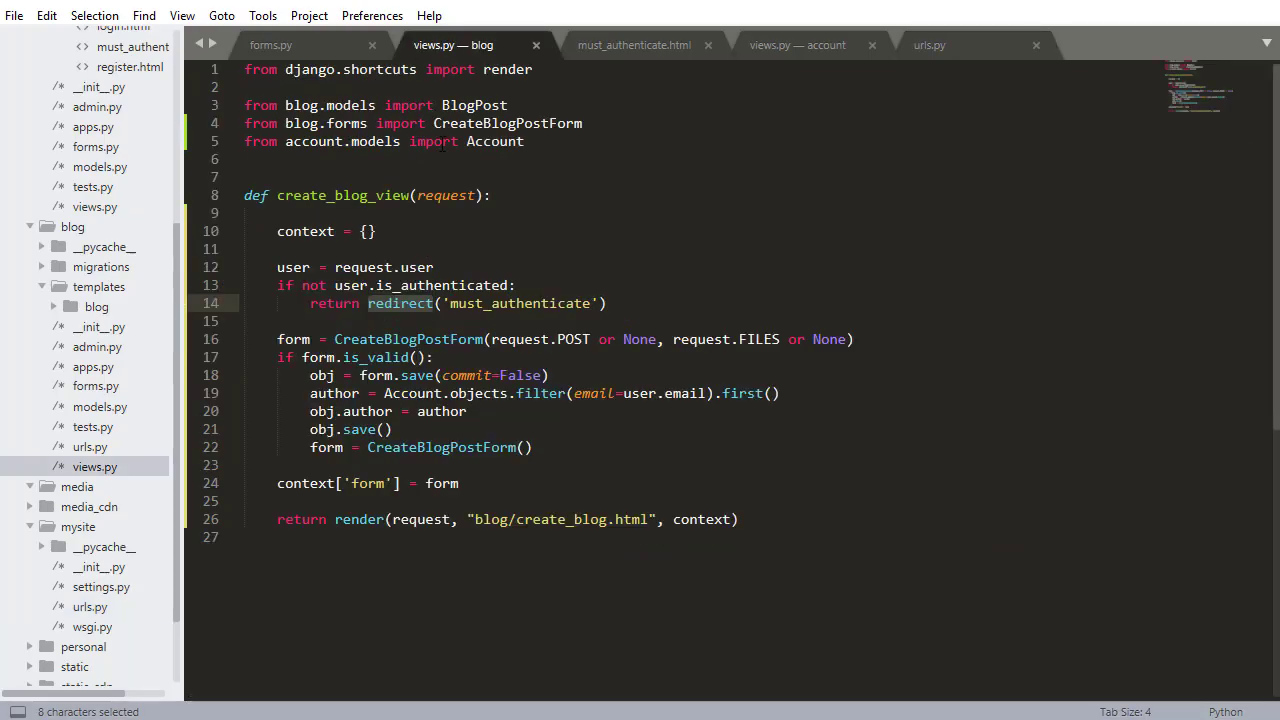
Step: Reload the local blog home page in Chrome to confirm the server is running
left_click(270, 44)
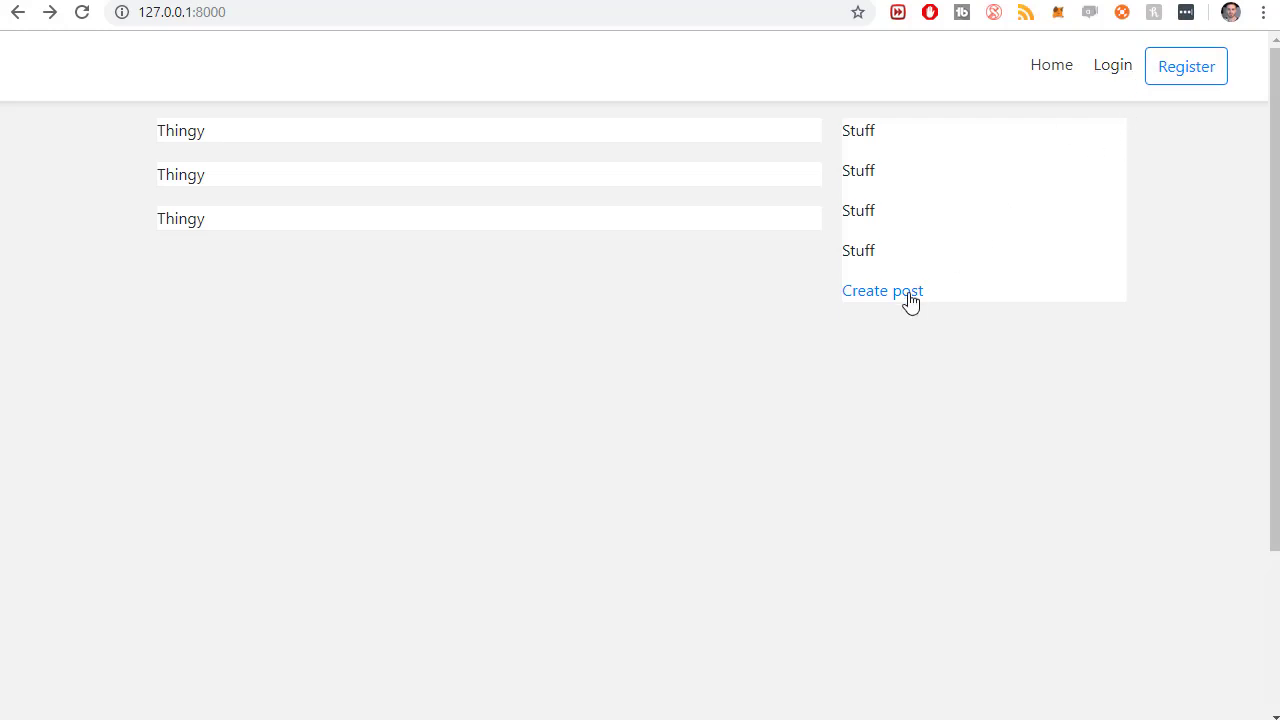
mouse_move(882, 292)
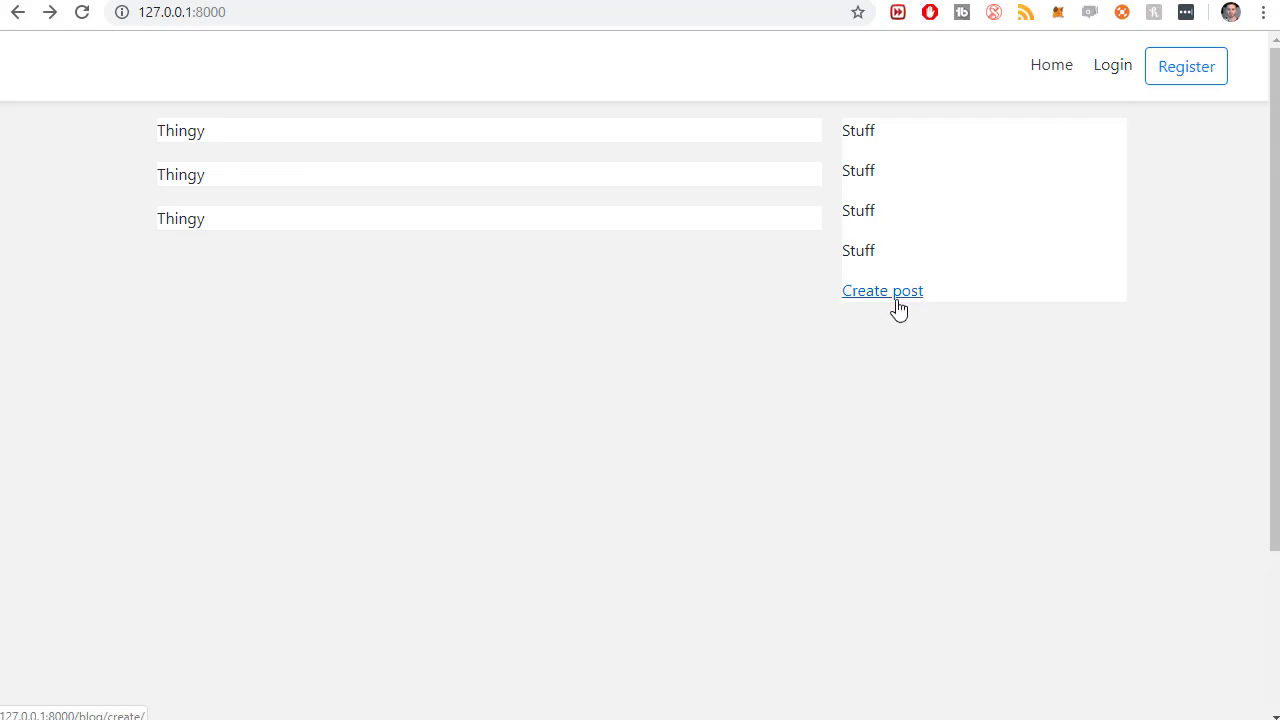
Step: Follow Create post, log in from the must-authenticate page, then reach the new-post form
left_click(882, 290)
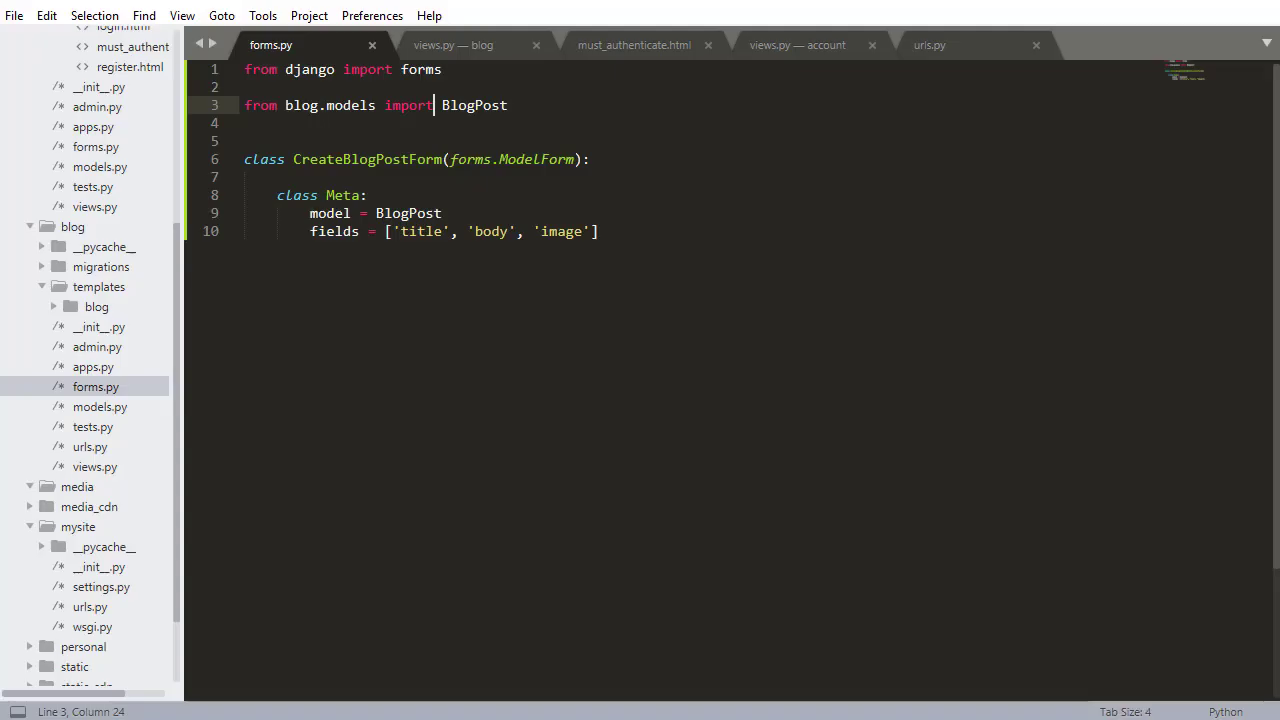
left_click(452, 44)
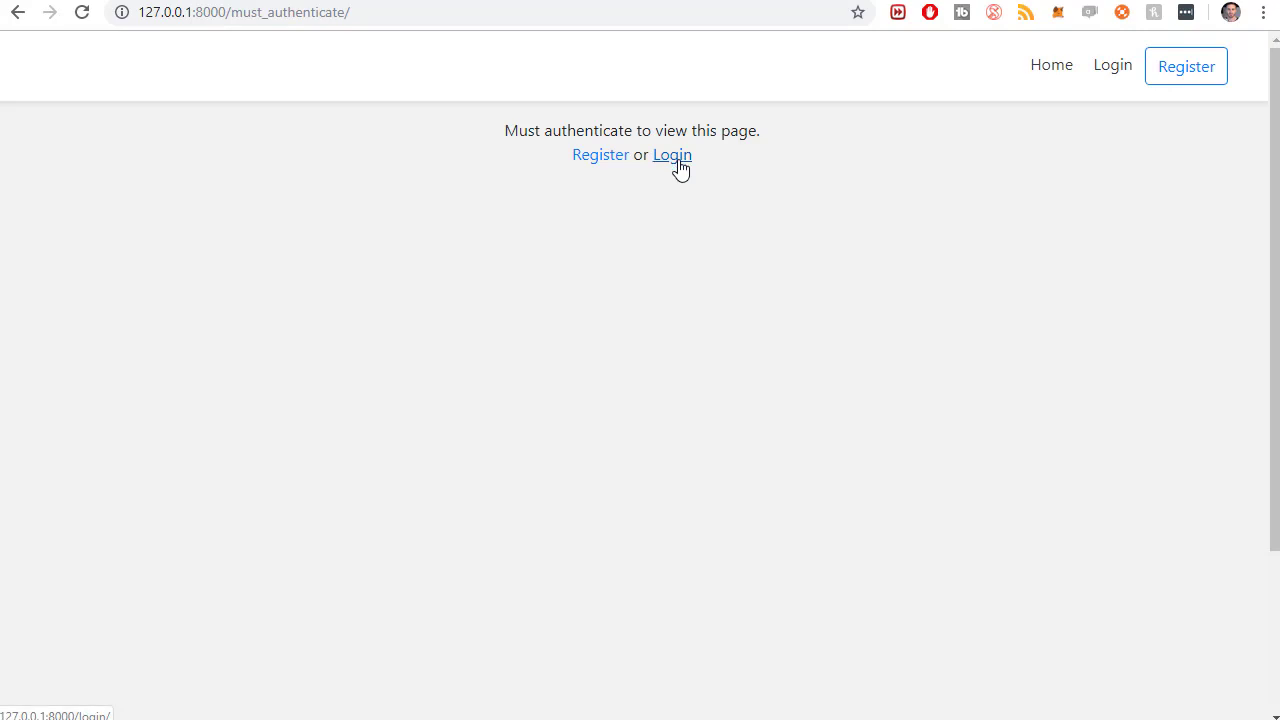
left_click(672, 154)
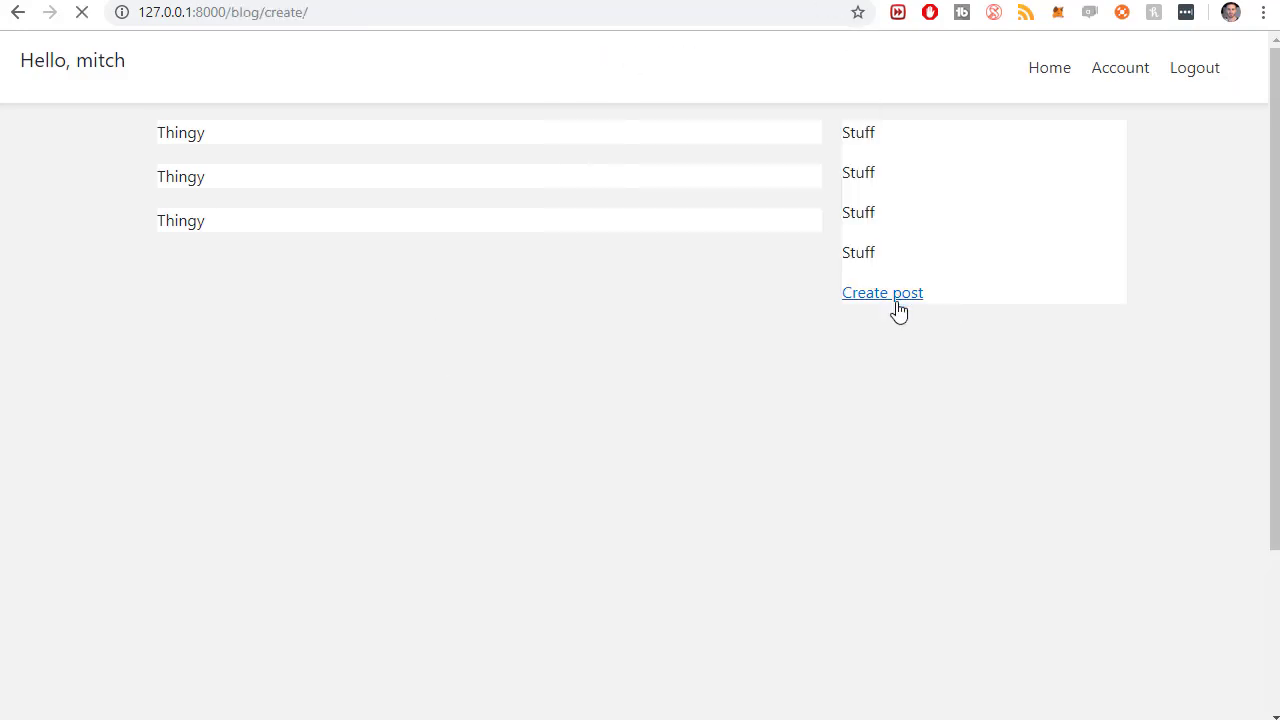
left_click(882, 292)
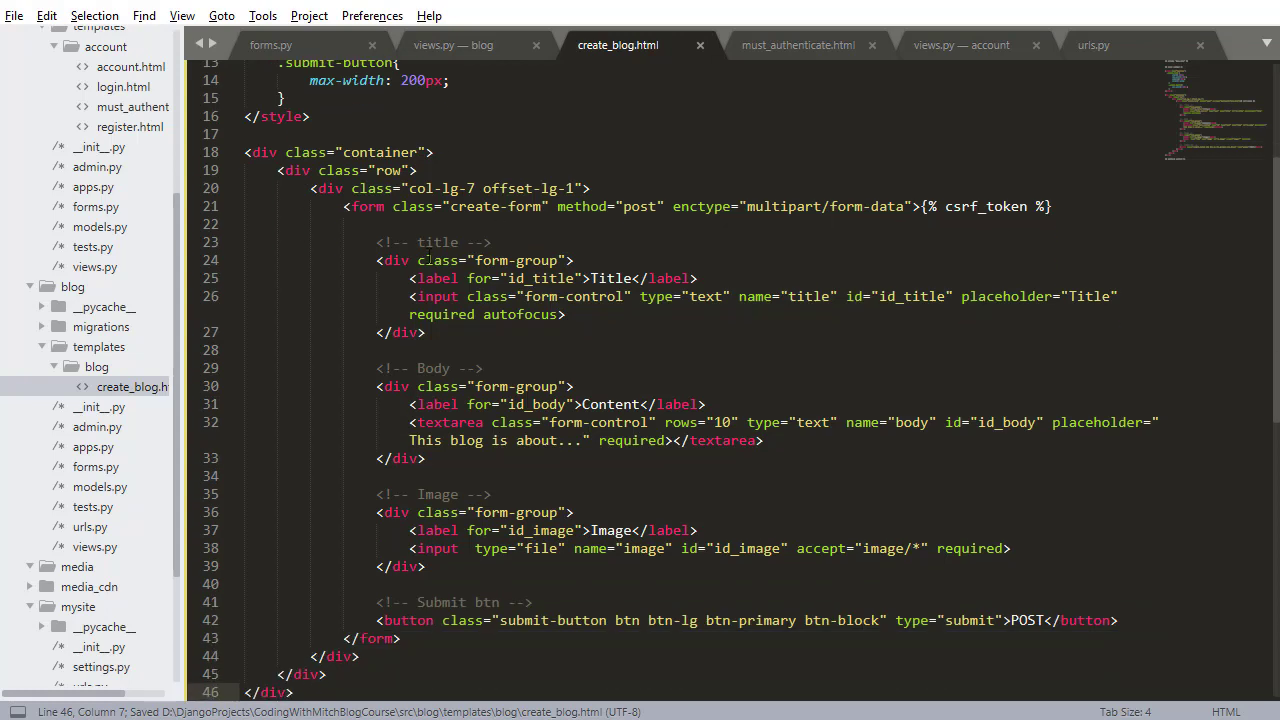
double_click(366, 206)
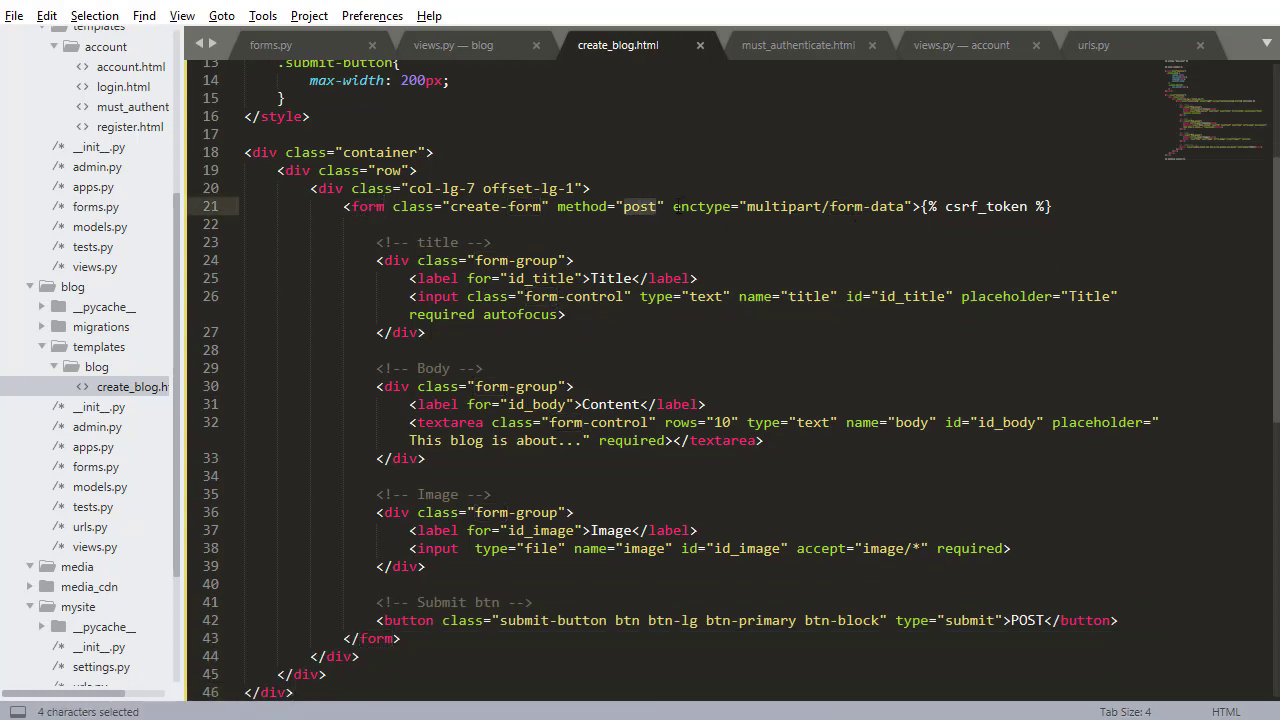
left_click_drag(672, 206, 912, 206)
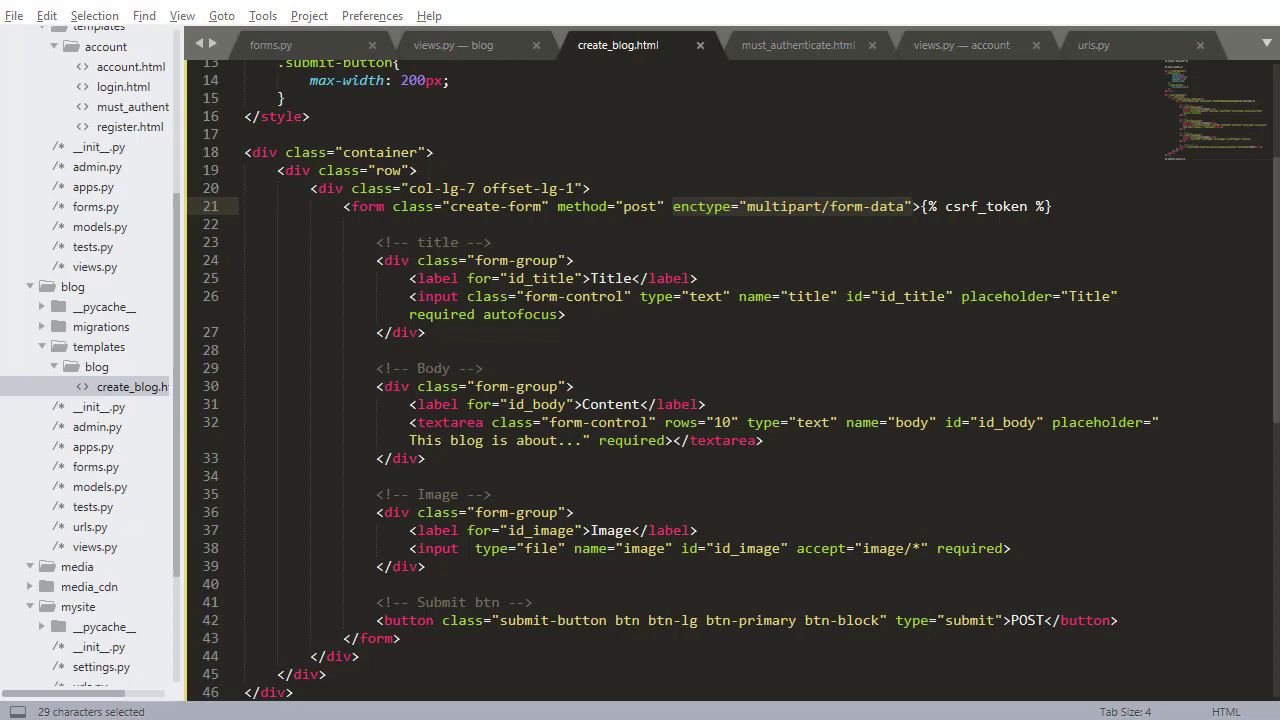
left_click(490, 242)
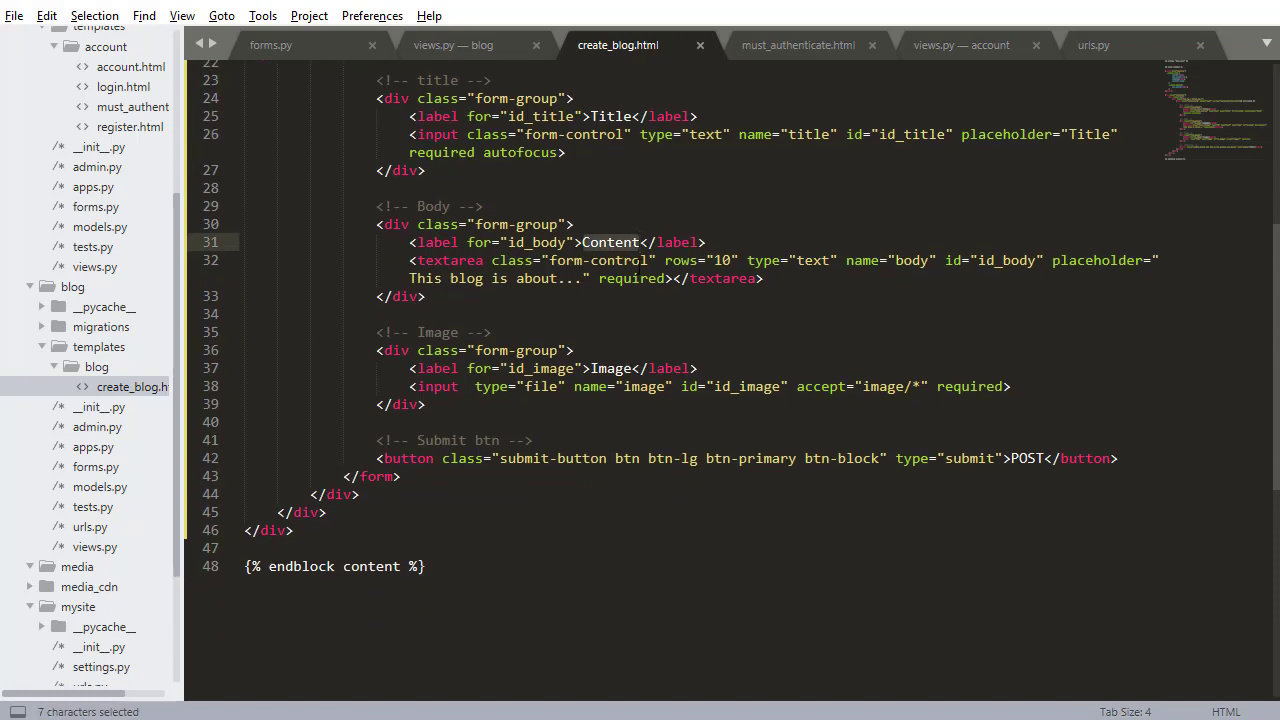
double_click(610, 368)
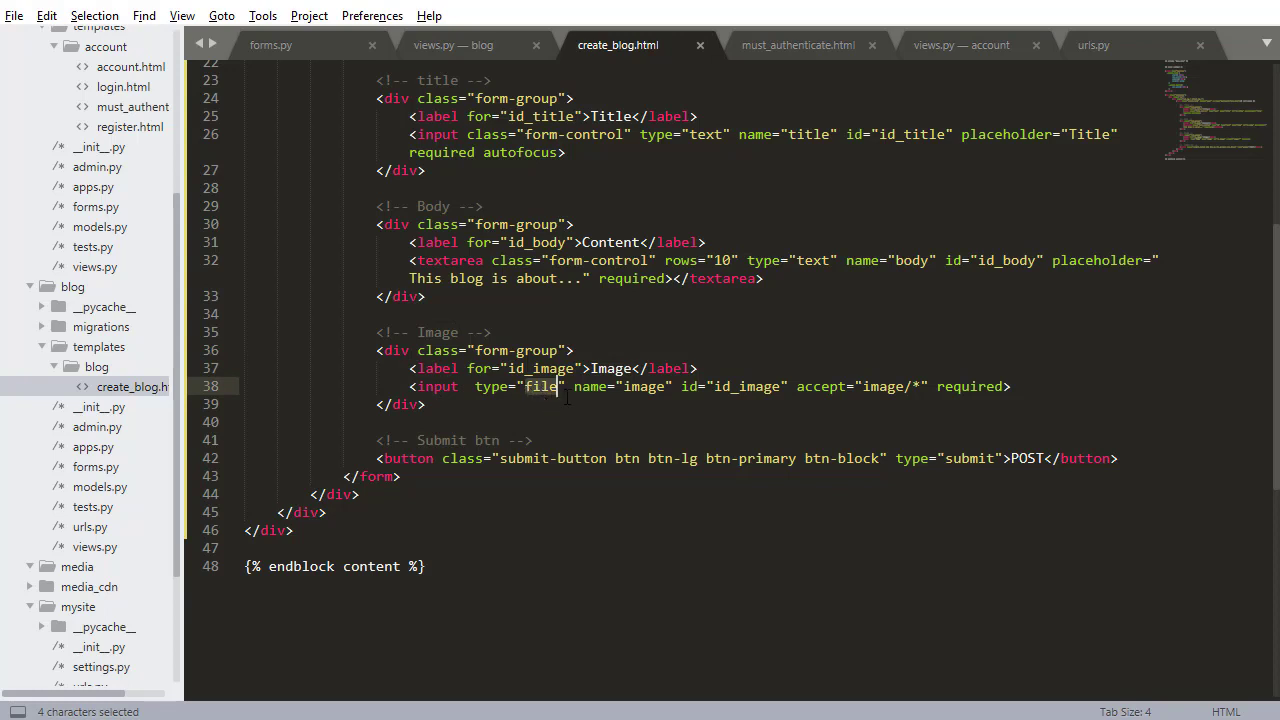
left_click(910, 386)
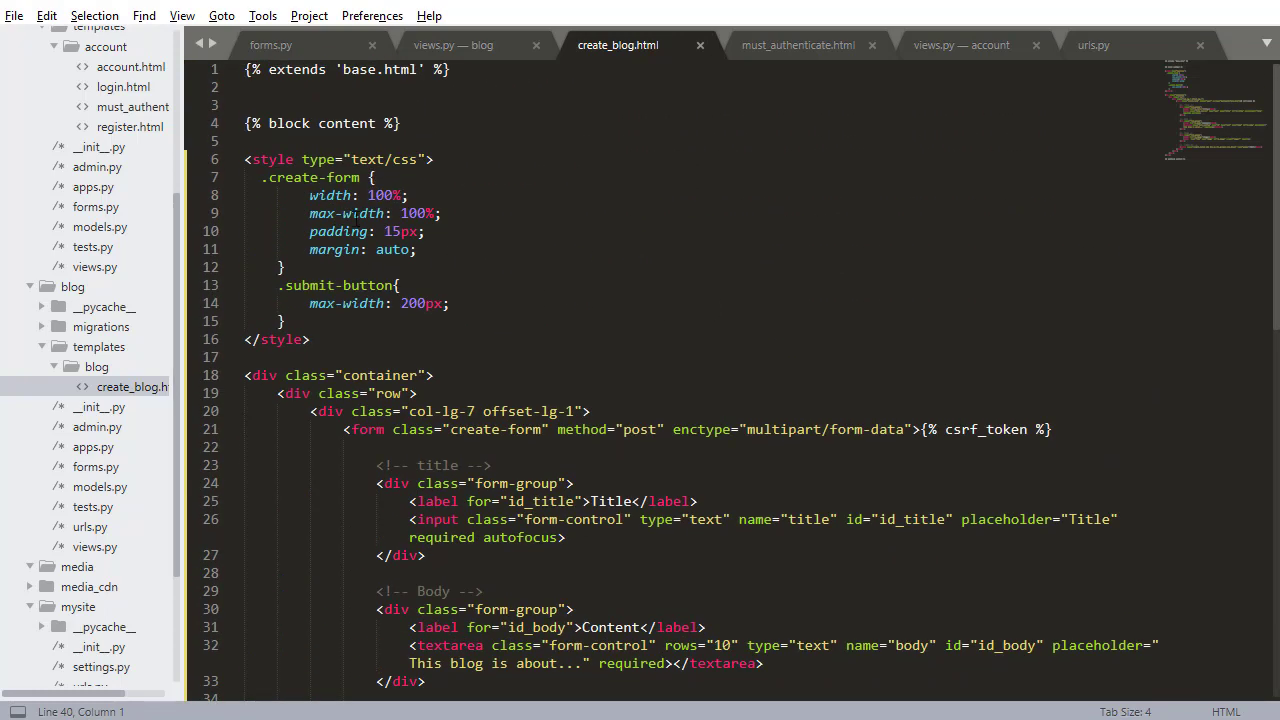
scroll("down", 3)
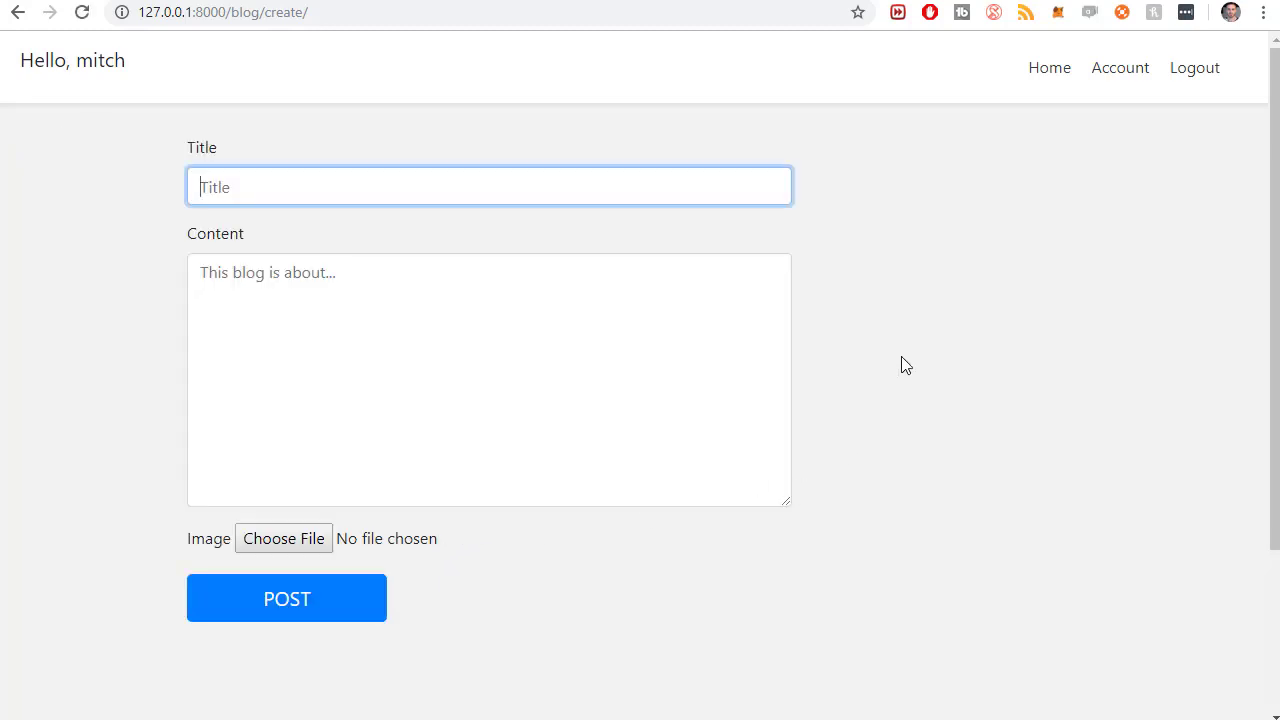
Step: Fill in the title Installing Python in 2019 and body 'This is how you install PYTHON!!!'
left_click(488, 186)
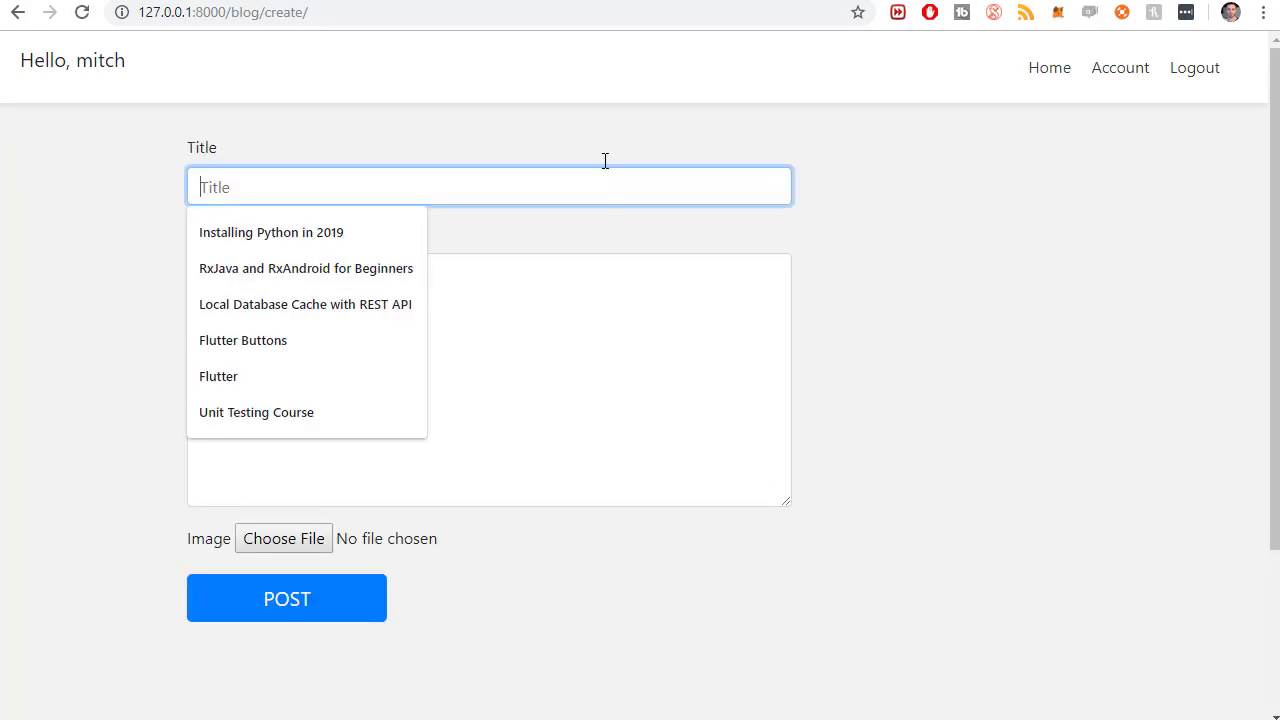
left_click(272, 232)
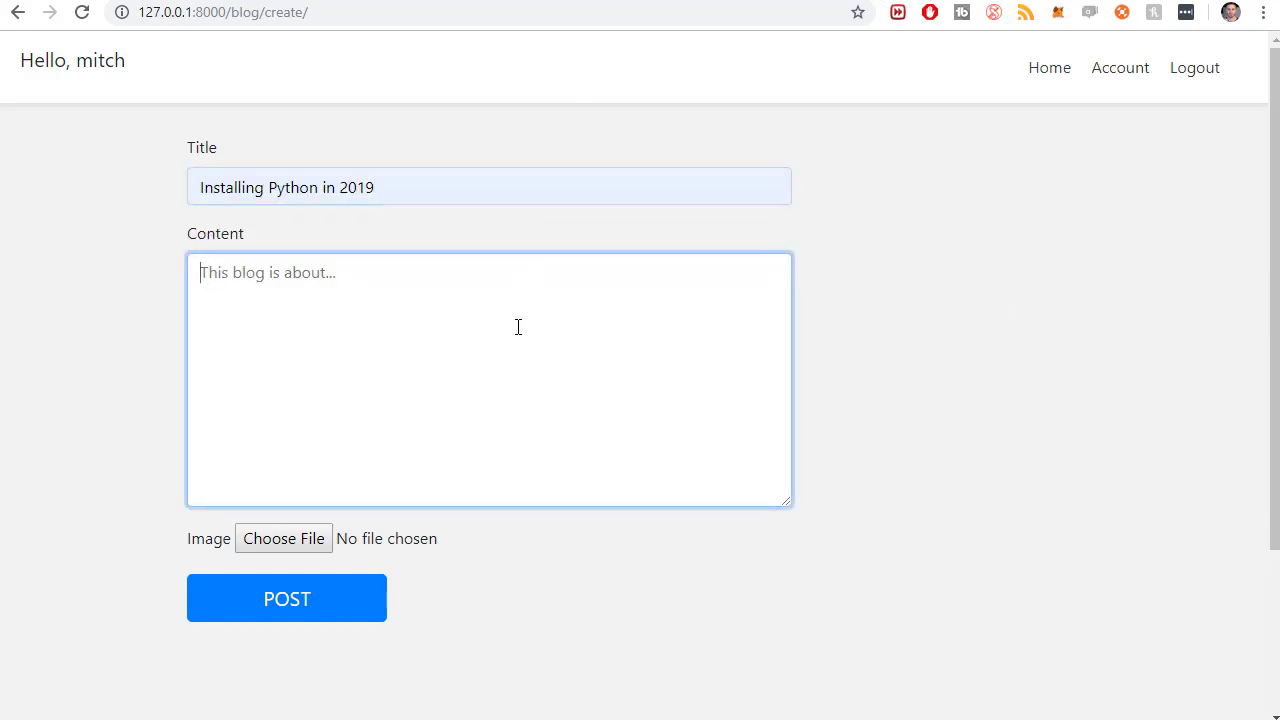
type("This is how you install")
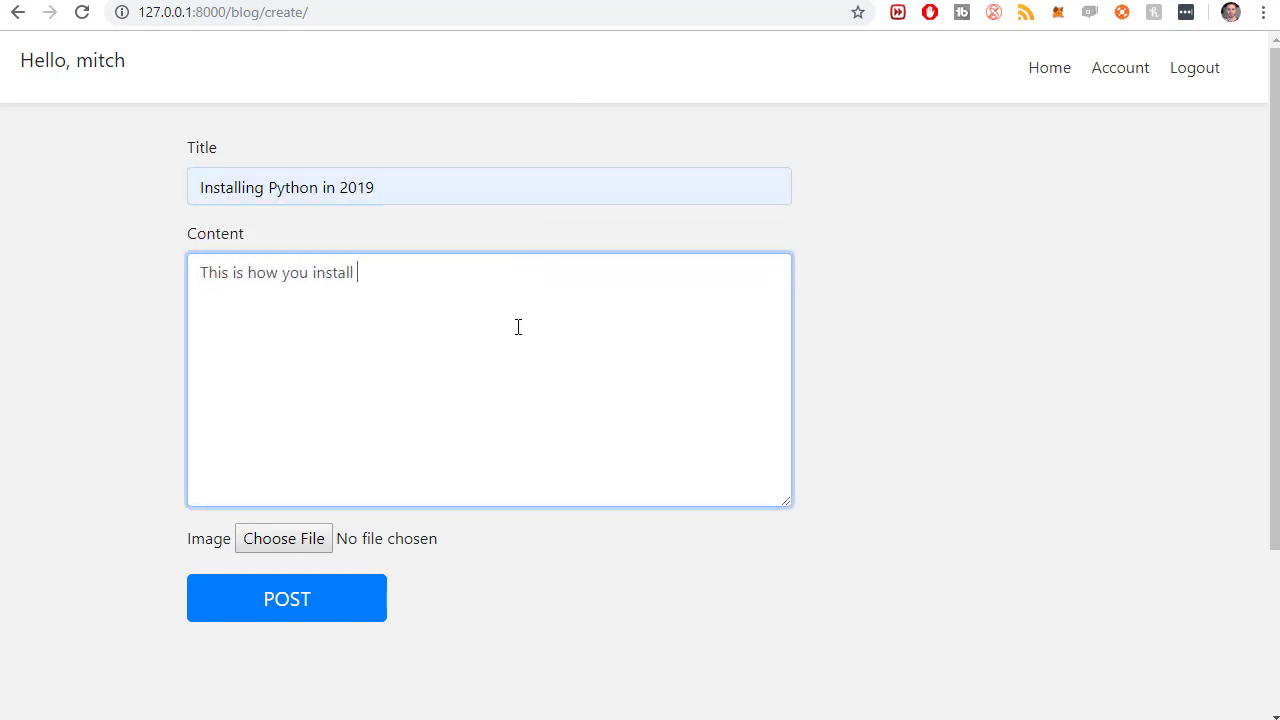
type("PYTHON!!! \"\"DSsdgf")
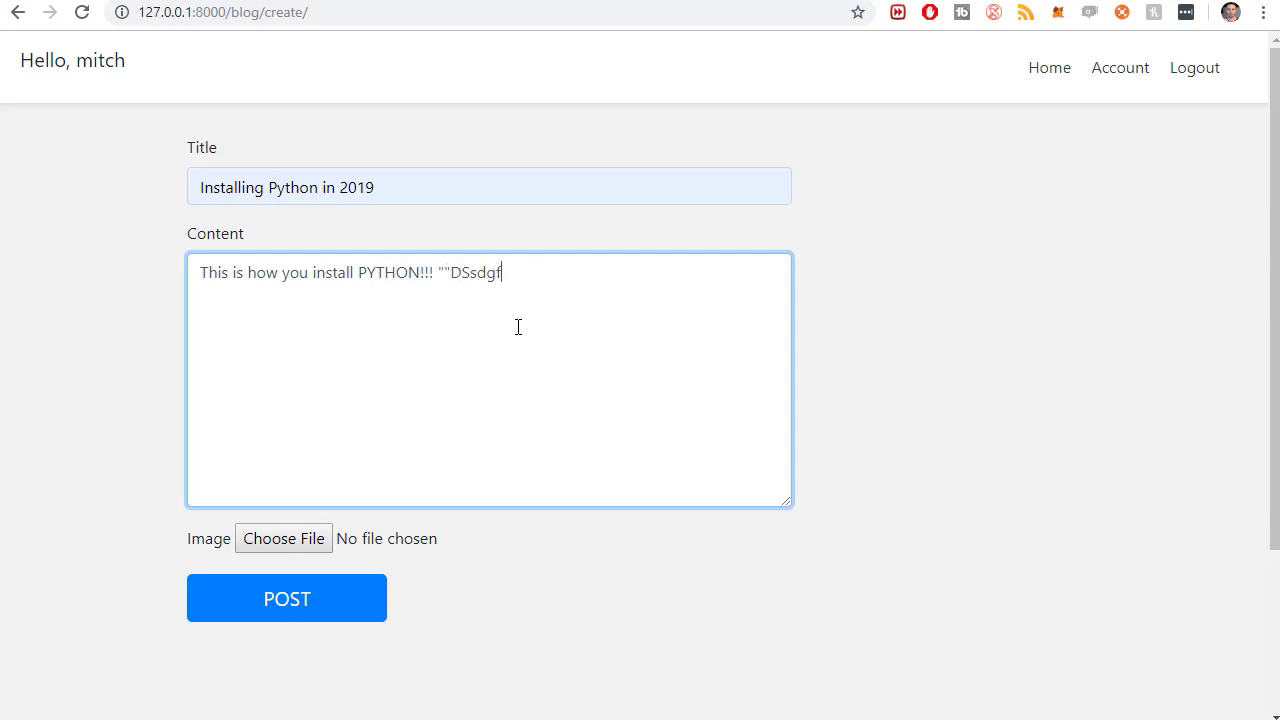
Step: Attach an image from the CodingWithMitch Courses folder on the public drive
left_click(284, 538)
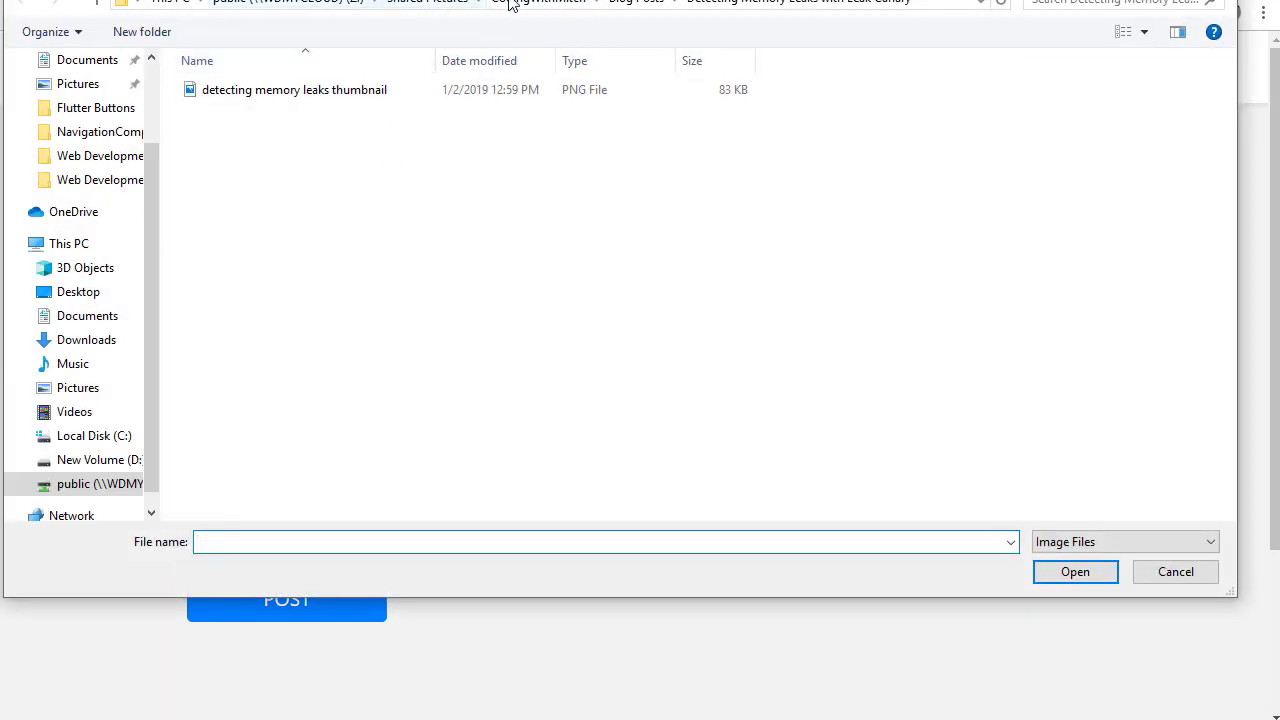
left_click(288, 2)
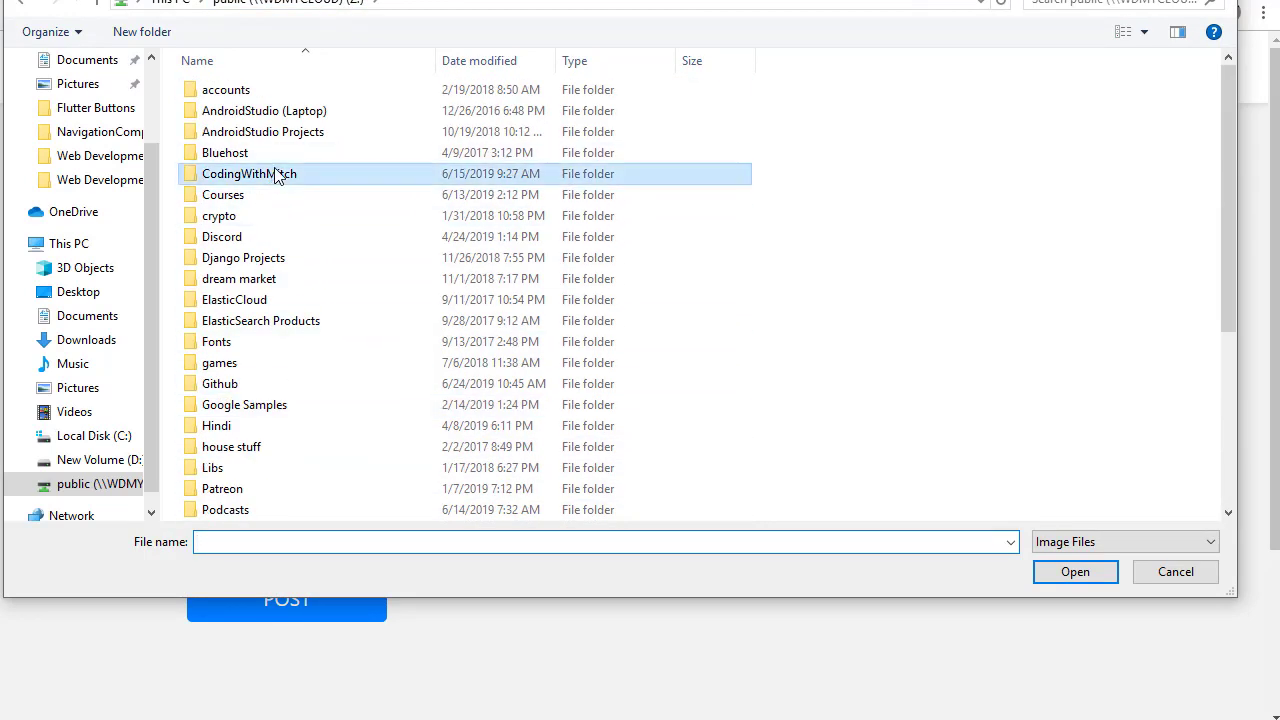
double_click(222, 194)
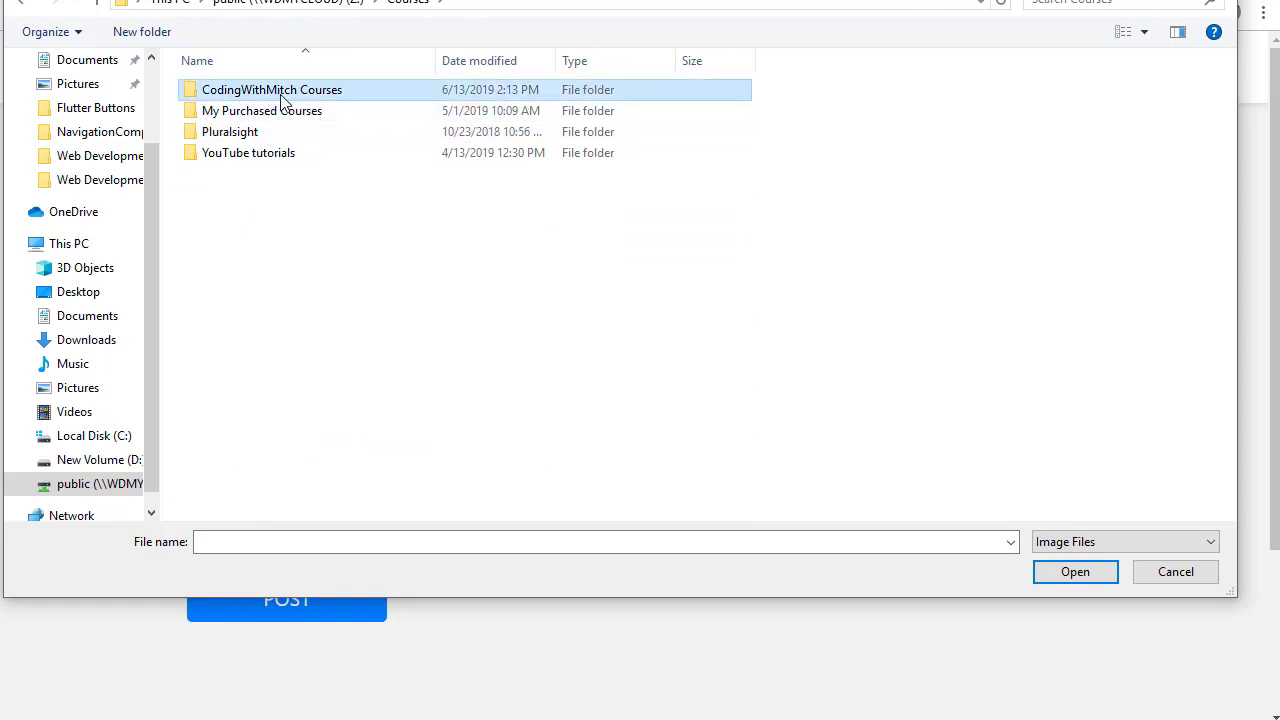
double_click(272, 88)
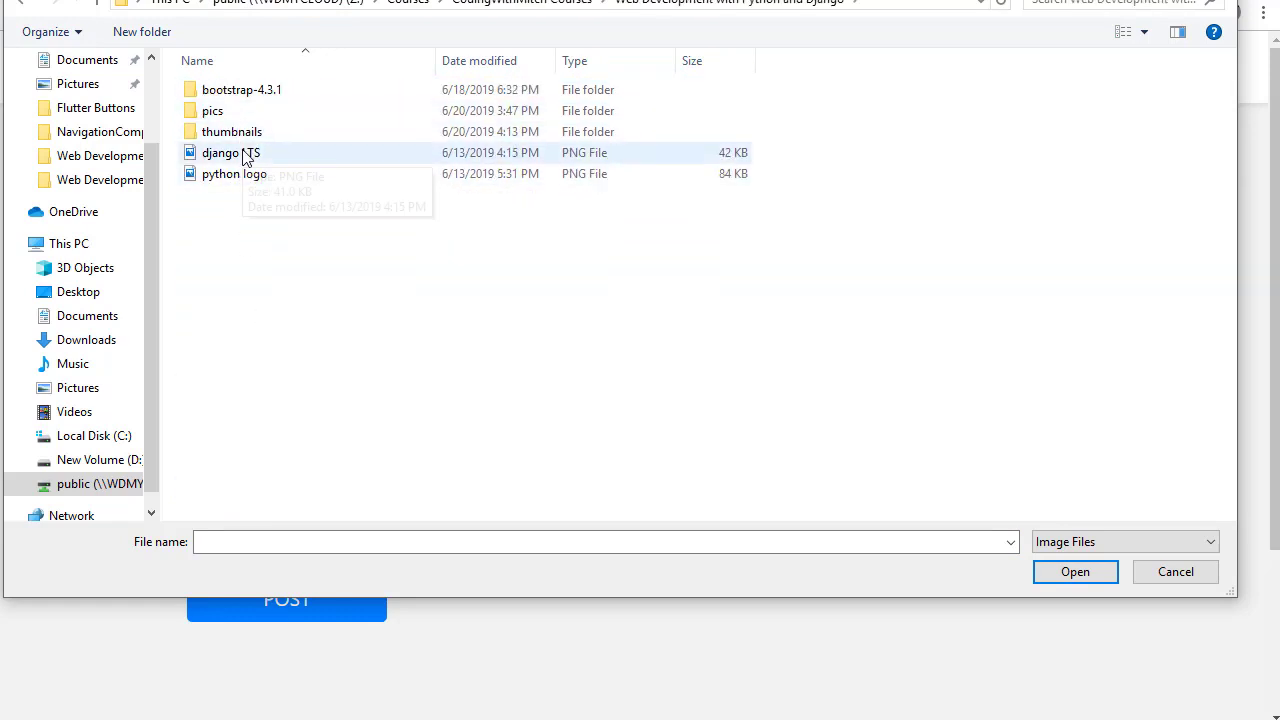
left_click(1076, 572)
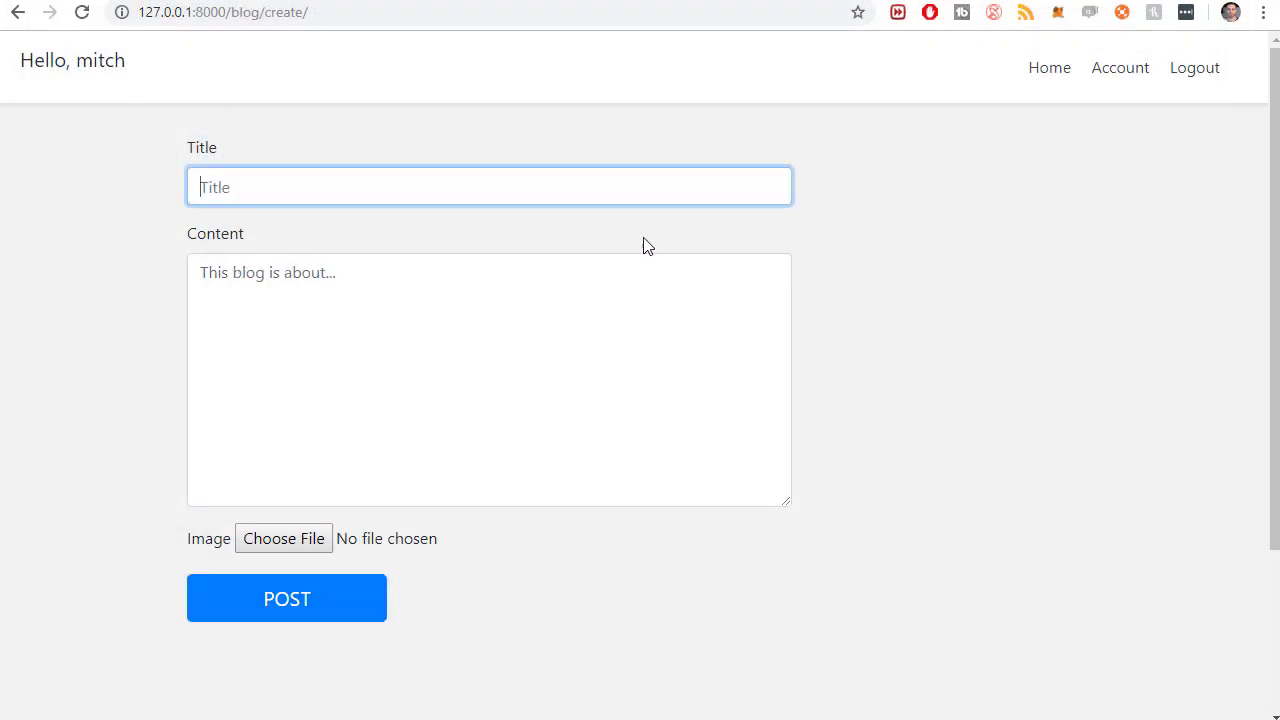
mouse_move(990, 336)
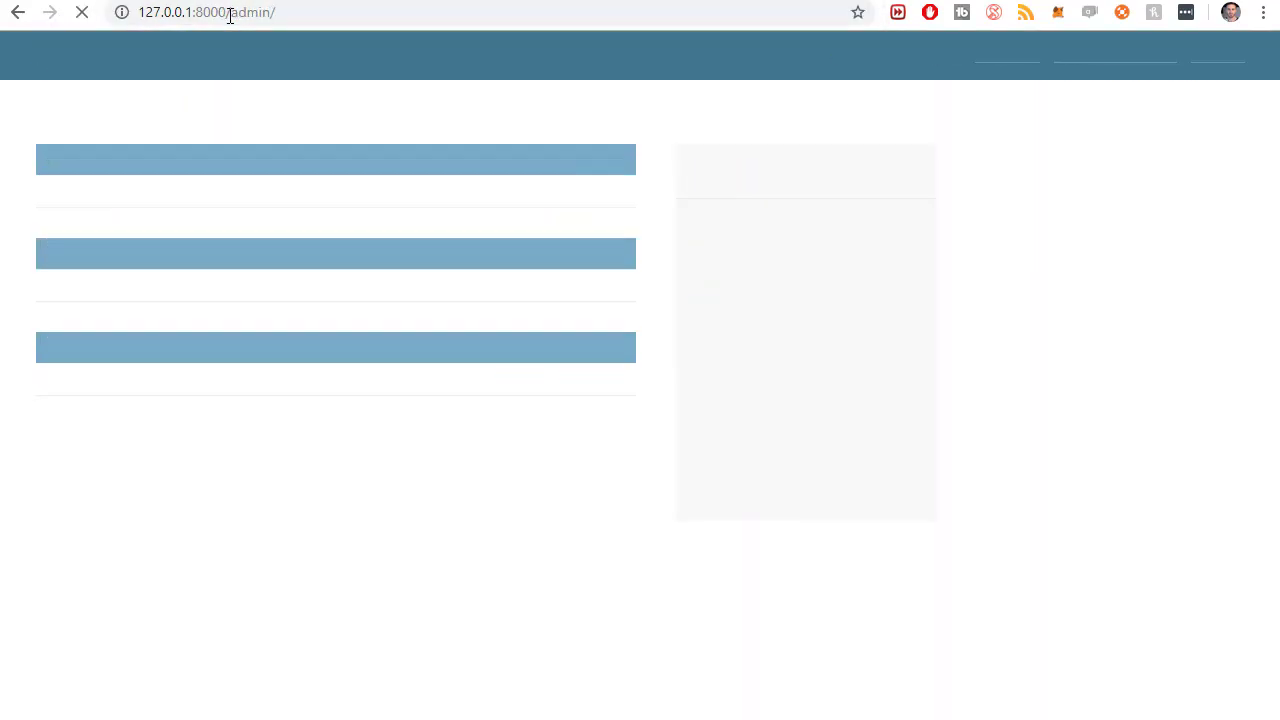
Step: Open the Installing Python in 2019 post's change page in the Django admin under Blog posts
left_click(74, 376)
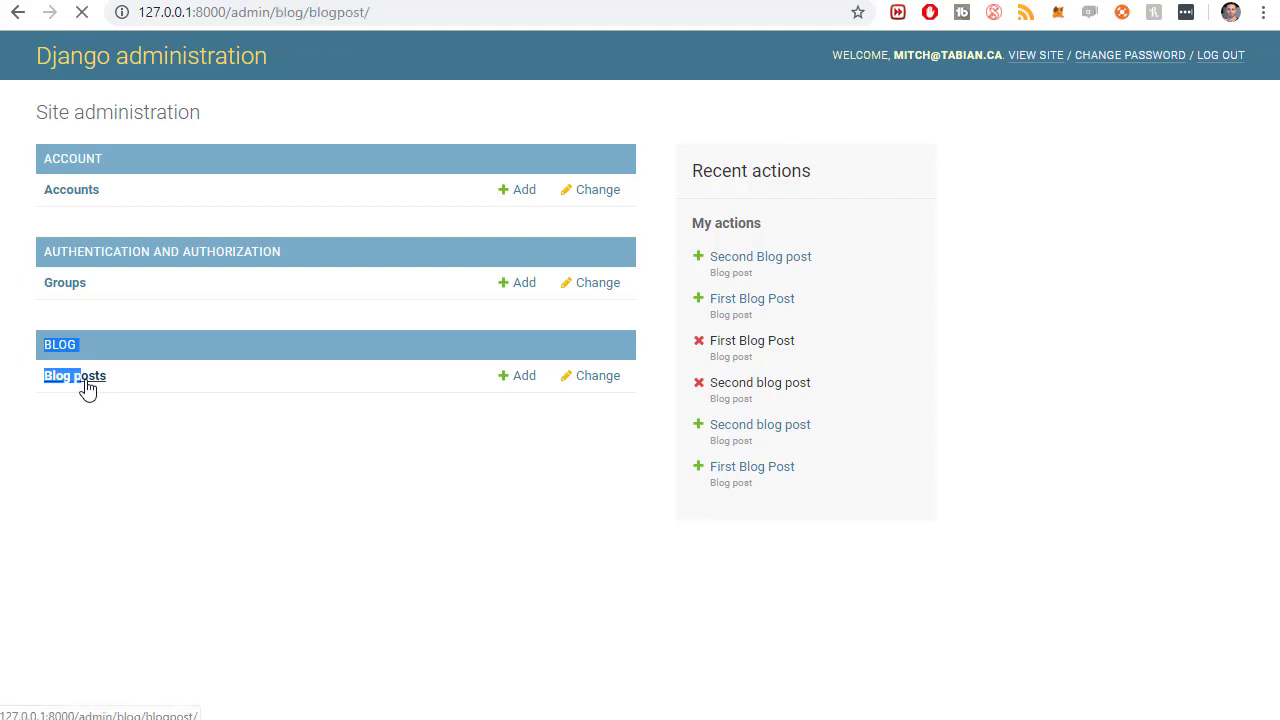
left_click(74, 376)
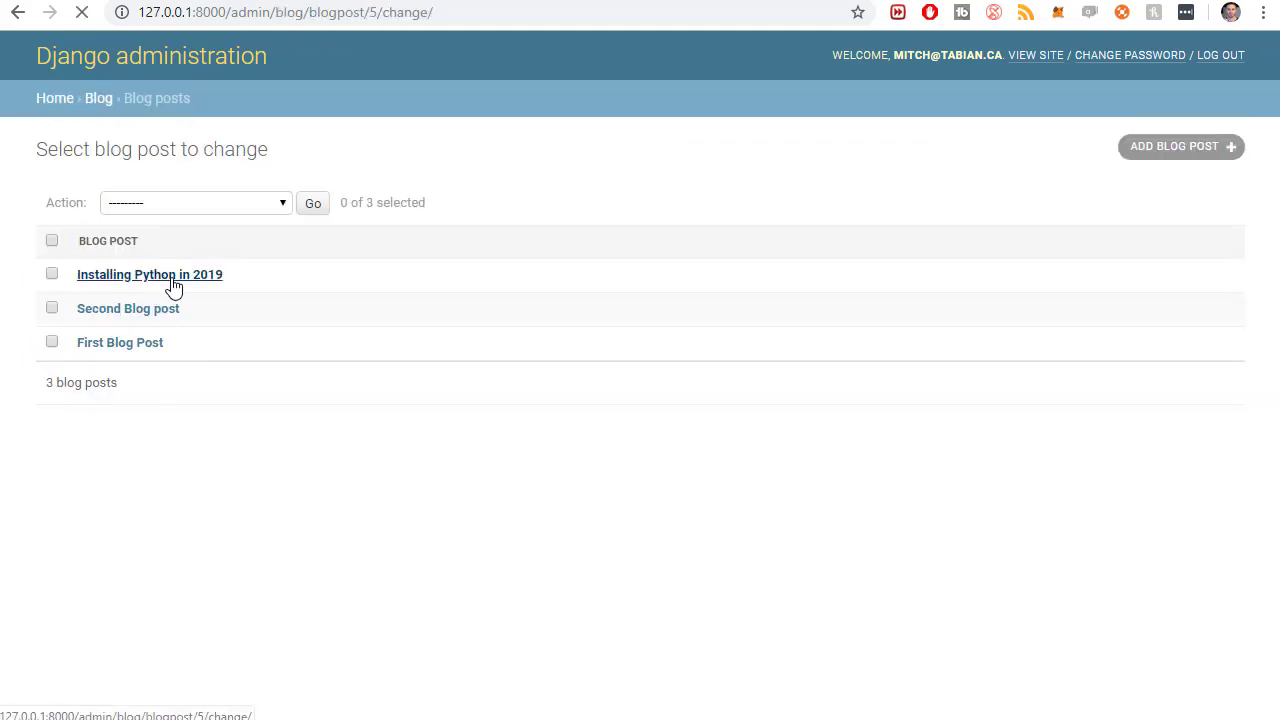
left_click(148, 274)
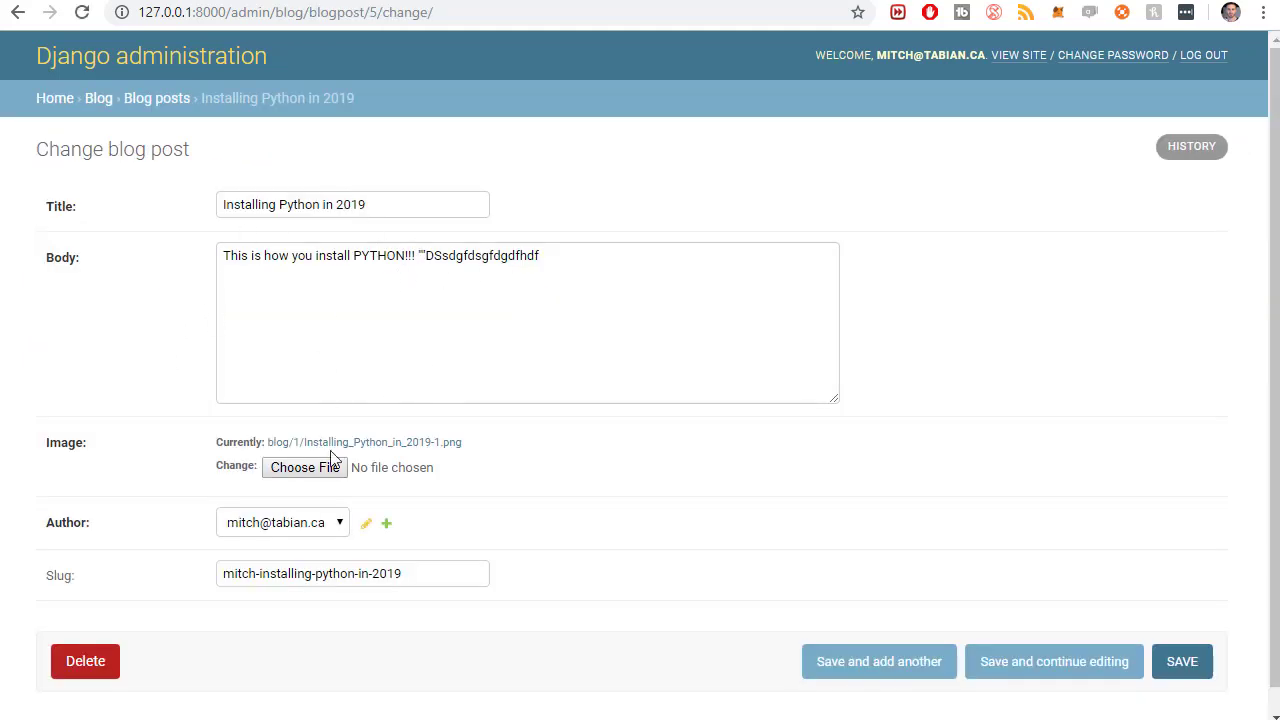
left_click(364, 442)
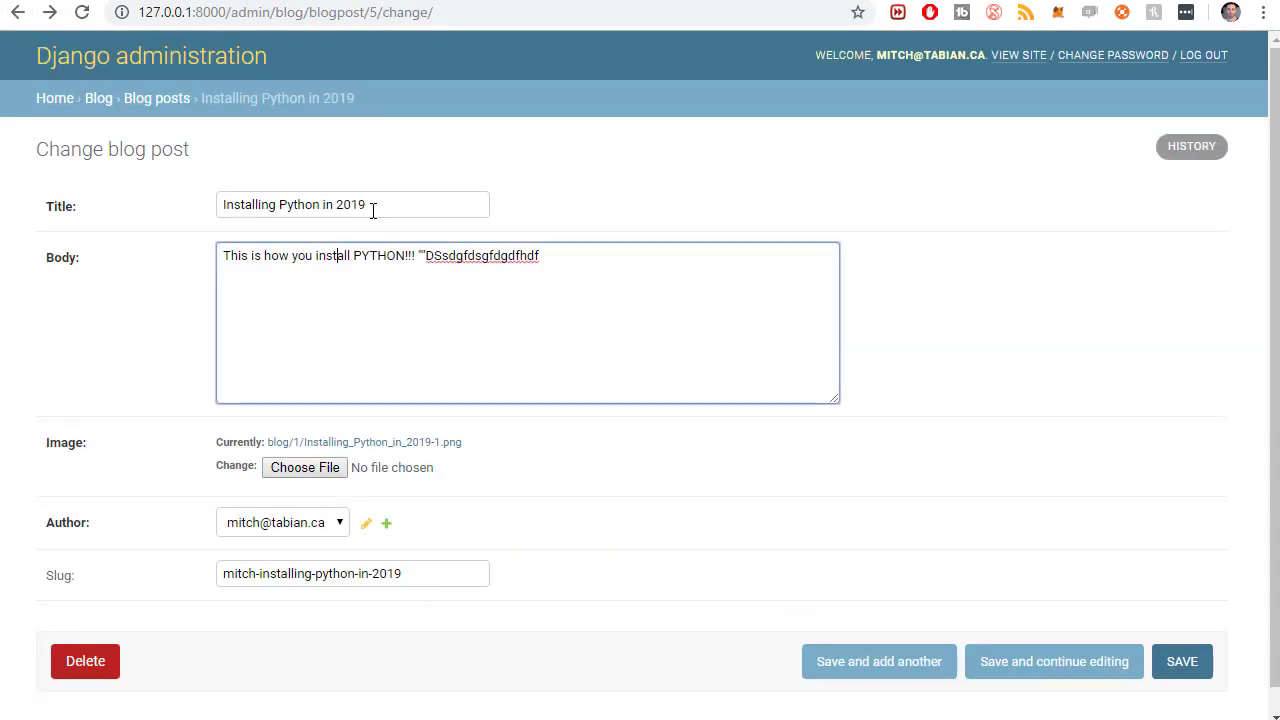
mouse_move(948, 444)
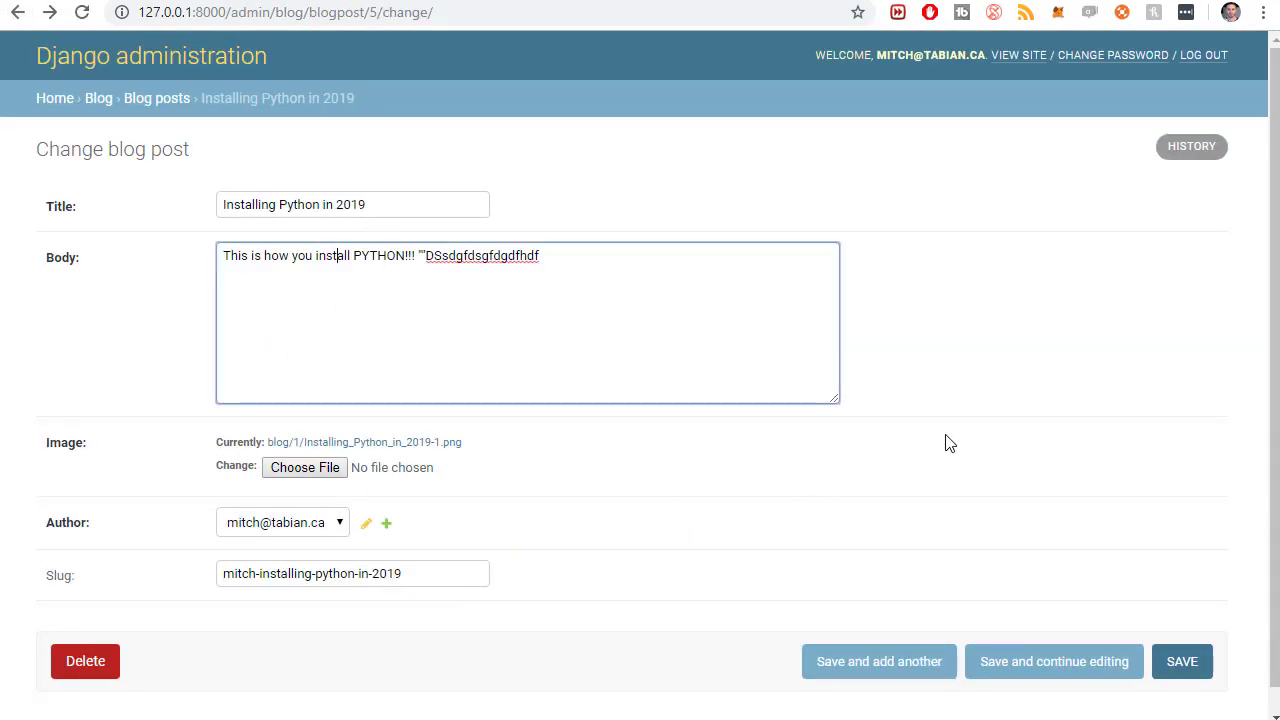
mouse_move(1192, 438)
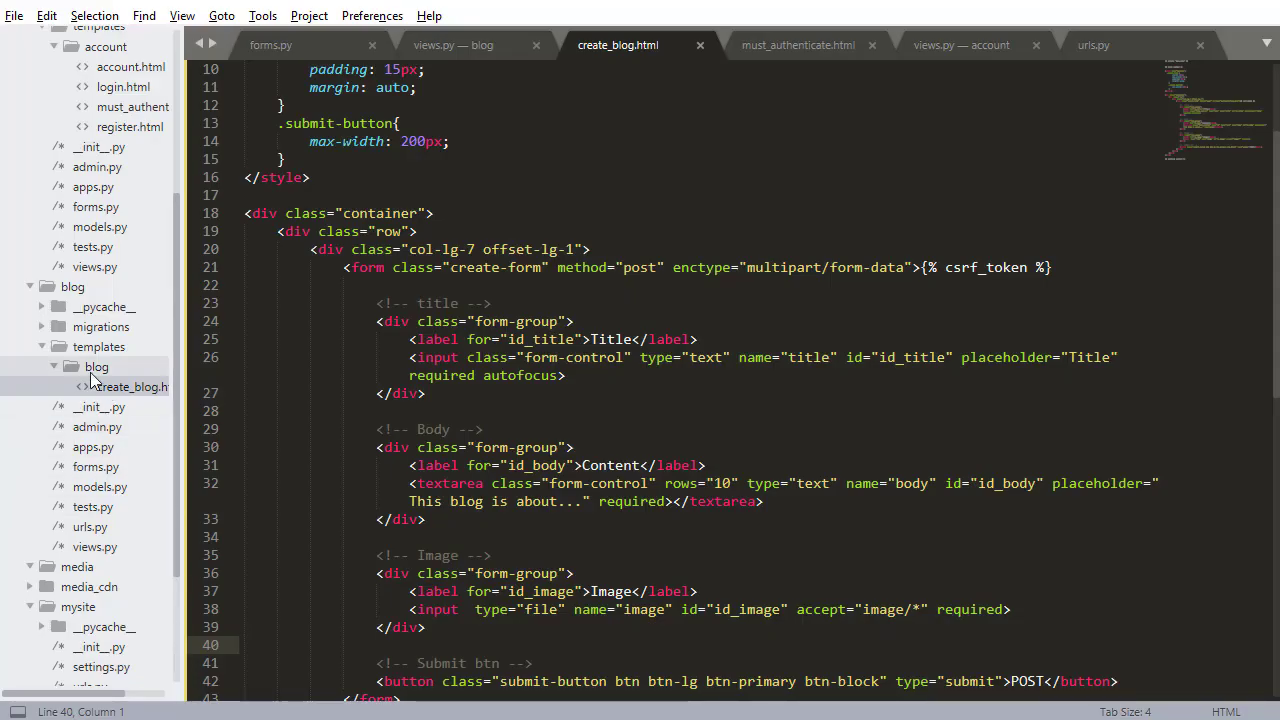
Step: Delete the Installing Python in 2019 post and confirm with 'Yes, I'm sure'
scroll("down", 3)
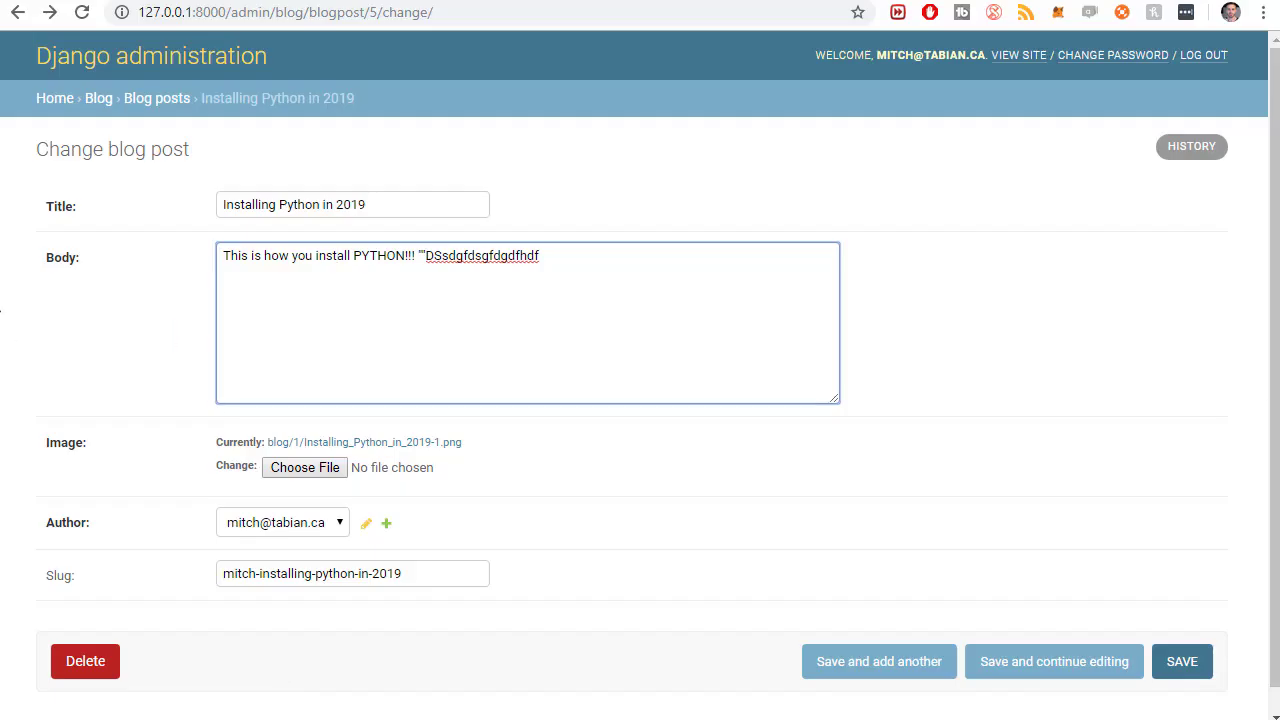
left_click(84, 660)
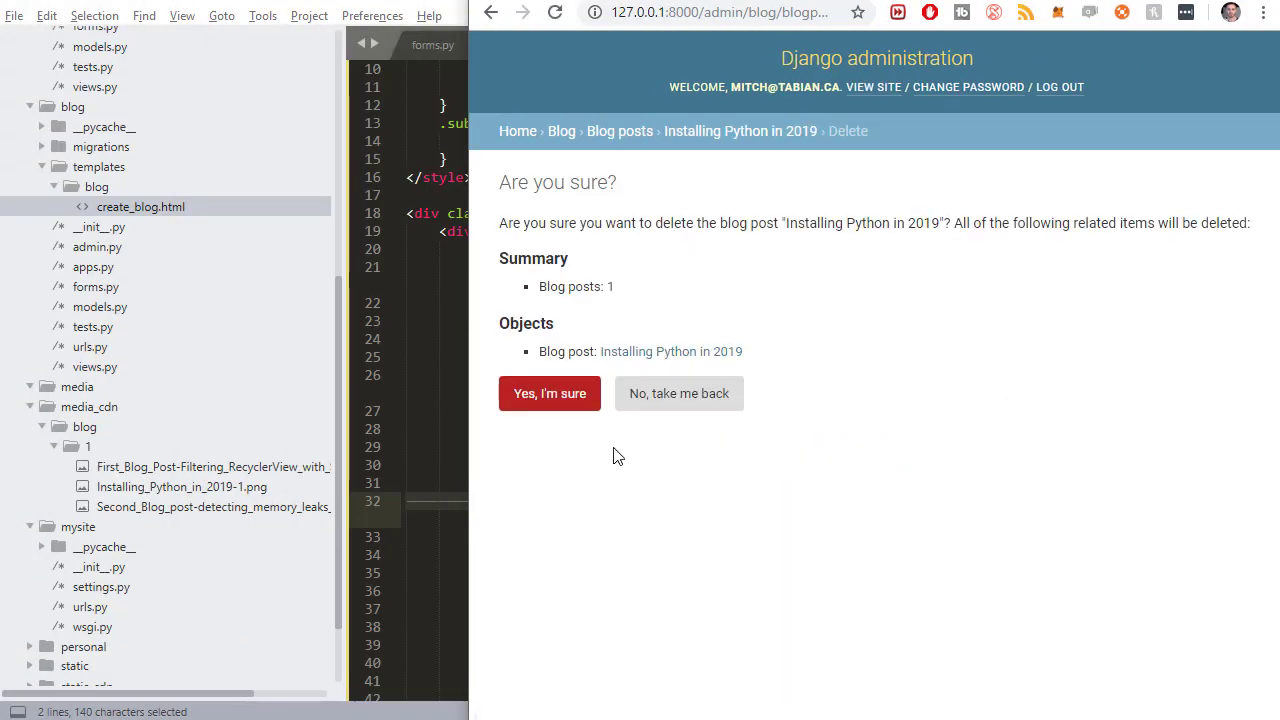
left_click(548, 392)
type("127.0.0.1:8000")
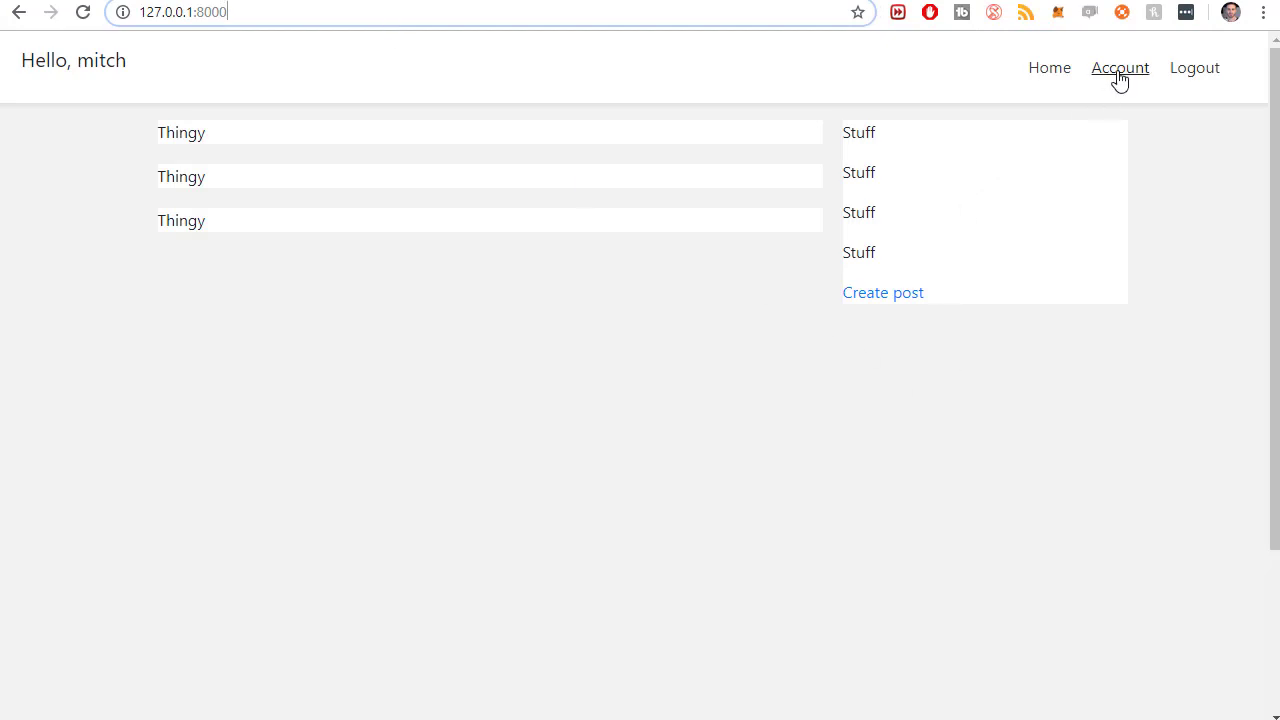
Step: Open the Account page from the navigation bar
left_click(1120, 68)
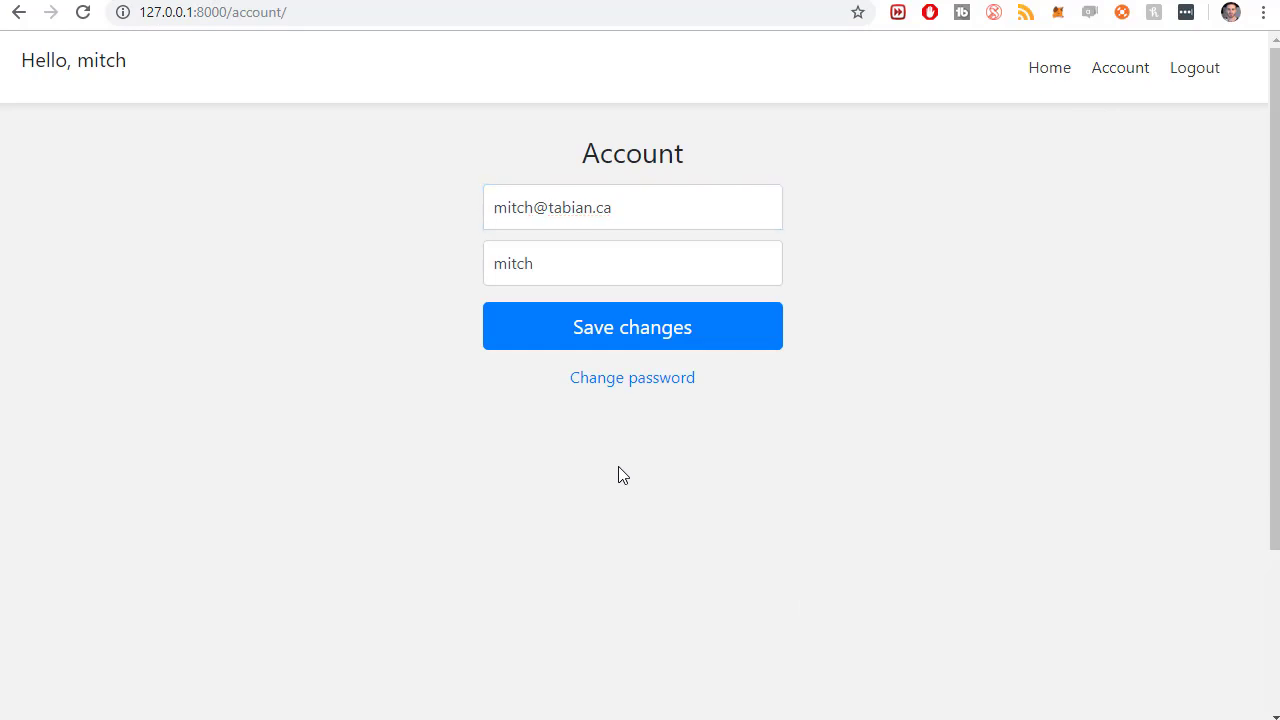
mouse_move(738, 502)
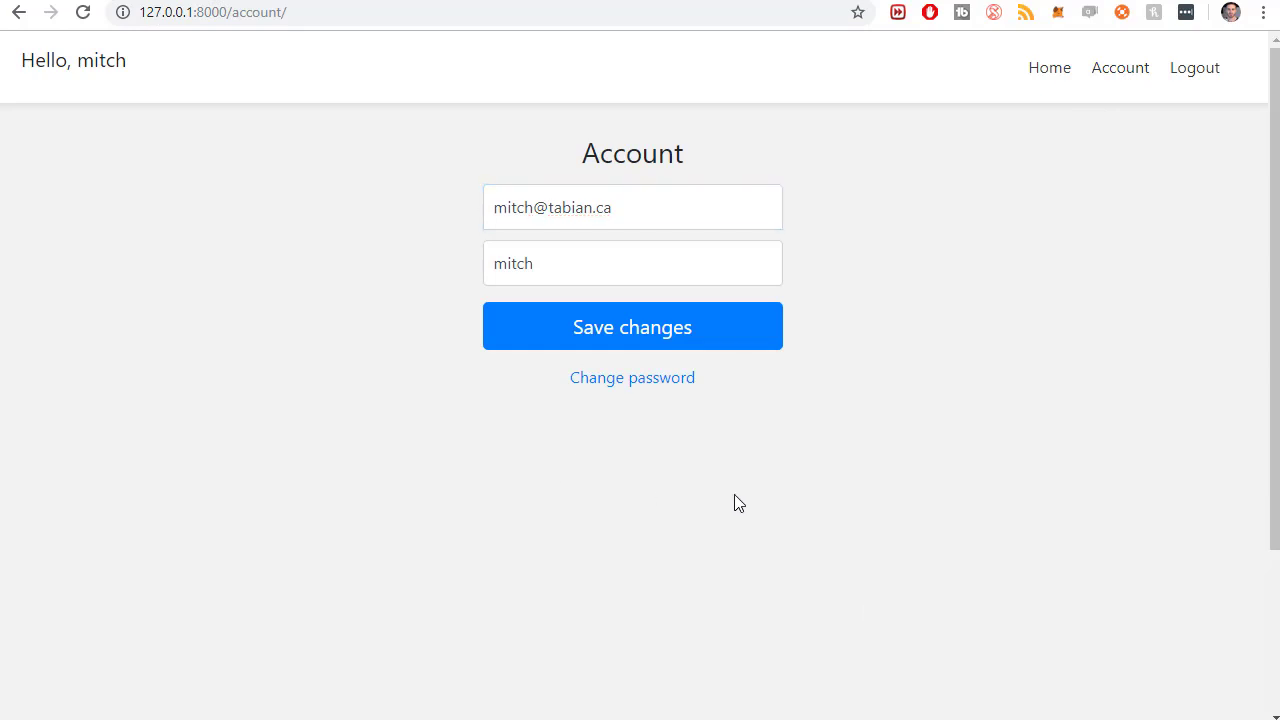